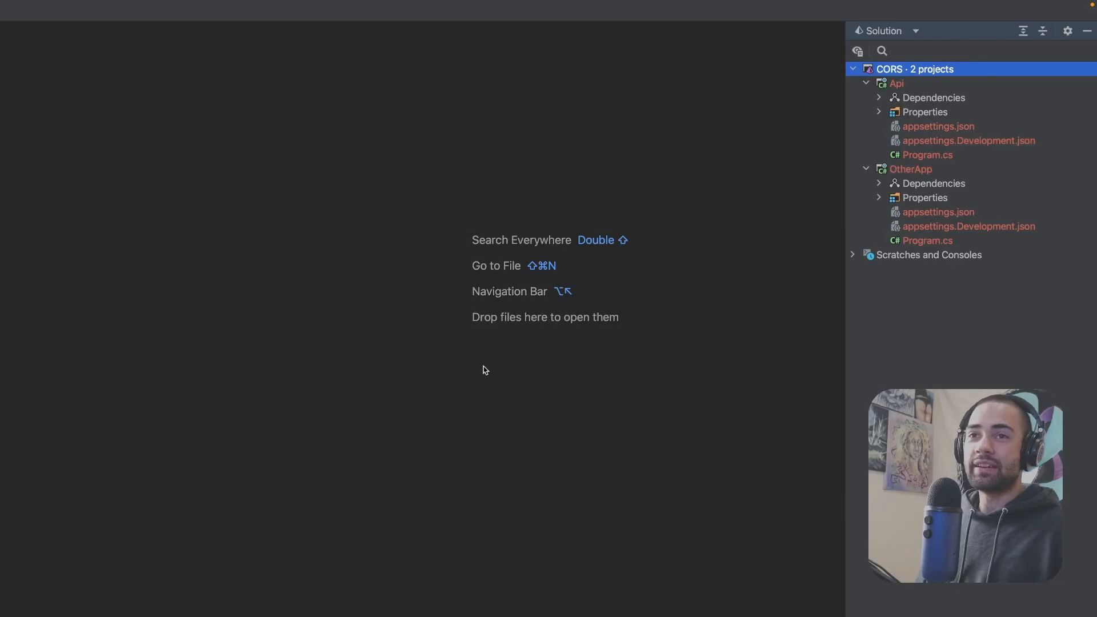
Select the Api project in Rider and bring up its Program.cs.
{"action": "left_click", "coordinate": [910, 169]}
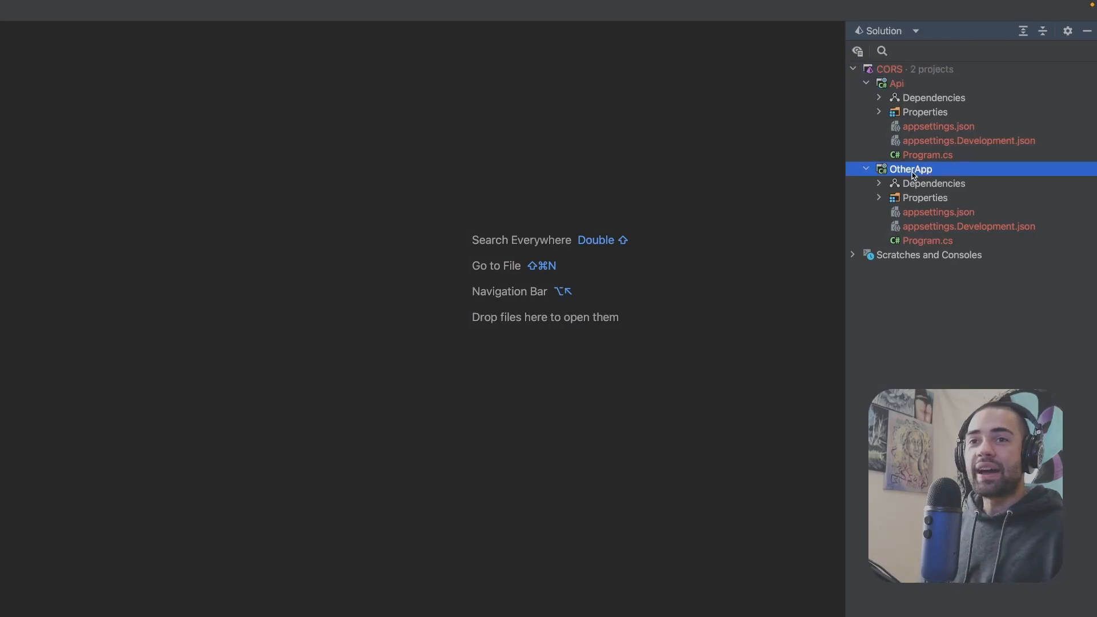
{"action": "left_click", "coordinate": [896, 84]}
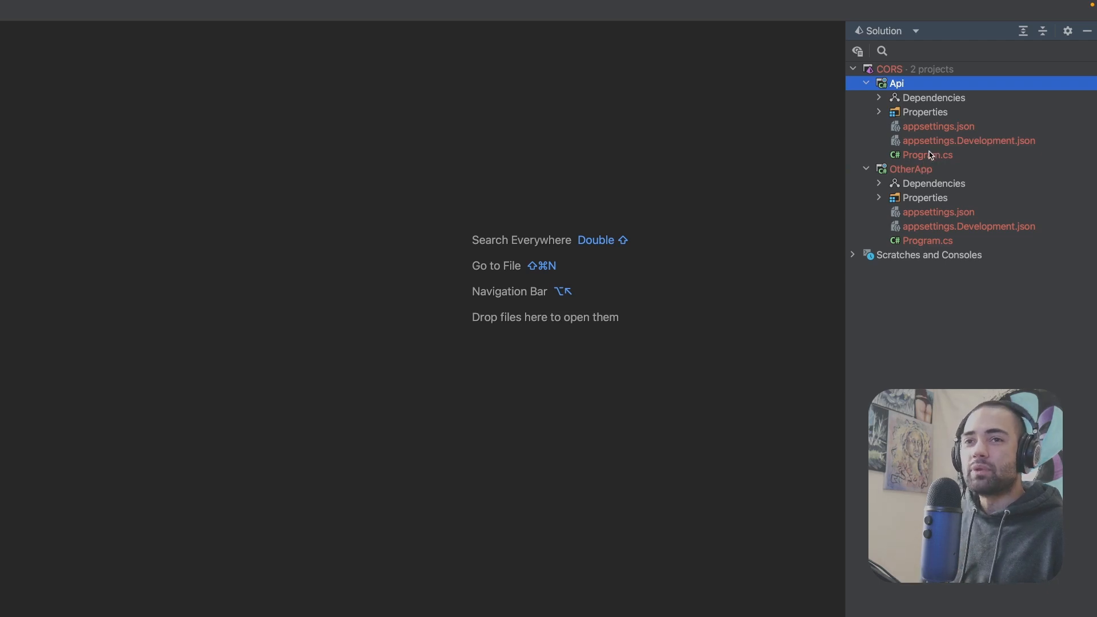
{"action": "double_click", "coordinate": [925, 155]}
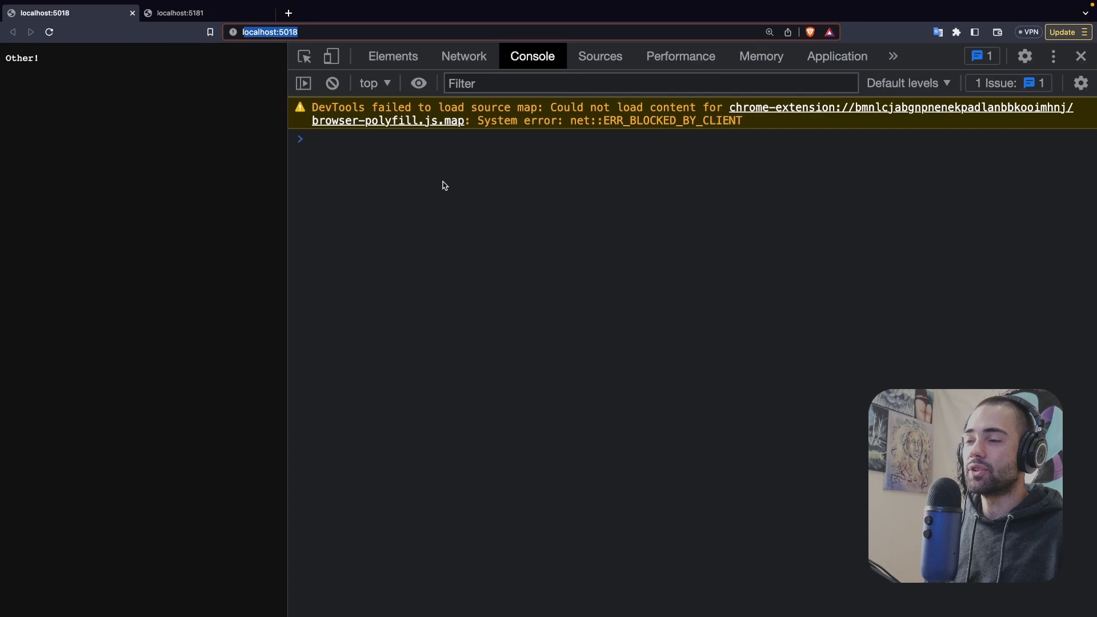
{"action": "mouse_move", "coordinate": [350, 164]}
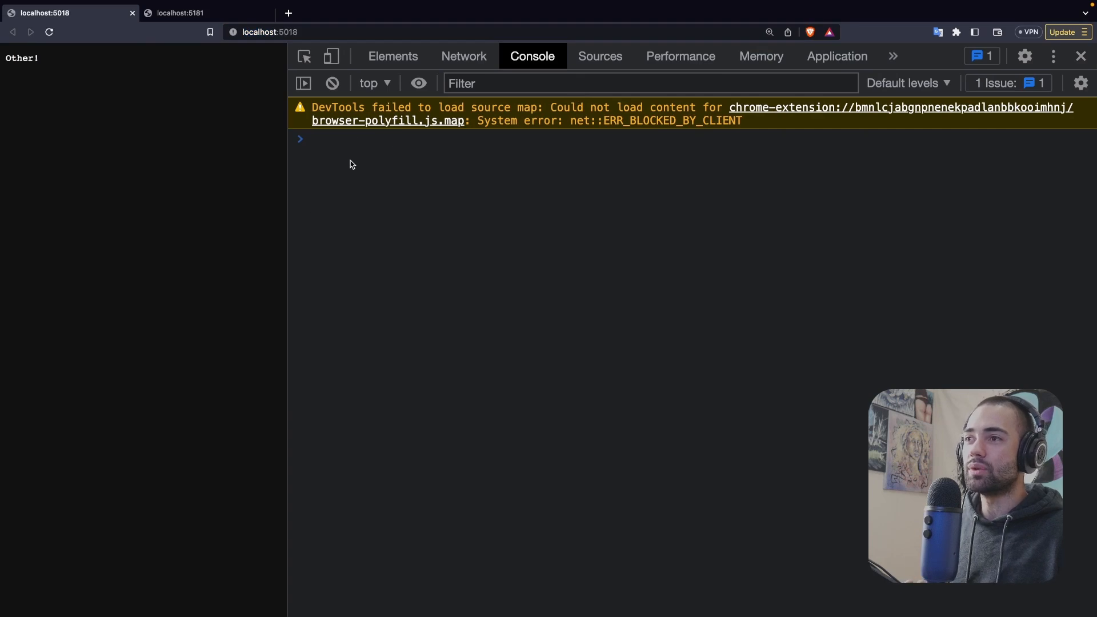
Compare the localhost:5181 and localhost:5018 sites, enter fetch in the console, and move to a new tab.
{"action": "left_click", "coordinate": [180, 13]}
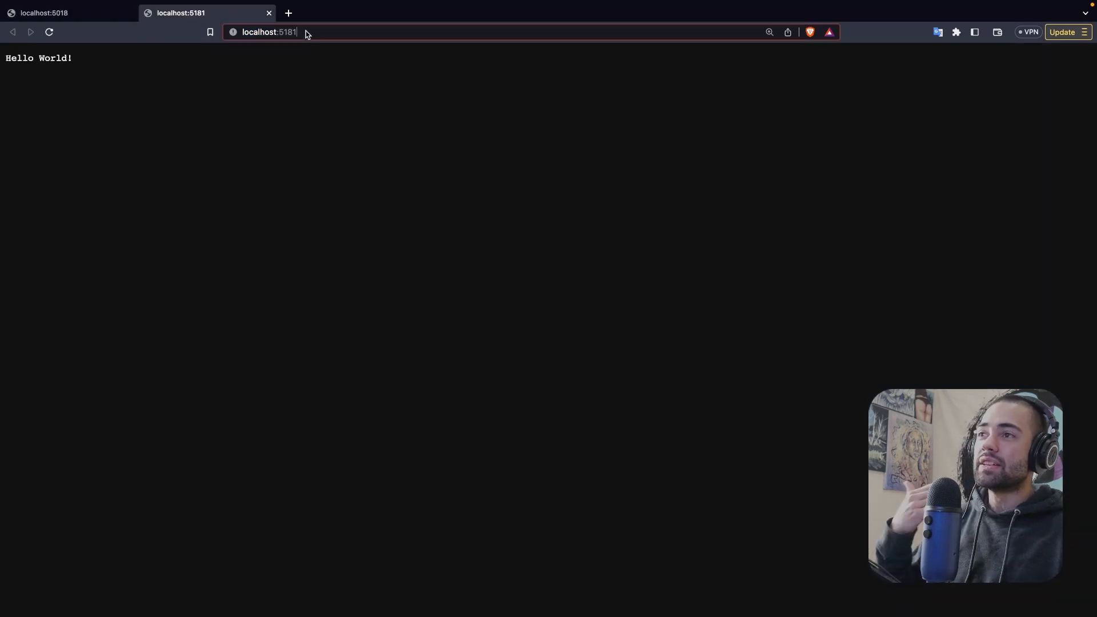
{"action": "left_click", "coordinate": [267, 32]}
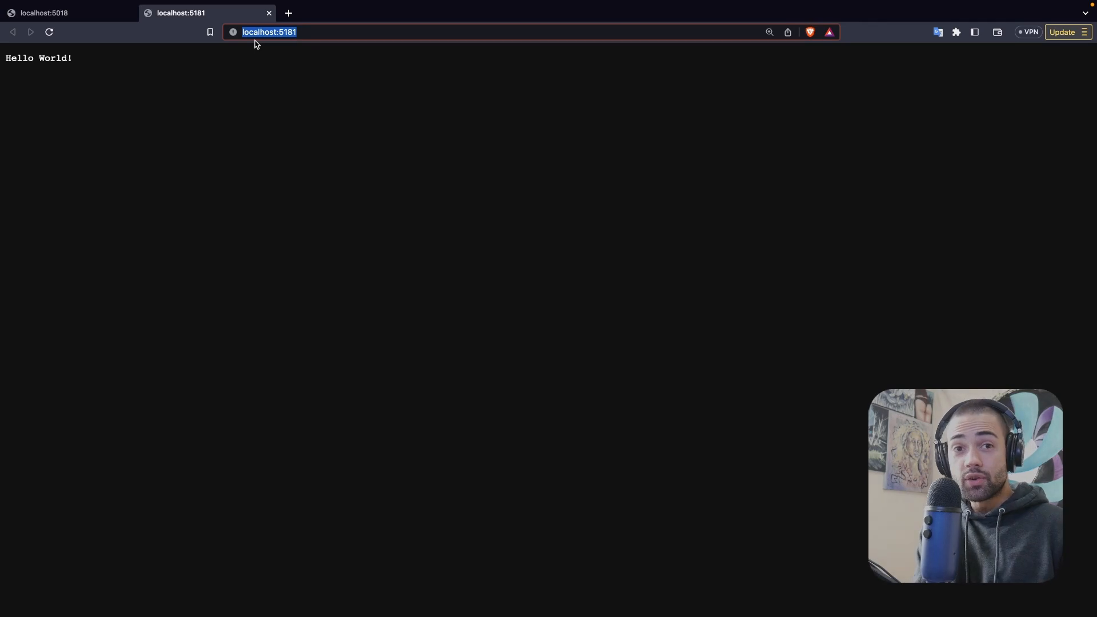
{"action": "left_click", "coordinate": [55, 13]}
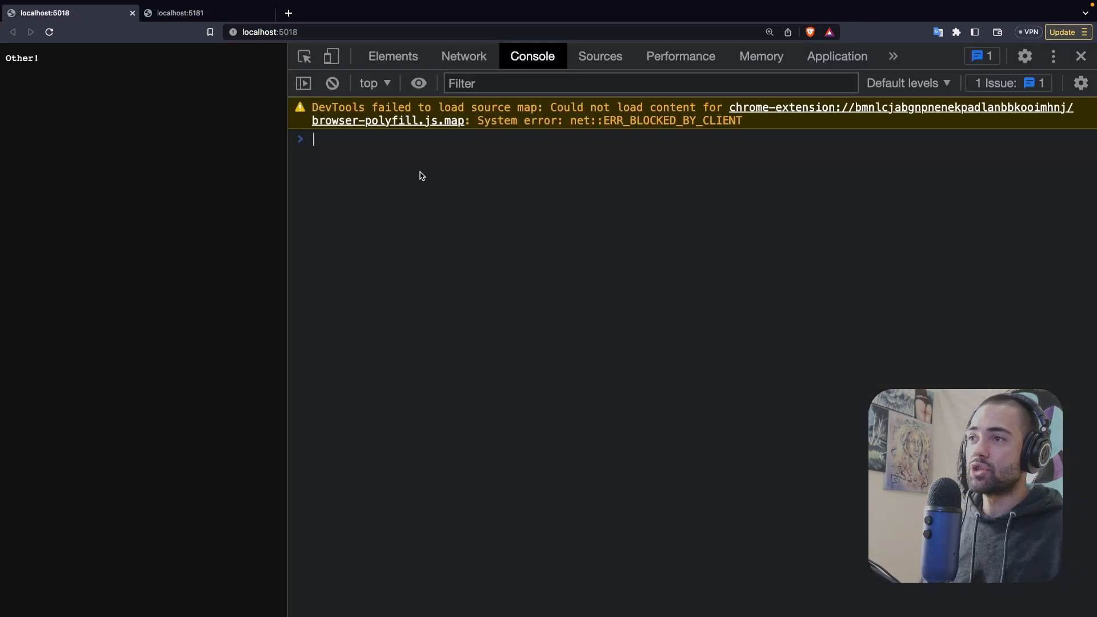
{"action": "type", "text": "fetch('"}
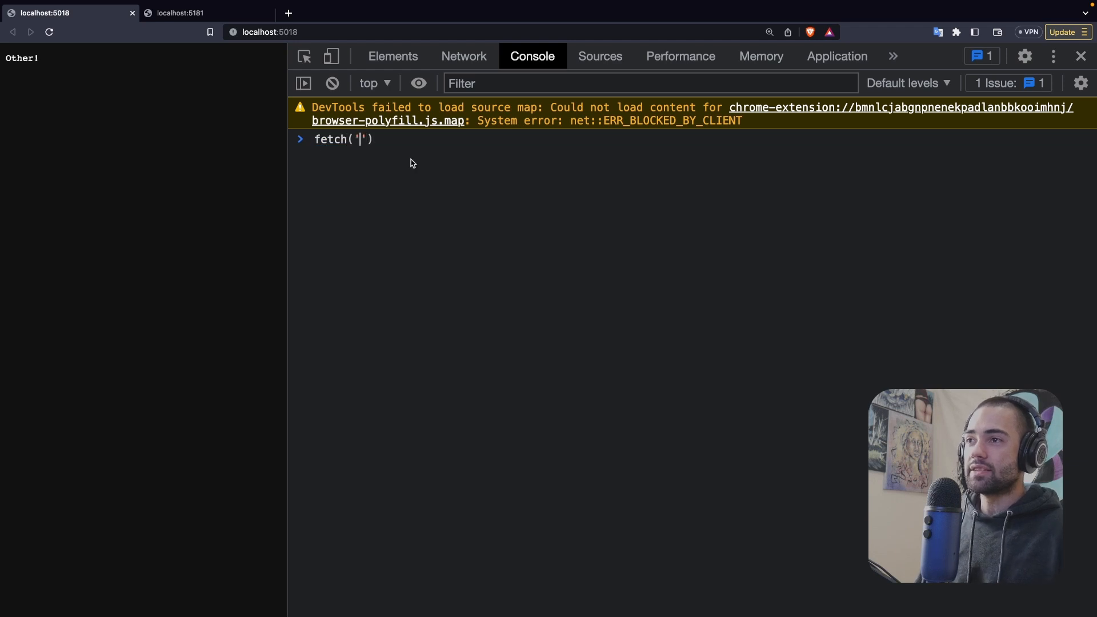
{"action": "left_click", "coordinate": [180, 12]}
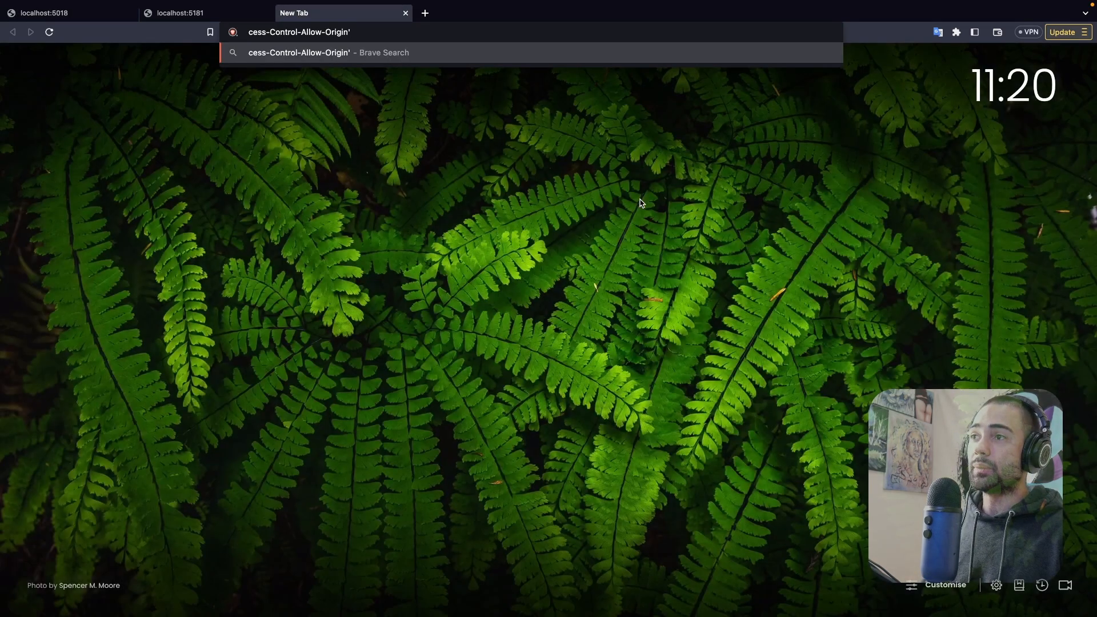
Run the search and land on MDN's Access-Control-Allow-Origin reference page.
{"action": "key", "text": "Return"}
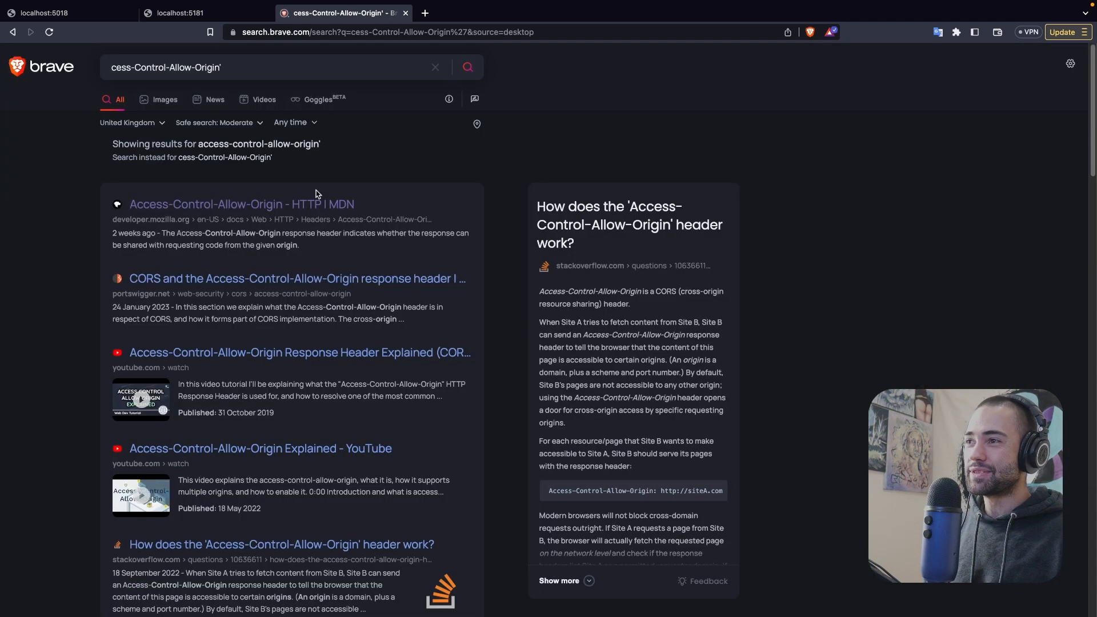
{"action": "left_click", "coordinate": [241, 204]}
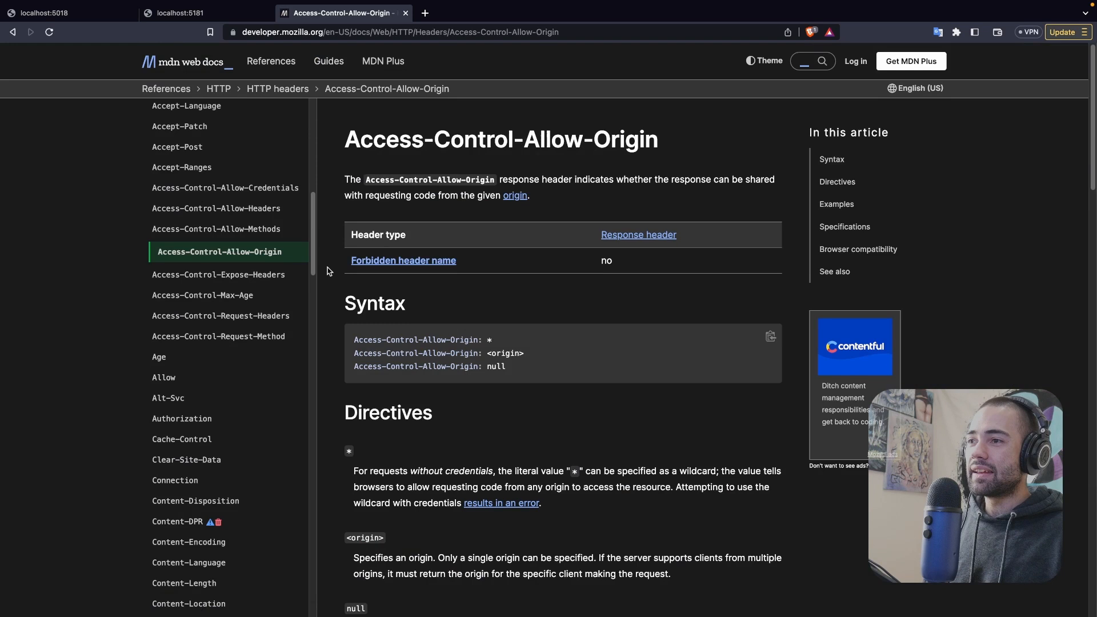
{"action": "mouse_move", "coordinate": [156, 183]}
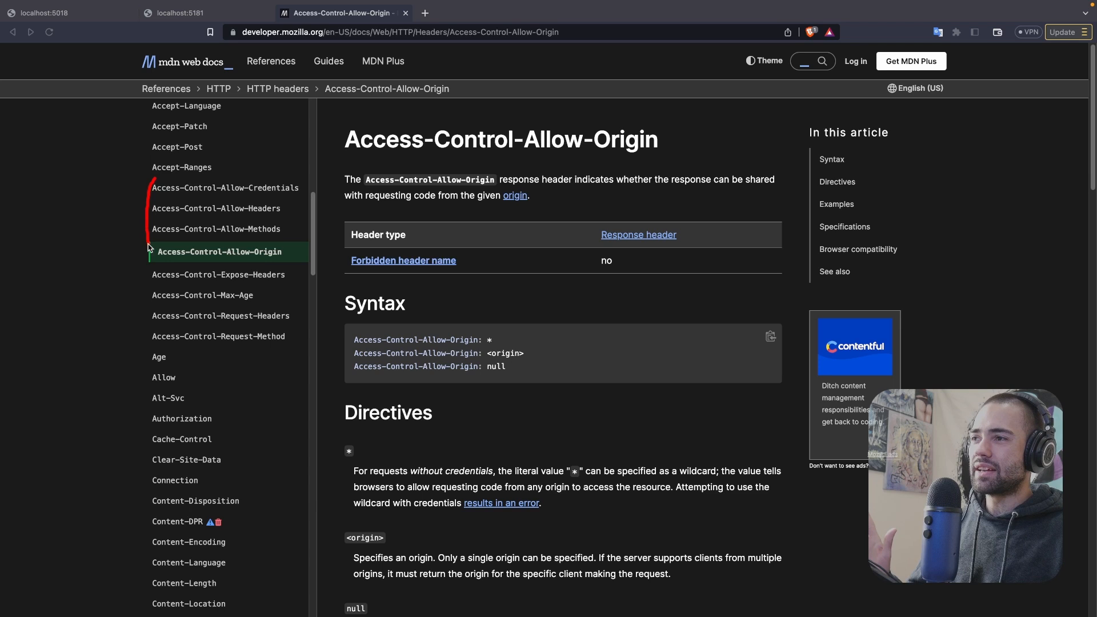
{"action": "mouse_move", "coordinate": [156, 267]}
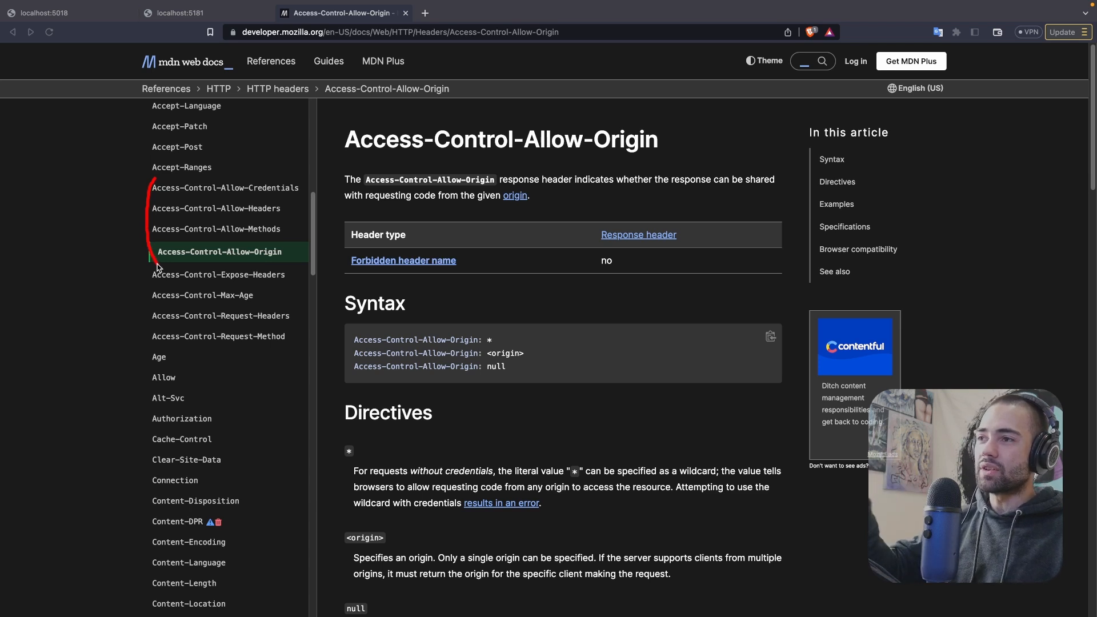
{"action": "mouse_move", "coordinate": [149, 315]}
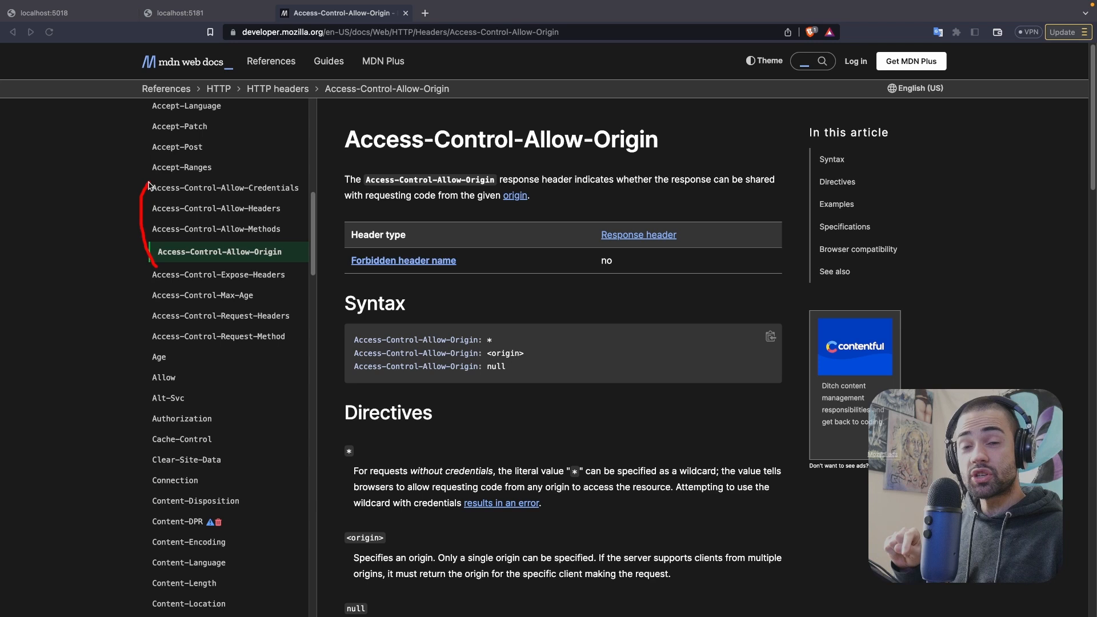
{"action": "mouse_move", "coordinate": [152, 193]}
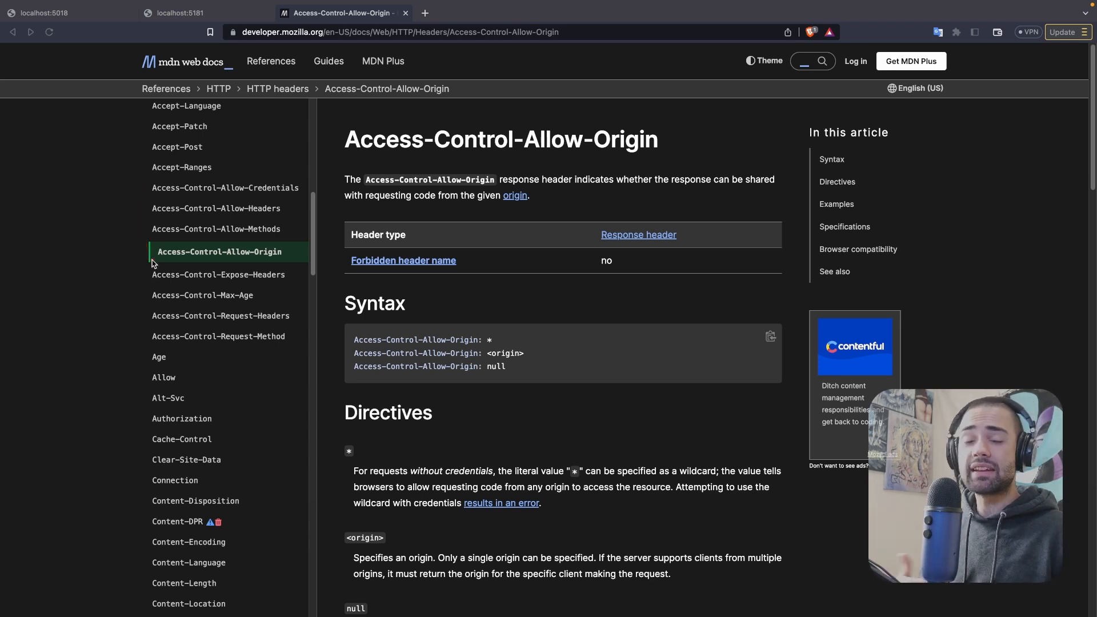
{"action": "mouse_move", "coordinate": [80, 238]}
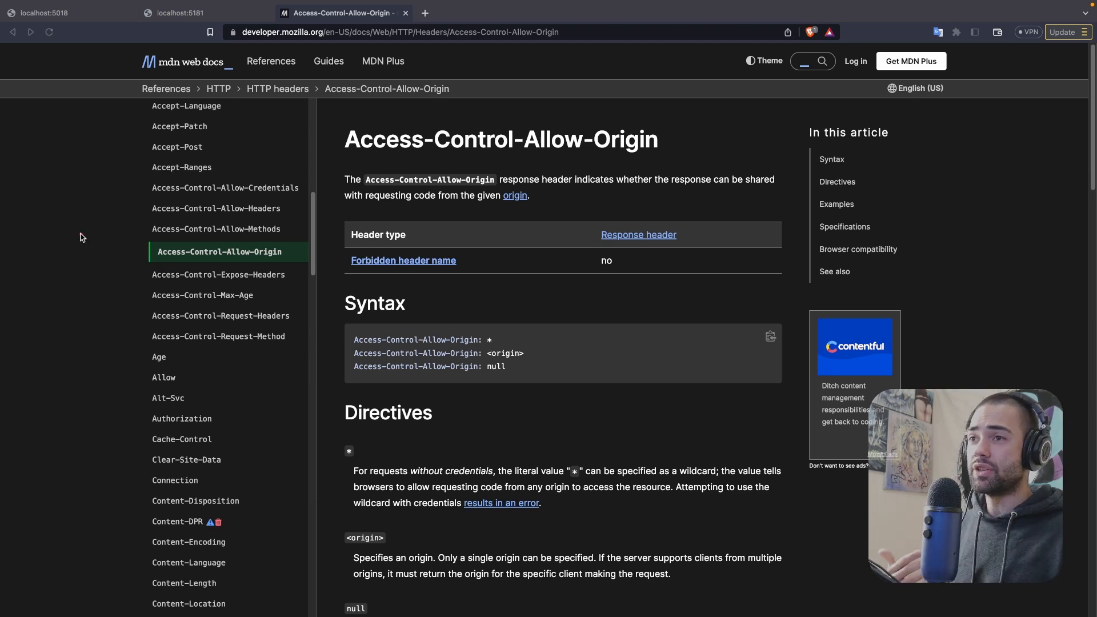
{"action": "mouse_move", "coordinate": [99, 282]}
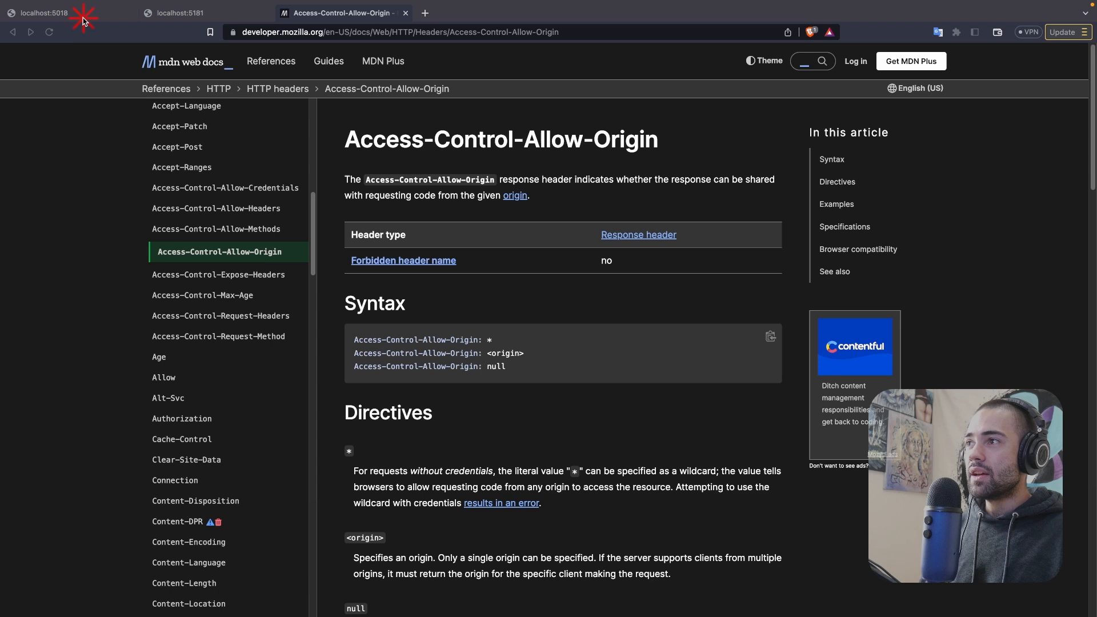
Return to the localhost:5018 console with the CORS-blocked fetch and close the localhost:5181 tab.
{"action": "left_click", "coordinate": [46, 13]}
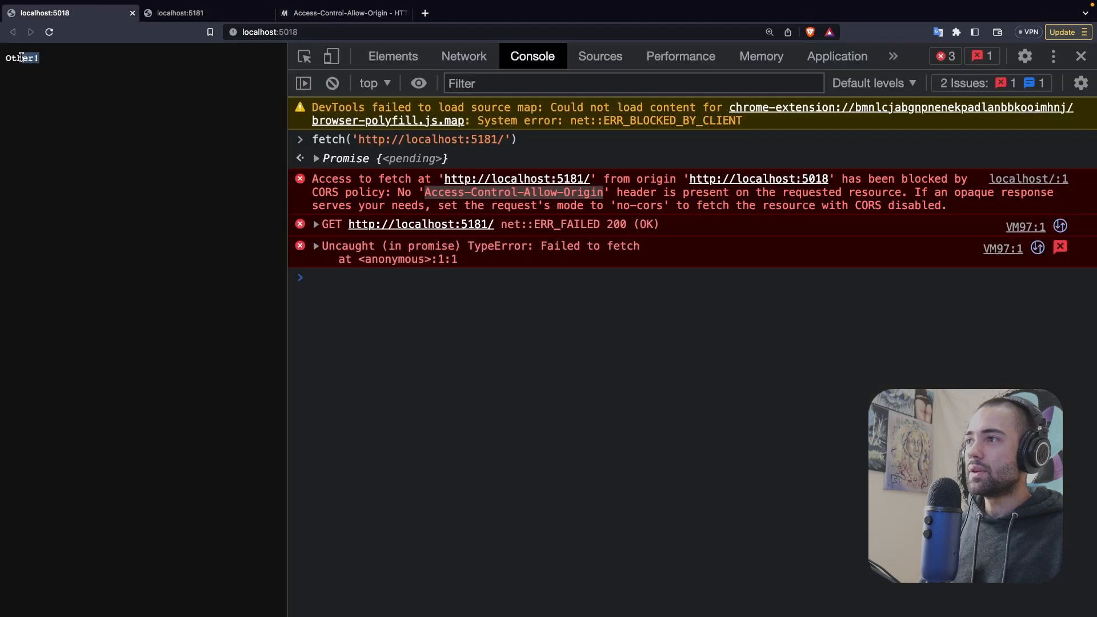
{"action": "left_click", "coordinate": [178, 13]}
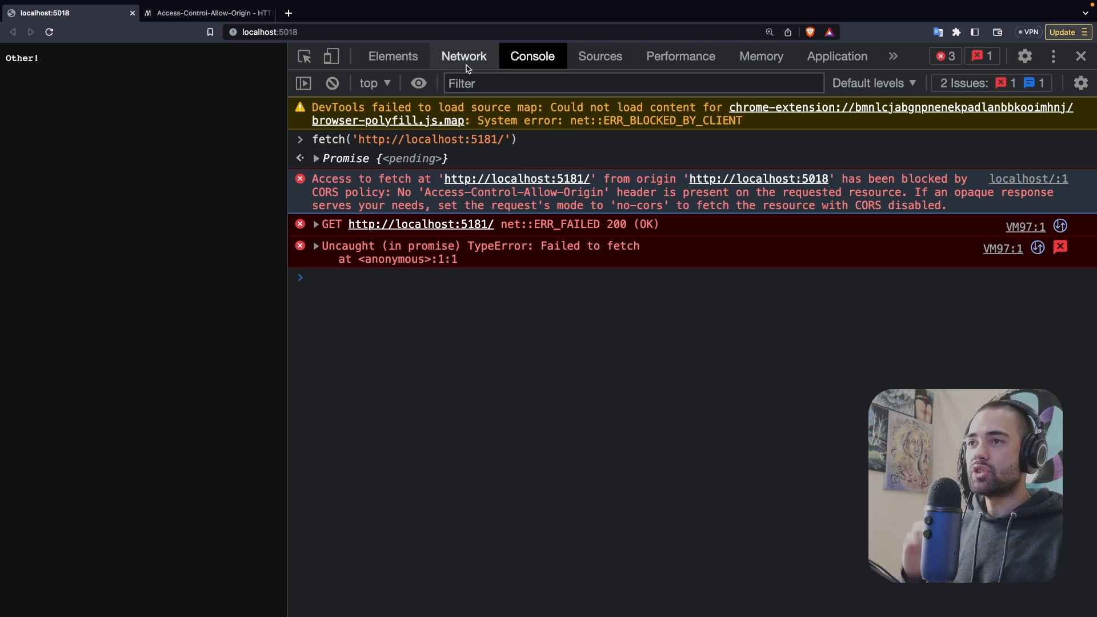
{"action": "left_click", "coordinate": [463, 56]}
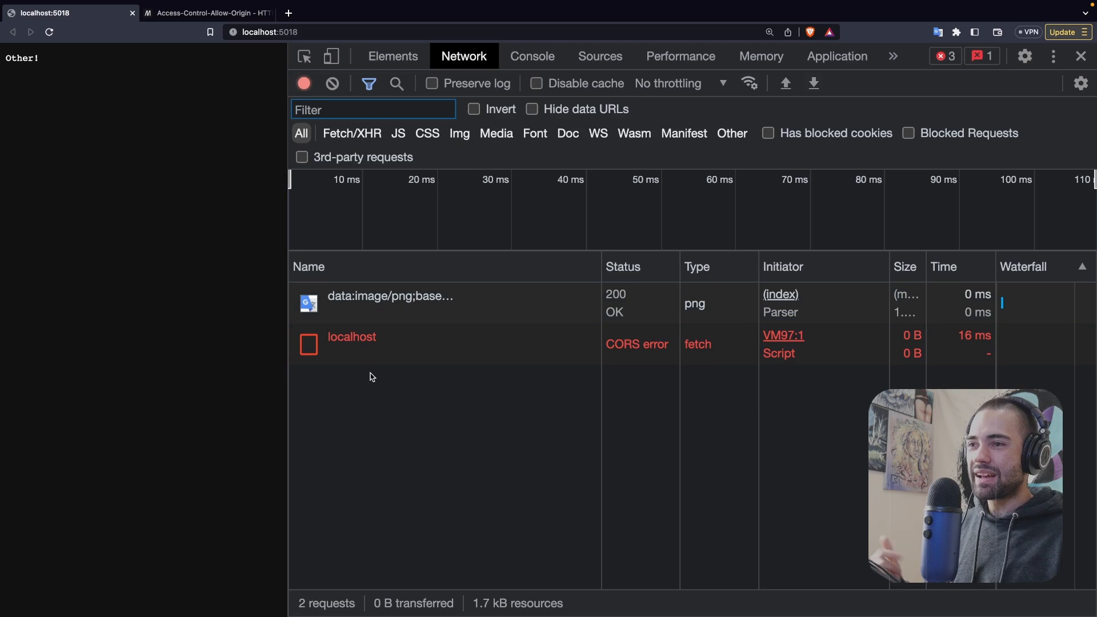
{"action": "left_click", "coordinate": [352, 344]}
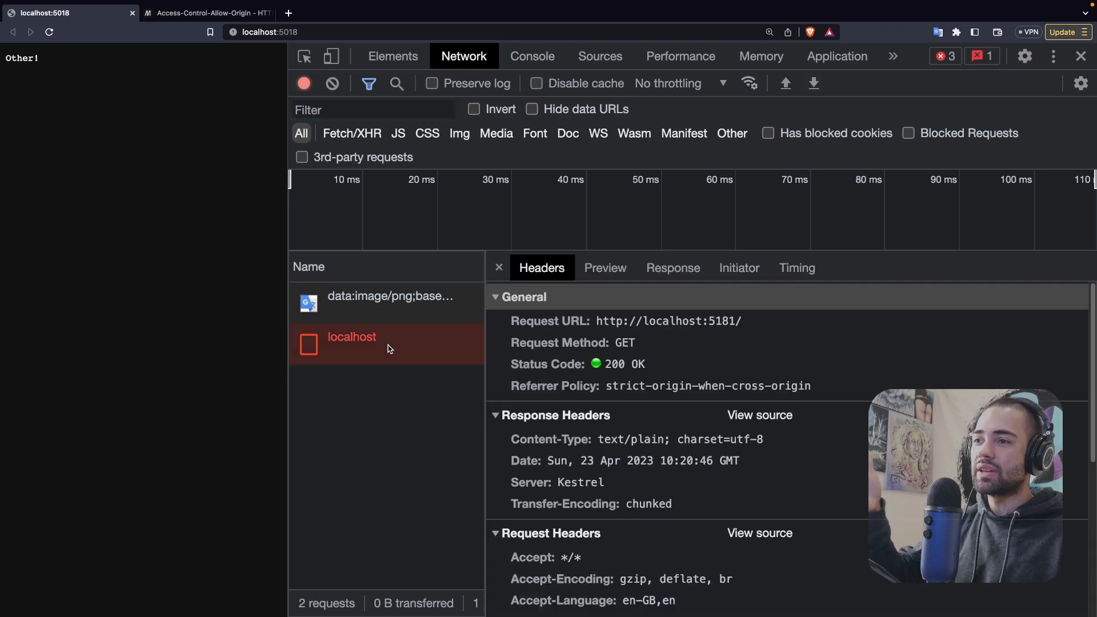
{"action": "left_click", "coordinate": [665, 321]}
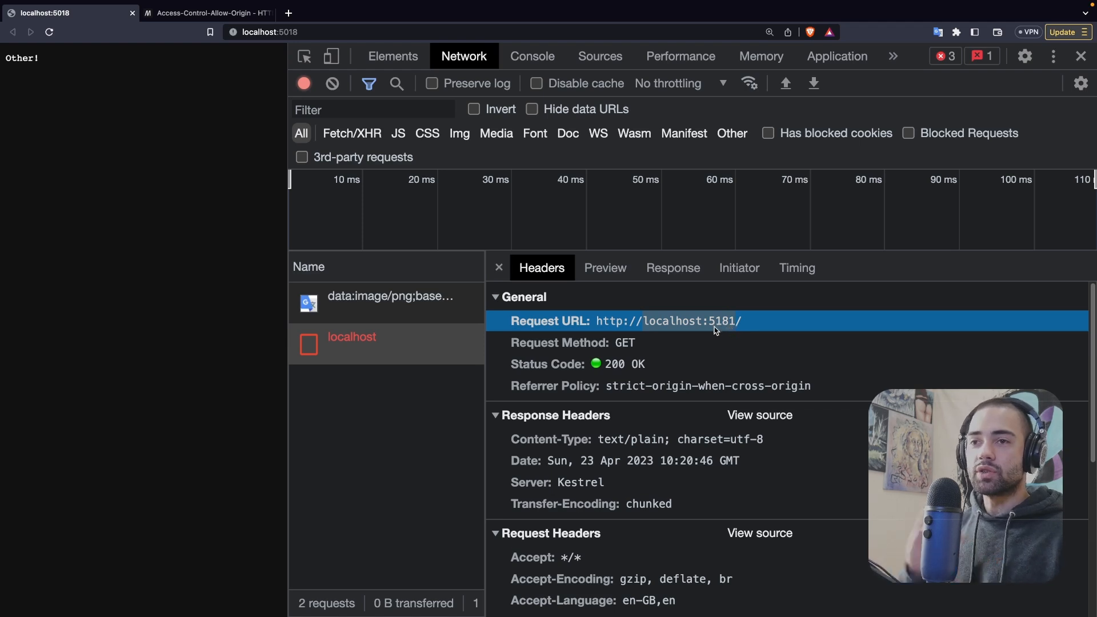
{"action": "scroll", "scroll_direction": "down", "scroll_amount": 3}
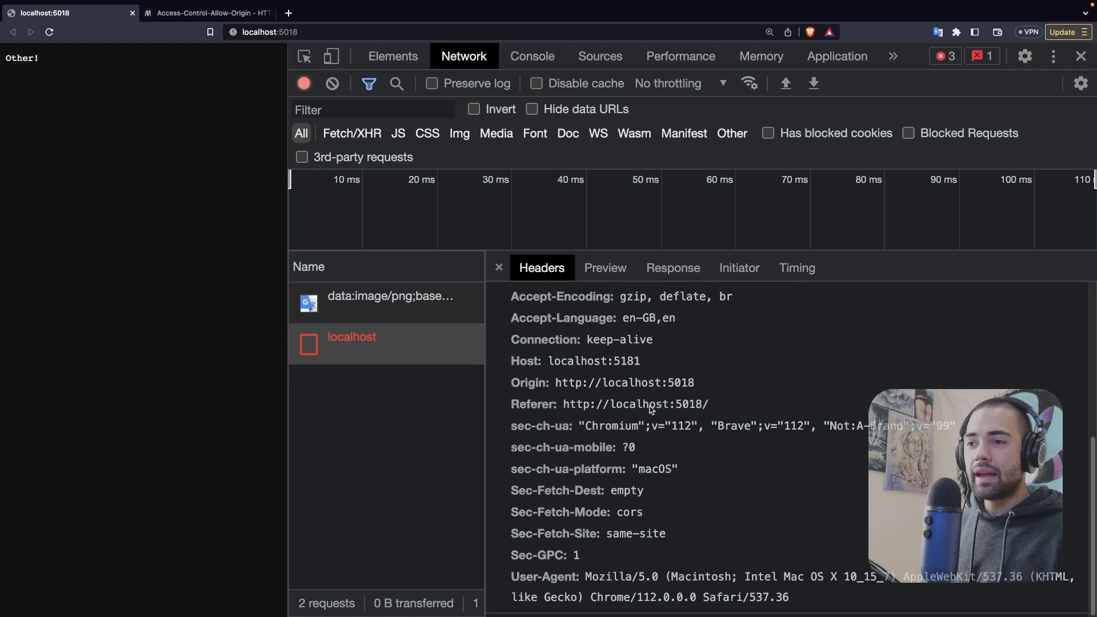
{"action": "mouse_move", "coordinate": [566, 531]}
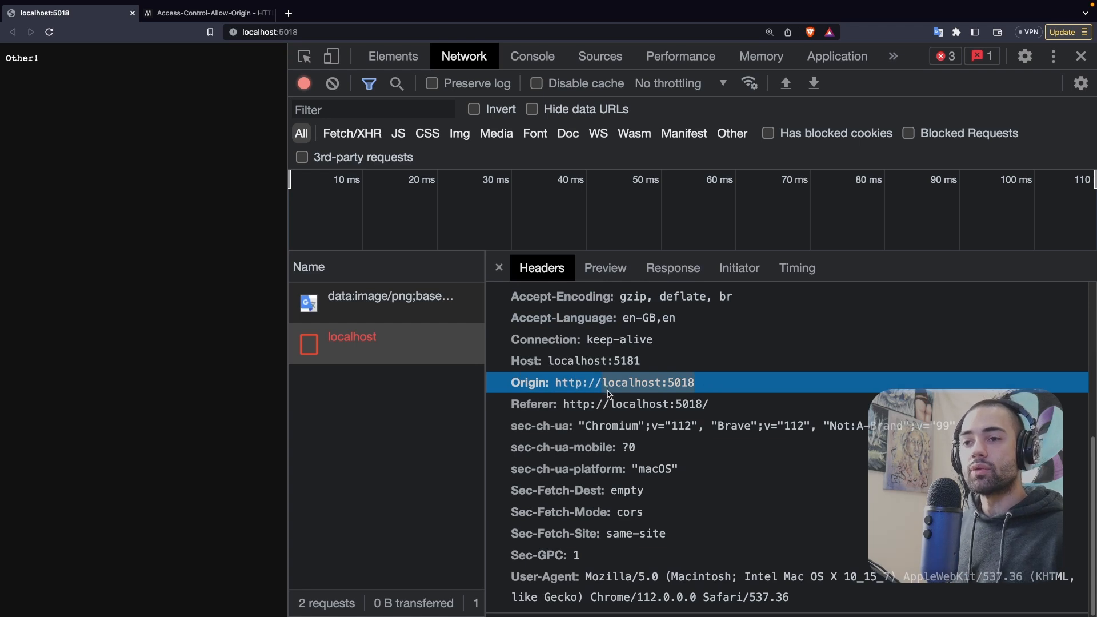
{"action": "mouse_move", "coordinate": [642, 397]}
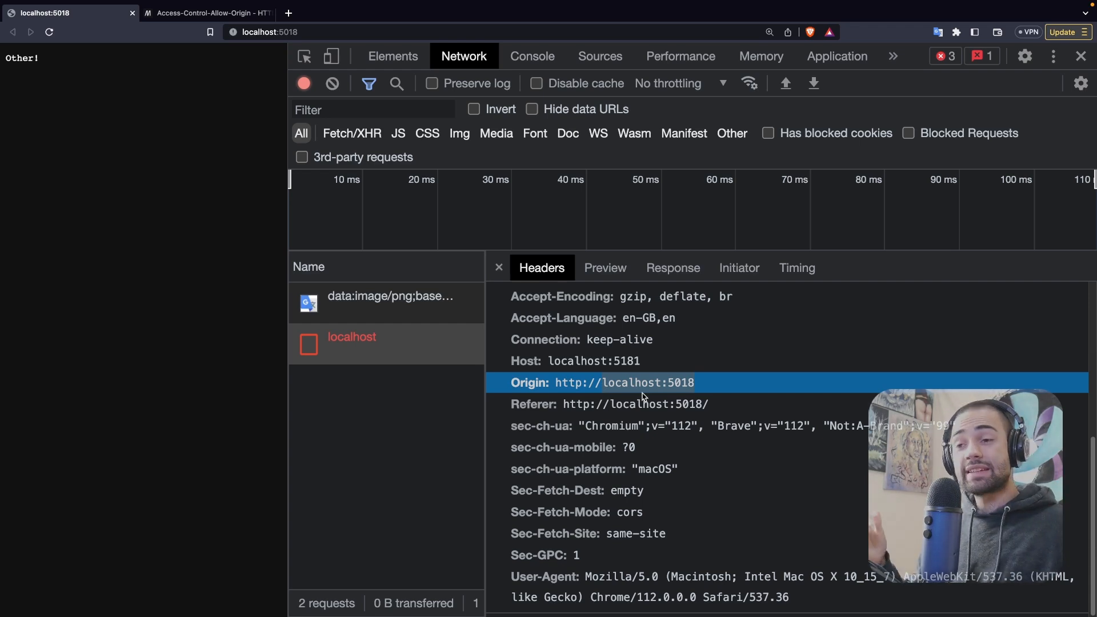
{"action": "left_click", "coordinate": [531, 56]}
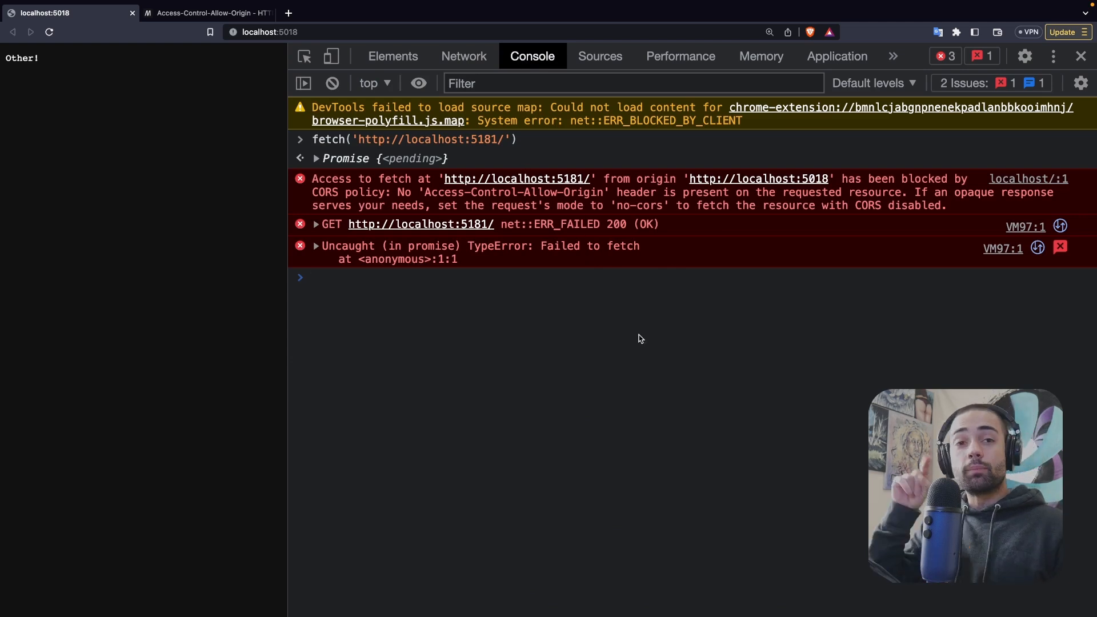
{"action": "mouse_move", "coordinate": [647, 320]}
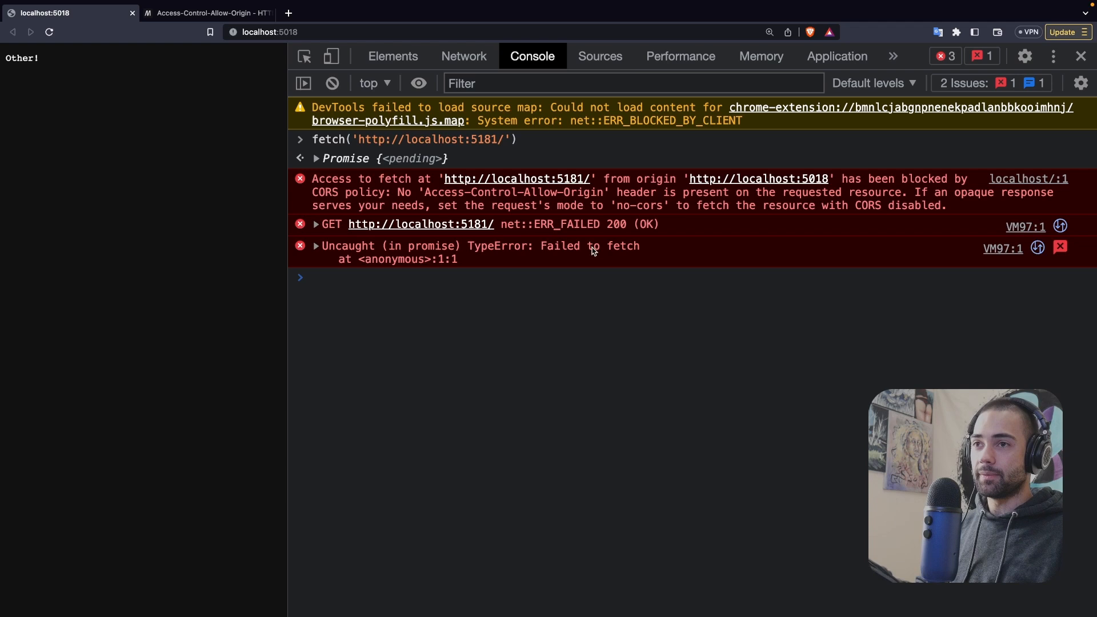
{"action": "mouse_move", "coordinate": [434, 215]}
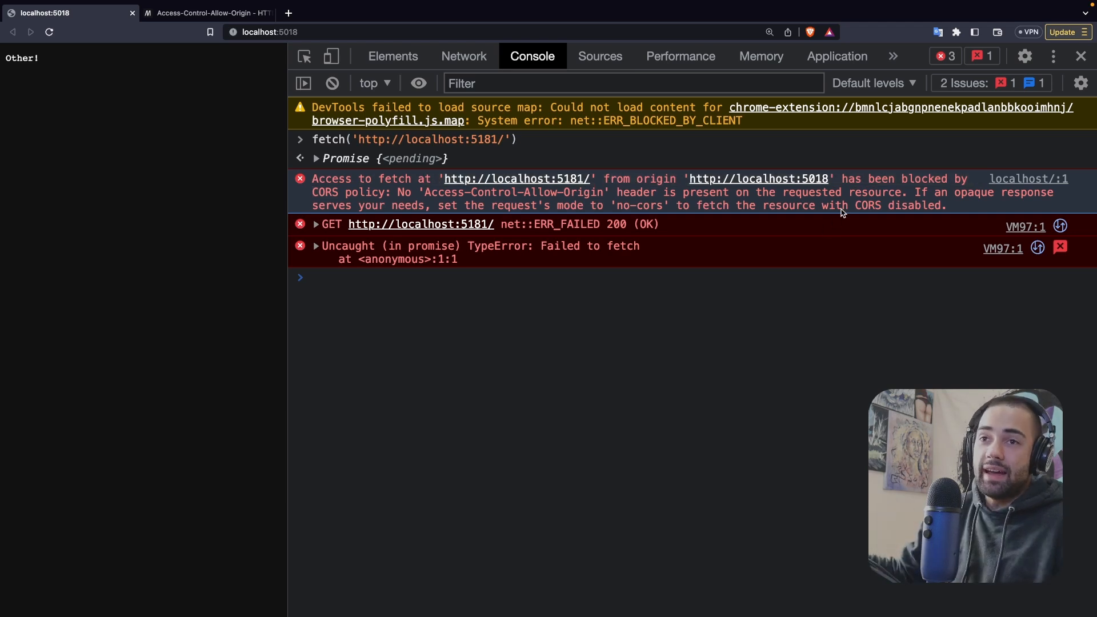
{"action": "mouse_move", "coordinate": [392, 203]}
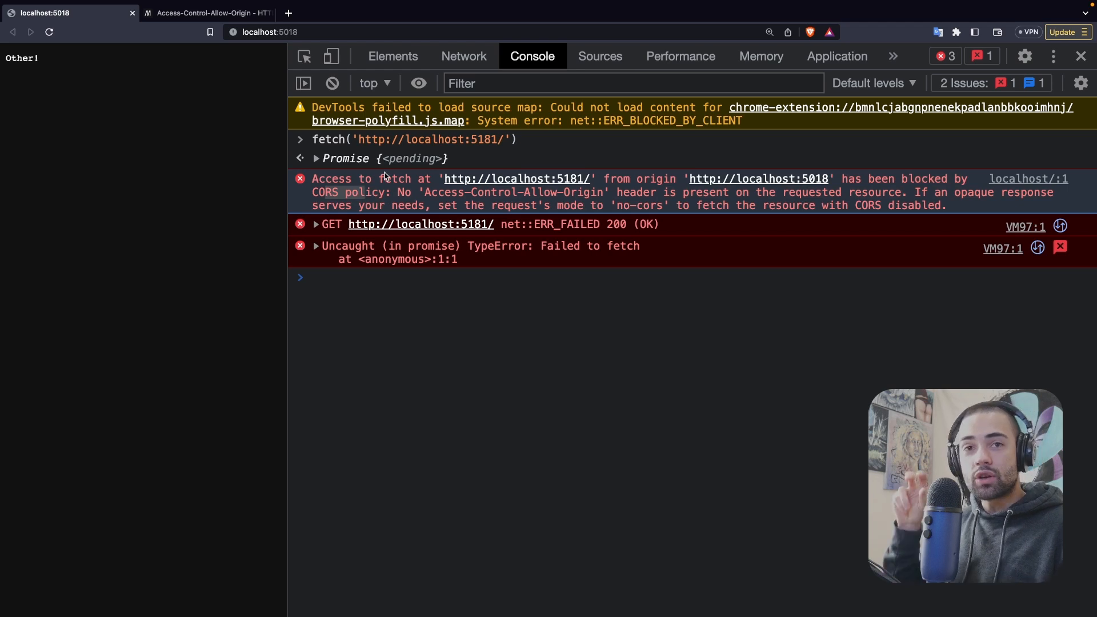
{"action": "mouse_move", "coordinate": [325, 161]}
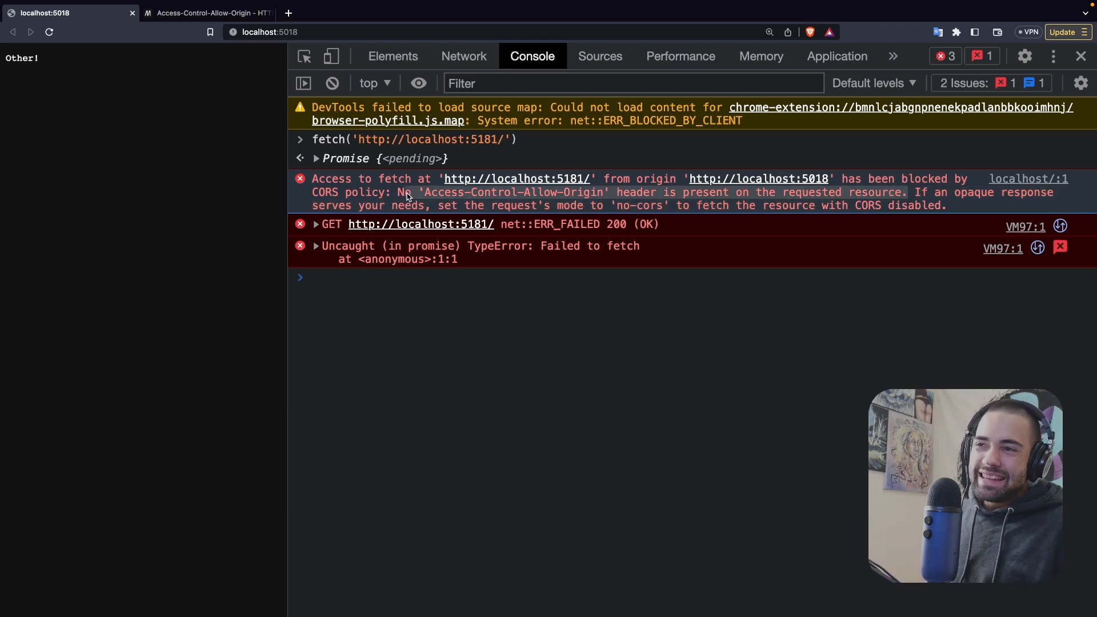
Show the failed localhost:5181 request's network details lacking an Access-Control-Allow-Origin header.
{"action": "left_click", "coordinate": [463, 56]}
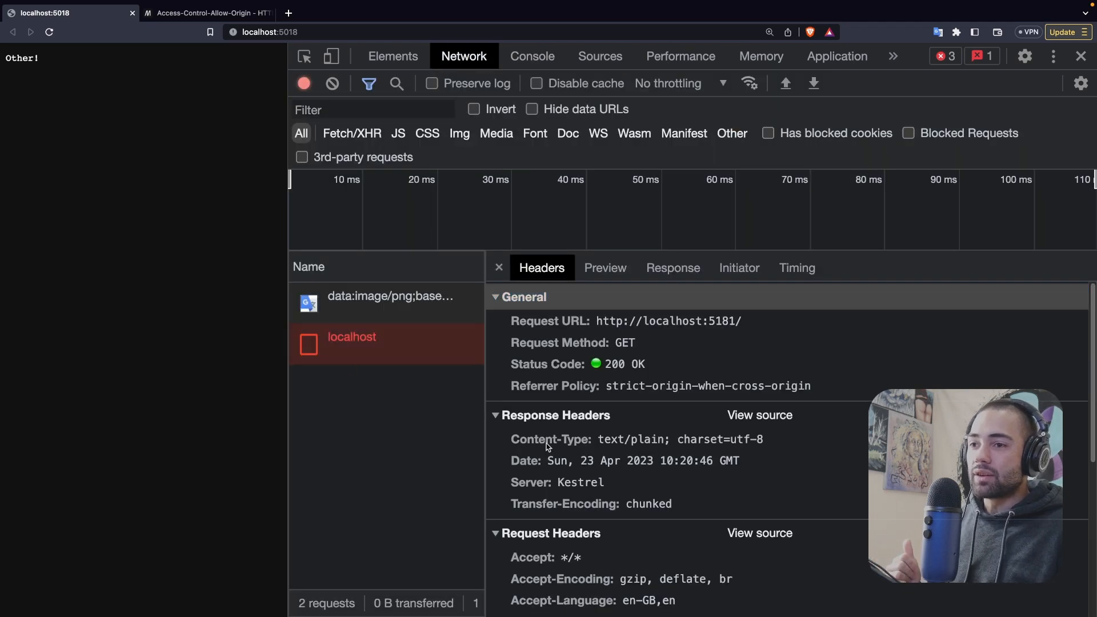
{"action": "mouse_move", "coordinate": [538, 350]}
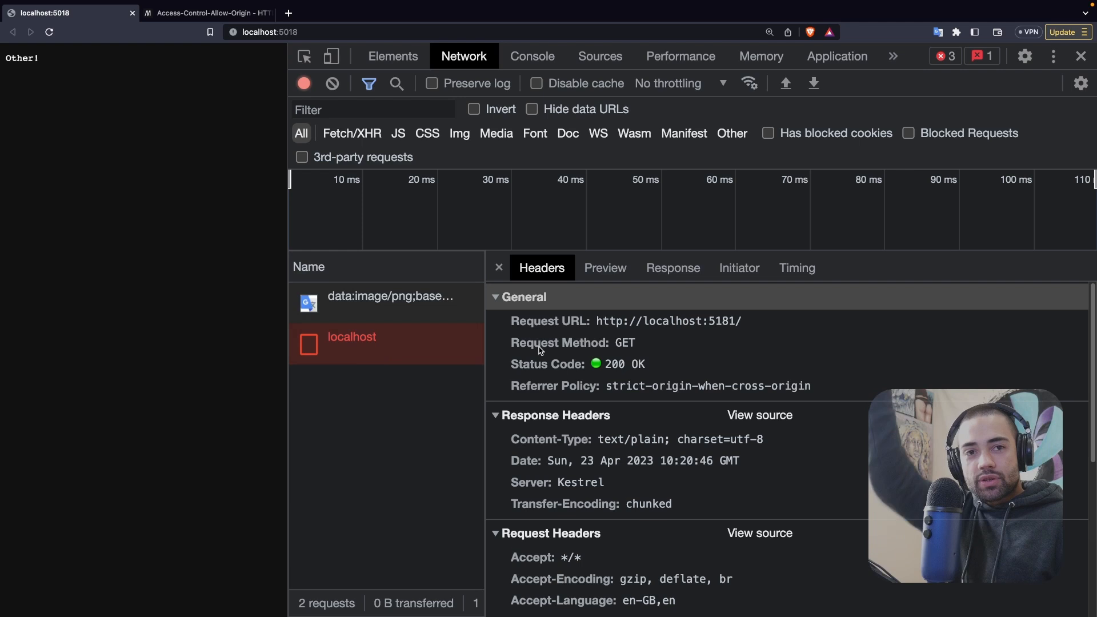
{"action": "mouse_move", "coordinate": [511, 432]}
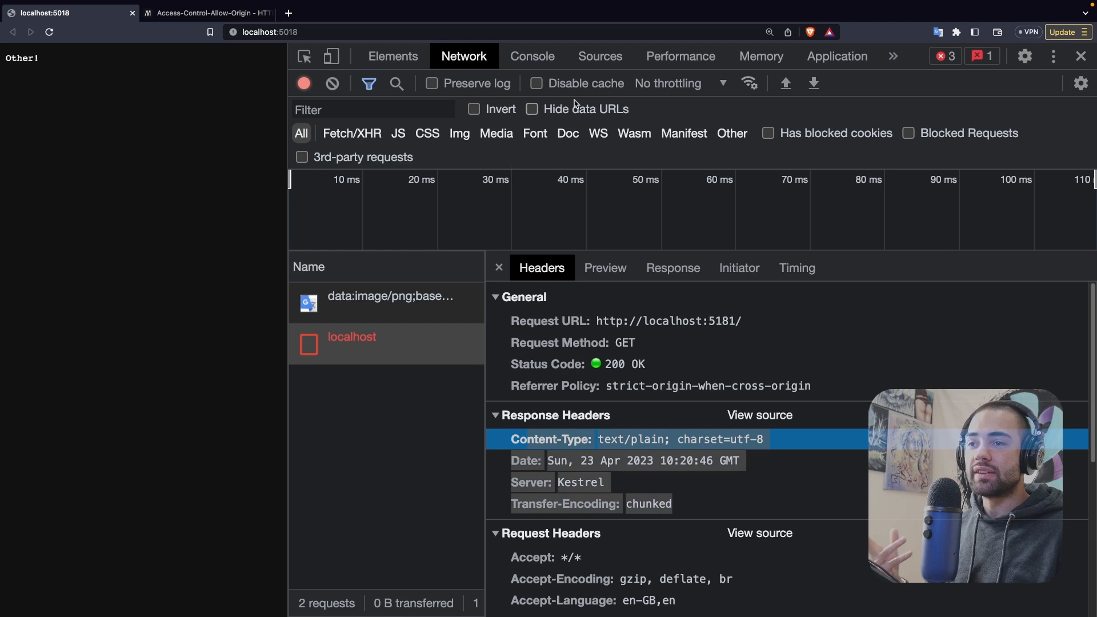
Flip between the console CORS error and the failed request's response headers to confirm the header is absent.
{"action": "left_click", "coordinate": [531, 56]}
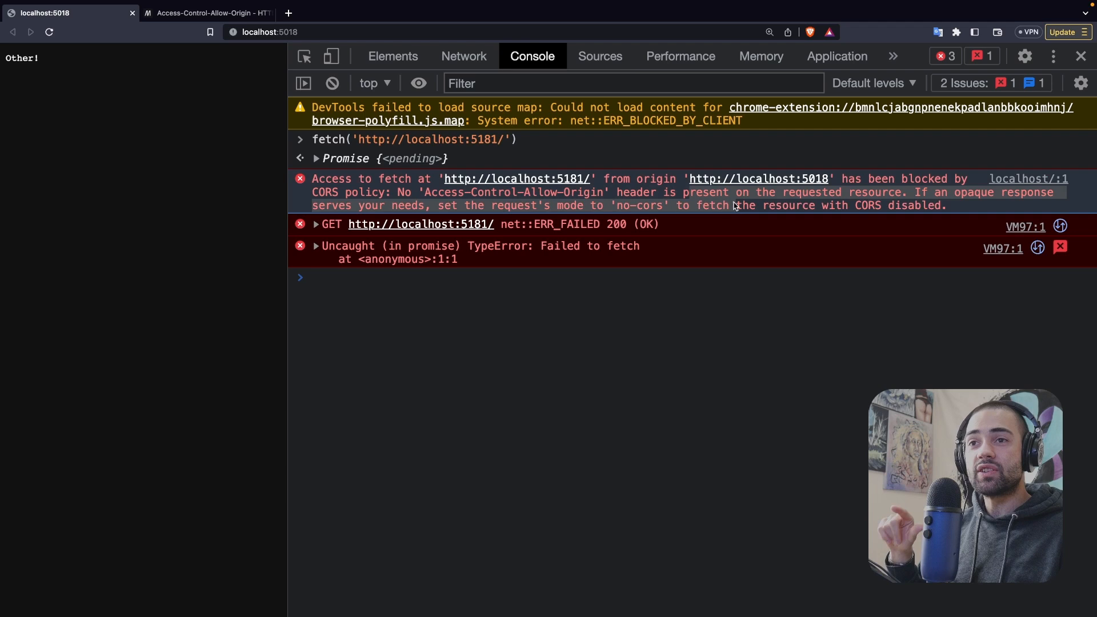
{"action": "left_click", "coordinate": [463, 56]}
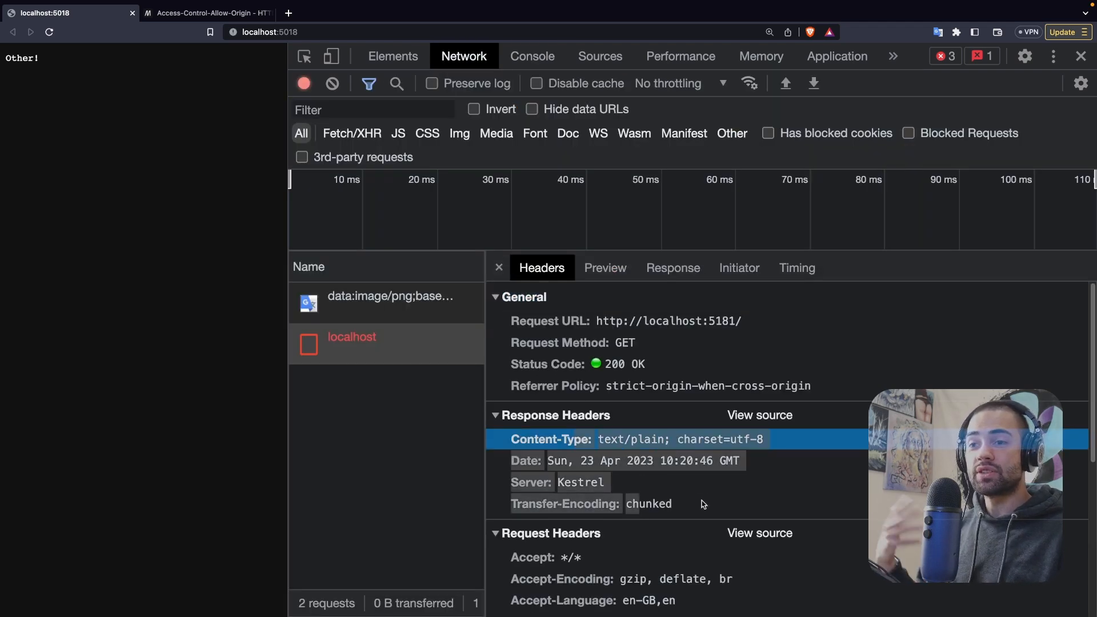
{"action": "left_click", "coordinate": [531, 56]}
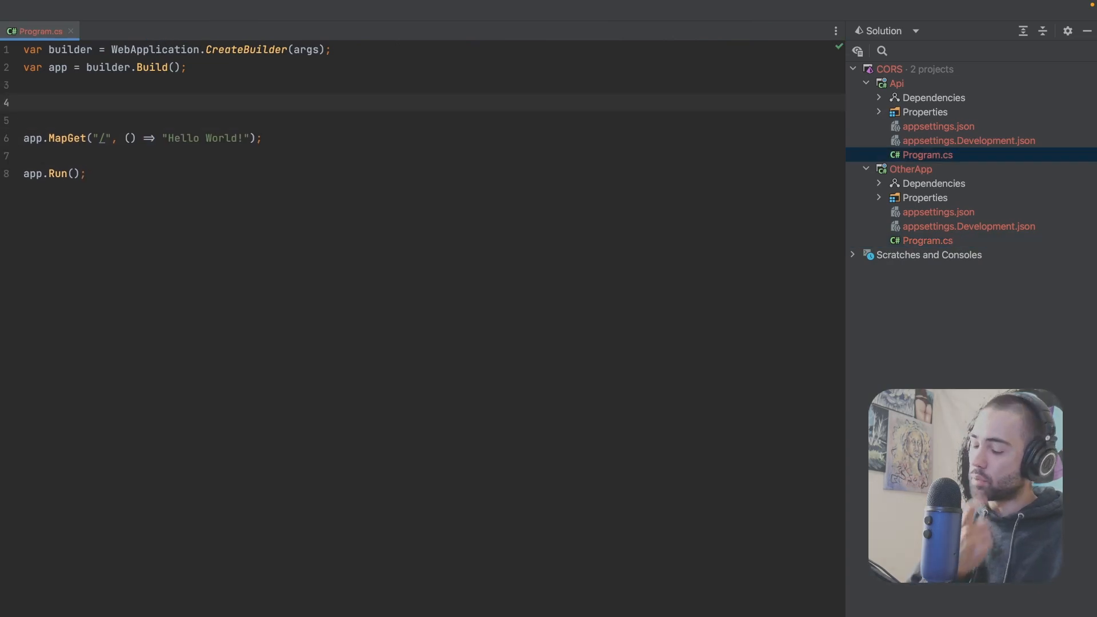
Write app.Use((ctx, next) => ...) middleware assigning ctx.Response.Headers Access-Control-Allow-Origin = "" and returning next().
{"action": "type", "text": "app.Use()"}
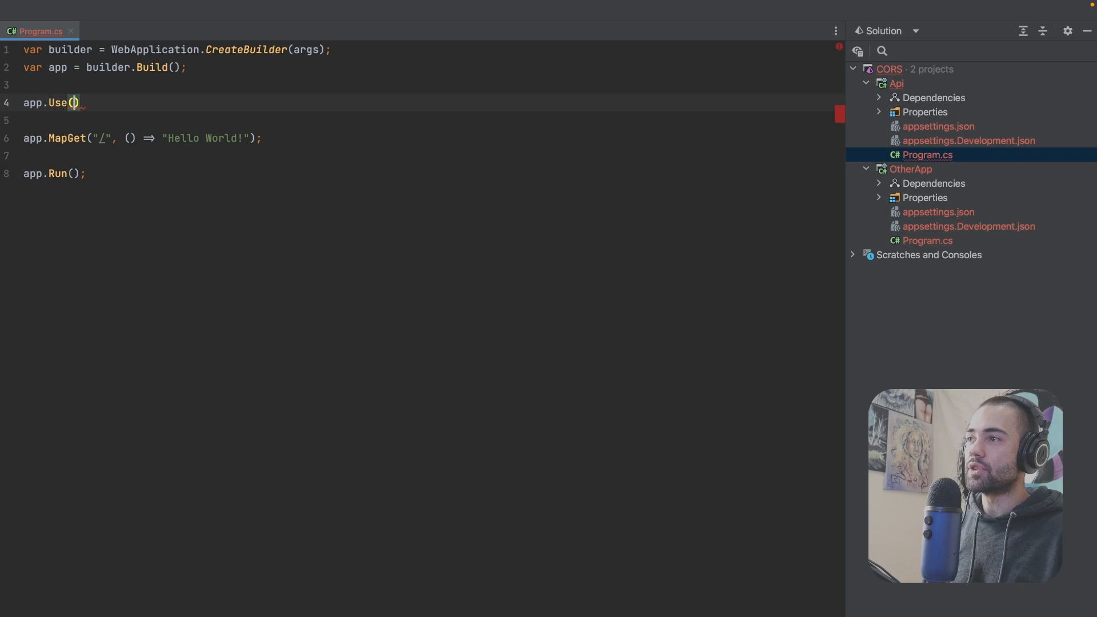
{"action": "type", "text": "ctx, next"}
{"action": "type", "text": "next();"}
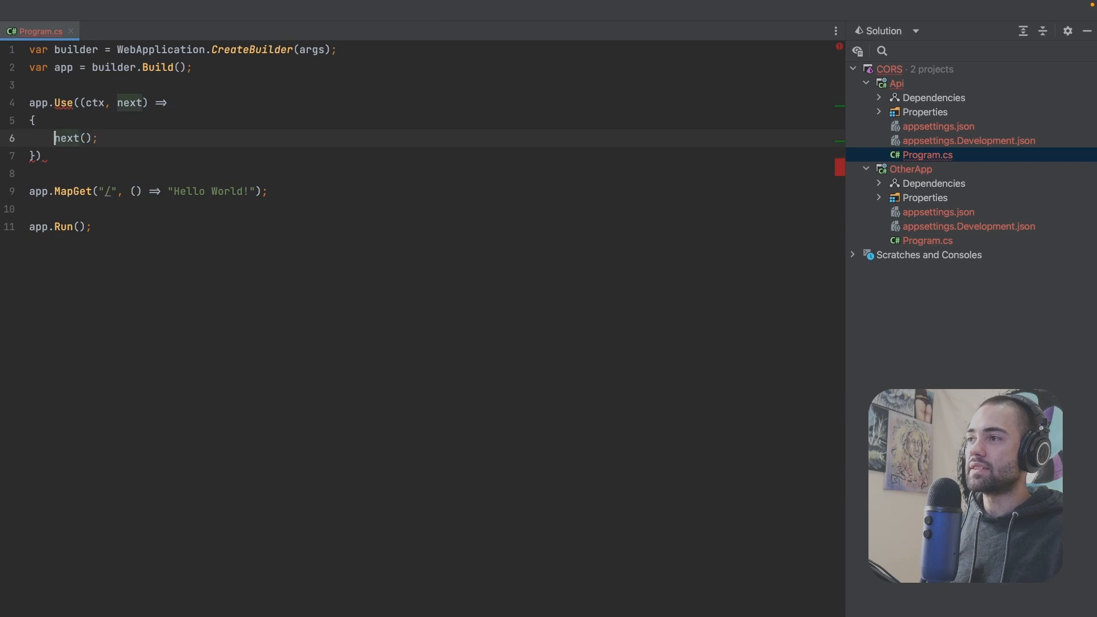
{"action": "type", "text": "return"}
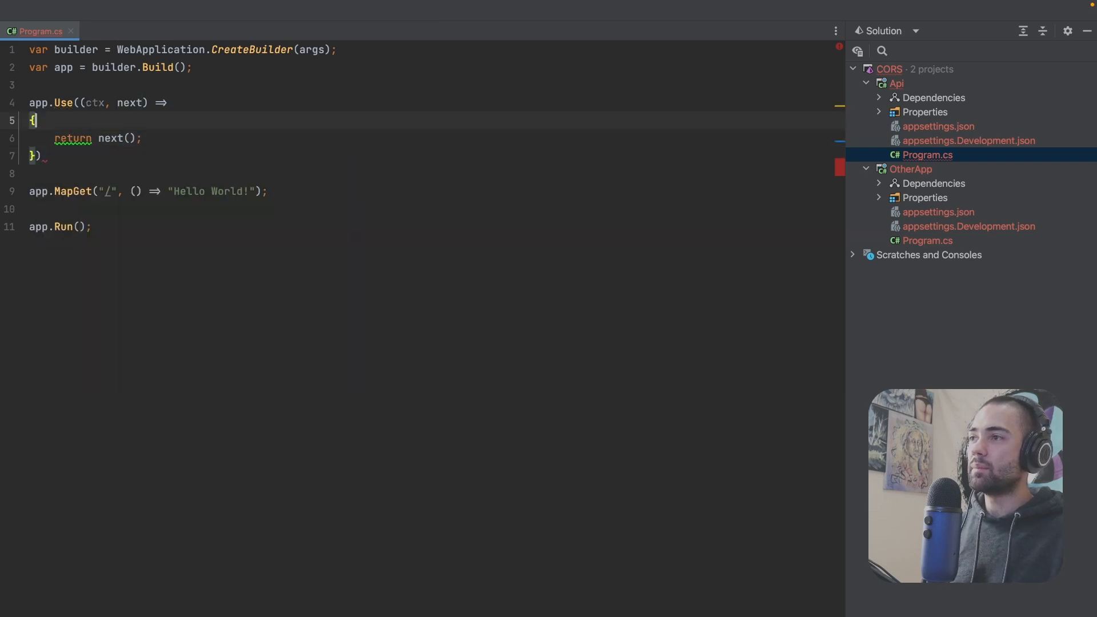
{"action": "type", "text": "ctx."}
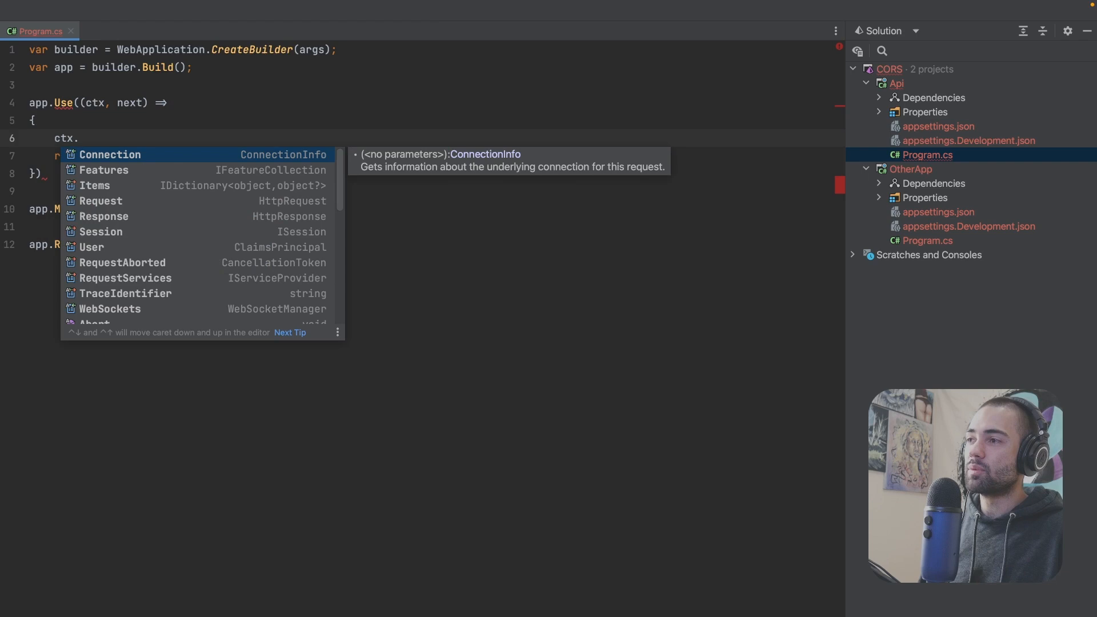
{"action": "type", "text": "Response.Headers[\"cess-Control-Allow-Origin'"}
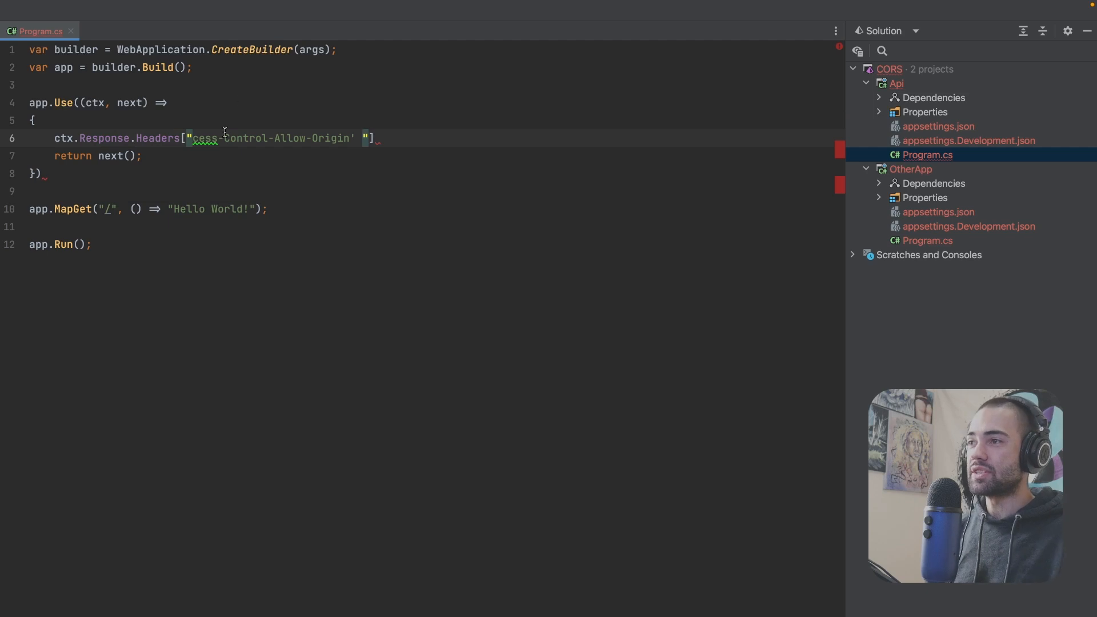
{"action": "type", "text": "Ac"}
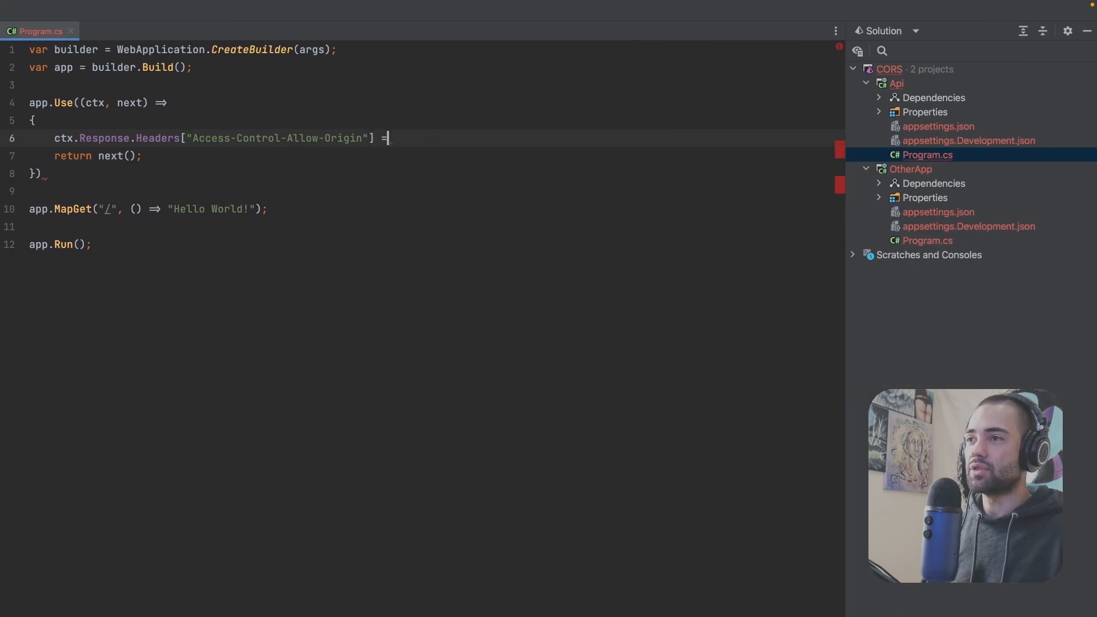
{"action": "type", "text": "\"\""}
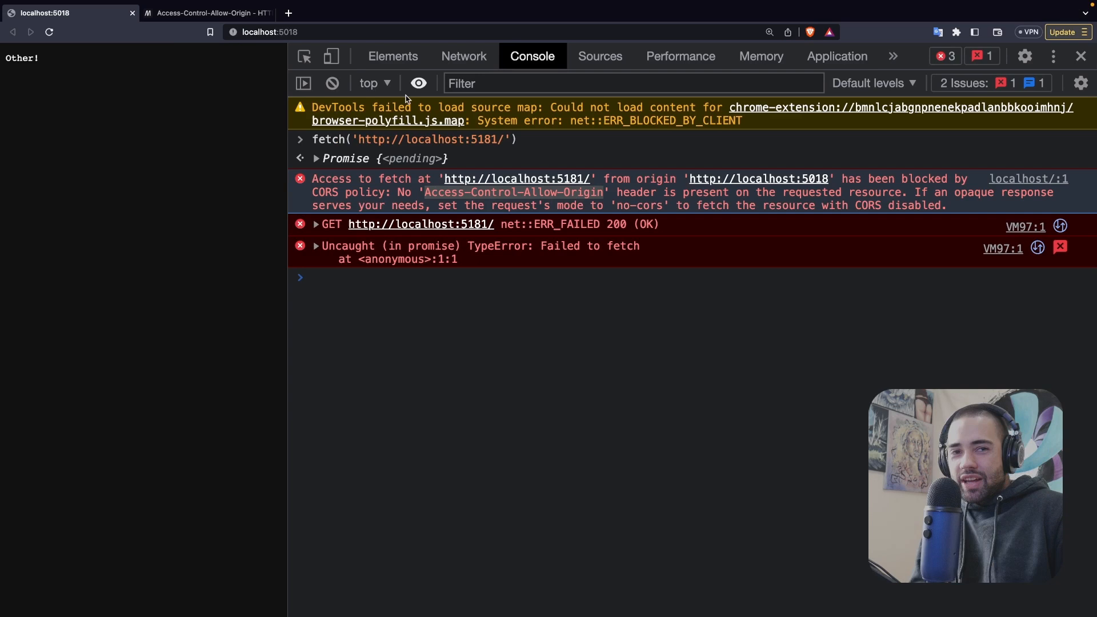
Read MDN's Syntax, Directives and Examples for the header, then return to the Api middleware code.
{"action": "left_click", "coordinate": [207, 12]}
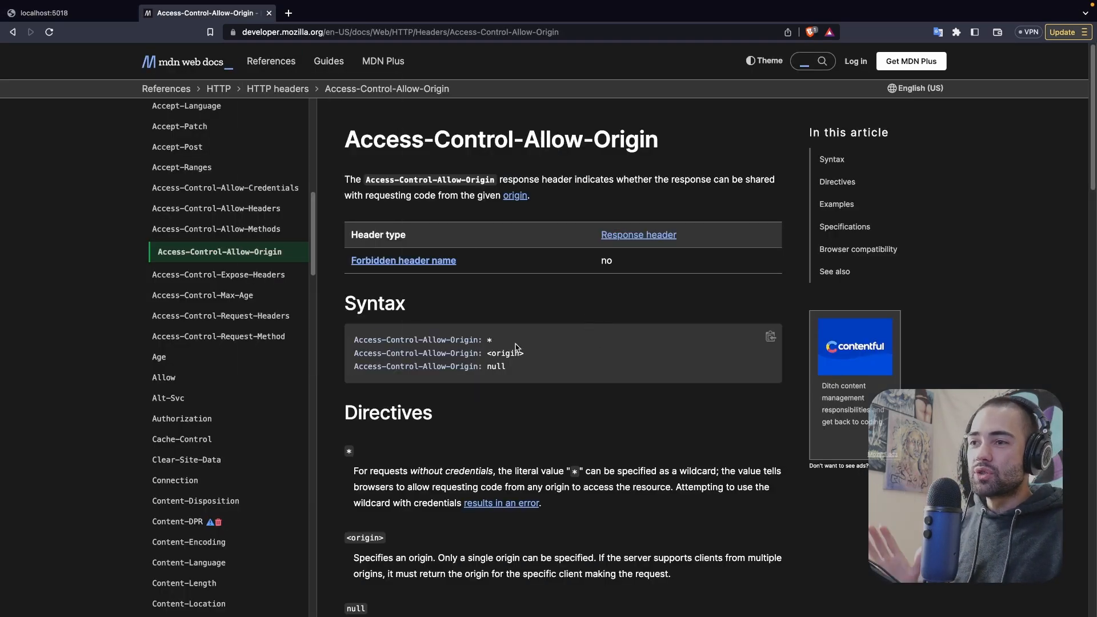
{"action": "mouse_move", "coordinate": [388, 160]}
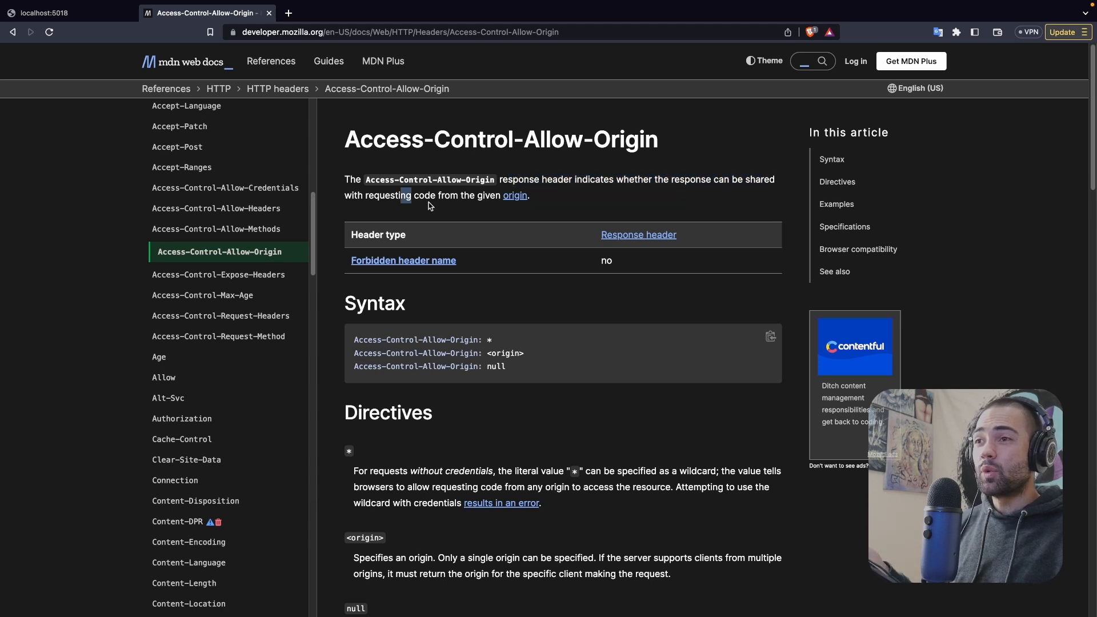
{"action": "mouse_move", "coordinate": [472, 207]}
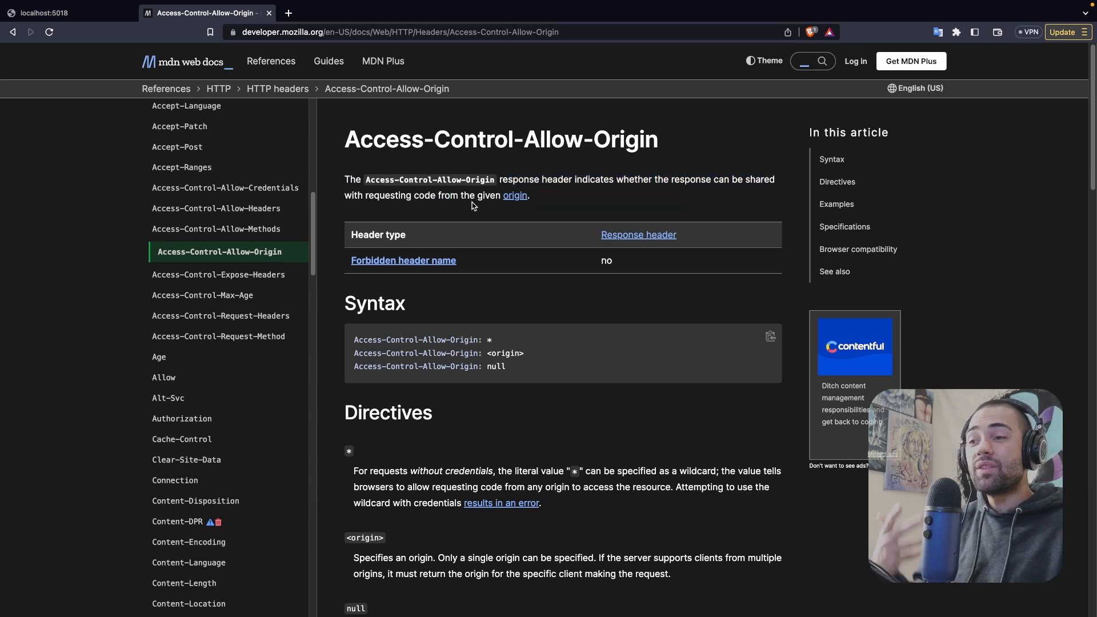
{"action": "scroll", "scroll_direction": "down", "scroll_amount": 3}
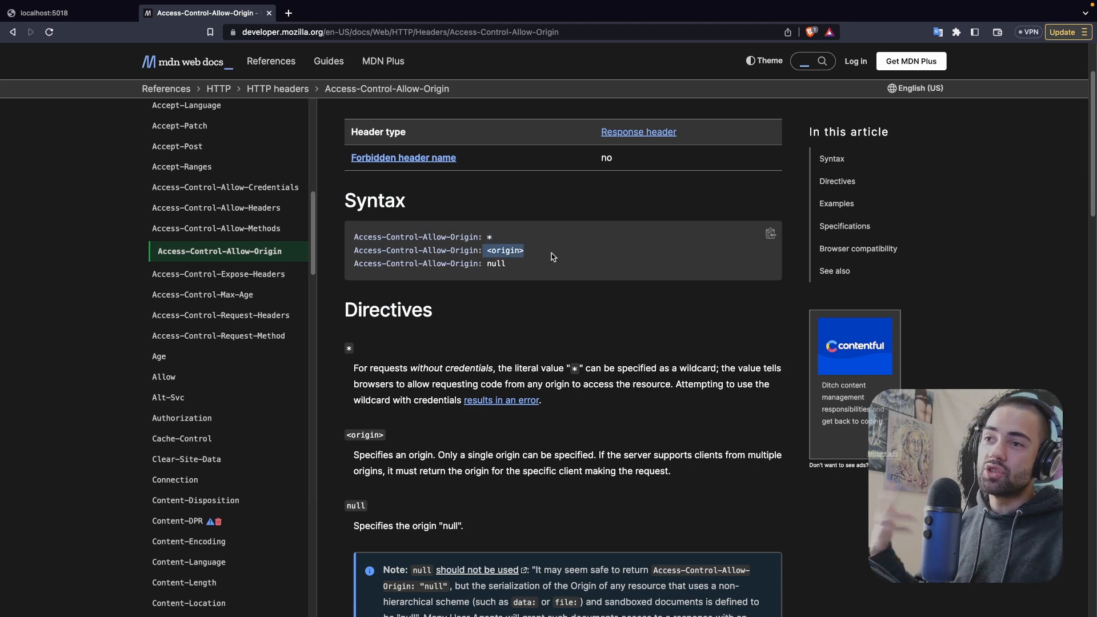
{"action": "scroll", "scroll_direction": "down", "scroll_amount": 3}
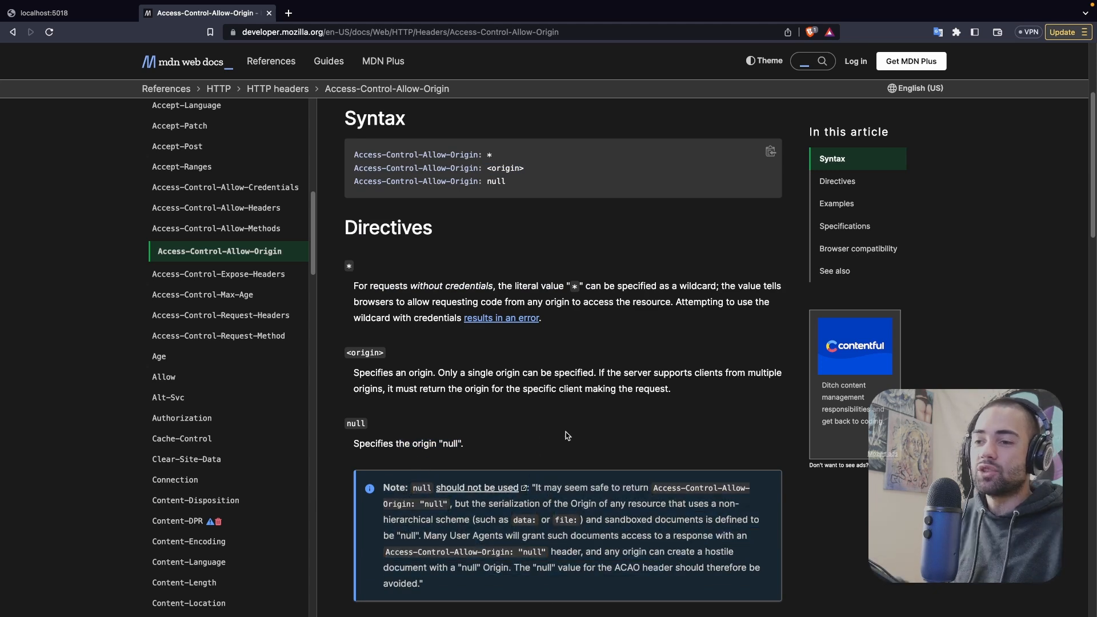
{"action": "scroll", "scroll_direction": "down", "scroll_amount": 3}
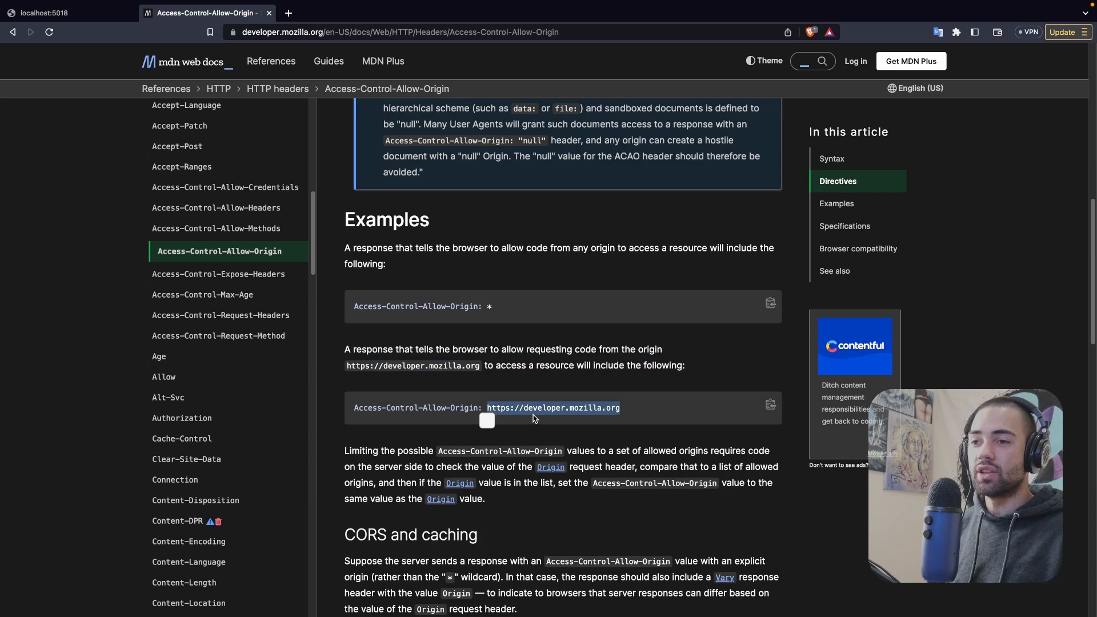
{"action": "mouse_move", "coordinate": [537, 375]}
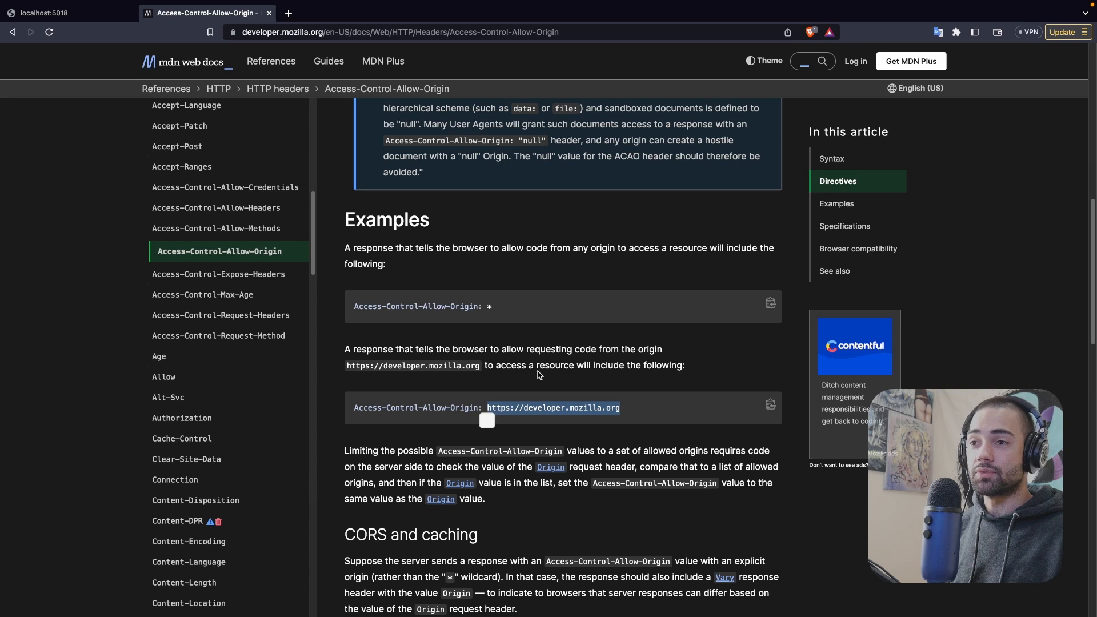
{"action": "left_click", "coordinate": [66, 12]}
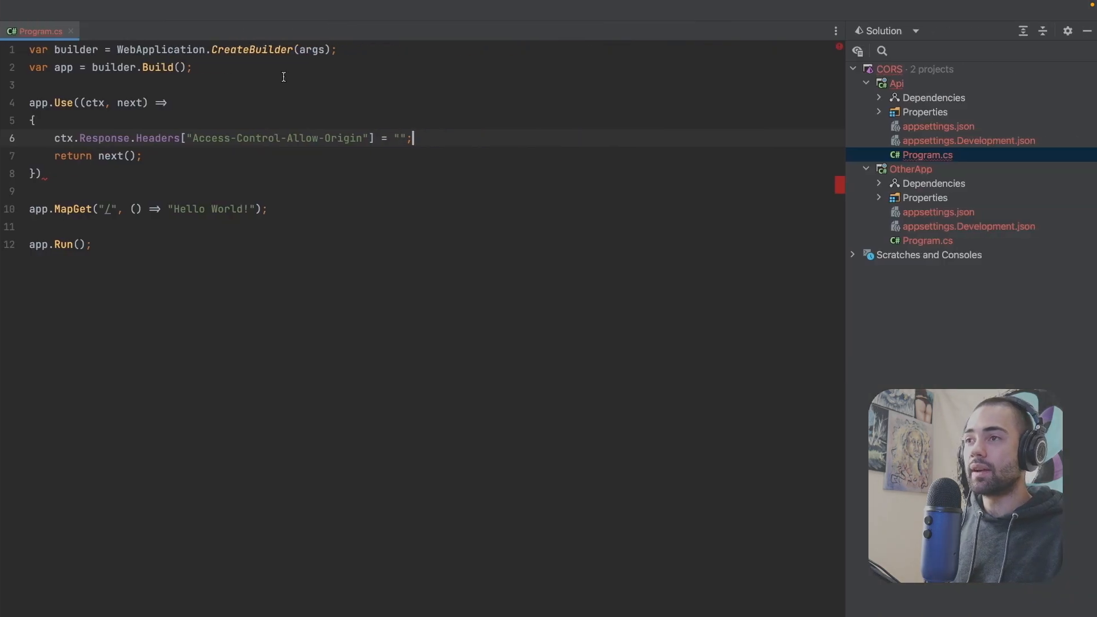
{"action": "type", "text": "http://localhost:5018/"}
{"action": "left_click", "coordinate": [432, 174]}
{"action": "type", "text": ";"}
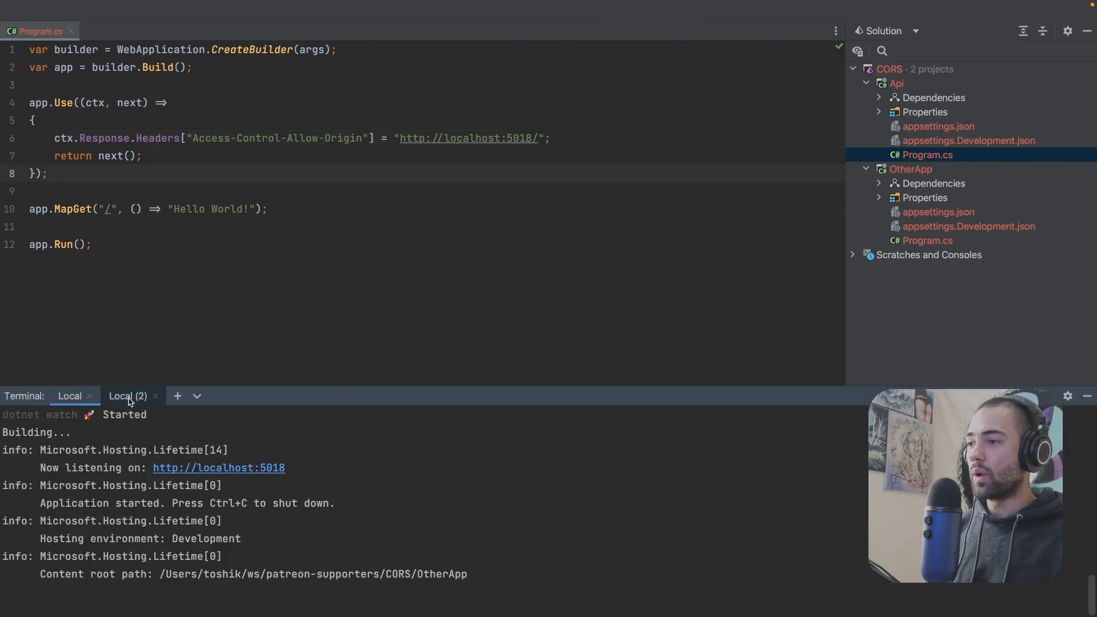
{"action": "left_click", "coordinate": [128, 396]}
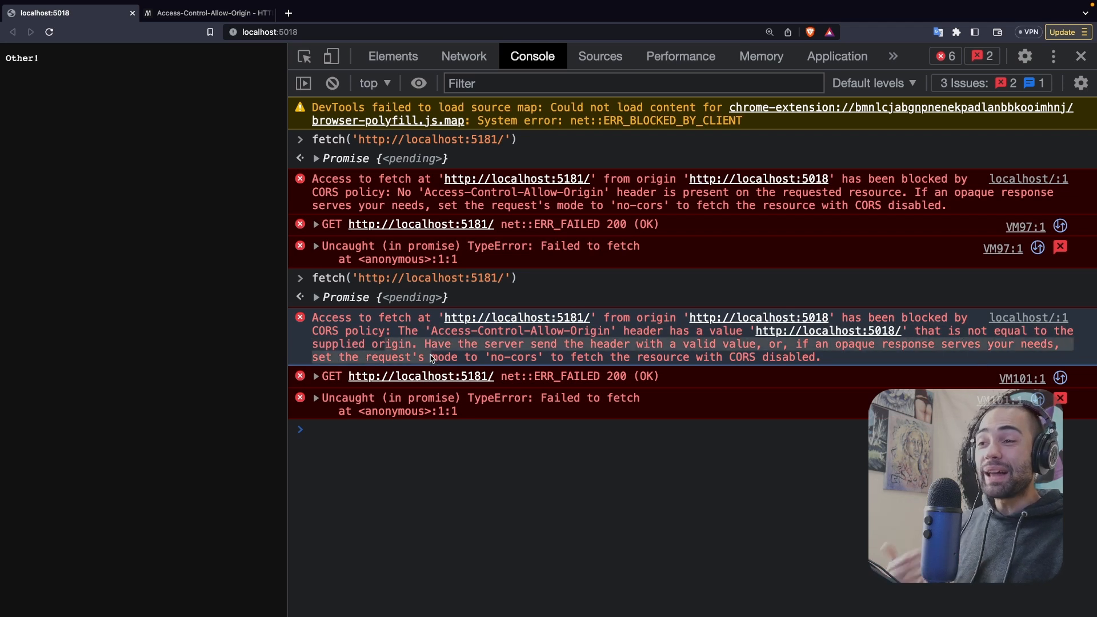
{"action": "left_click", "coordinate": [463, 56]}
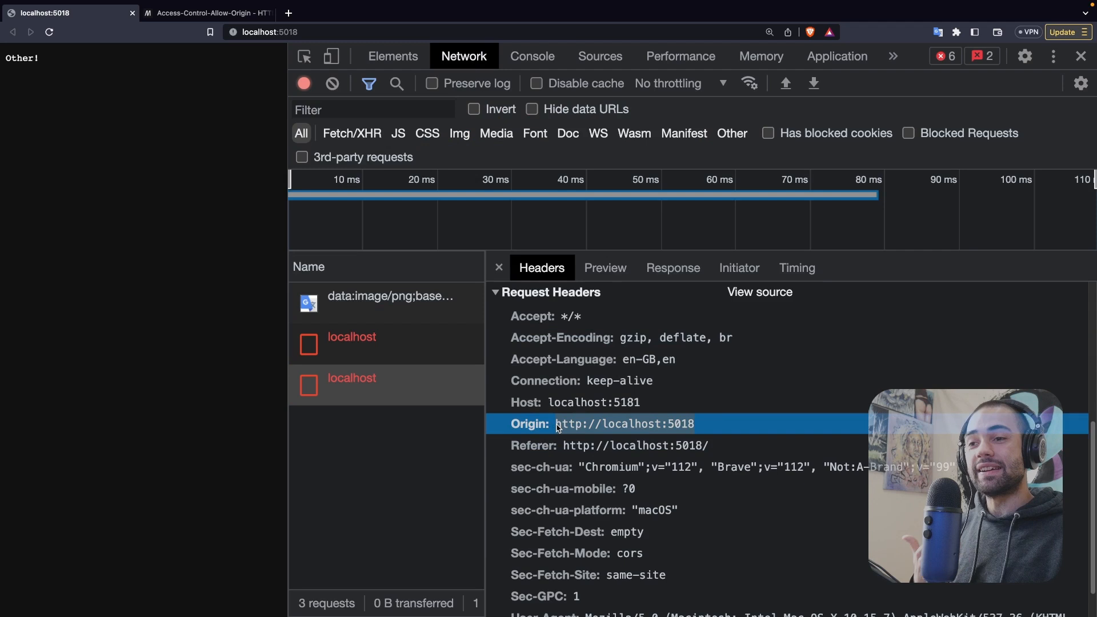
{"action": "scroll", "scroll_direction": "up", "scroll_amount": 3}
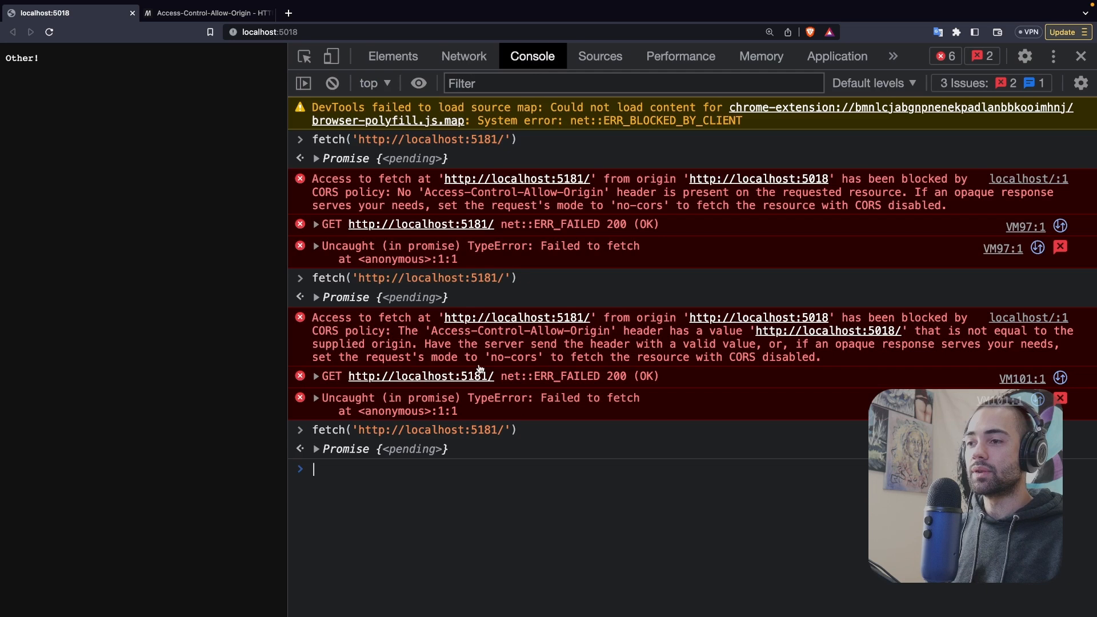
{"action": "left_click", "coordinate": [462, 56]}
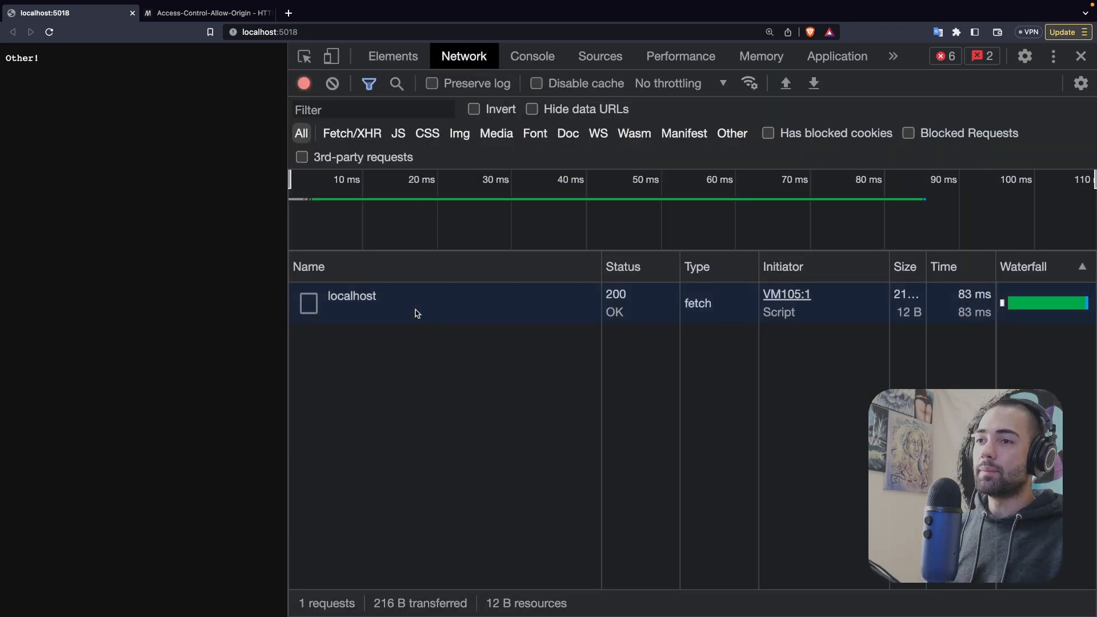
{"action": "left_click", "coordinate": [350, 296]}
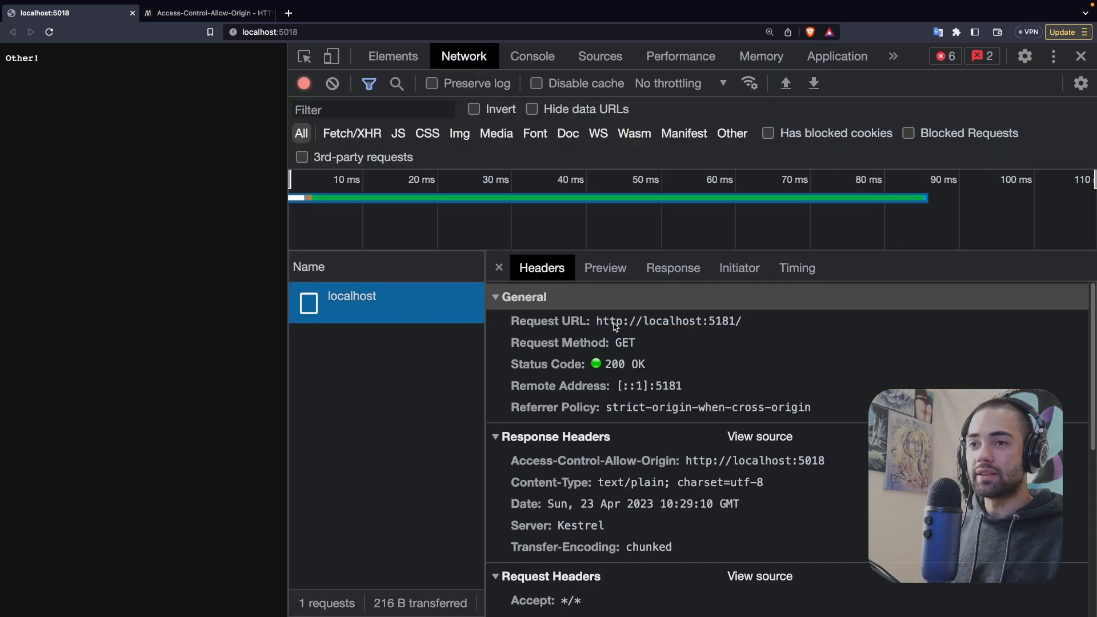
{"action": "scroll", "scroll_direction": "down", "scroll_amount": 3}
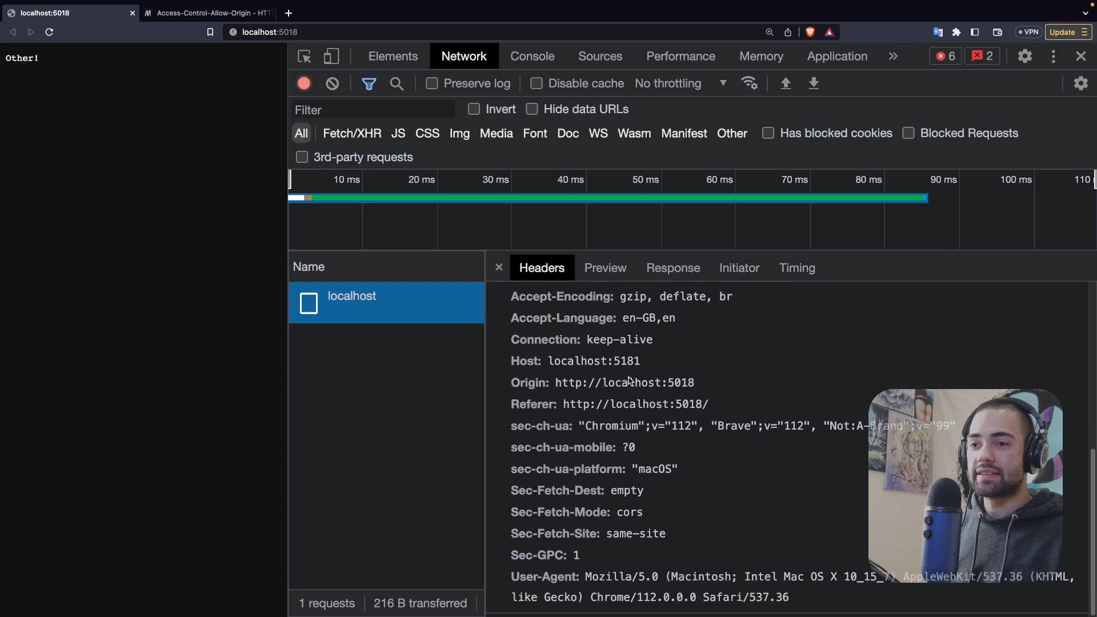
{"action": "left_click", "coordinate": [672, 267]}
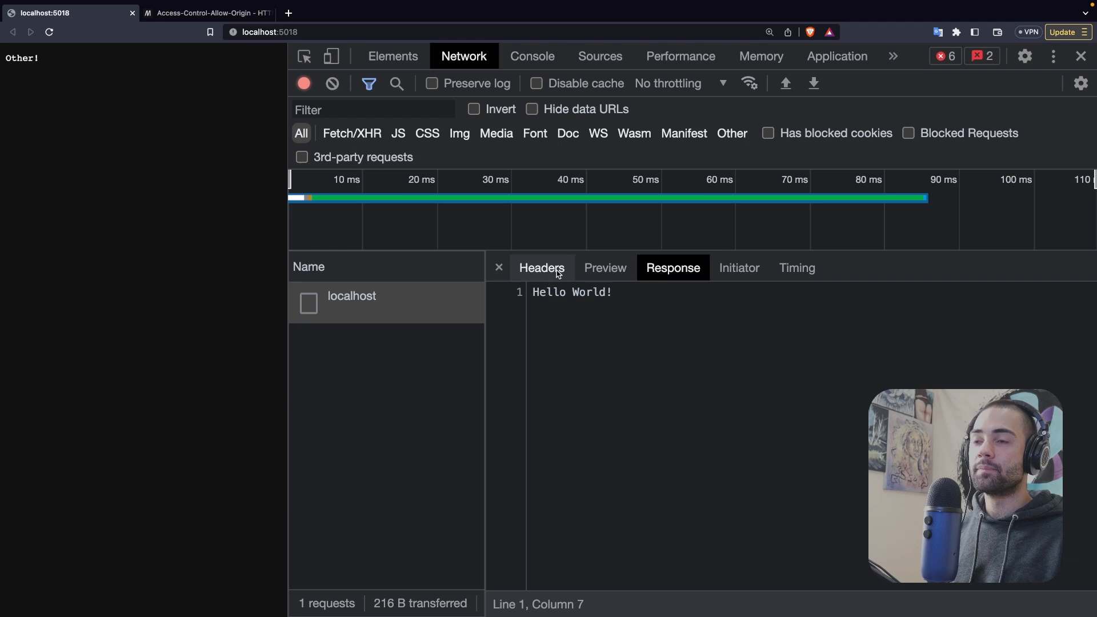
{"action": "left_click", "coordinate": [531, 56]}
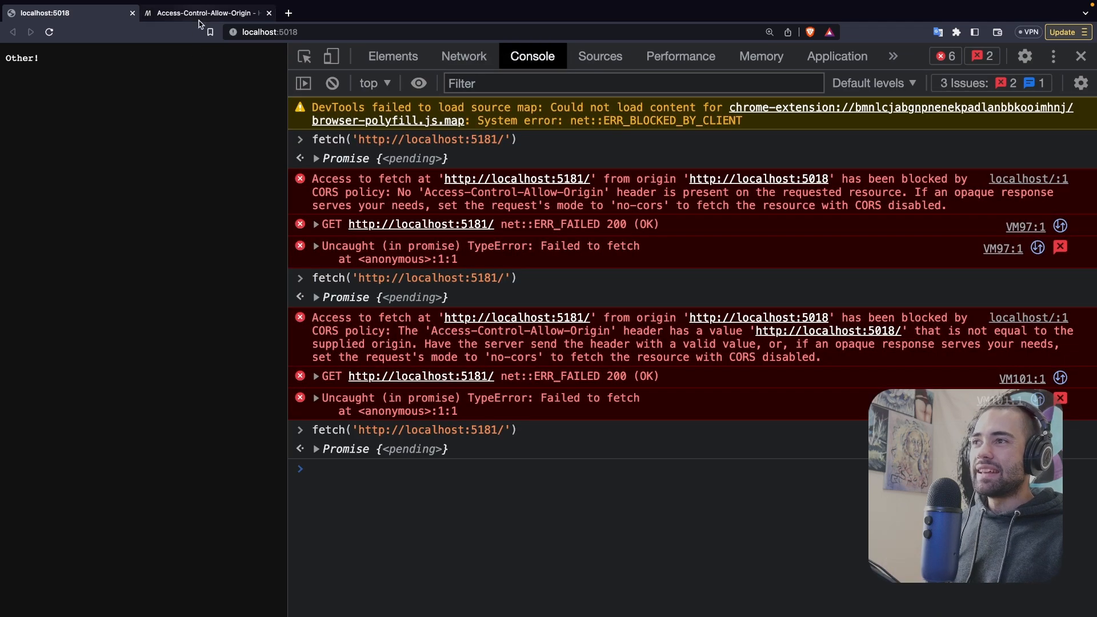
Review MDN's Access-Control-Allow-Origin examples and related headers, then return to the localhost console.
{"action": "left_click", "coordinate": [203, 12]}
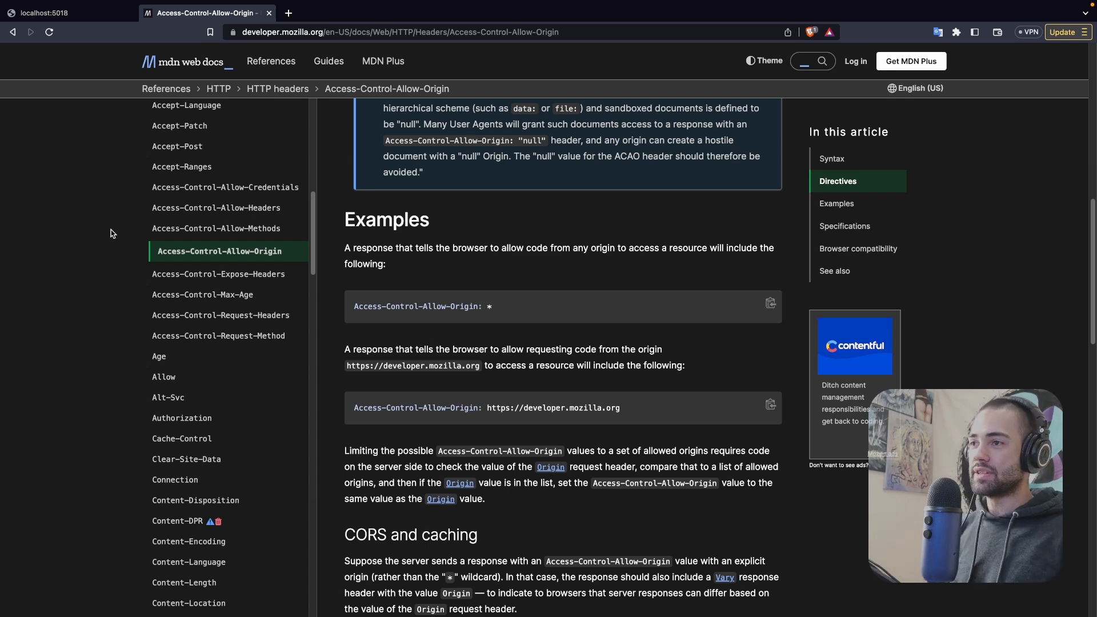
{"action": "mouse_move", "coordinate": [149, 222]}
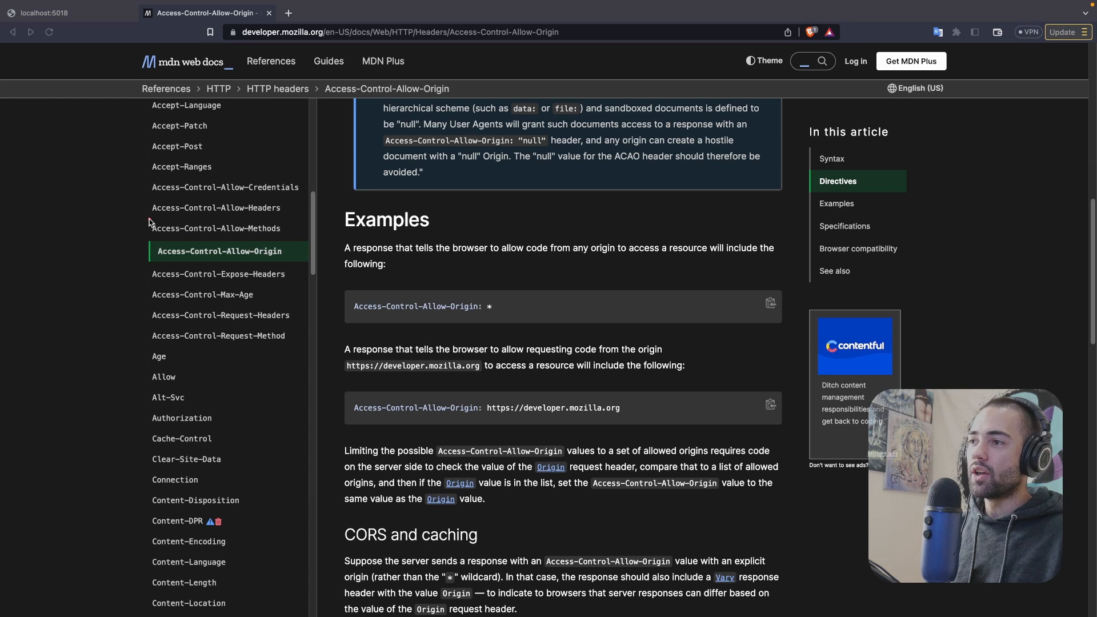
{"action": "mouse_move", "coordinate": [139, 231]}
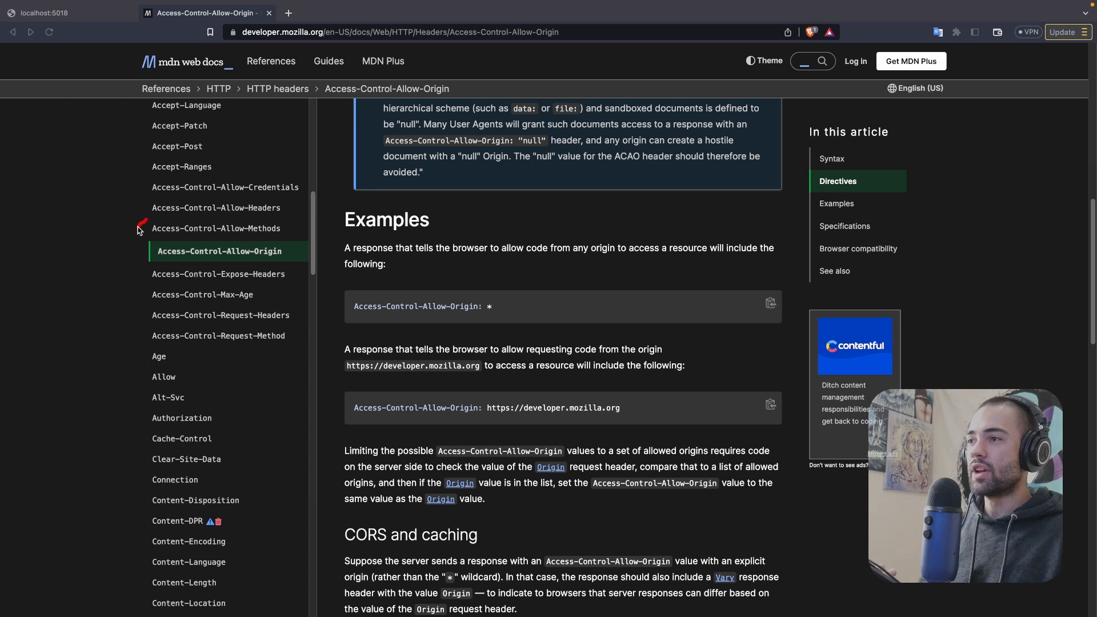
{"action": "mouse_move", "coordinate": [148, 205]}
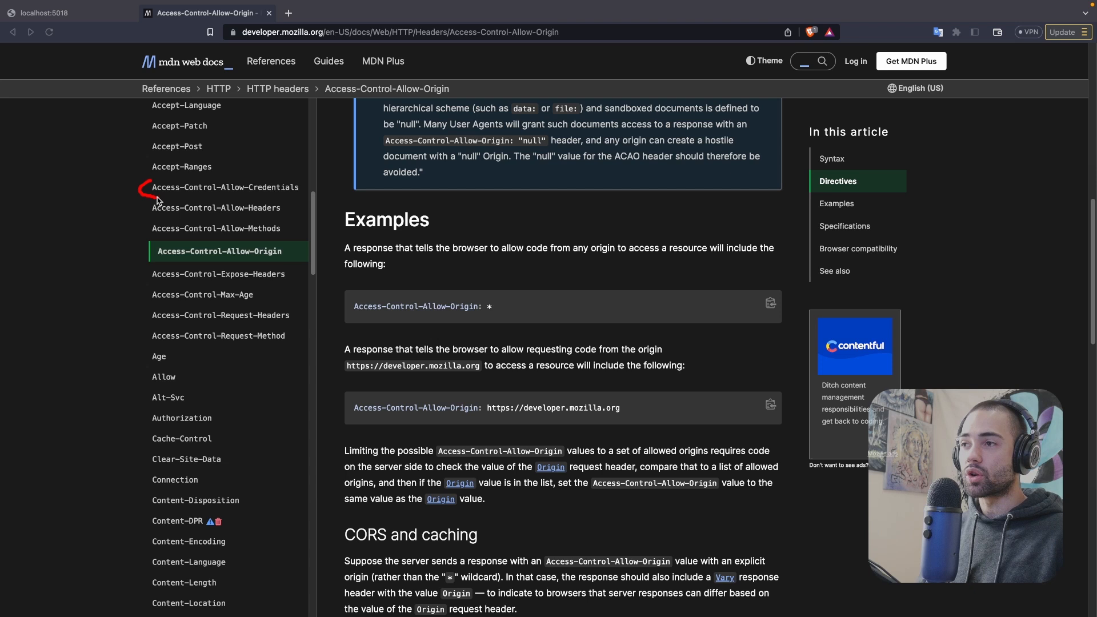
{"action": "mouse_move", "coordinate": [143, 311]}
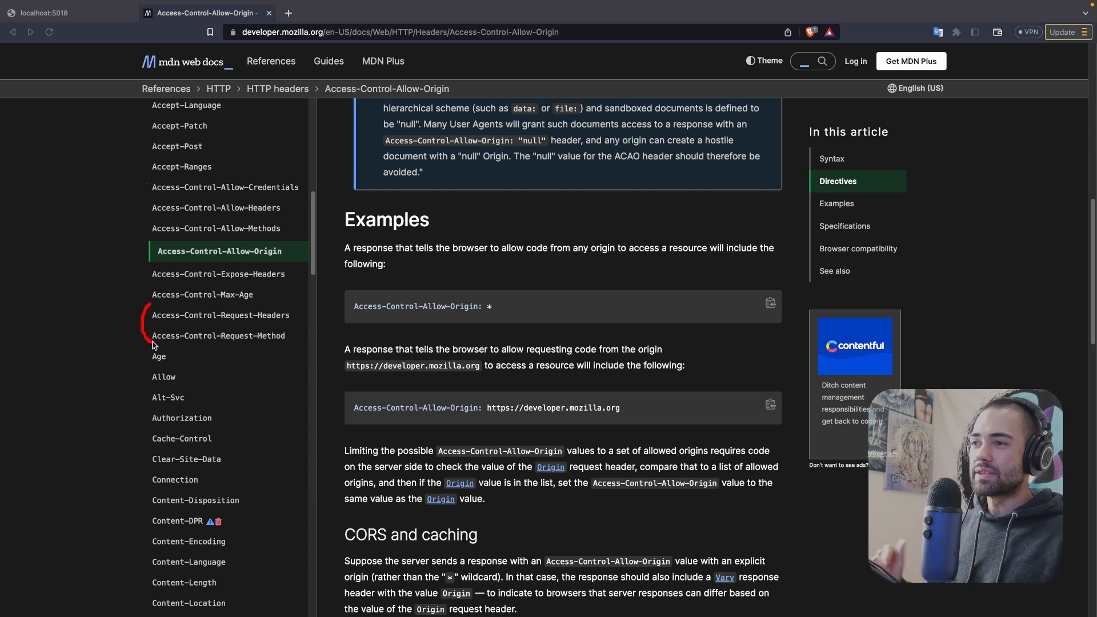
{"action": "mouse_move", "coordinate": [148, 273]}
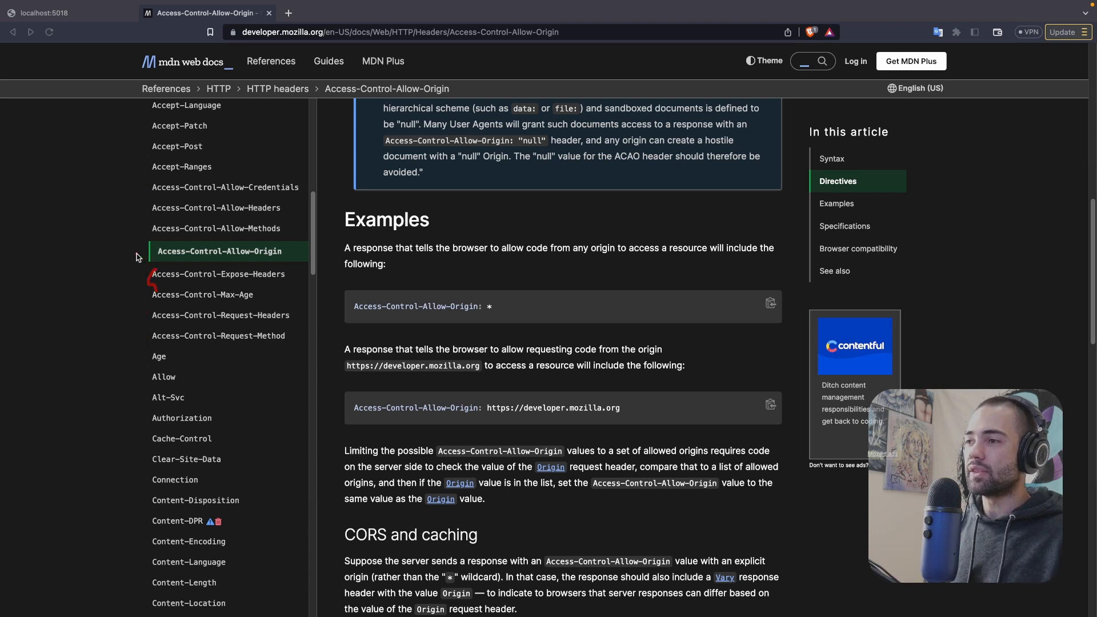
{"action": "mouse_move", "coordinate": [259, 216]}
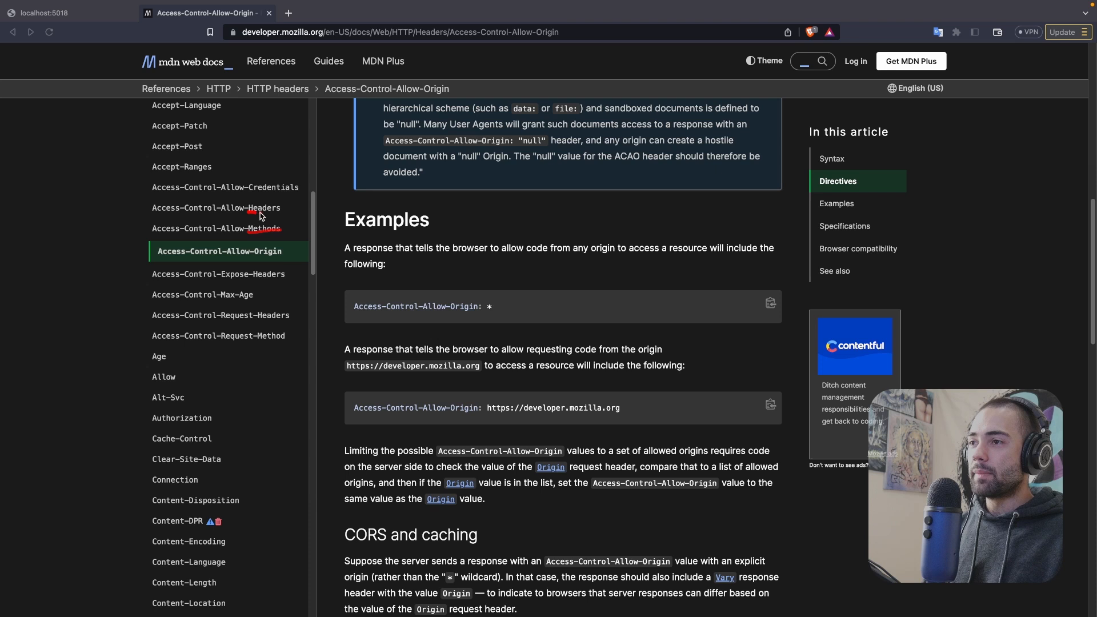
{"action": "left_click", "coordinate": [59, 12]}
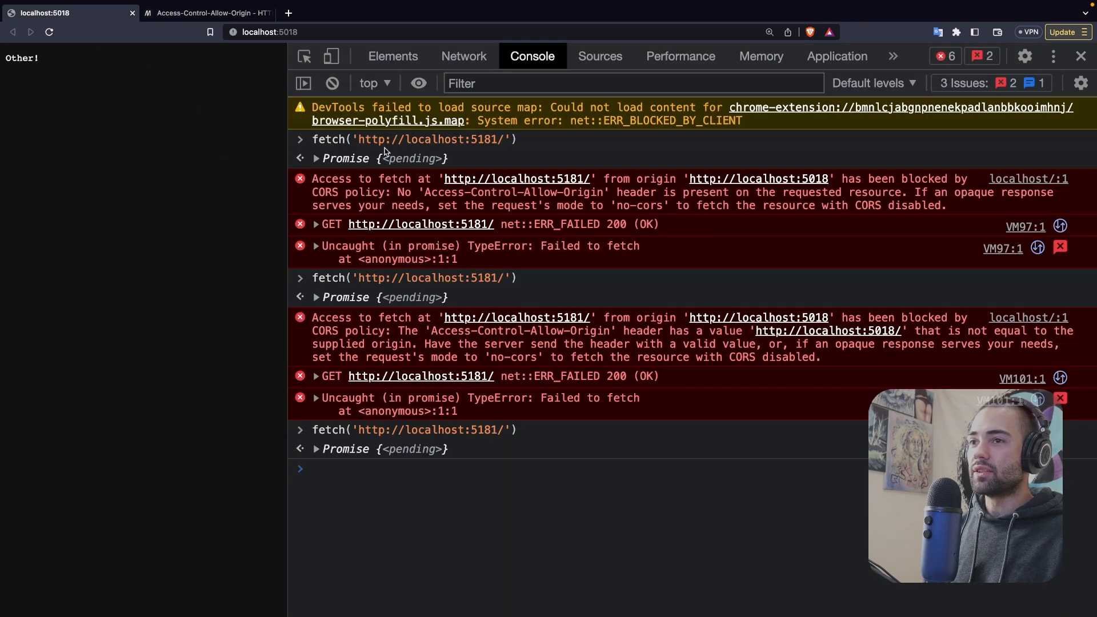
{"action": "left_click", "coordinate": [463, 56]}
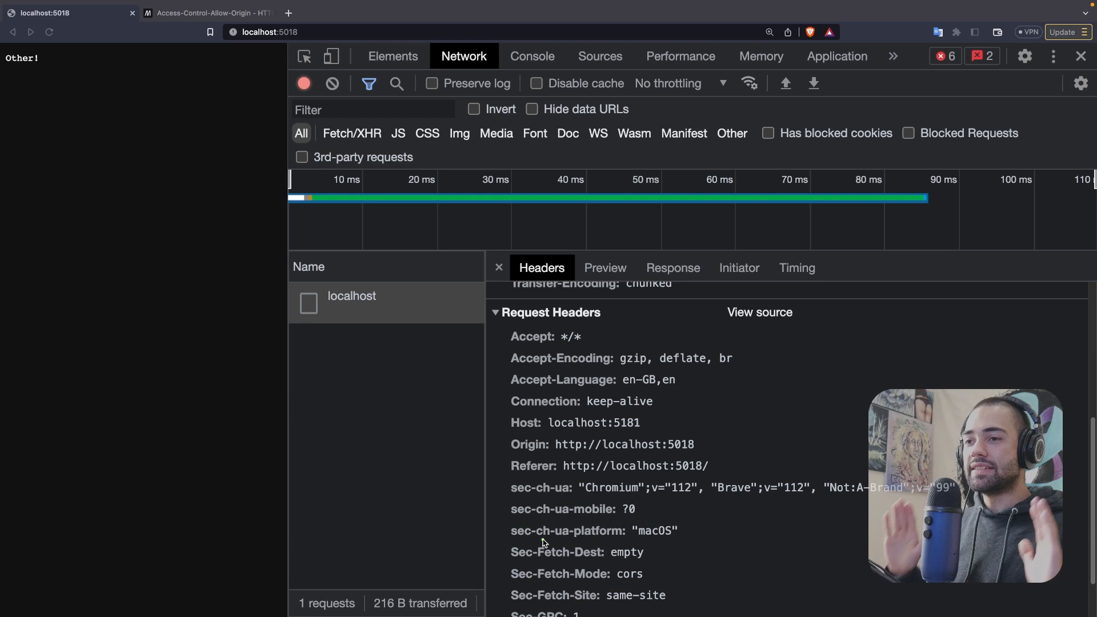
{"action": "left_click", "coordinate": [351, 294]}
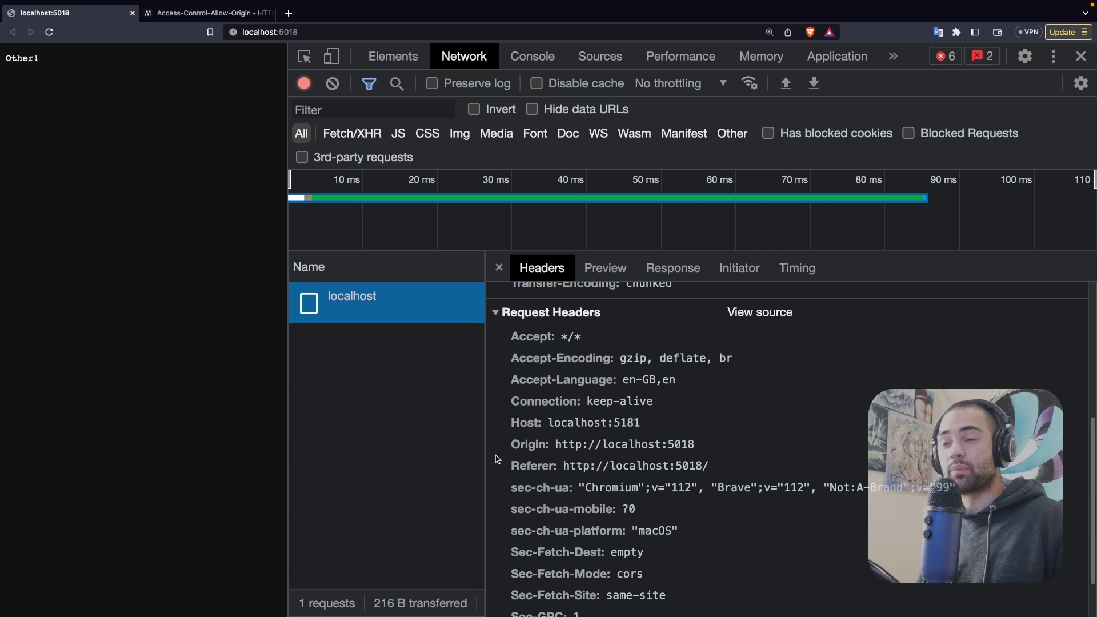
{"action": "left_click", "coordinate": [531, 56]}
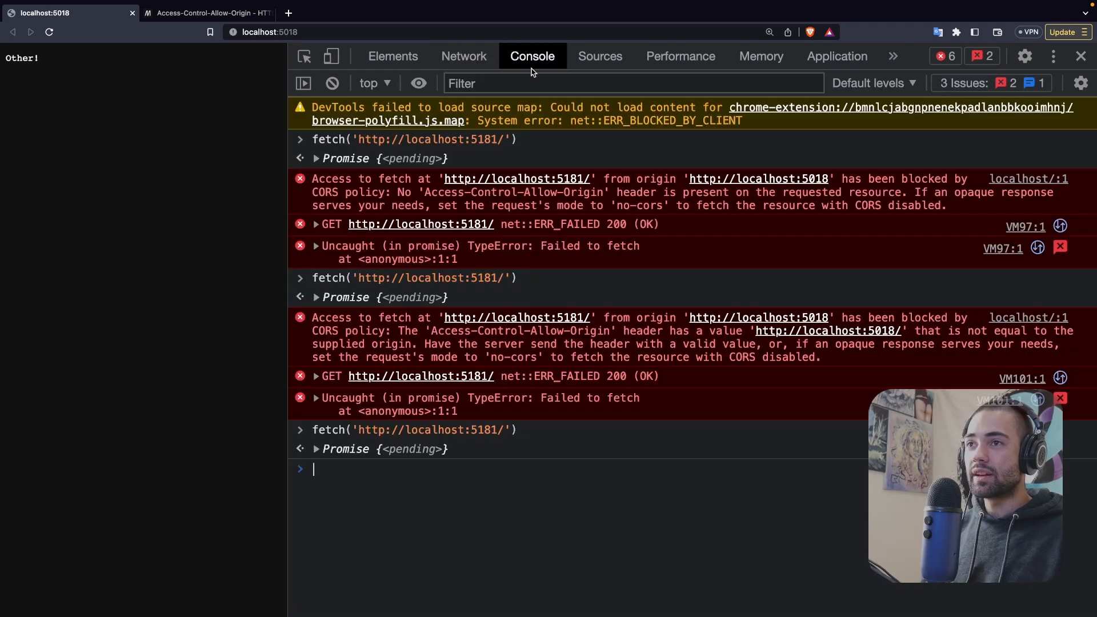
{"action": "type", "text": "fetch('http://localhost:5181/')"}
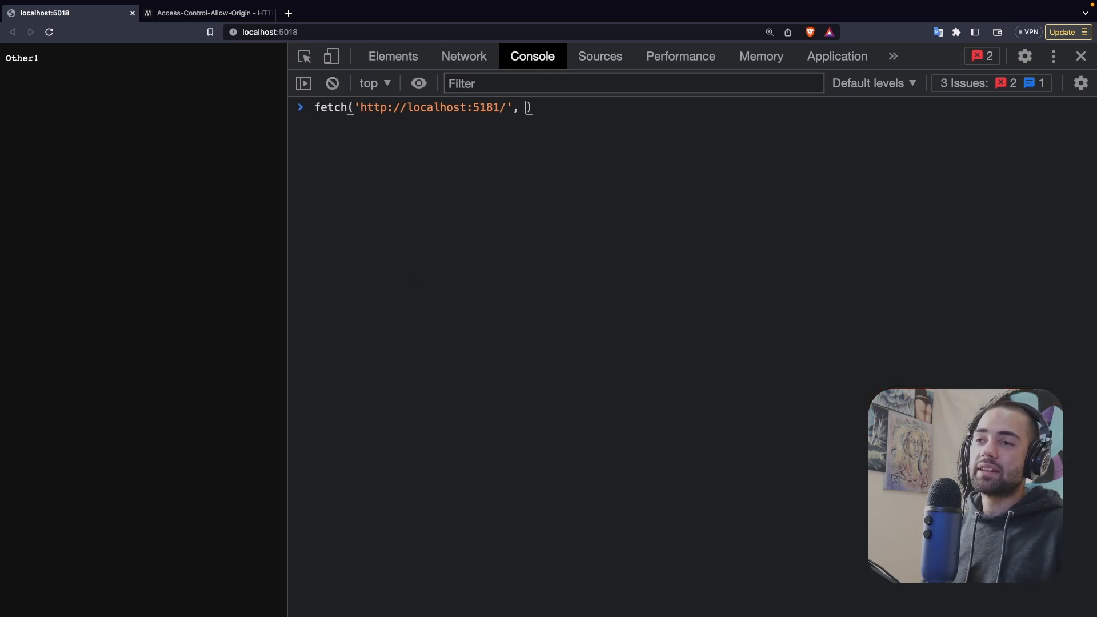
{"action": "type", "text": "{}"}
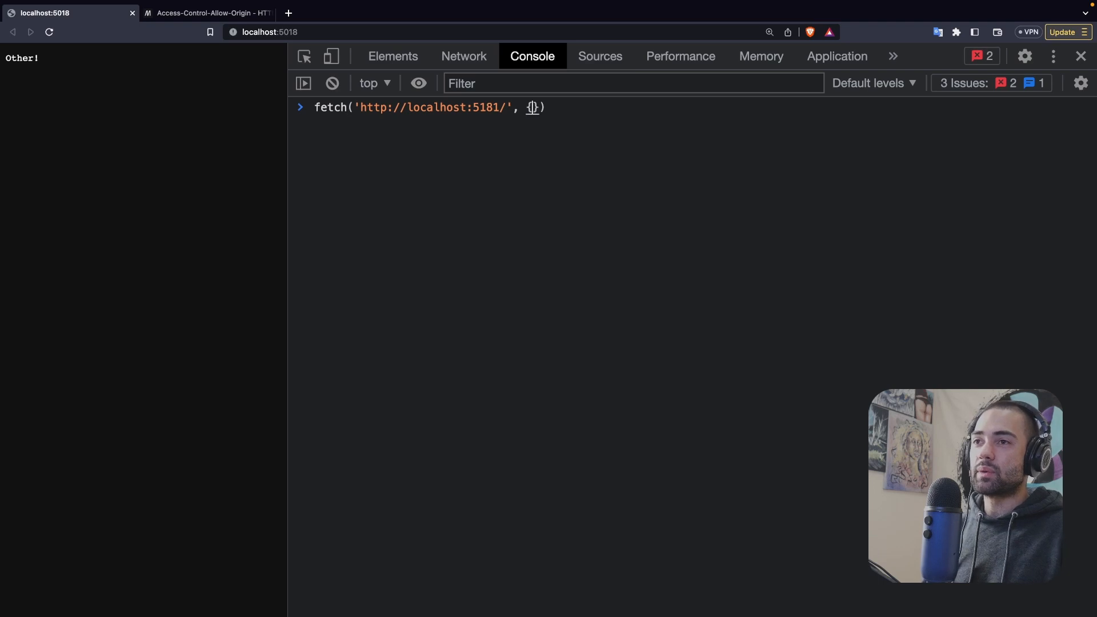
{"action": "type", "text": "header"}
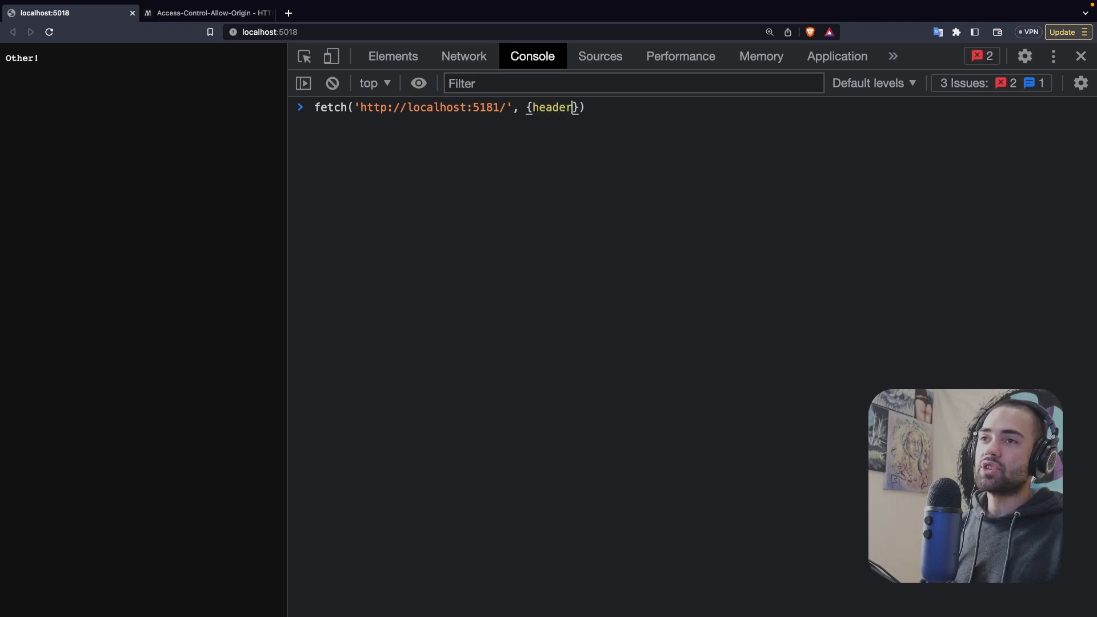
{"action": "type", "text": "s: {}"}
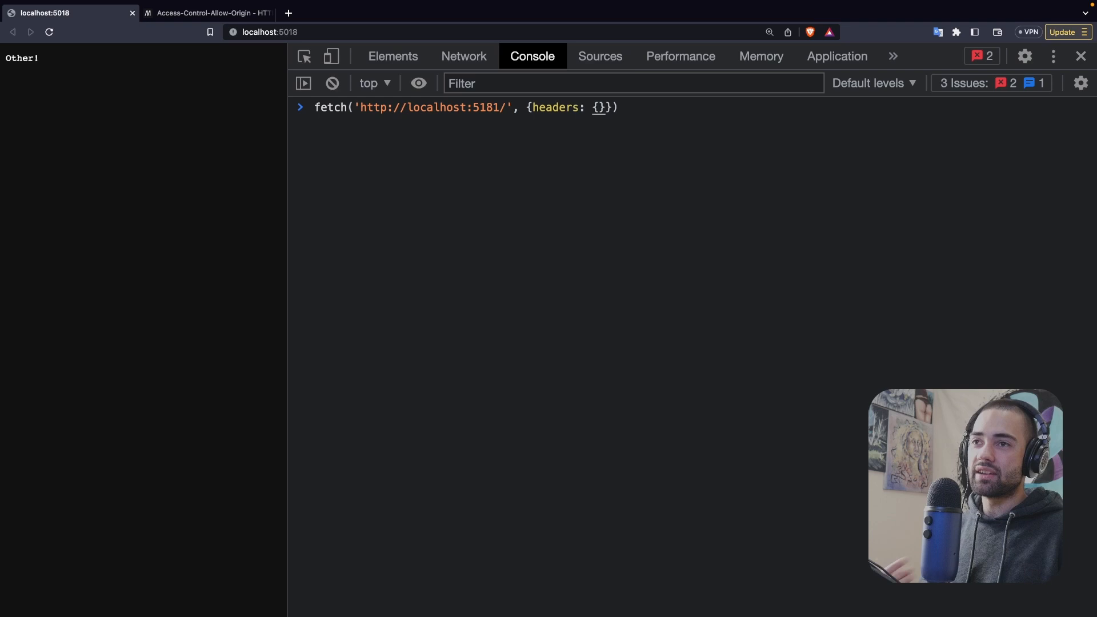
{"action": "type", "text": "'"}
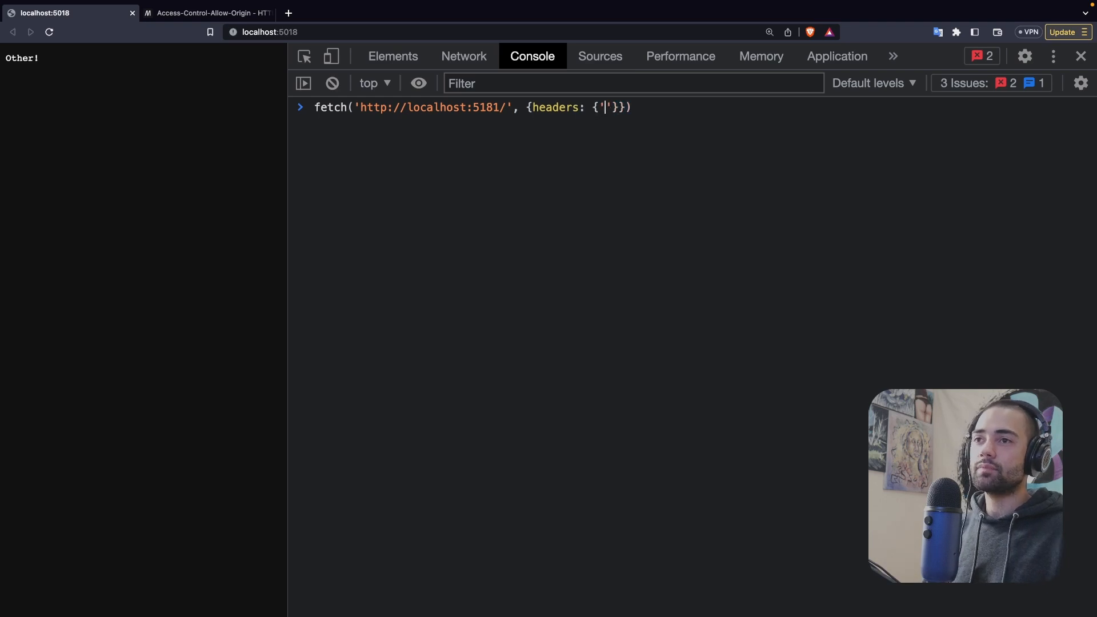
{"action": "type", "text": "myh"}
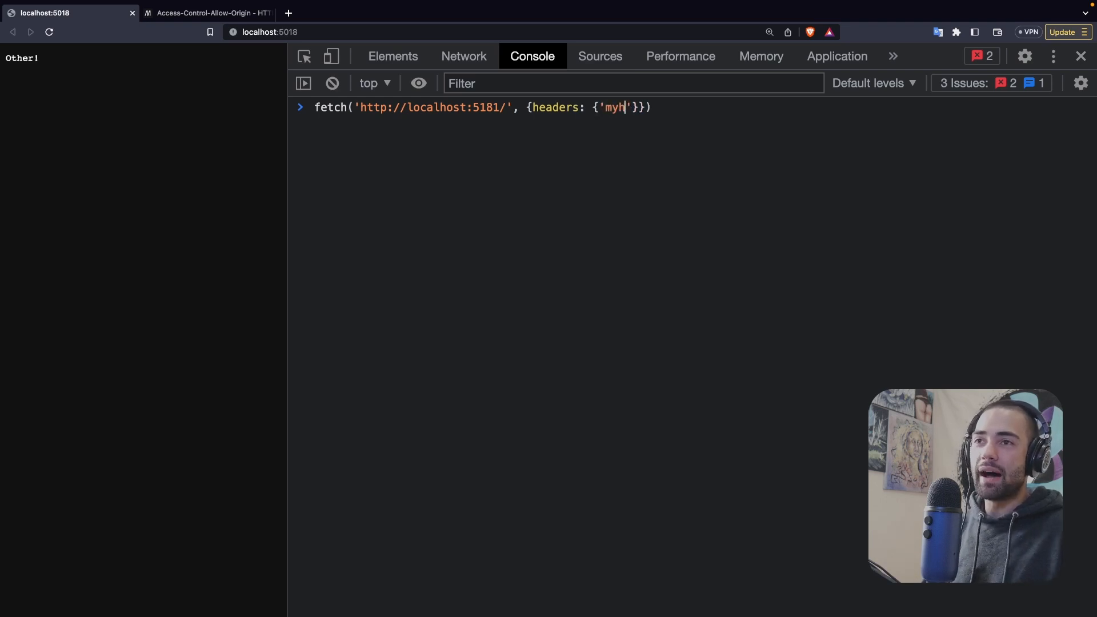
{"action": "type", "text": "eader': '"}
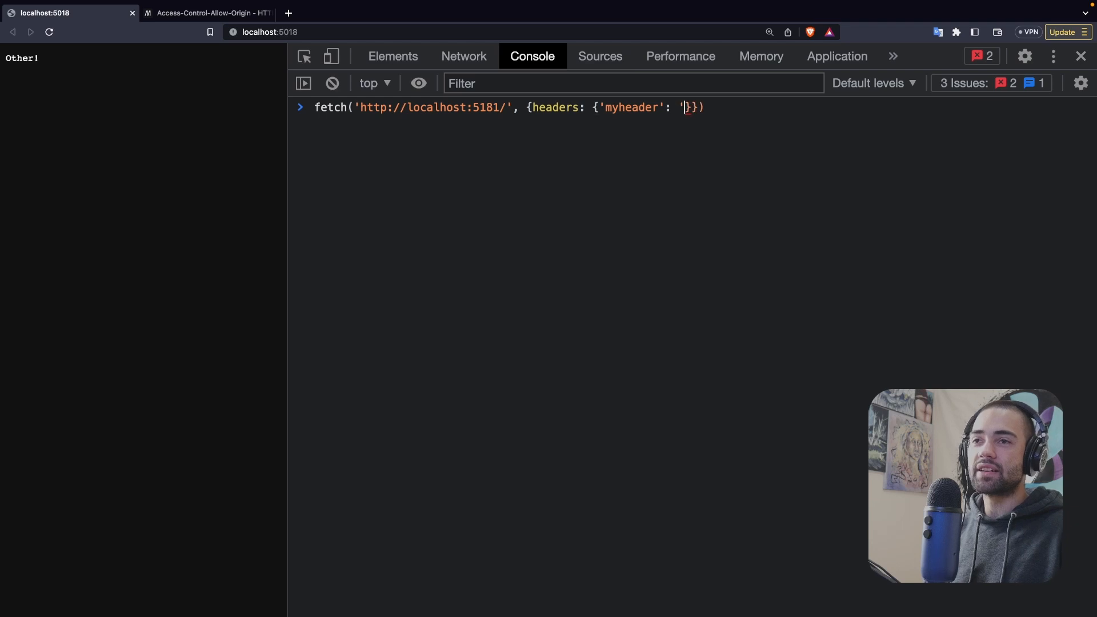
{"action": "type", "text": "a"}
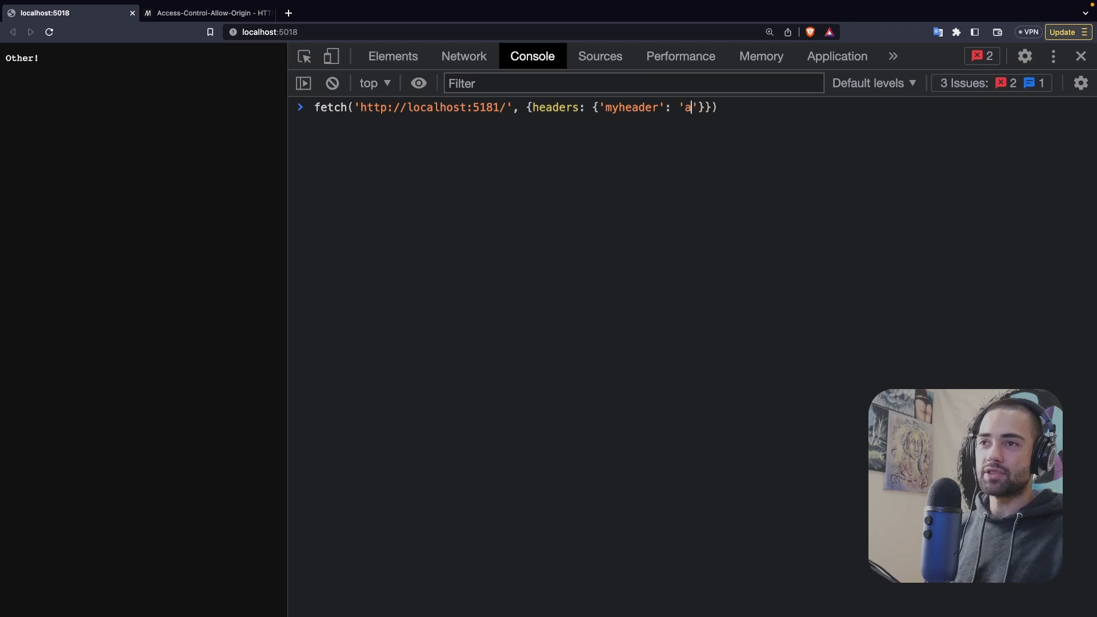
{"action": "key", "text": "Return"}
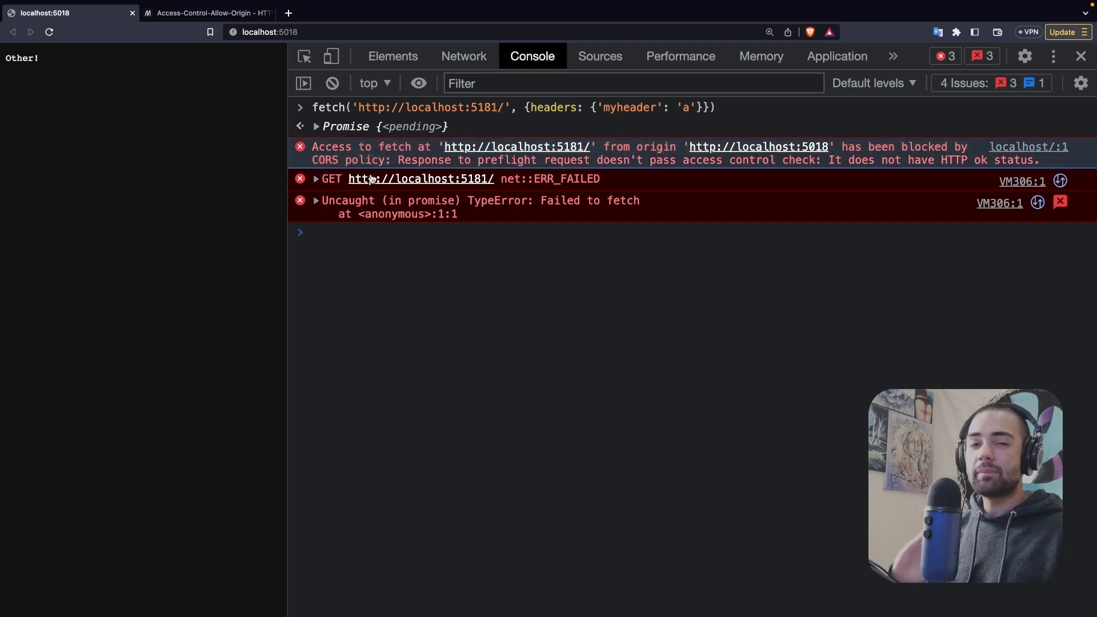
{"action": "mouse_move", "coordinate": [358, 203]}
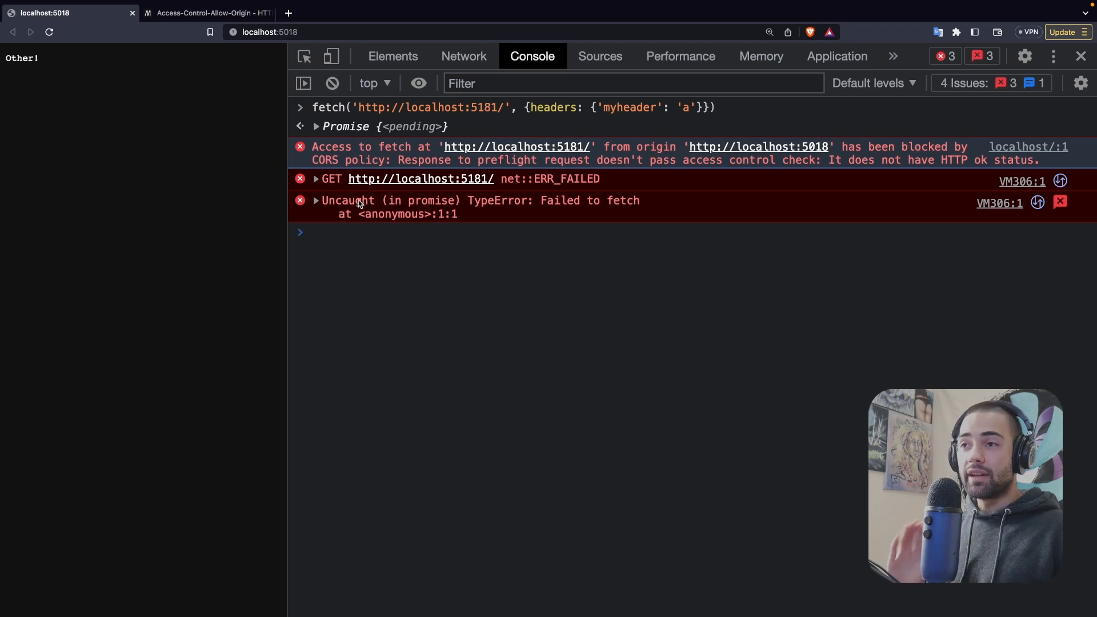
{"action": "left_click", "coordinate": [463, 56]}
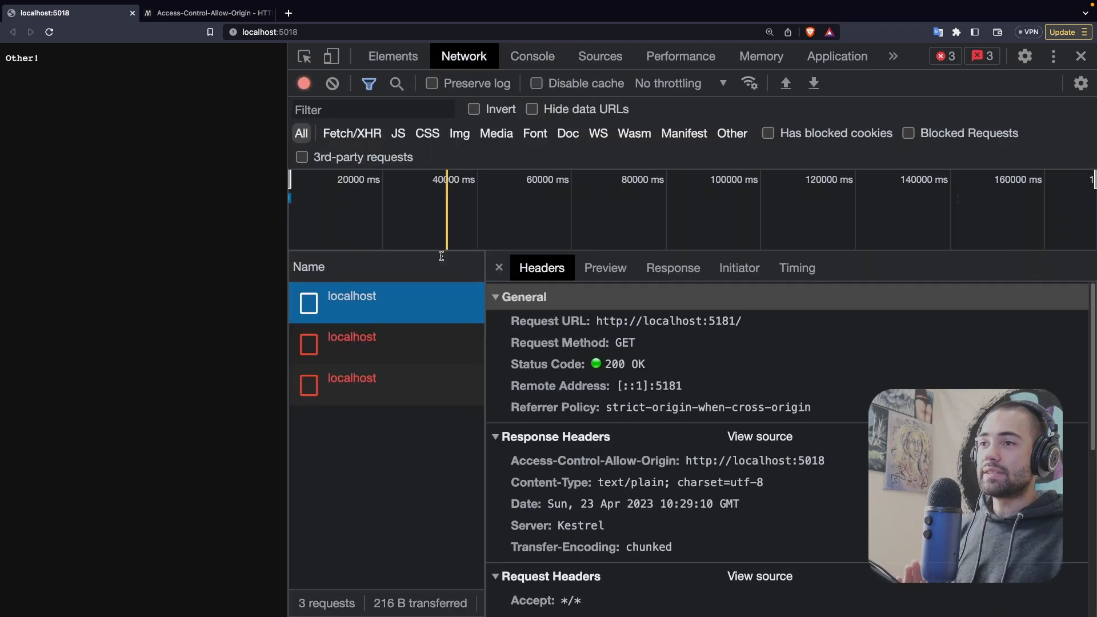
Inspect the failed preflight and the blocked fetch request in the Network list.
{"action": "left_click", "coordinate": [498, 268]}
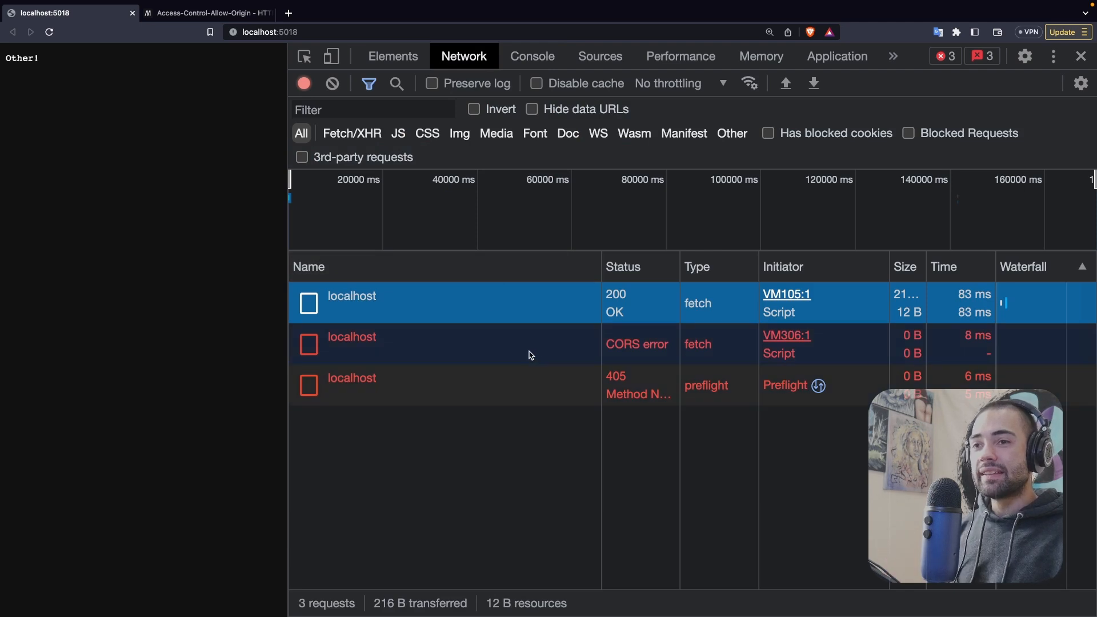
{"action": "left_click", "coordinate": [351, 378]}
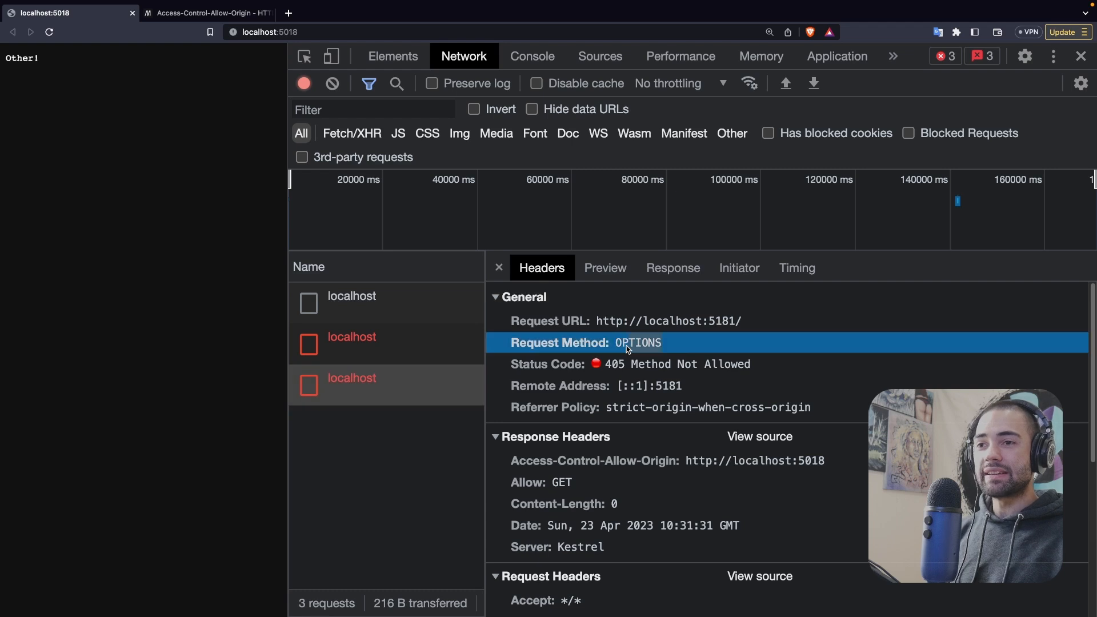
{"action": "left_click", "coordinate": [350, 344]}
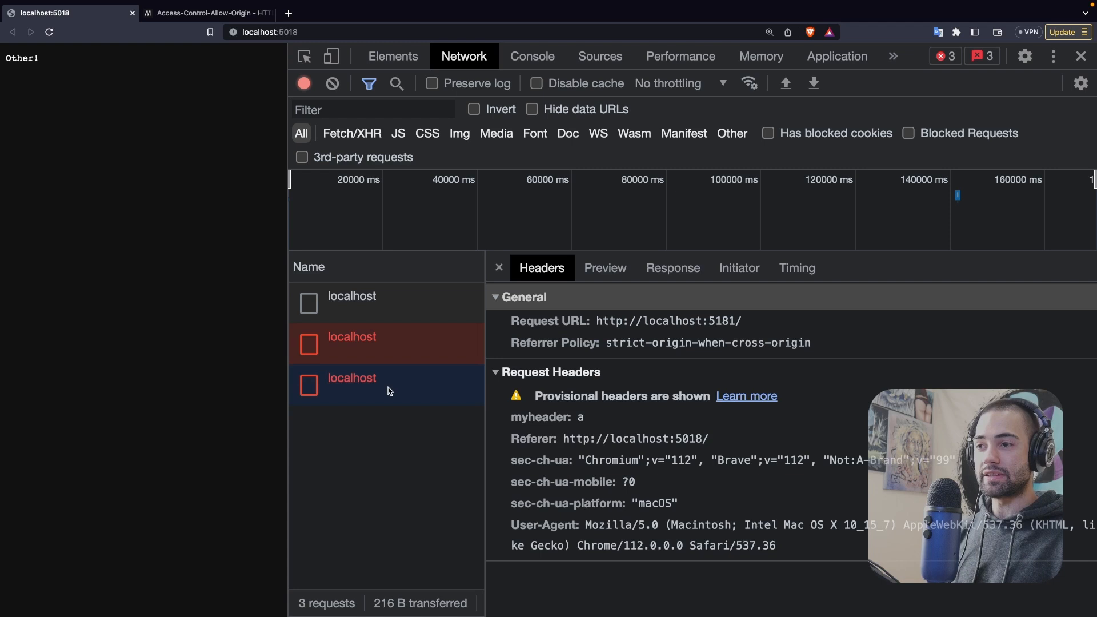
{"action": "left_click", "coordinate": [498, 268]}
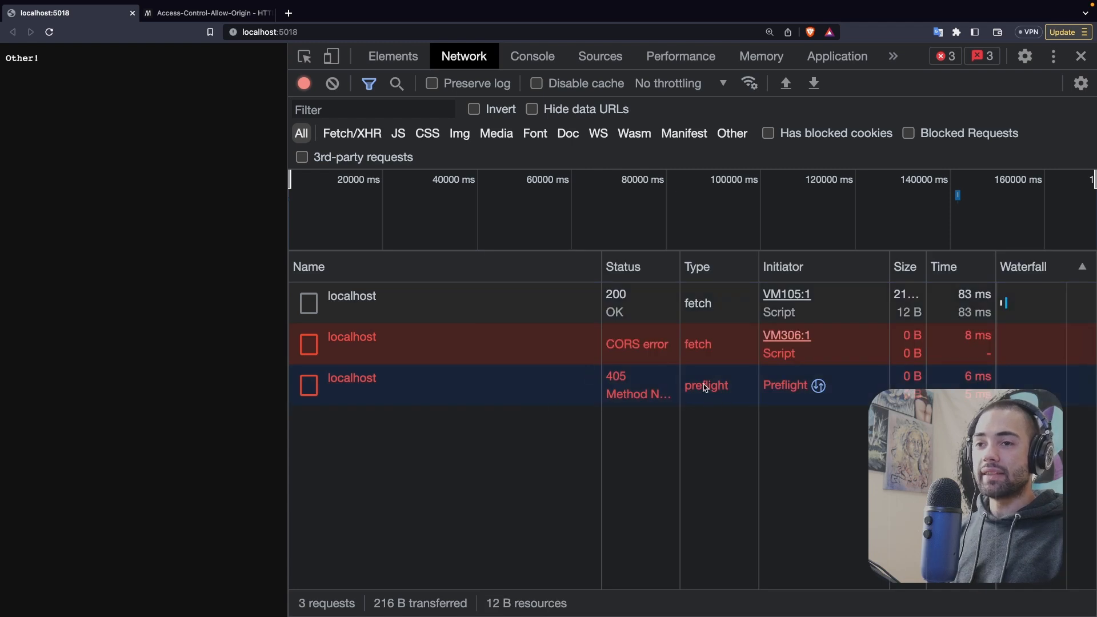
{"action": "mouse_move", "coordinate": [716, 397]}
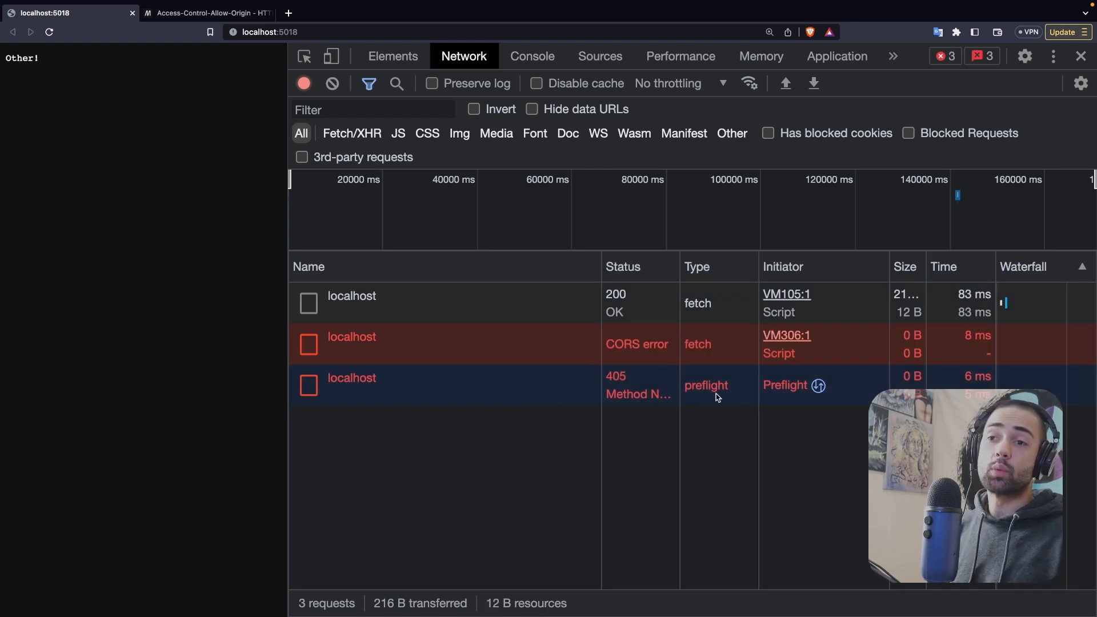
{"action": "mouse_move", "coordinate": [713, 396]}
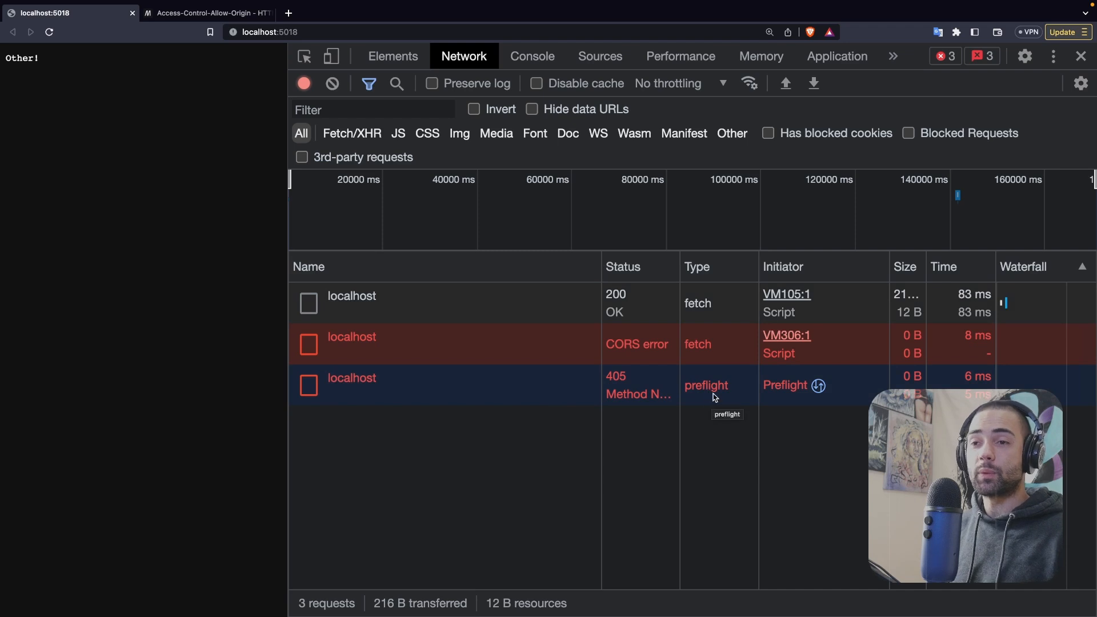
Confirm the 405 OPTIONS preflight's Access-Control-Request-Headers asks for myheader with method GET.
{"action": "left_click", "coordinate": [351, 378]}
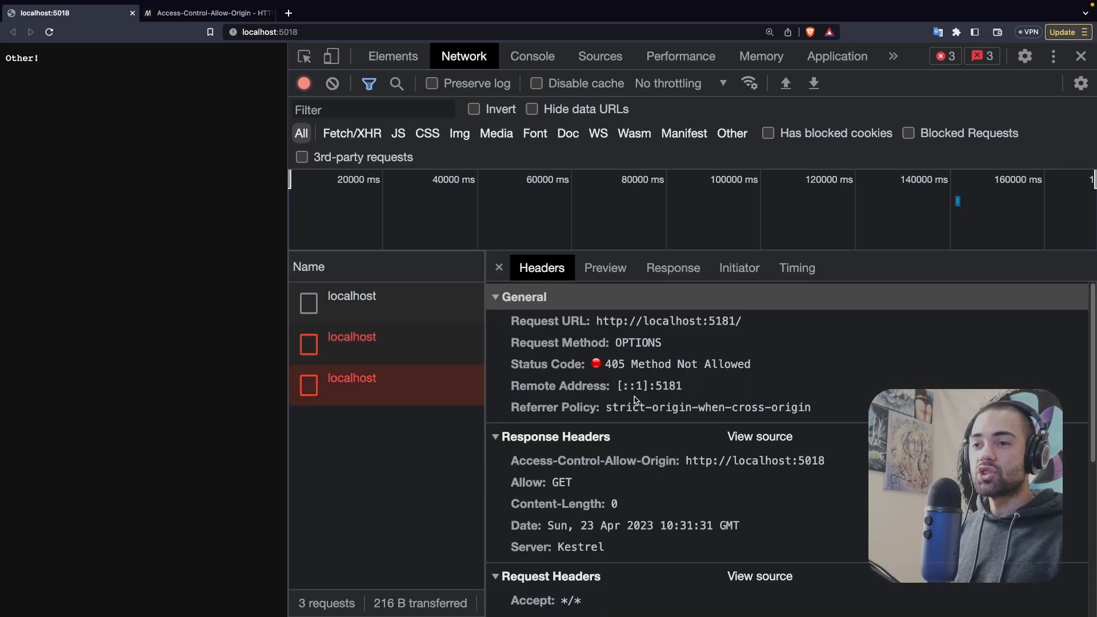
{"action": "scroll", "scroll_direction": "down", "scroll_amount": 3}
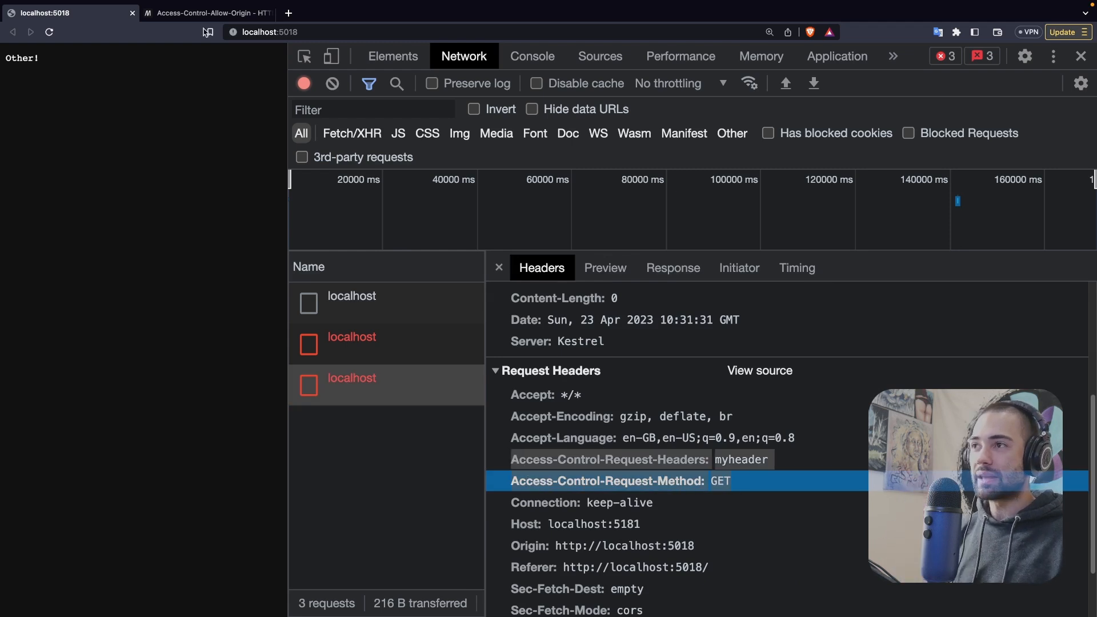
{"action": "left_click", "coordinate": [204, 13]}
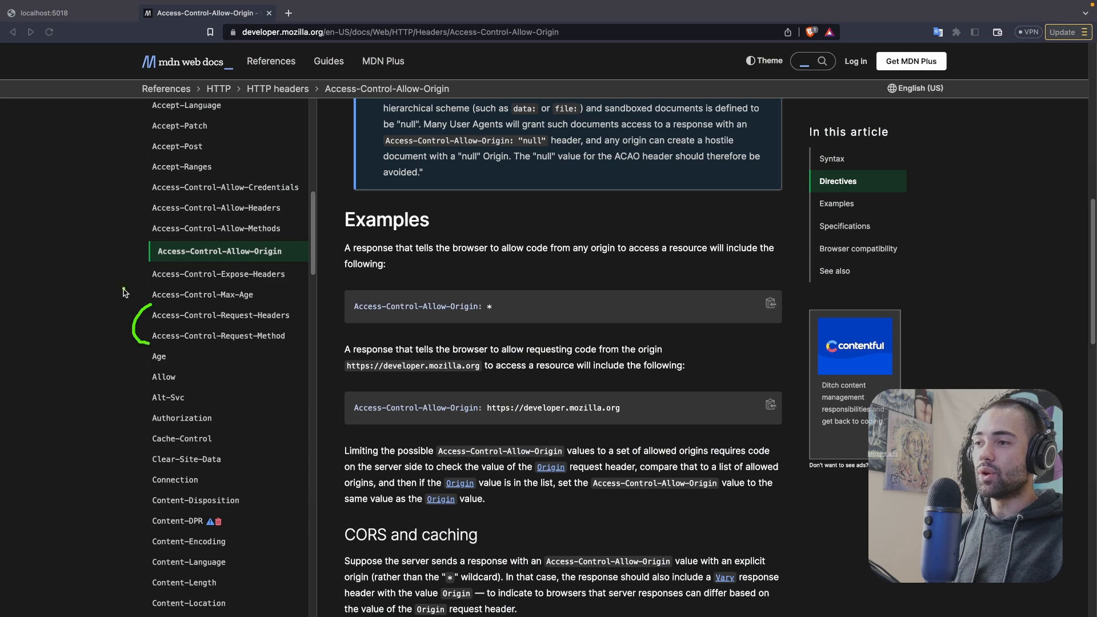
{"action": "left_click", "coordinate": [63, 13]}
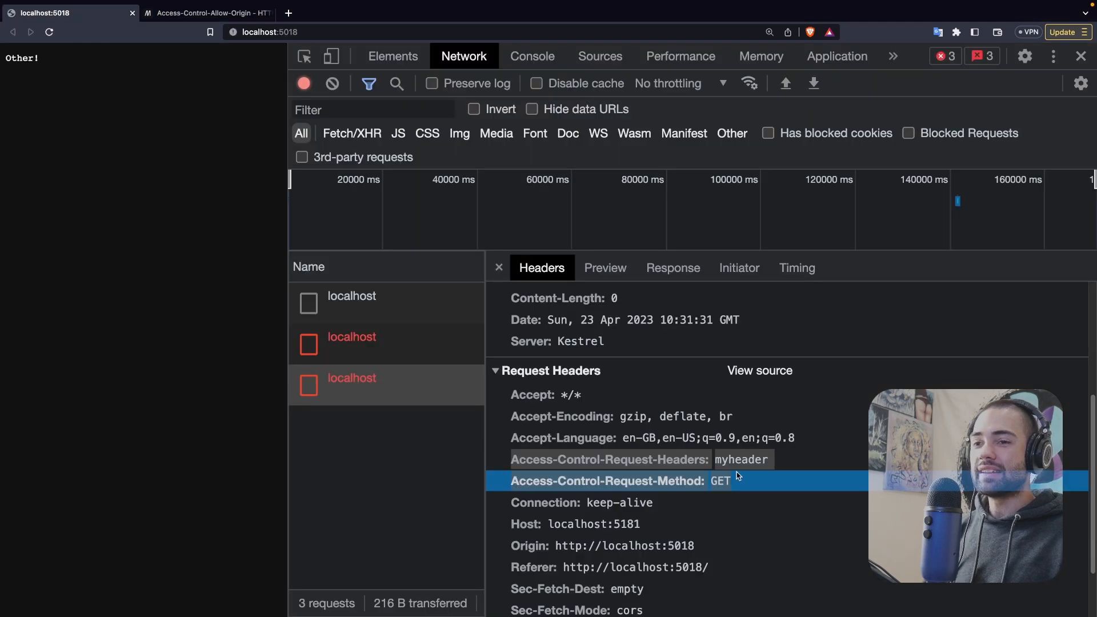
{"action": "mouse_move", "coordinate": [613, 485]}
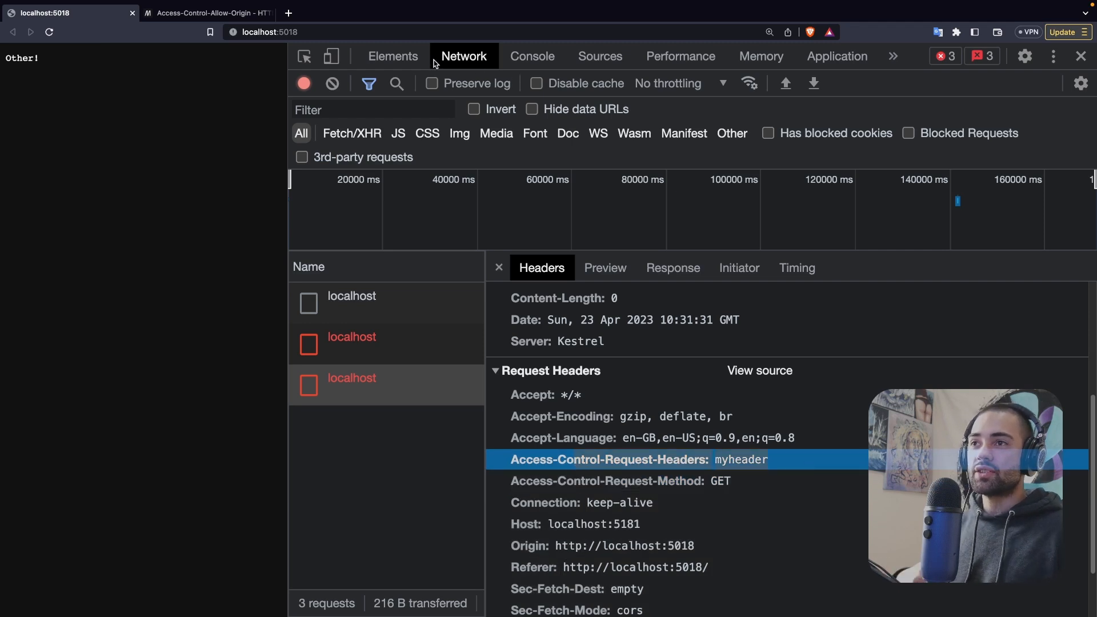
Rerun the fetch from the Console with two custom headers, my-a and my-b.
{"action": "left_click", "coordinate": [531, 56]}
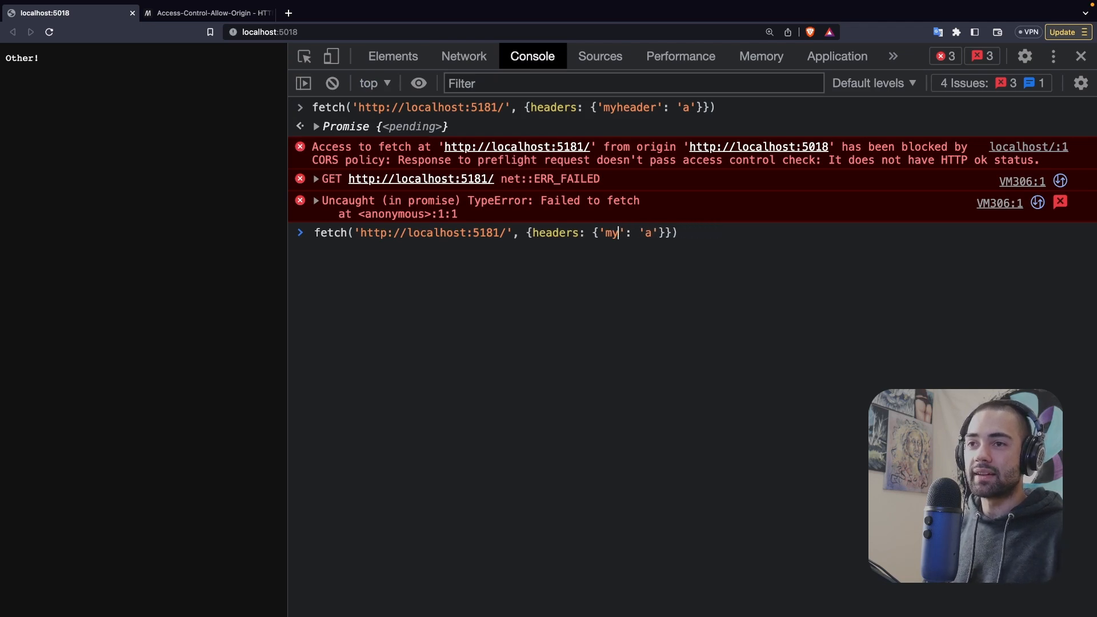
{"action": "type", "text": "-a"}
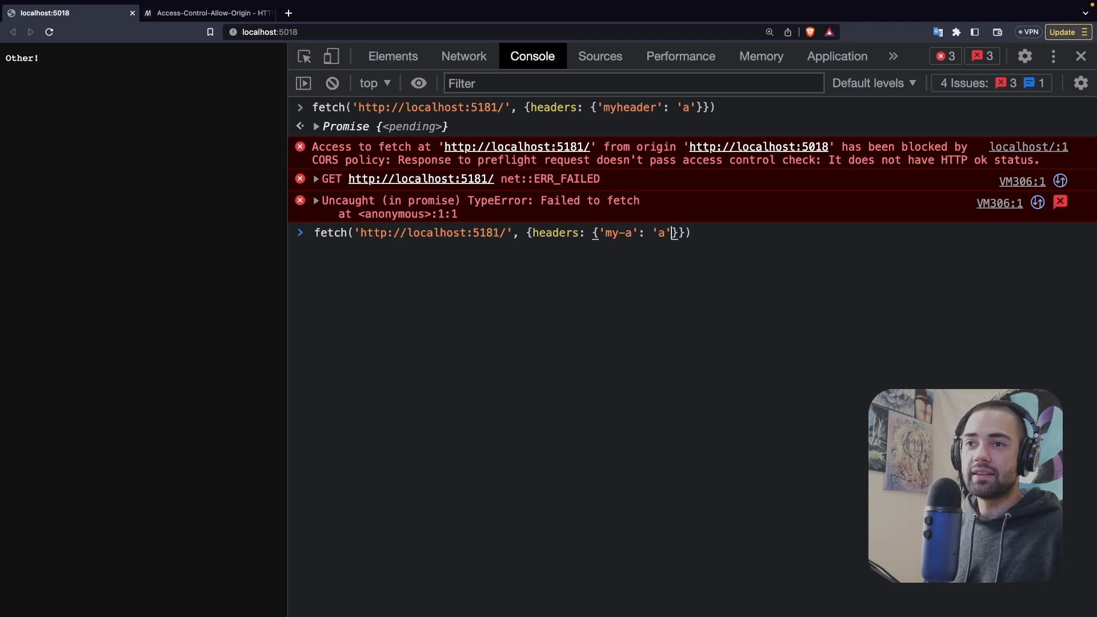
{"action": "type", "text": ", 'my-"}
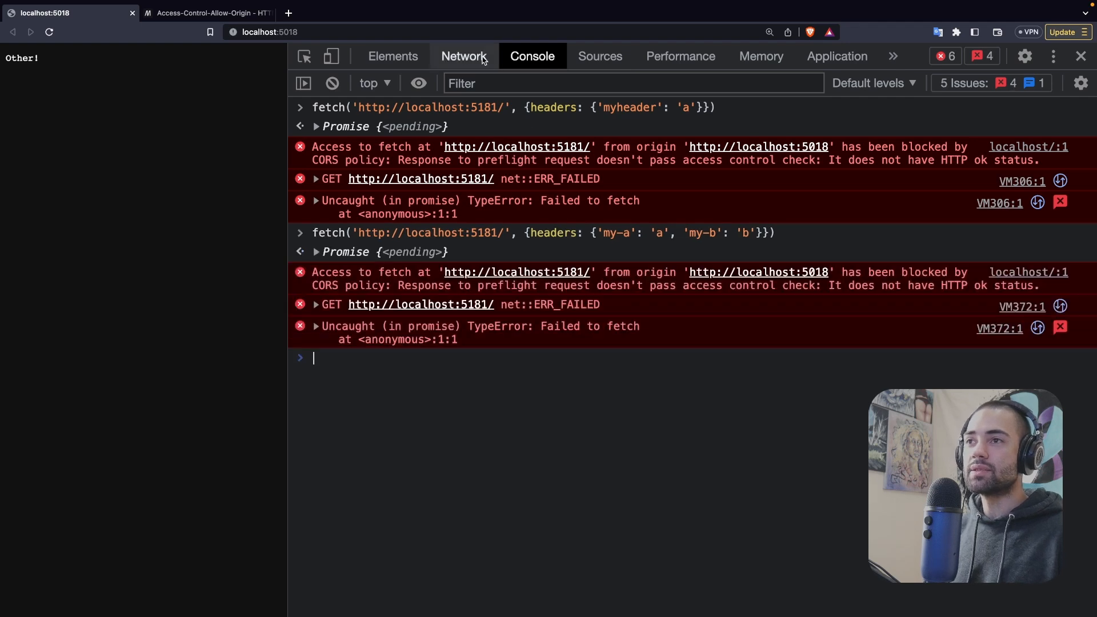
Verify the newest preflight requests headers my-a,my-b and still returns 405.
{"action": "left_click", "coordinate": [463, 56]}
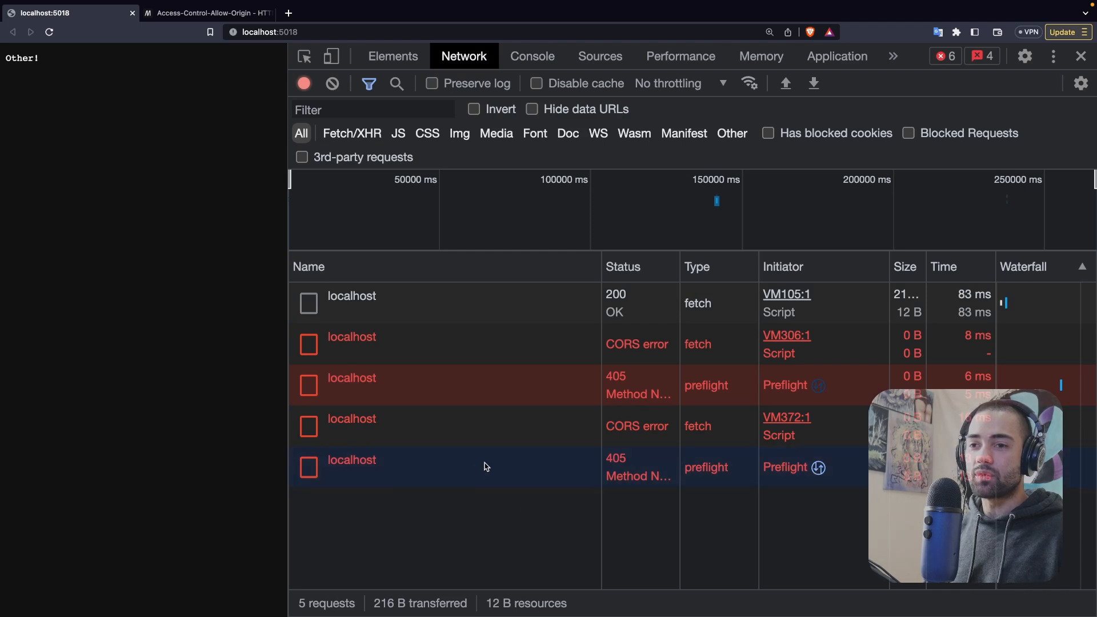
{"action": "left_click", "coordinate": [351, 459]}
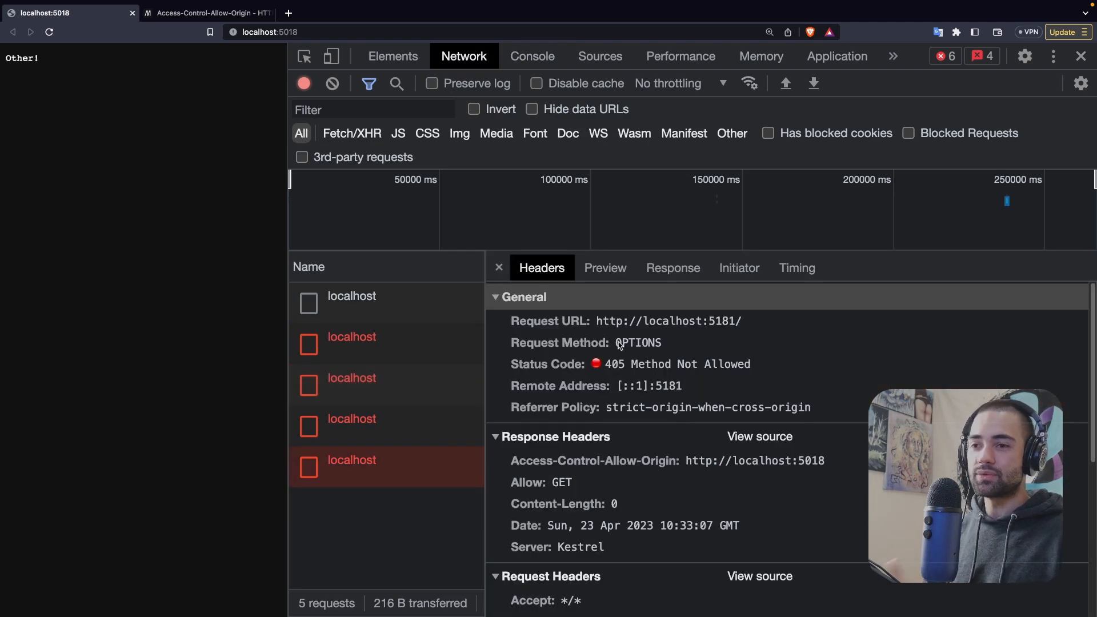
{"action": "scroll", "scroll_direction": "down", "scroll_amount": 3}
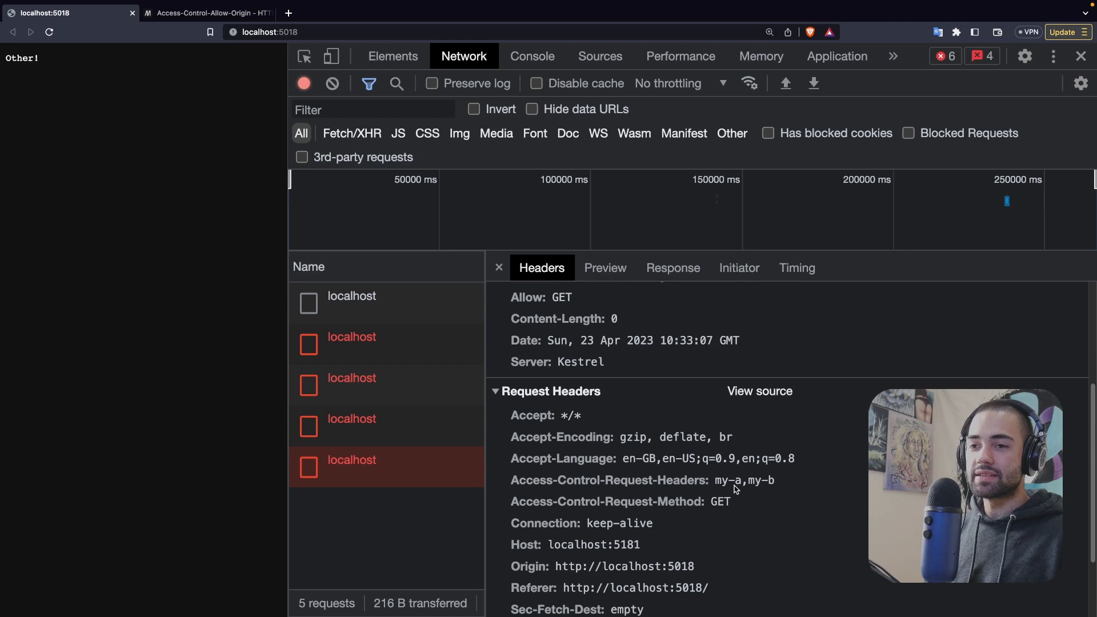
{"action": "left_click", "coordinate": [630, 481]}
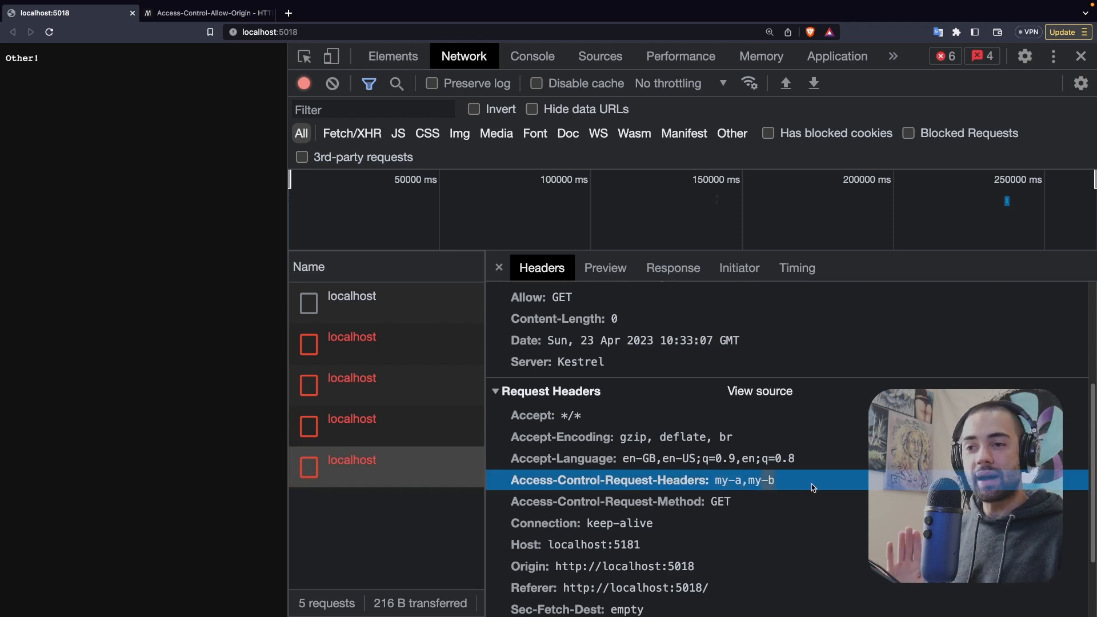
{"action": "mouse_move", "coordinate": [468, 509]}
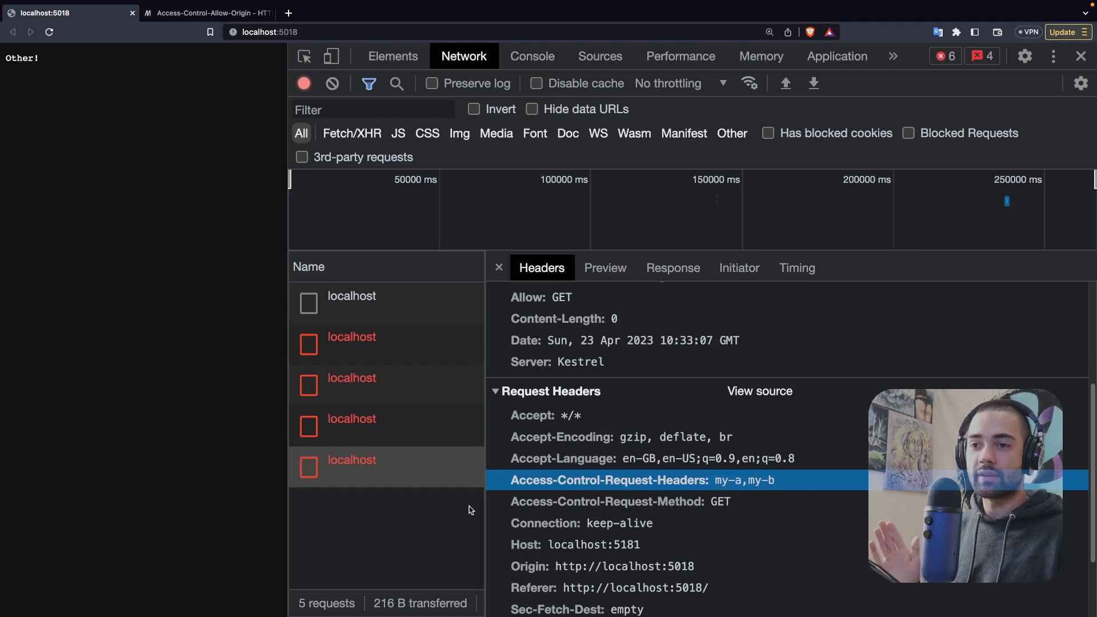
{"action": "left_click", "coordinate": [498, 267]}
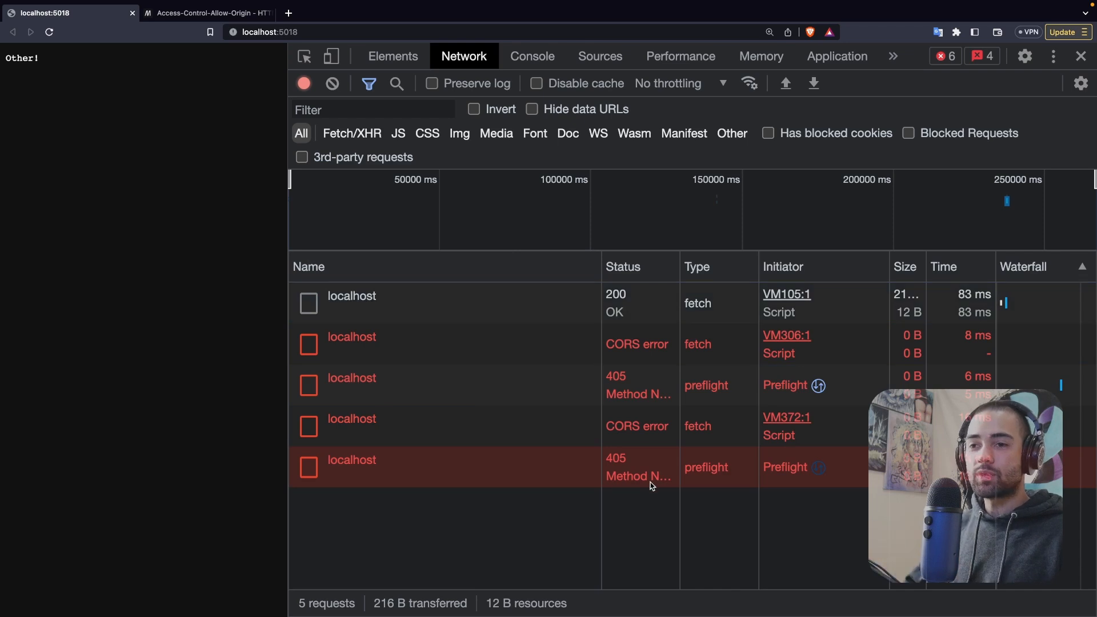
{"action": "mouse_move", "coordinate": [638, 475]}
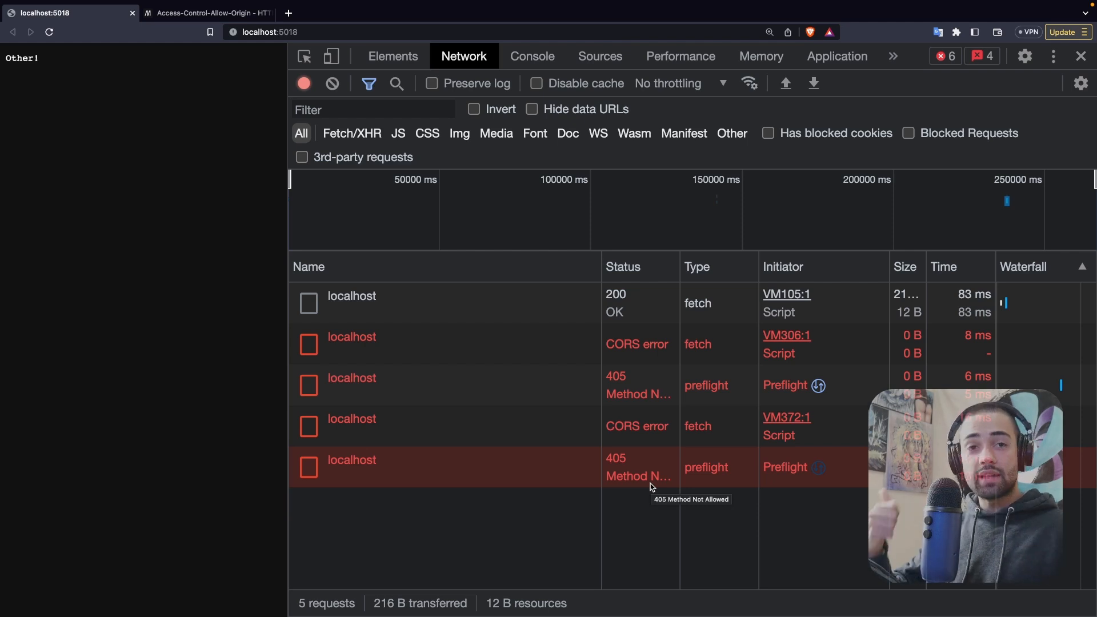
{"action": "left_click", "coordinate": [352, 460]}
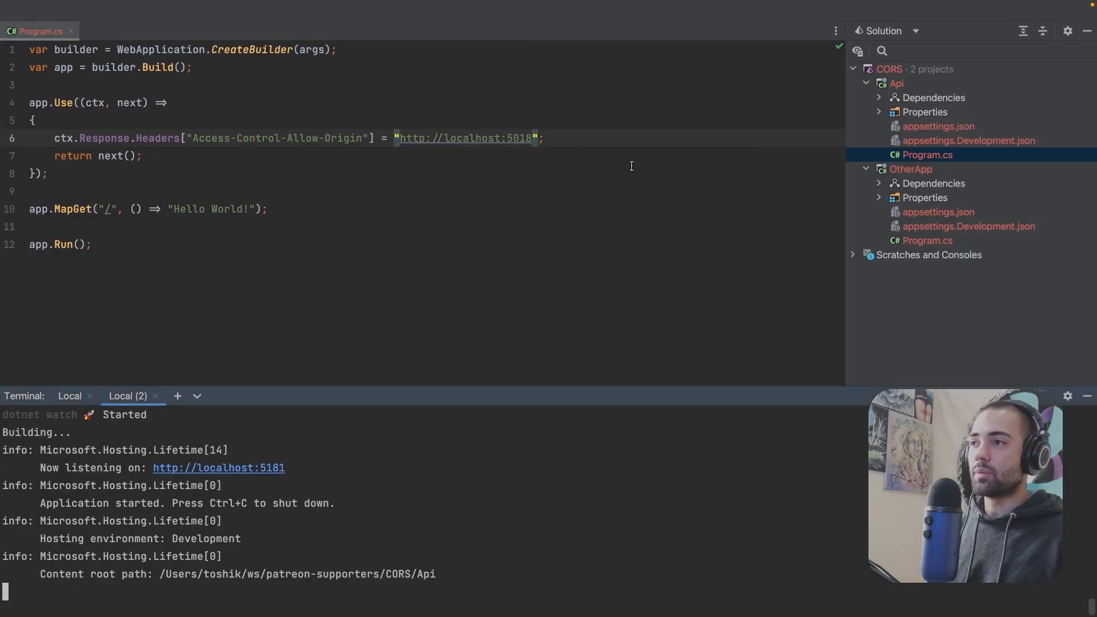
Add if (HttpMethods.IsOptions(ctx.Request.Method)) { return; } to the middleware, awaiting next() otherwise.
{"action": "key", "text": "Enter"}
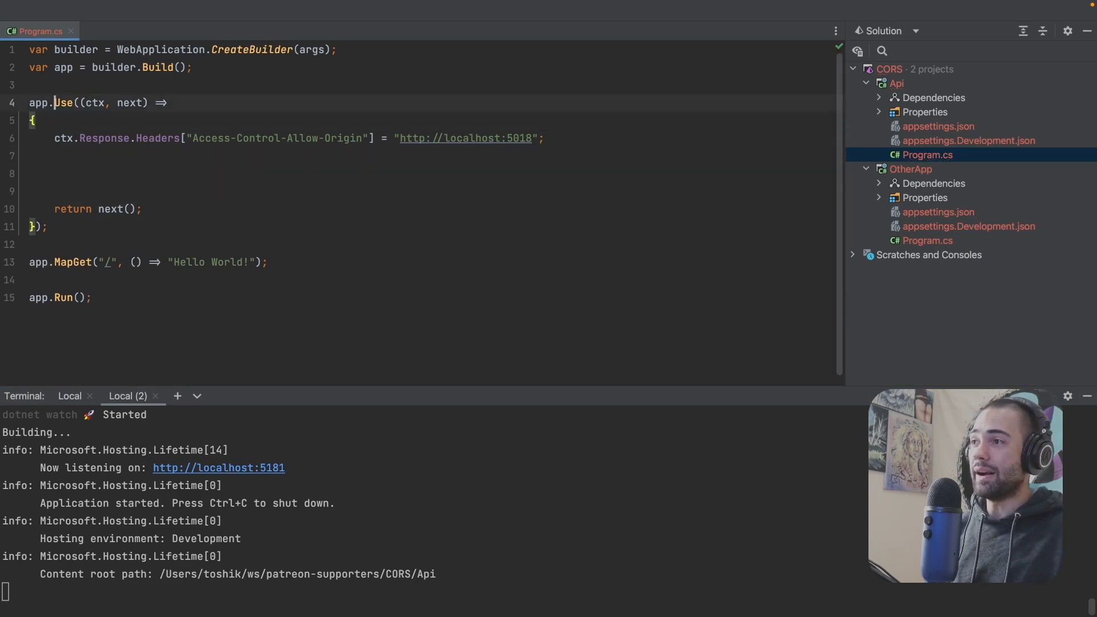
{"action": "type", "text": "UseCo"}
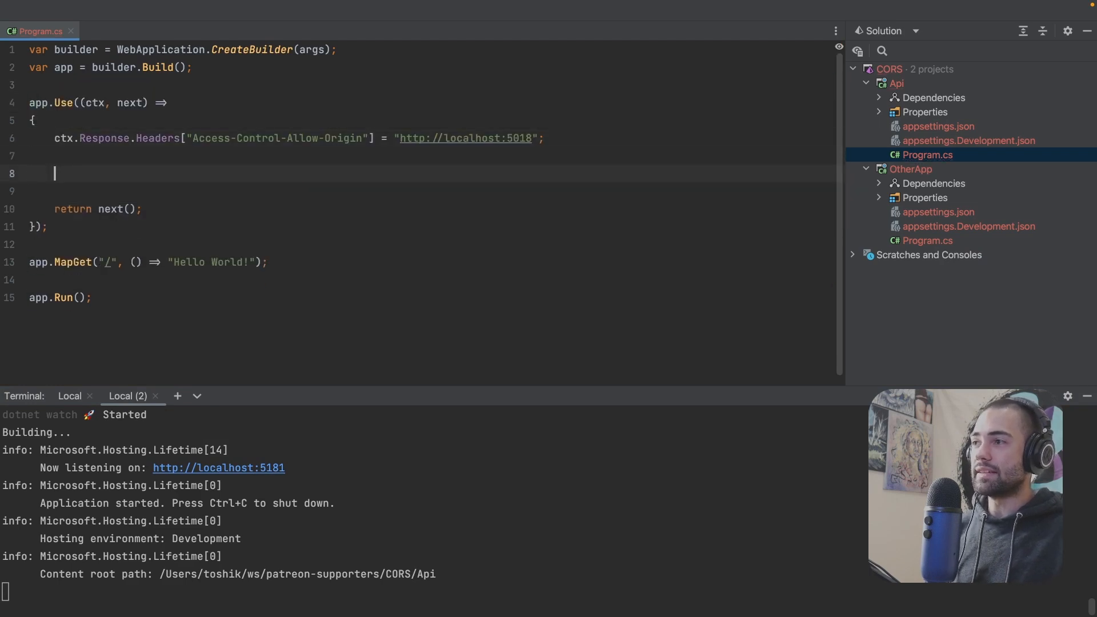
{"action": "type", "text": "if(Http"}
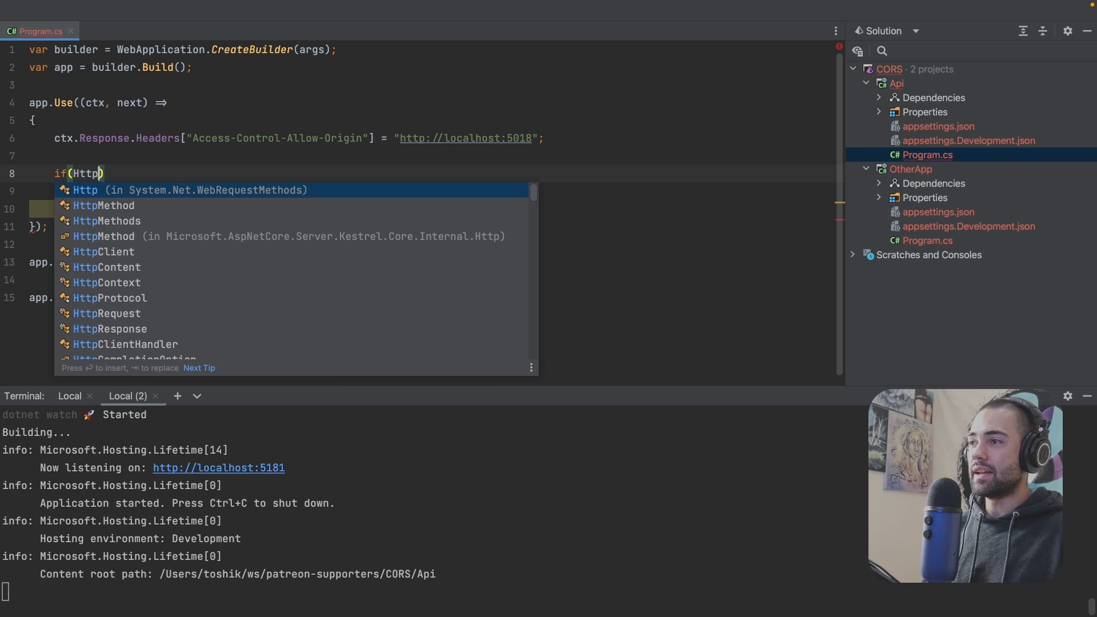
{"action": "type", "text": "HttpMethods.IsOptions("}
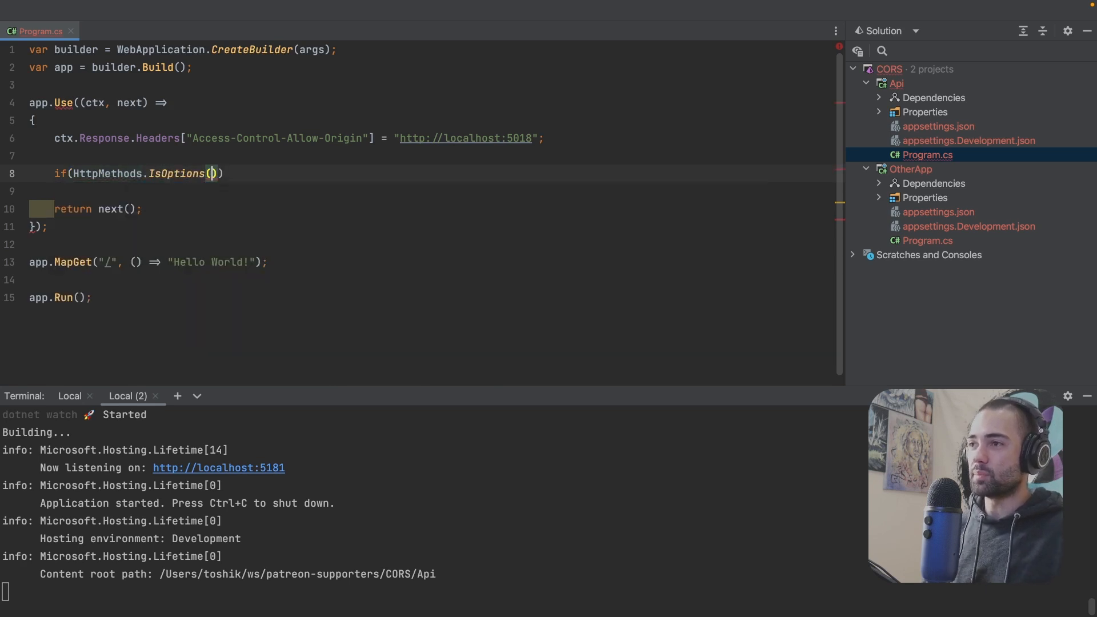
{"action": "type", "text": "ctx.Request.Me"}
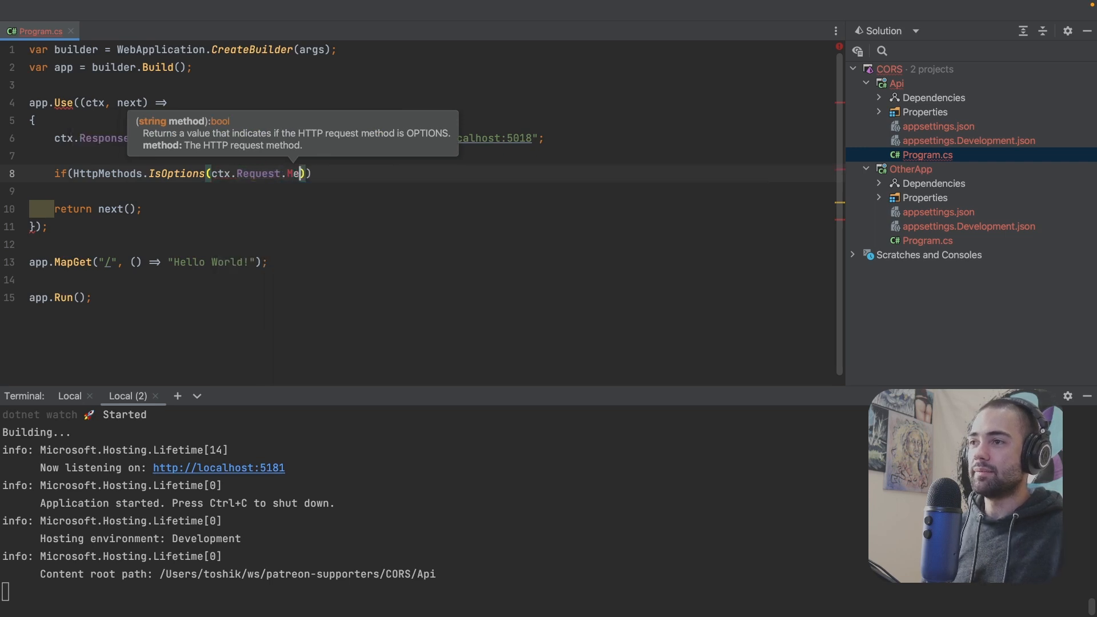
{"action": "type", "text": "return;"}
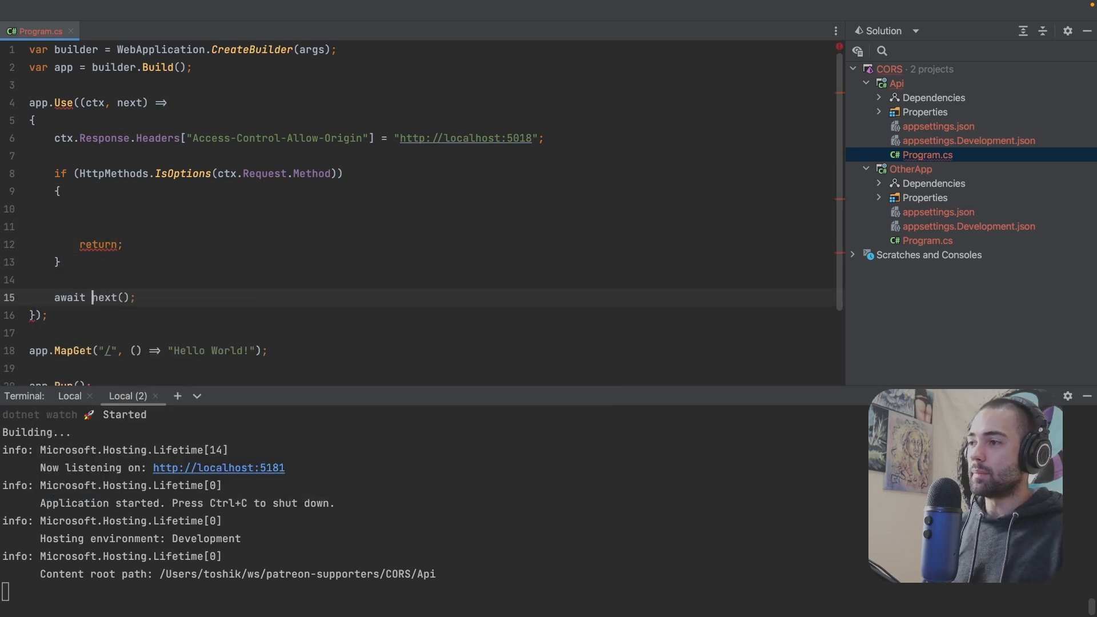
{"action": "type", "text": "ctx"}
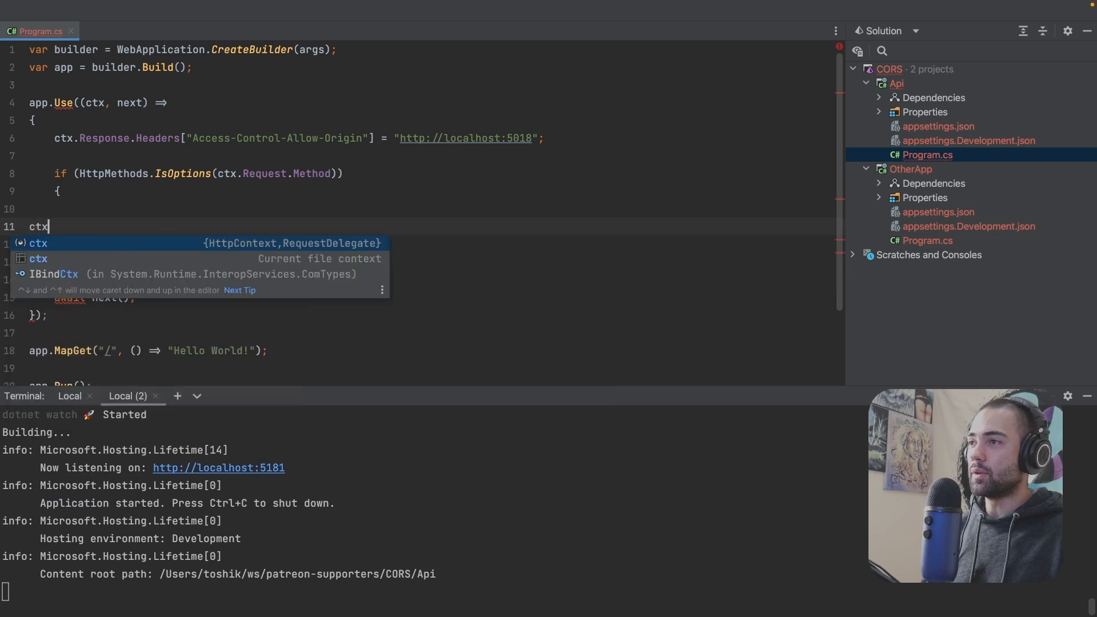
{"action": "type", "text": ".Re"}
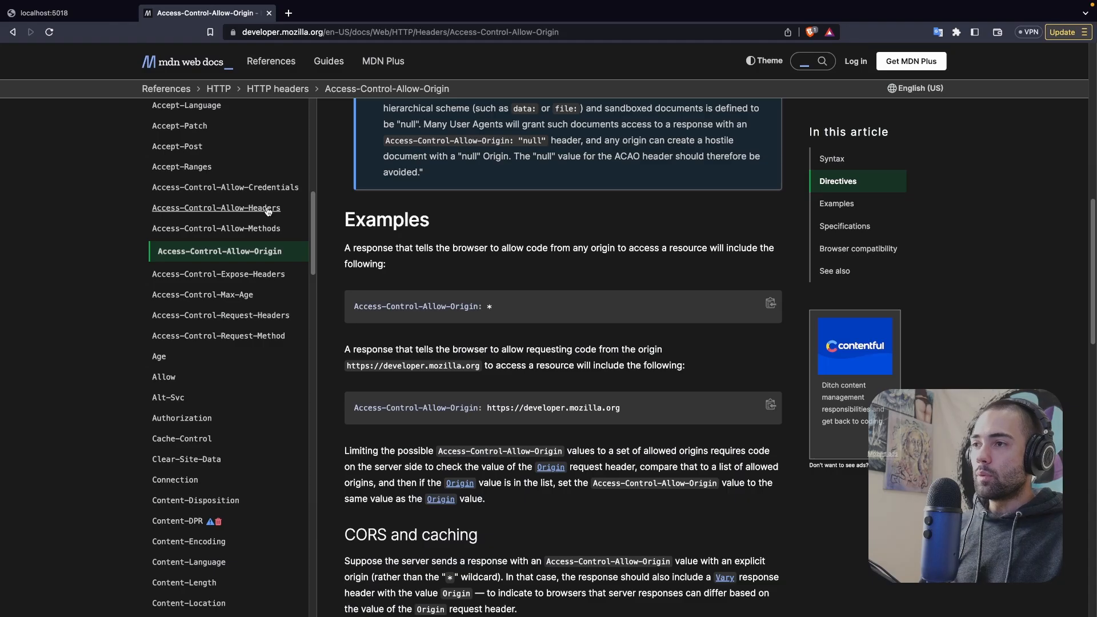
{"action": "left_click", "coordinate": [216, 208]}
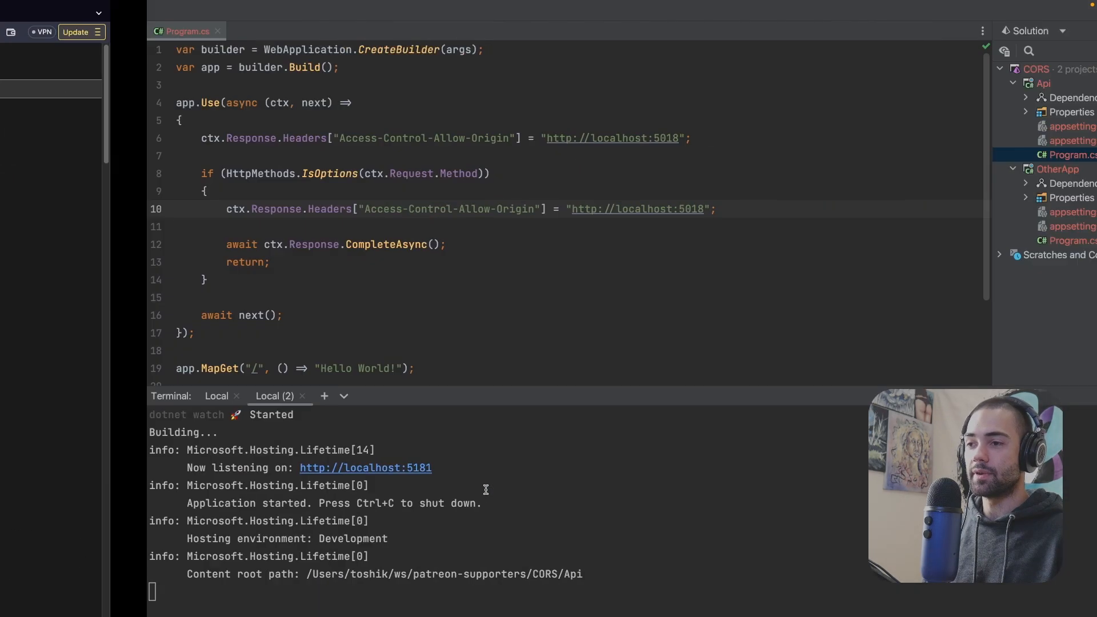
{"action": "double_click", "coordinate": [301, 207]}
{"action": "type", "text": "Headers"}
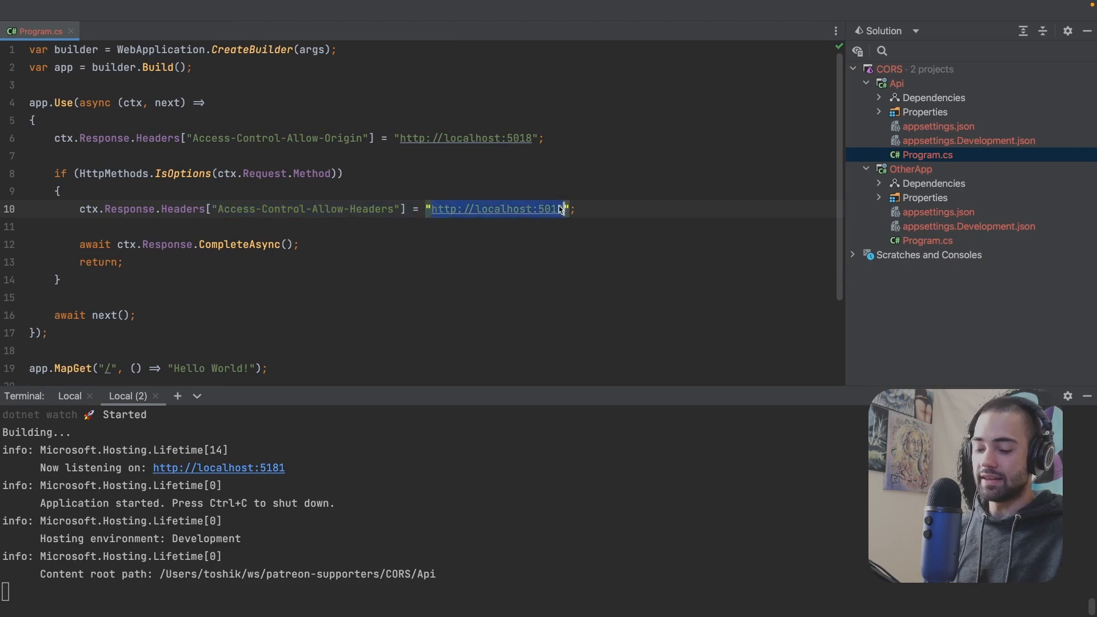
{"action": "type", "text": "my-a, my-"}
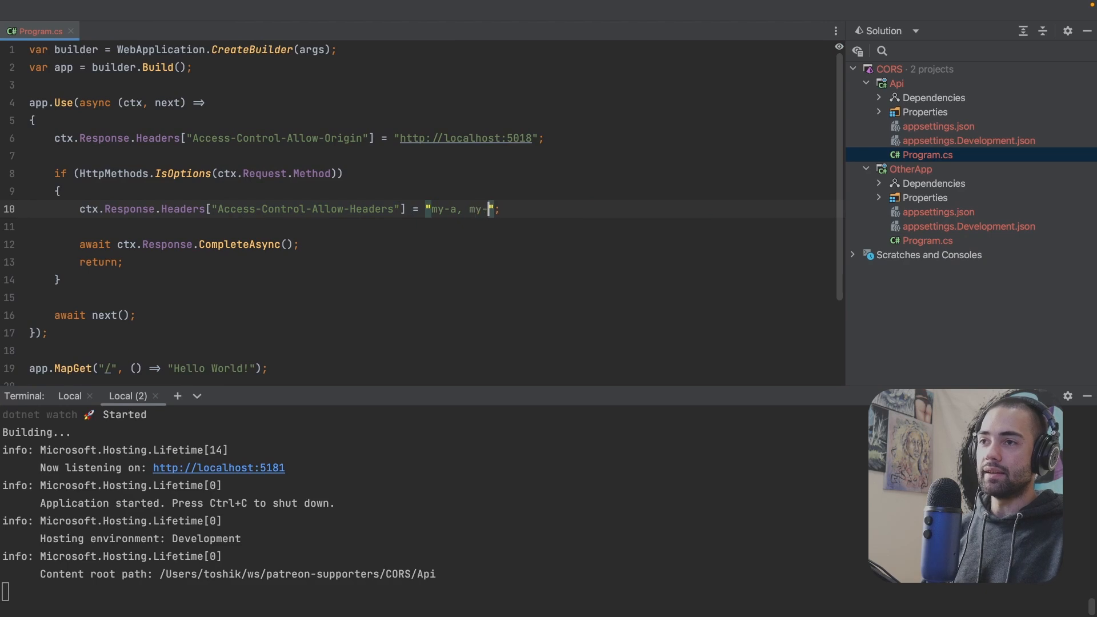
{"action": "type", "text": "b"}
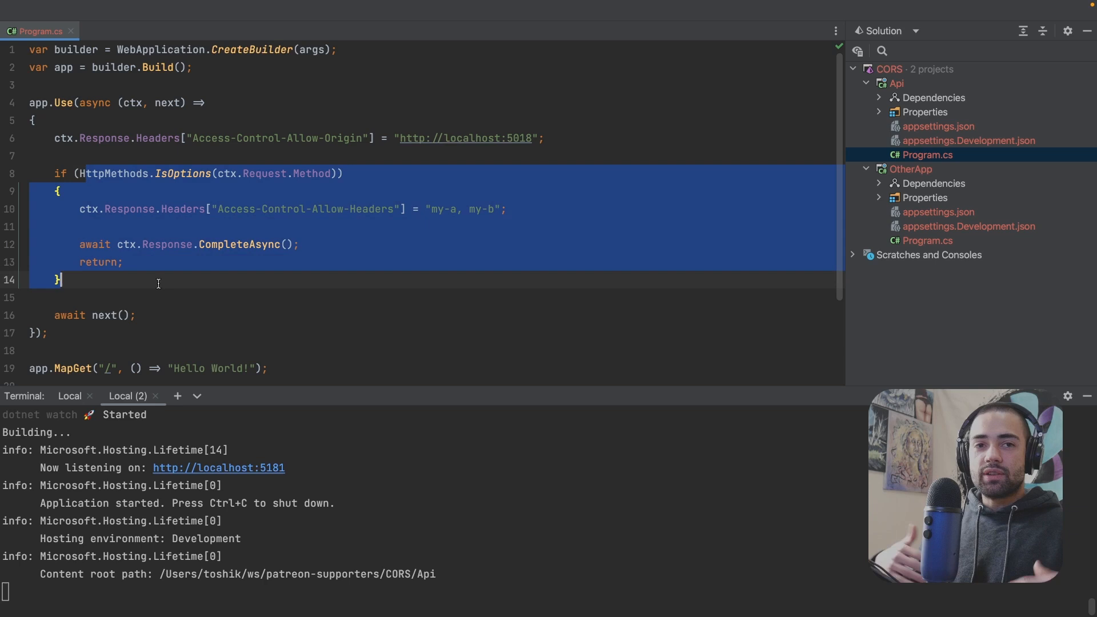
{"action": "left_click", "coordinate": [195, 226]}
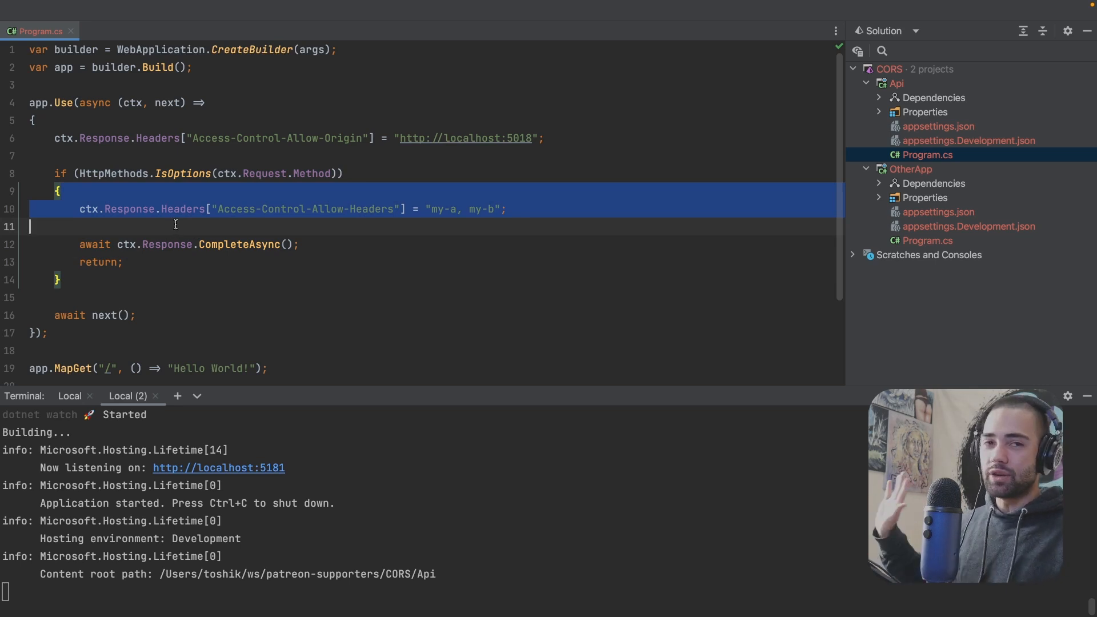
{"action": "mouse_move", "coordinate": [181, 208]}
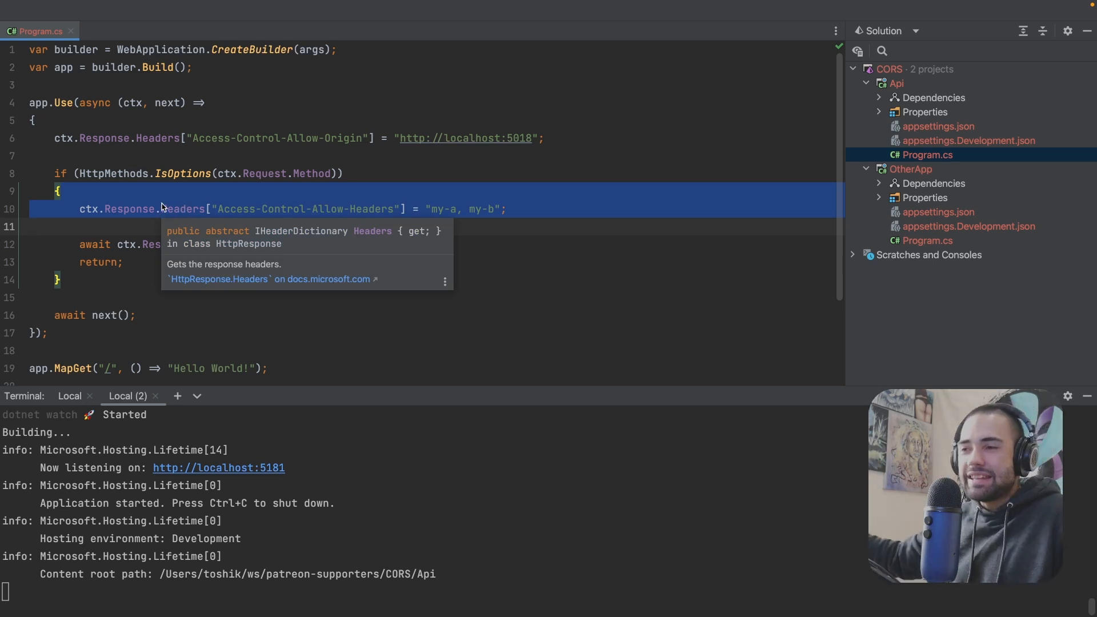
{"action": "left_click", "coordinate": [615, 139]}
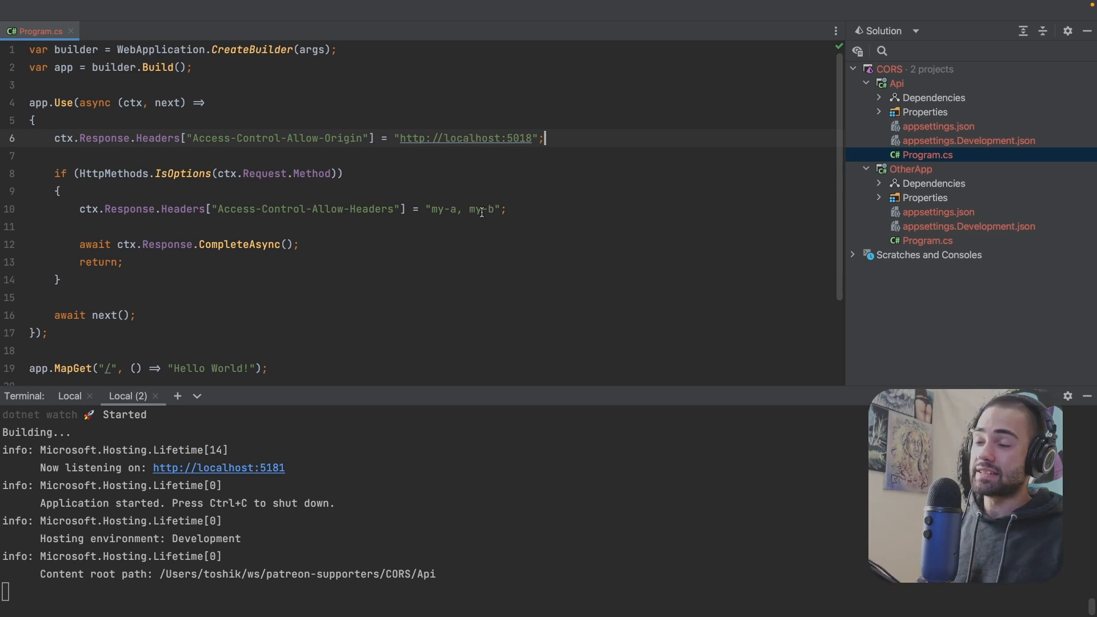
{"action": "left_click", "coordinate": [504, 208]}
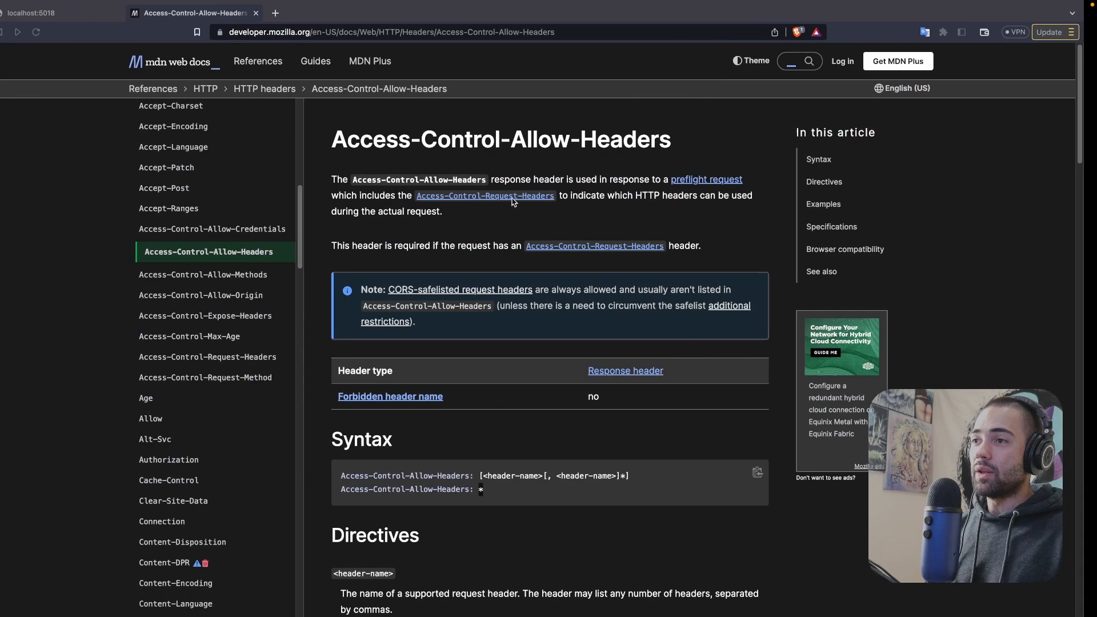
Rerun the fetch and confirm the preflight returns 200 OK with Access-Control-Allow-Headers my-a, my-b.
{"action": "left_click", "coordinate": [62, 13]}
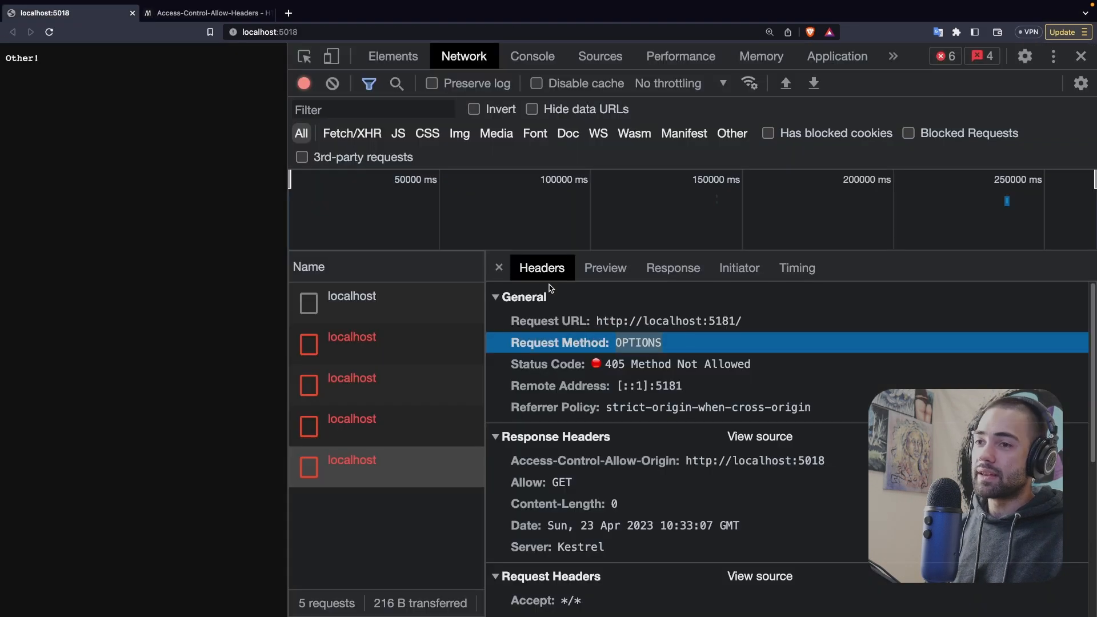
{"action": "left_click", "coordinate": [531, 56]}
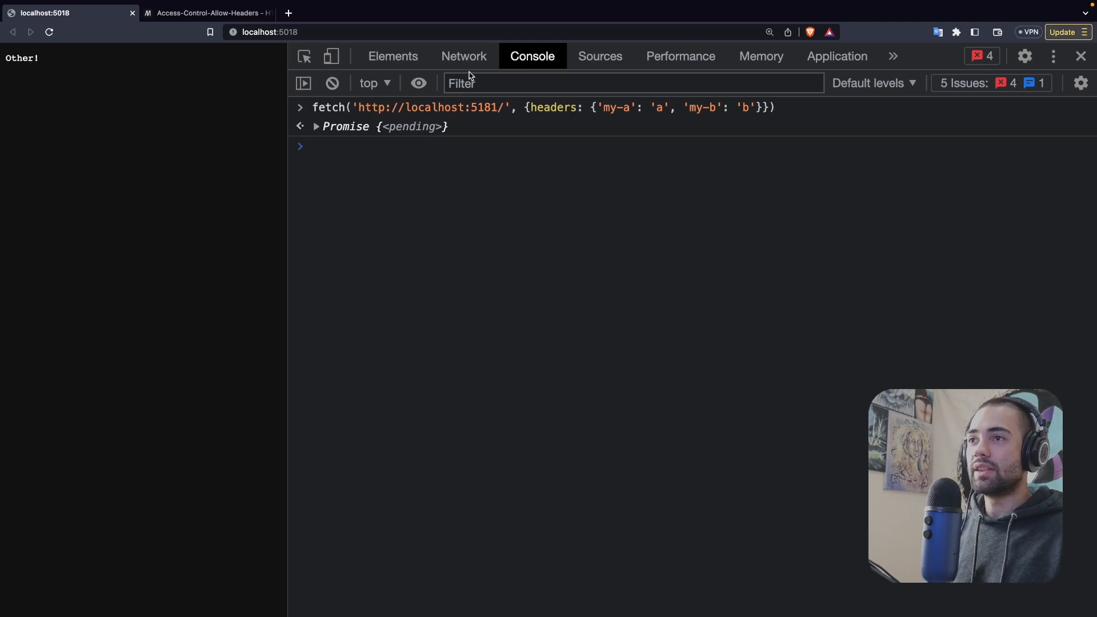
{"action": "left_click", "coordinate": [463, 56]}
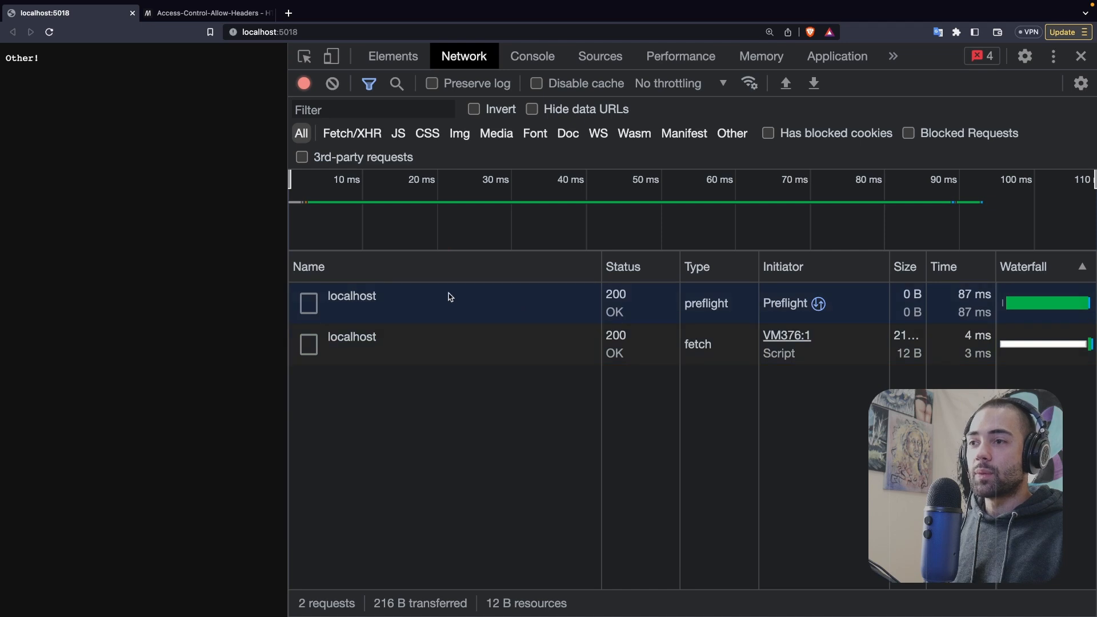
{"action": "left_click", "coordinate": [350, 296]}
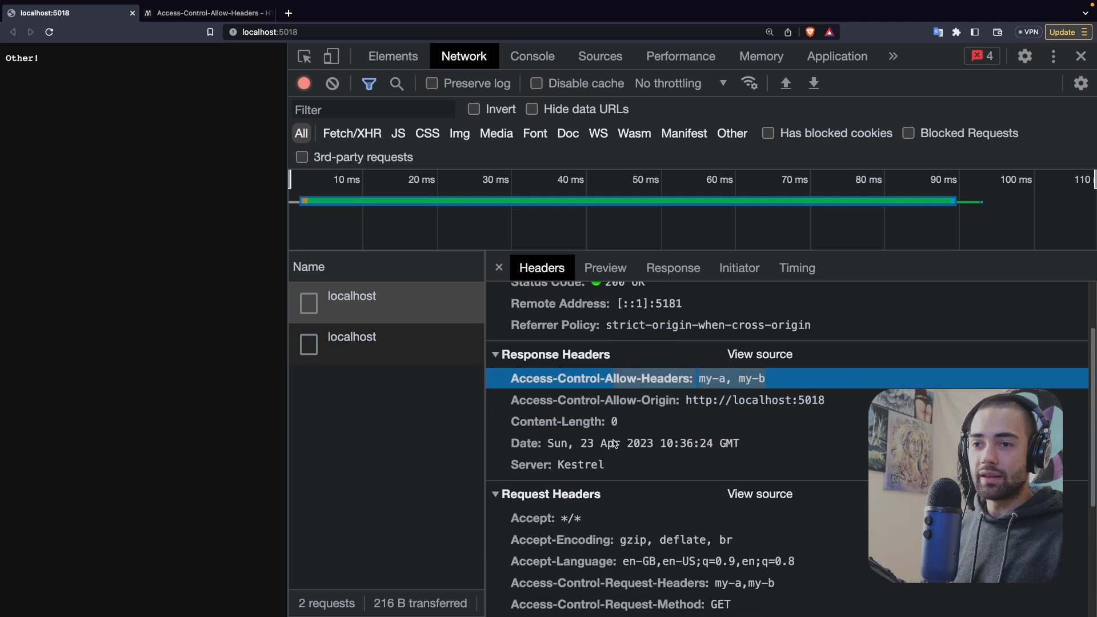
{"action": "scroll", "scroll_direction": "down", "scroll_amount": 3}
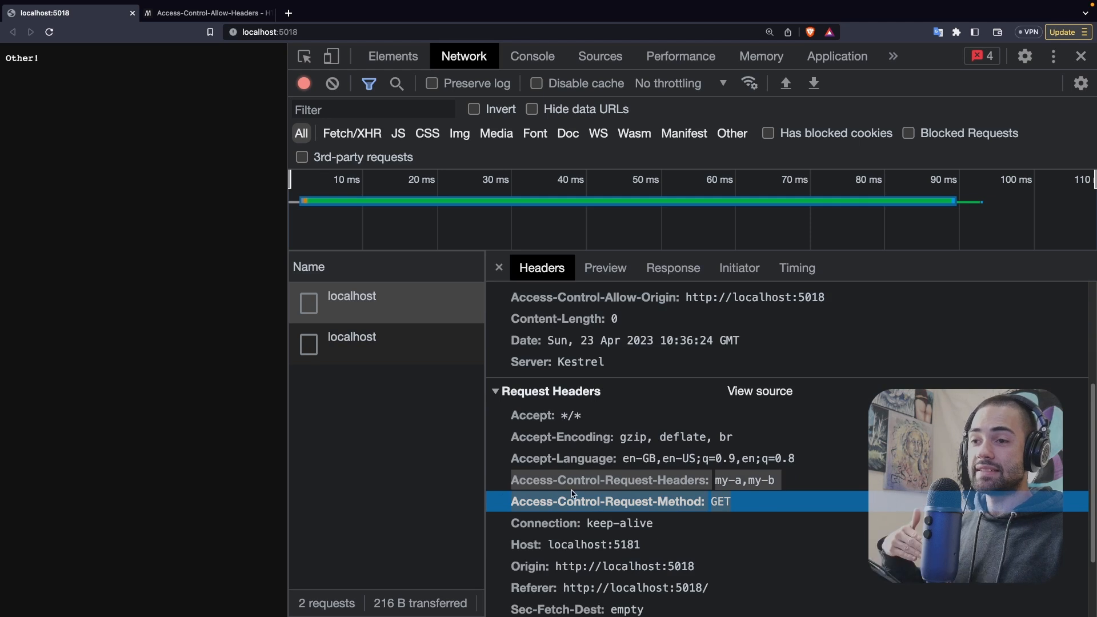
{"action": "mouse_move", "coordinate": [754, 501]}
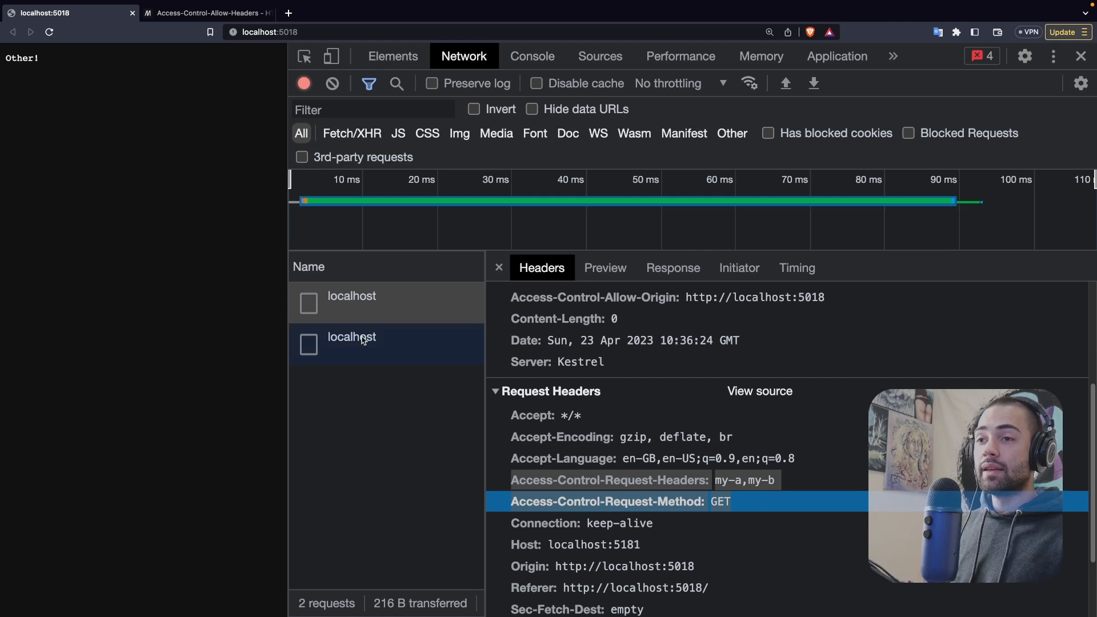
Check the GET request's headers and 'Hello World!' response, then return to the MDN article.
{"action": "left_click", "coordinate": [672, 267]}
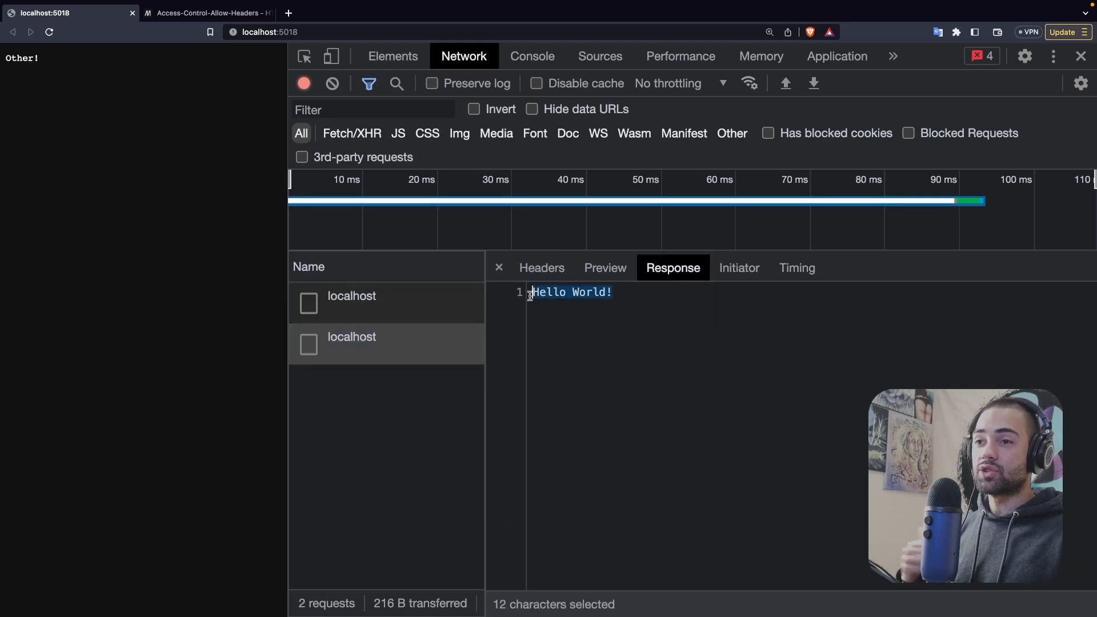
{"action": "left_click", "coordinate": [540, 267]}
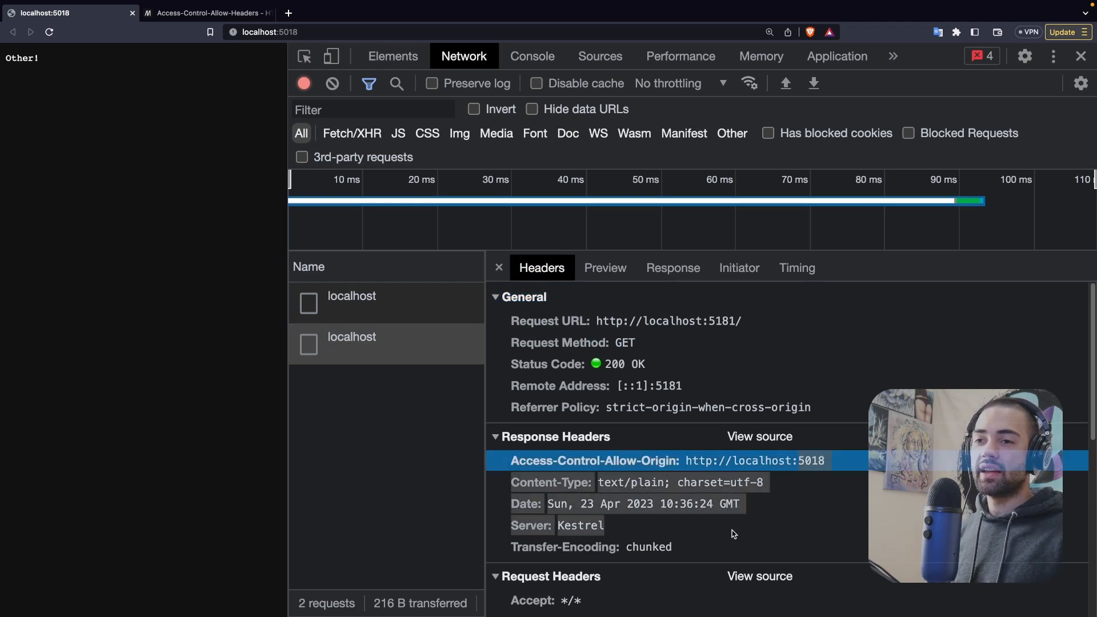
{"action": "scroll", "scroll_direction": "down", "scroll_amount": 3}
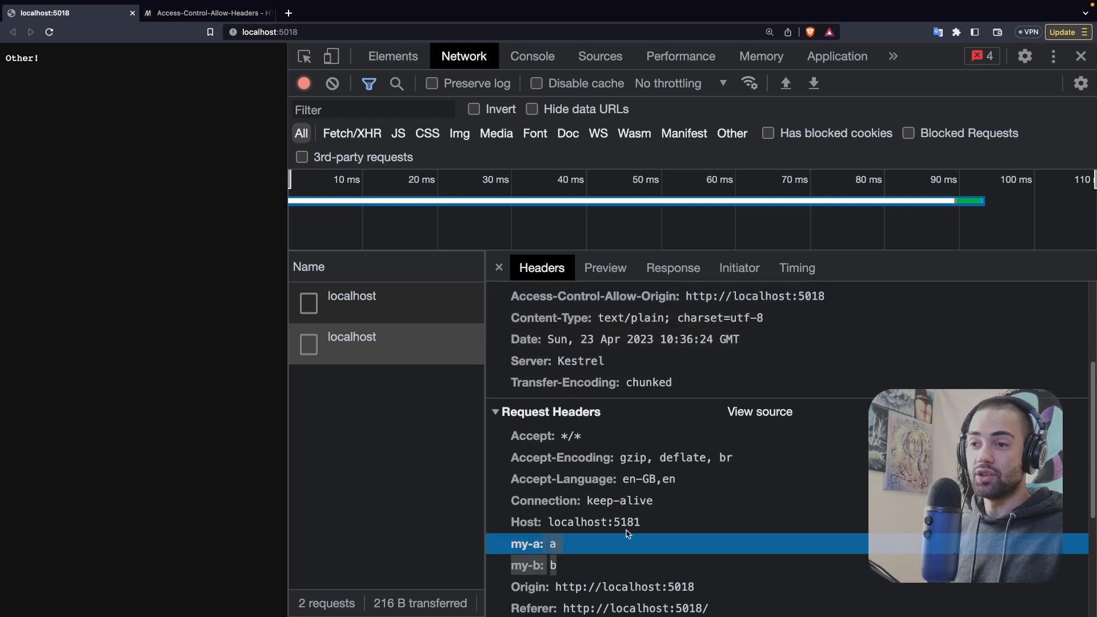
{"action": "left_click", "coordinate": [351, 296]}
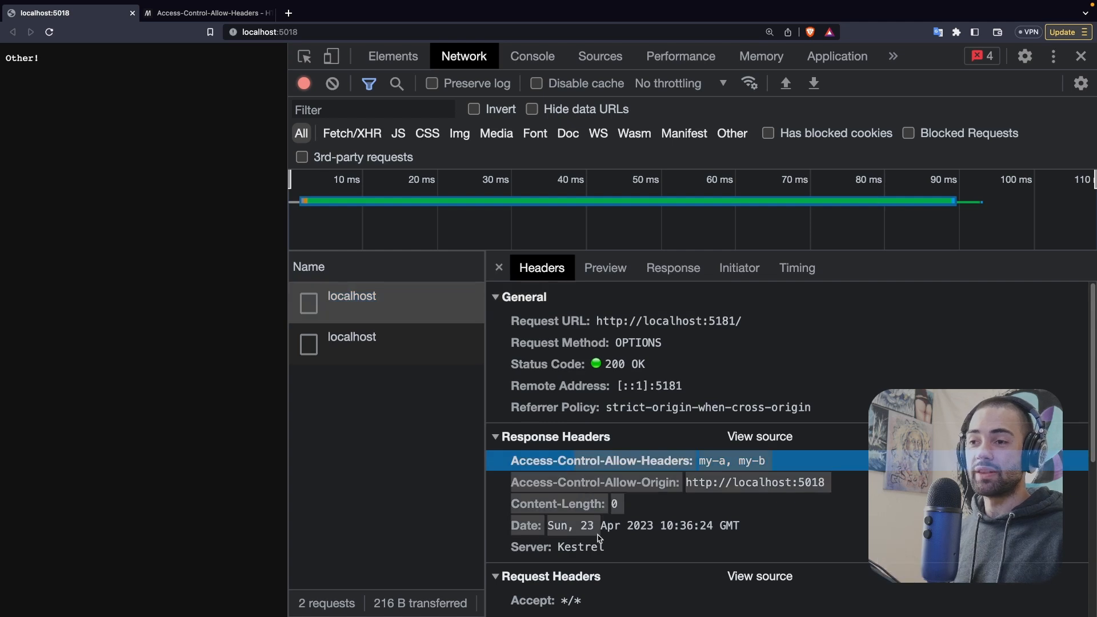
{"action": "left_click", "coordinate": [205, 12]}
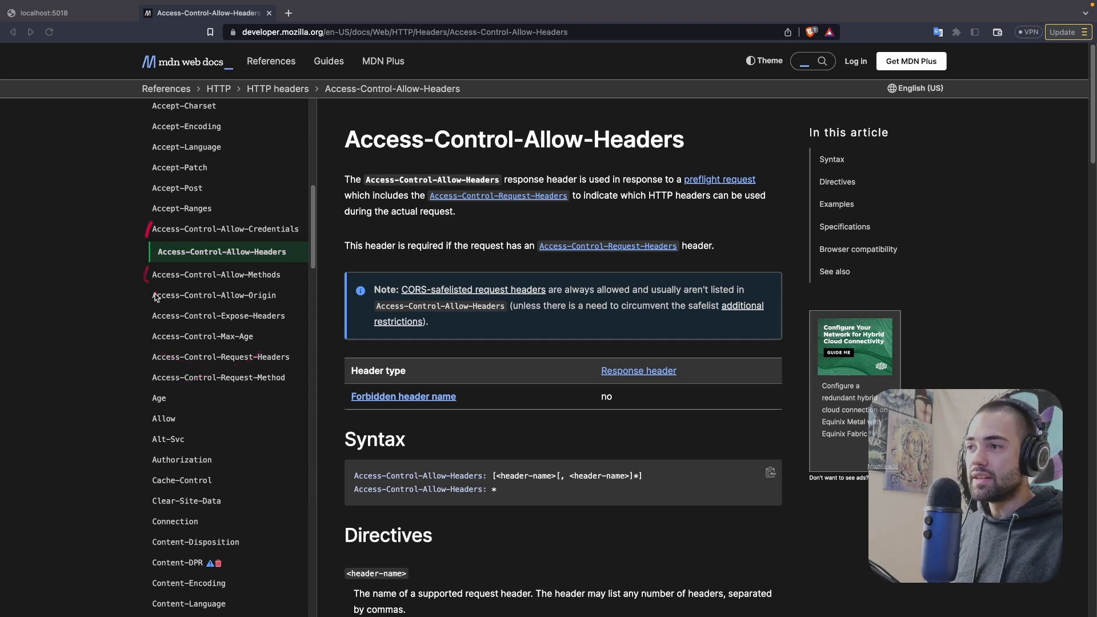
{"action": "mouse_move", "coordinate": [169, 331]}
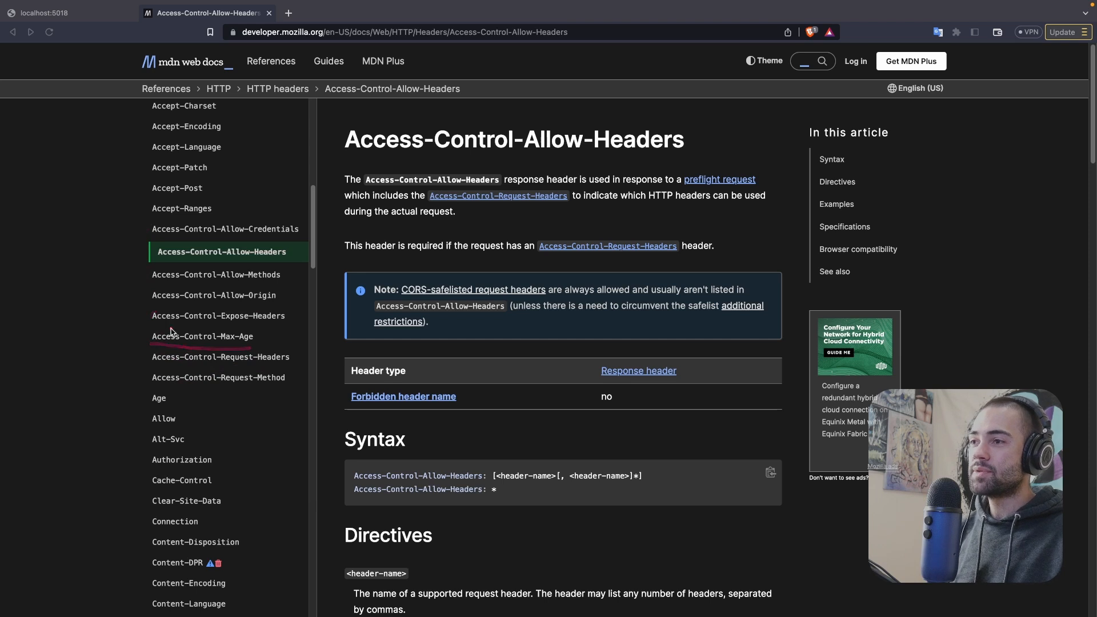
Send the fetch with method: 'POST' (405) and then 'PUT', blocked by Access-Control-Allow-Methods.
{"action": "left_click", "coordinate": [63, 13]}
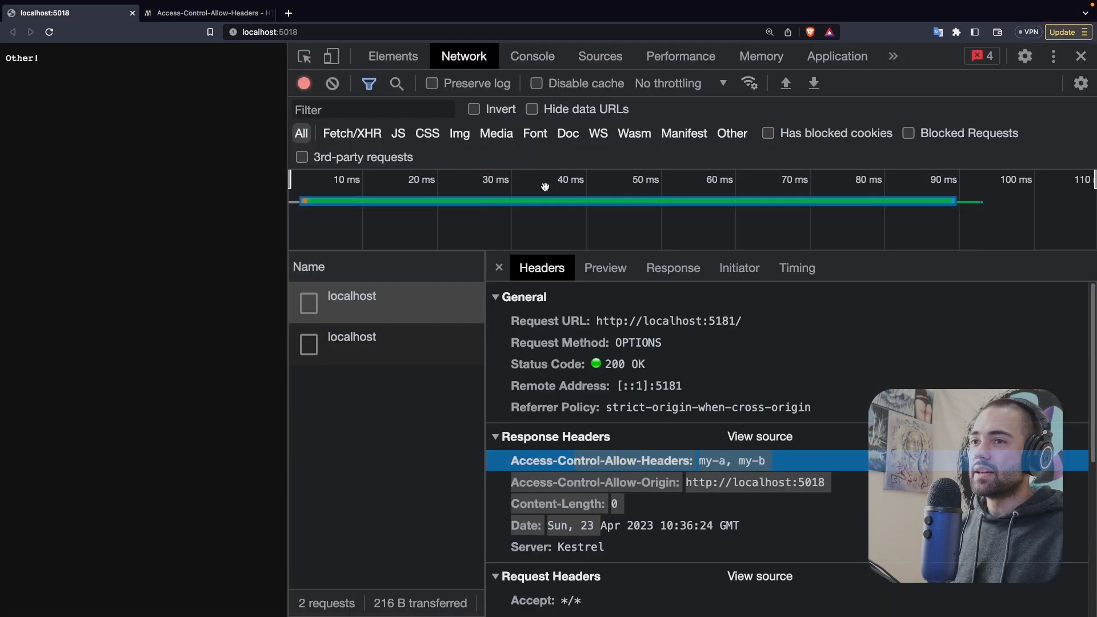
{"action": "left_click", "coordinate": [392, 56]}
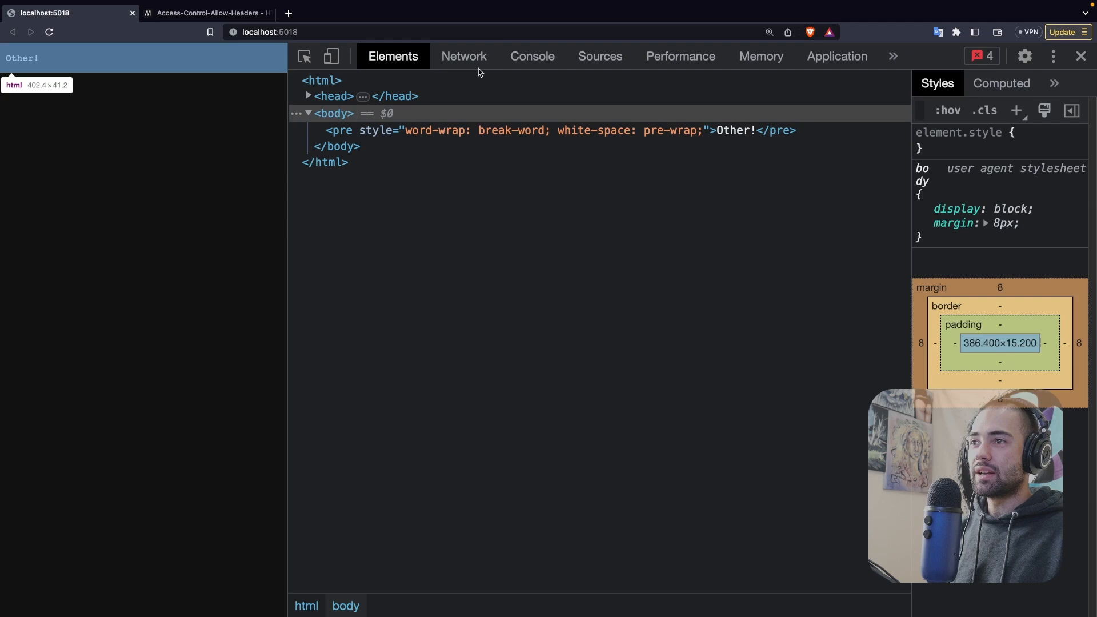
{"action": "left_click", "coordinate": [531, 56]}
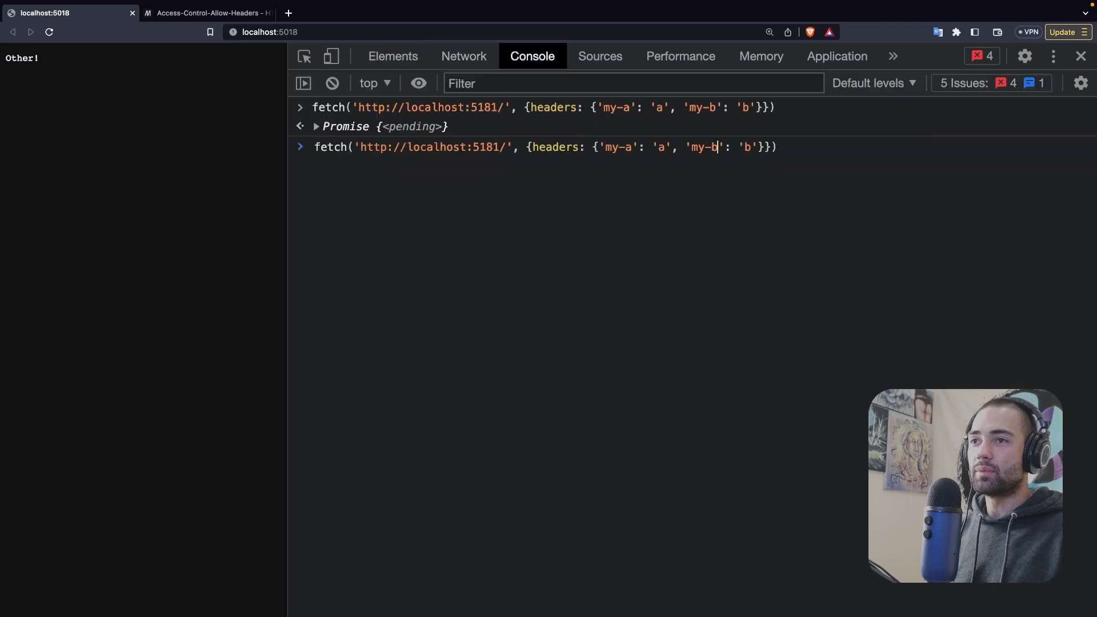
{"action": "type", "text": "method: 'POST',"}
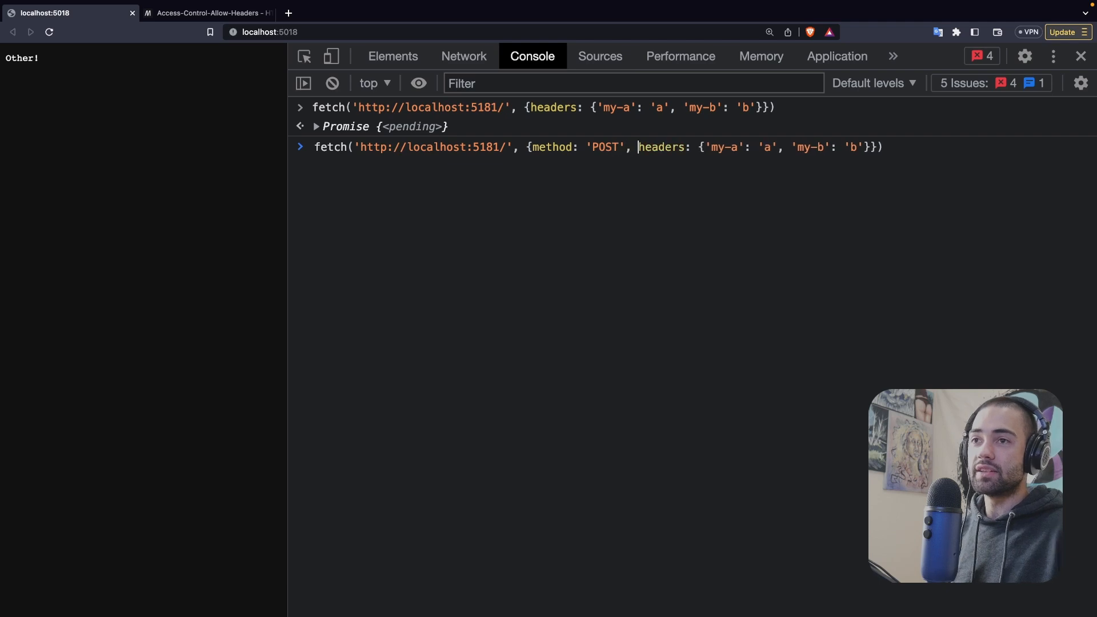
{"action": "key", "text": "Return"}
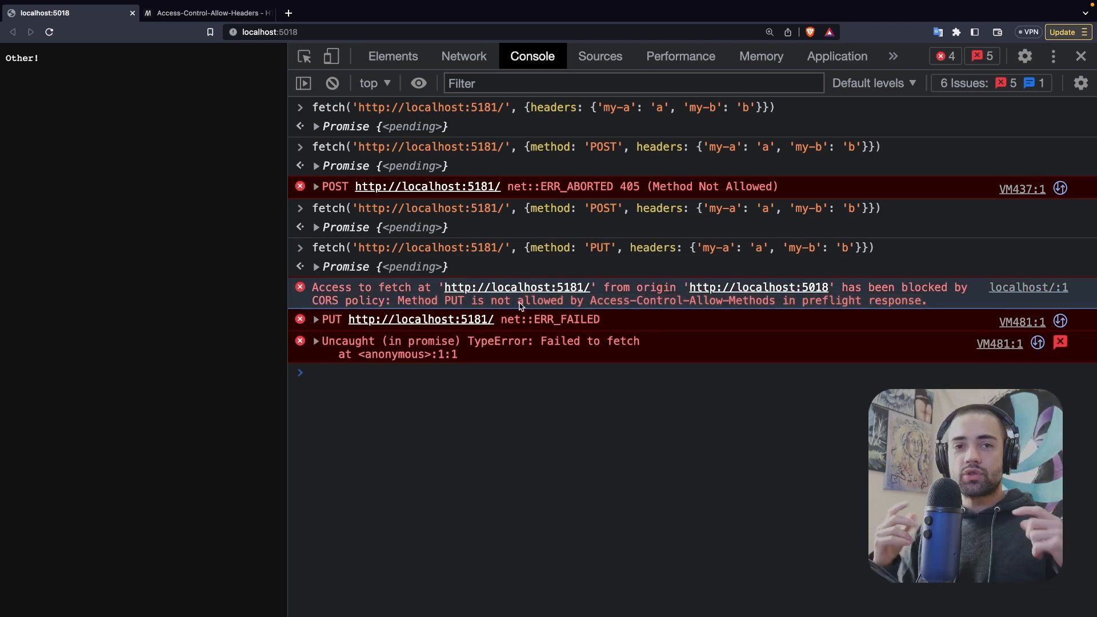
{"action": "mouse_move", "coordinate": [617, 250]}
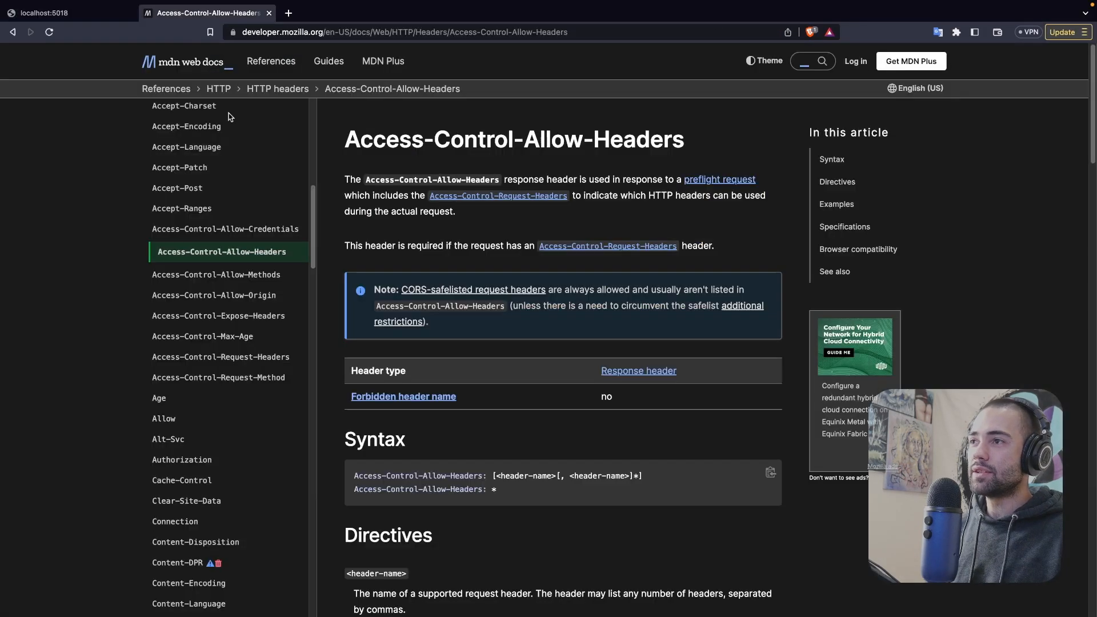
Add an Access-Control-Allow-Methods header with value "POST, GET, OPTIONS, PUT" in Program.cs.
{"action": "left_click", "coordinate": [217, 274]}
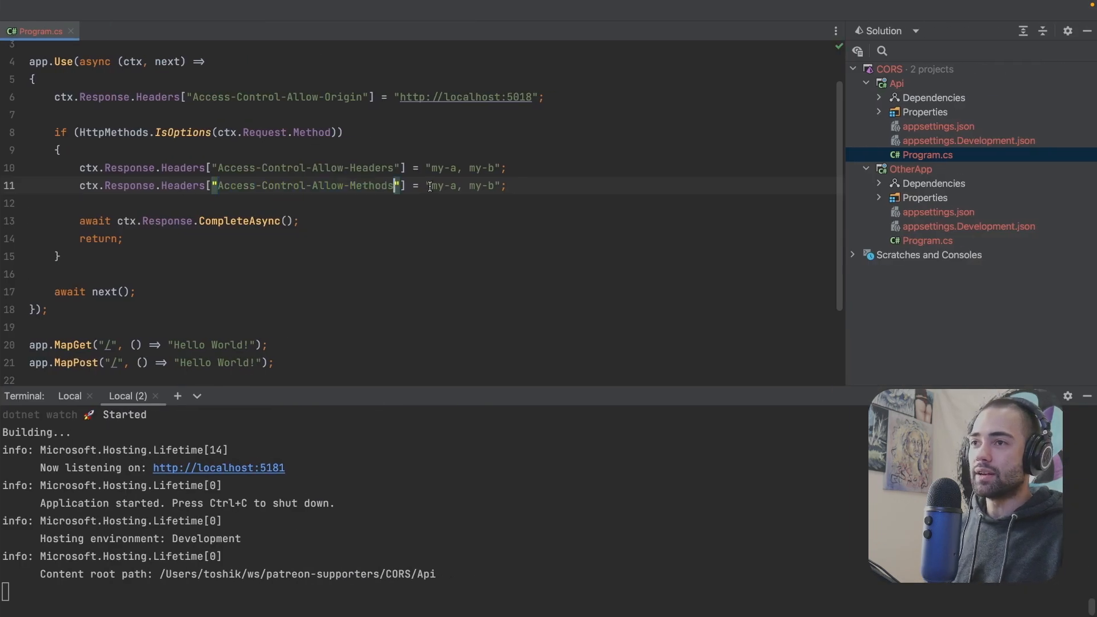
{"action": "type", "text": "PUT"}
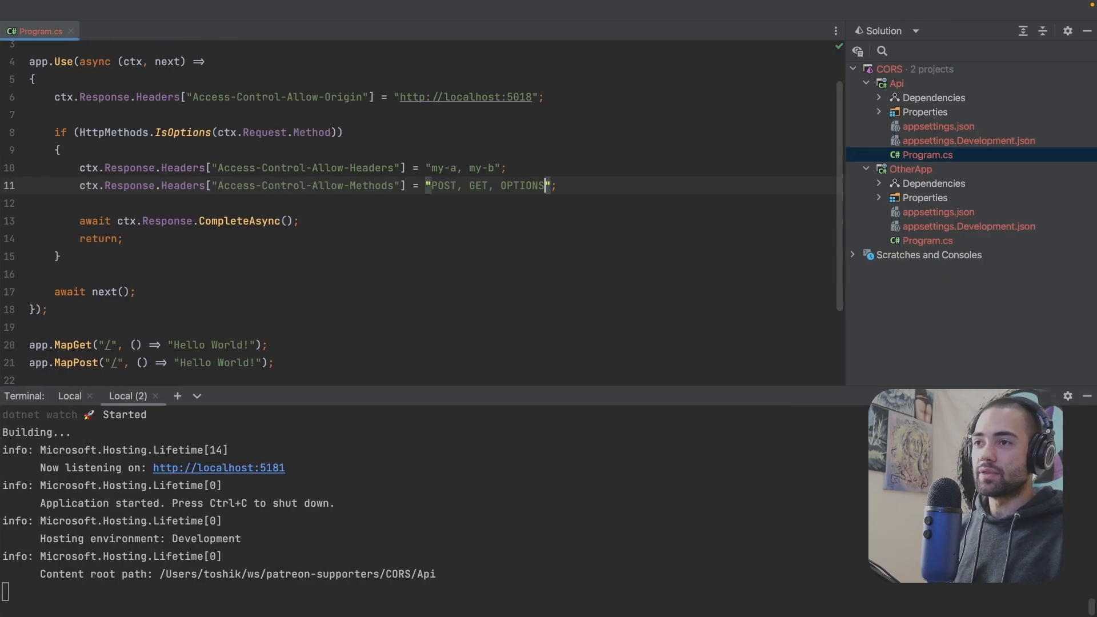
{"action": "type", "text": ", PUT"}
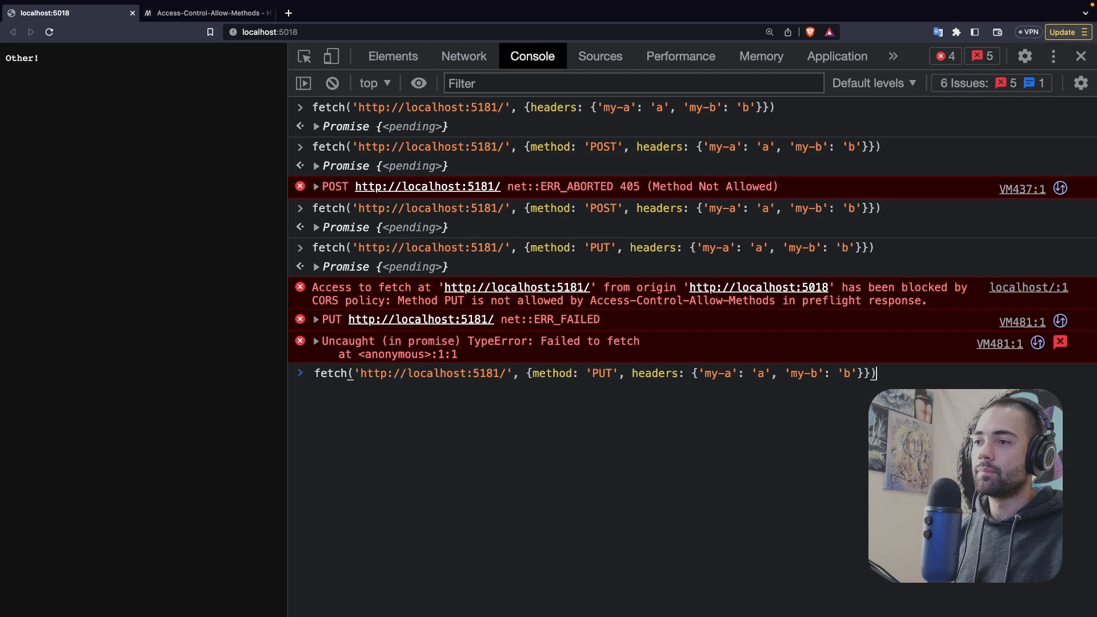
Resend the PUT fetch and expand its error details in the Console.
{"action": "key", "text": "Return"}
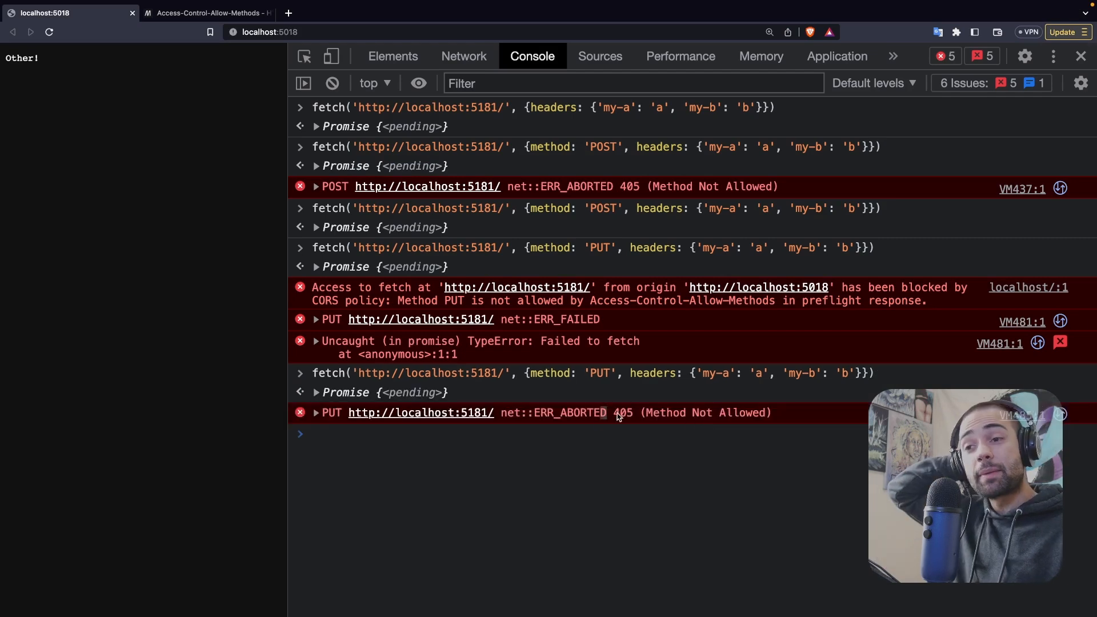
{"action": "left_click", "coordinate": [316, 412]}
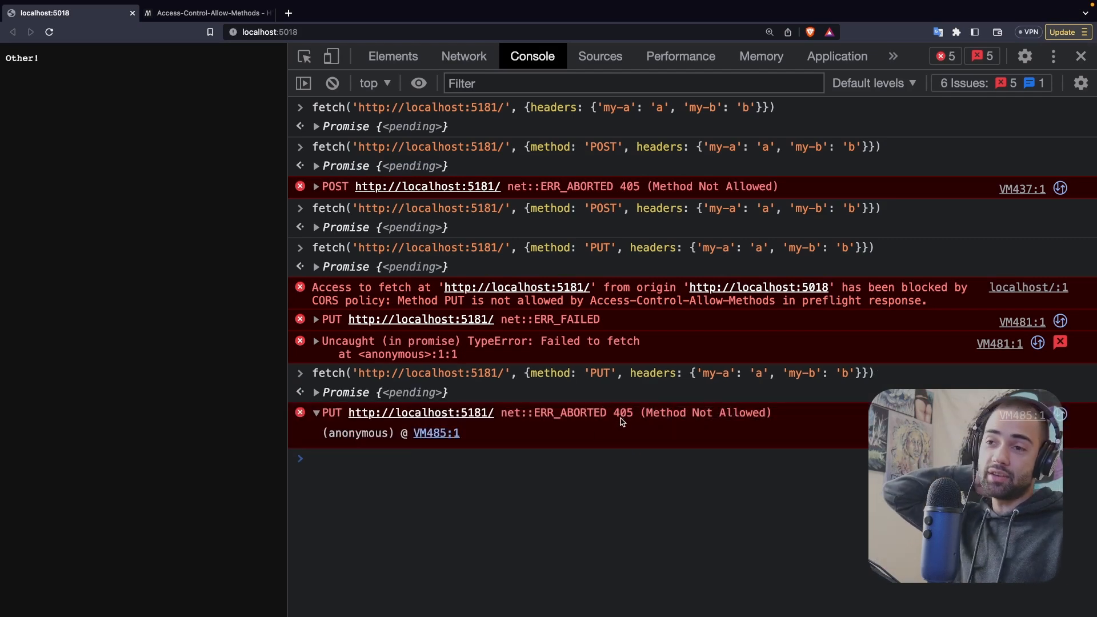
{"action": "mouse_move", "coordinate": [605, 432]}
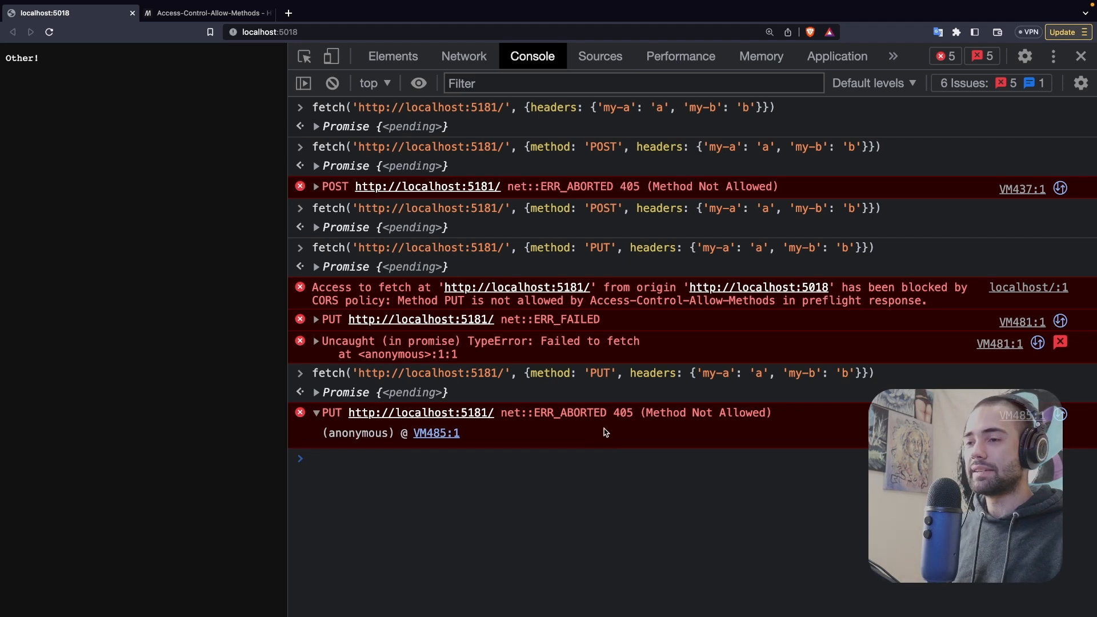
{"action": "mouse_move", "coordinate": [465, 96]}
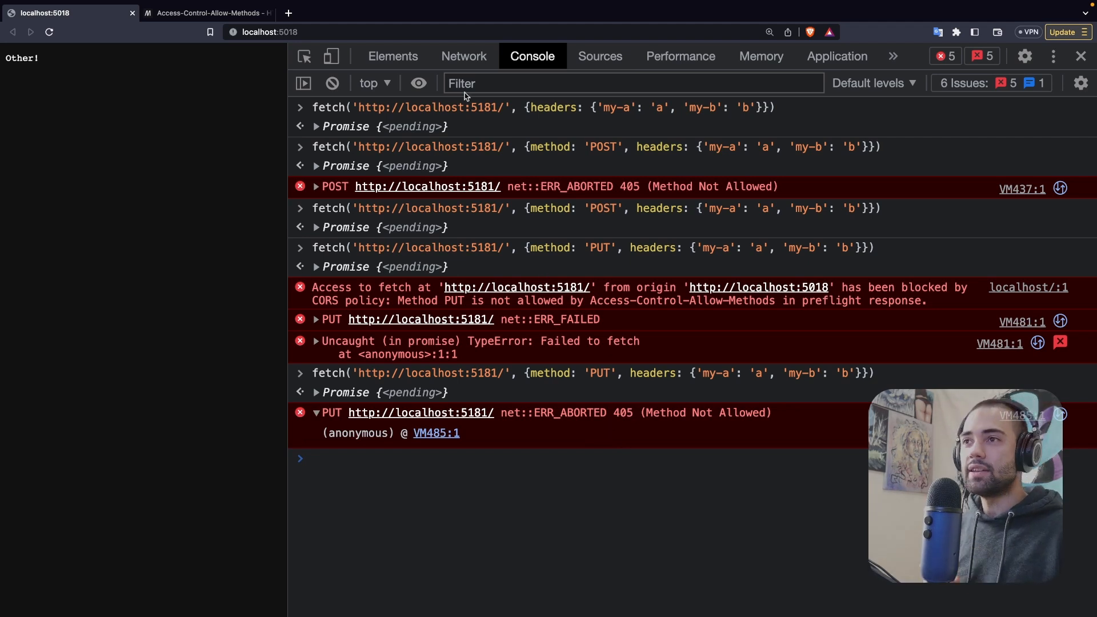
{"action": "left_click", "coordinate": [462, 56]}
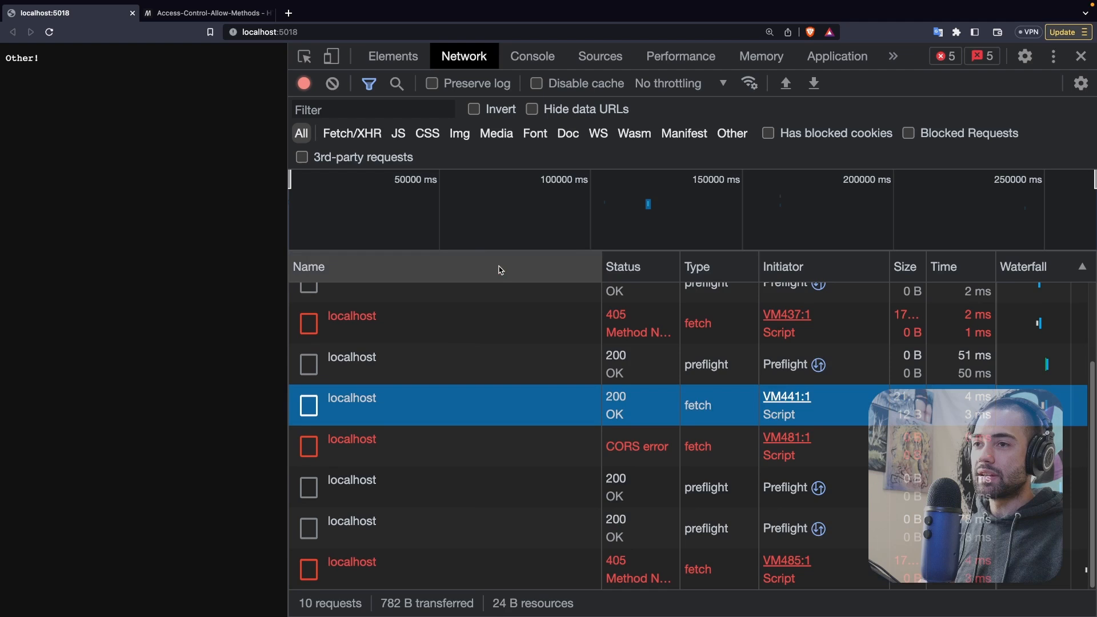
{"action": "mouse_move", "coordinate": [709, 538]}
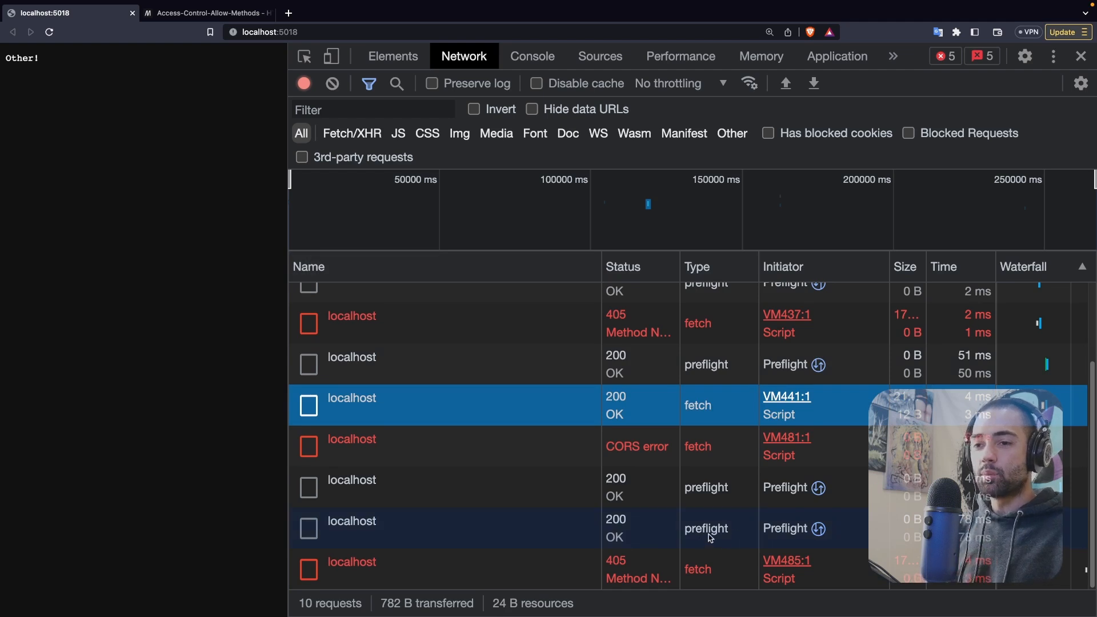
{"action": "mouse_move", "coordinate": [468, 539]}
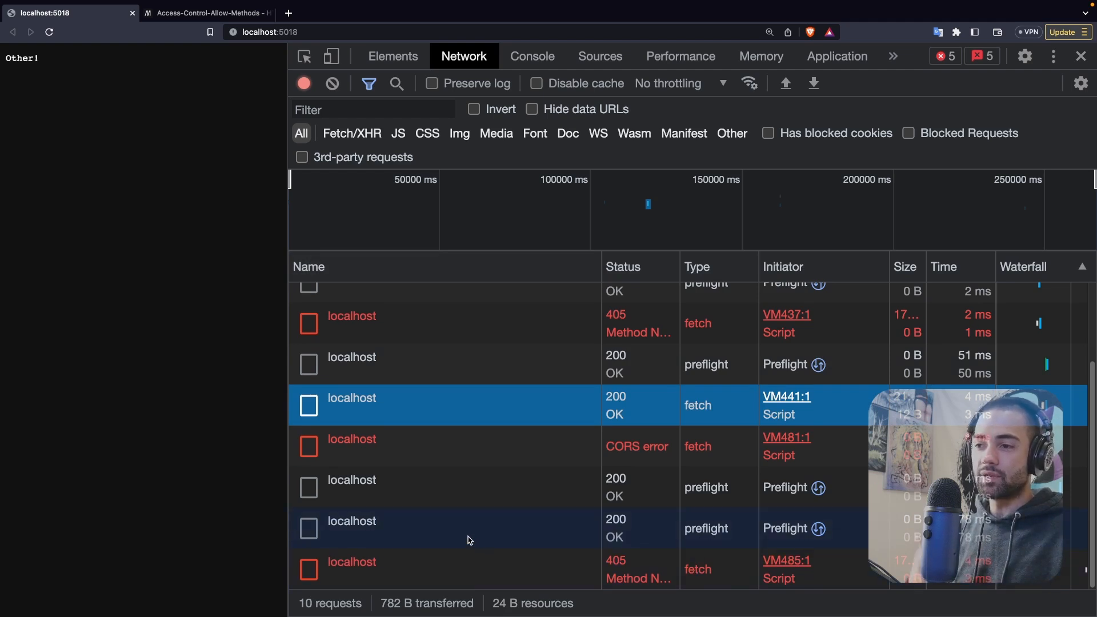
Confirm the preflight allows POST, GET, OPTIONS, PUT but the PUT returns 405 with Allow: GET, POST.
{"action": "left_click", "coordinate": [350, 521]}
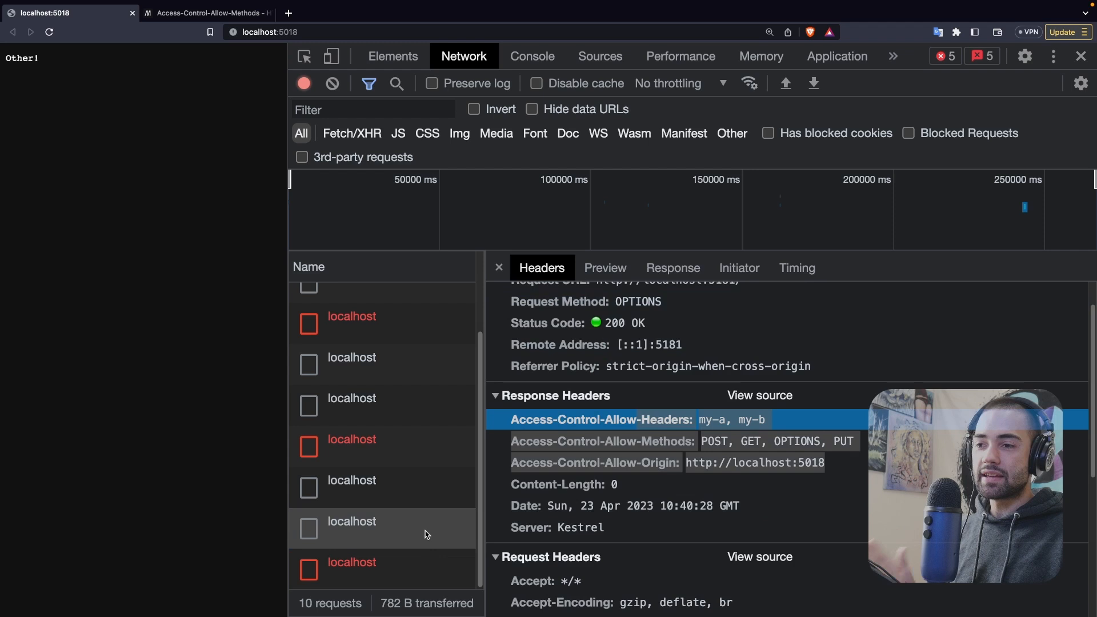
{"action": "left_click", "coordinate": [351, 562]}
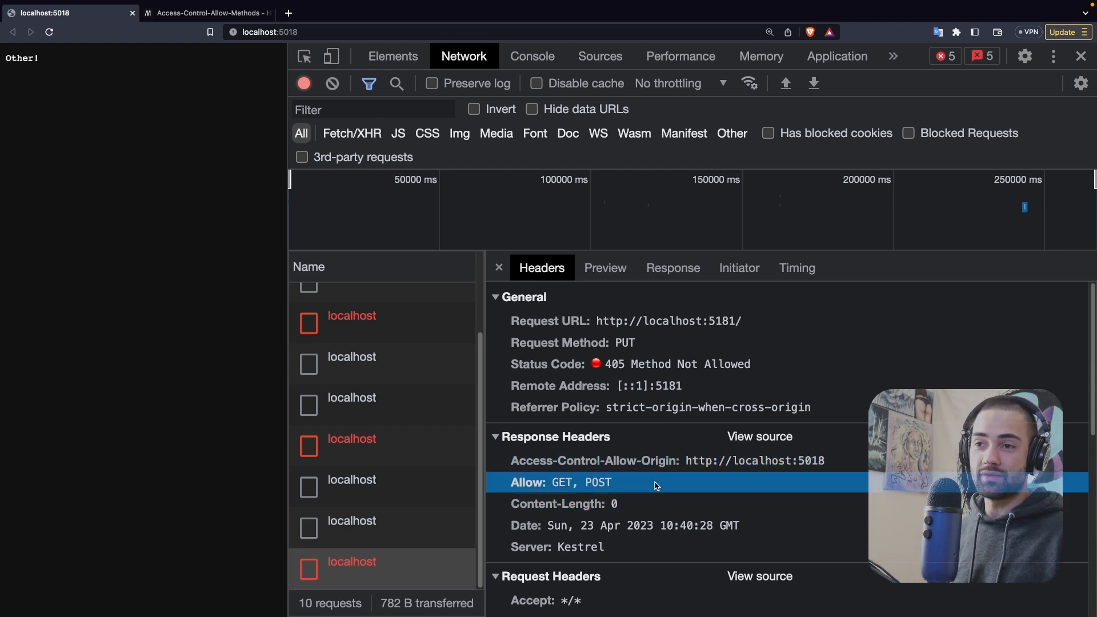
{"action": "left_click", "coordinate": [629, 364]}
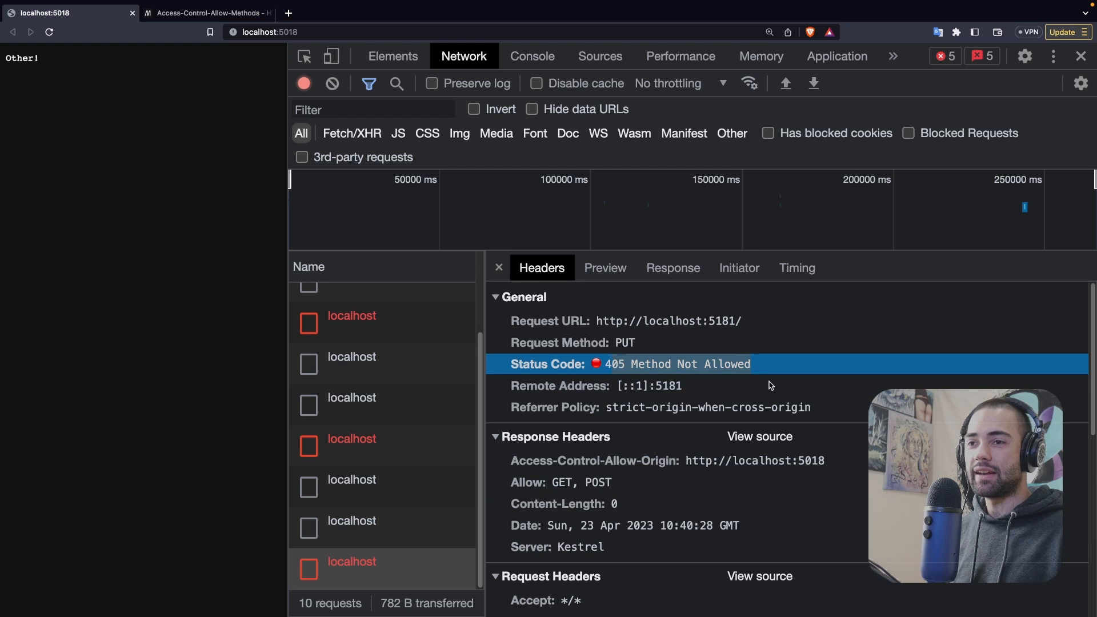
{"action": "left_click", "coordinate": [207, 13]}
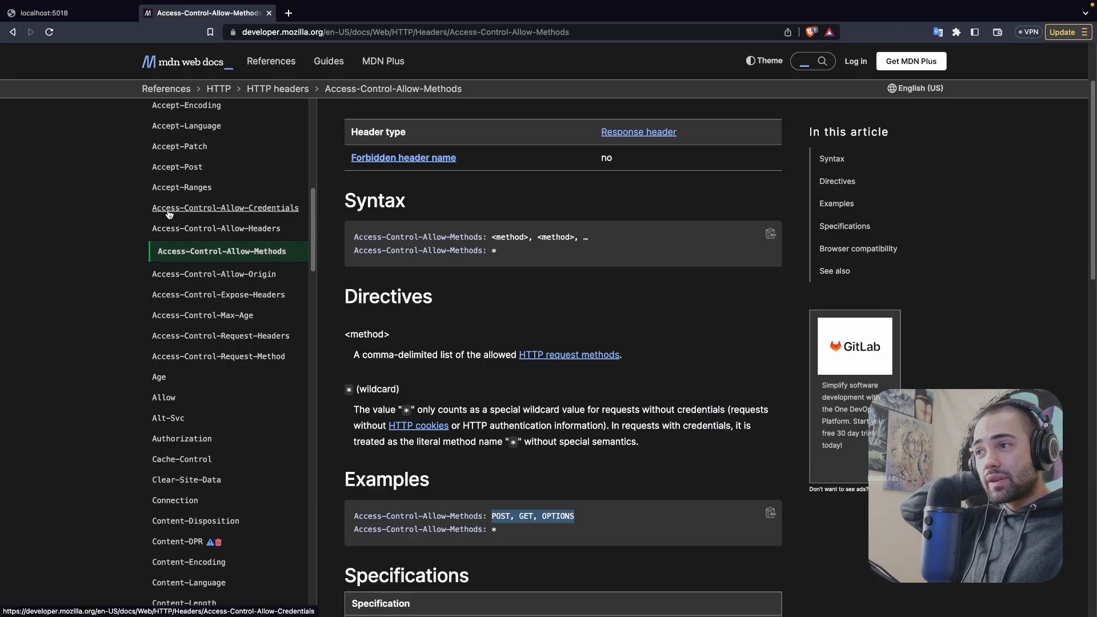
Read MDN's Access-Control-Allow-Credentials article with its XHR and Fetch examples, then move to Access-Control-Allow-Headers.
{"action": "left_click", "coordinate": [225, 208]}
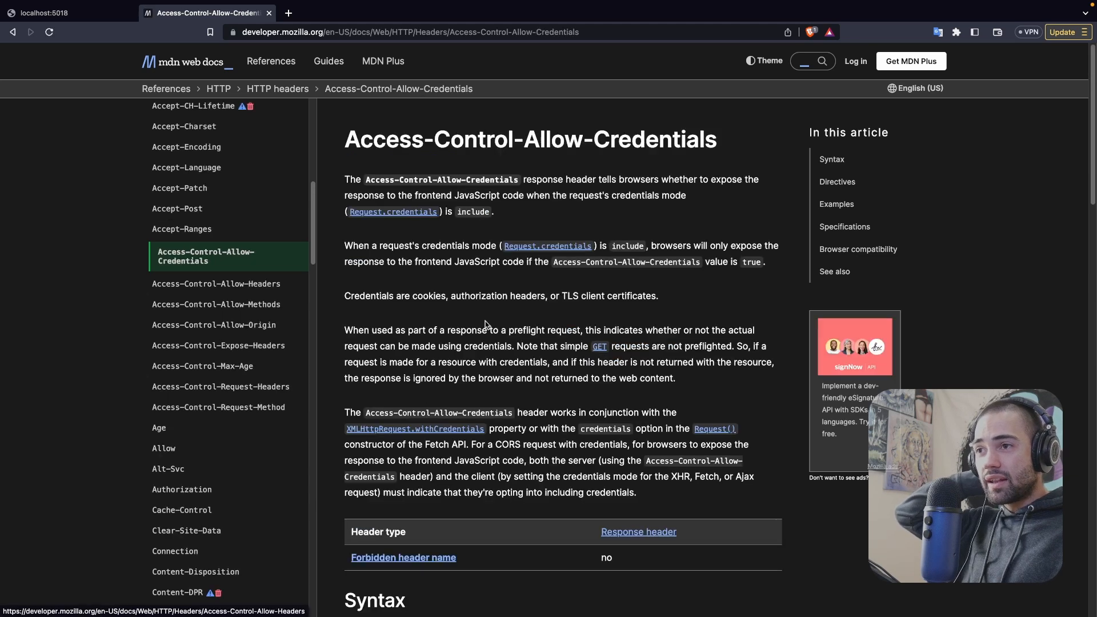
{"action": "scroll", "scroll_direction": "down", "scroll_amount": 3}
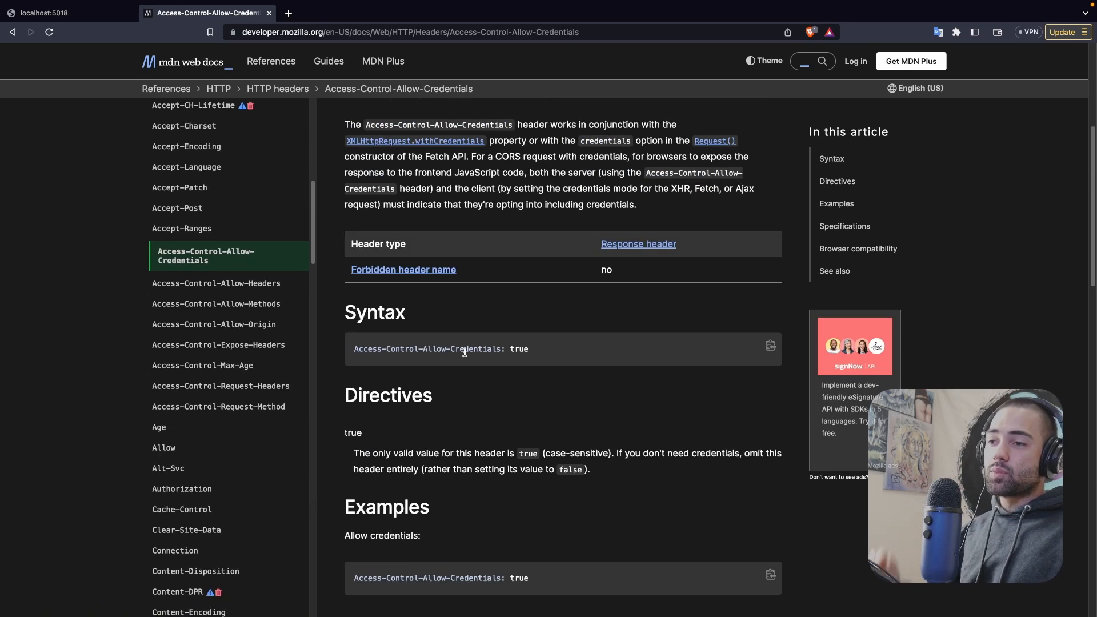
{"action": "scroll", "scroll_direction": "down", "scroll_amount": 3}
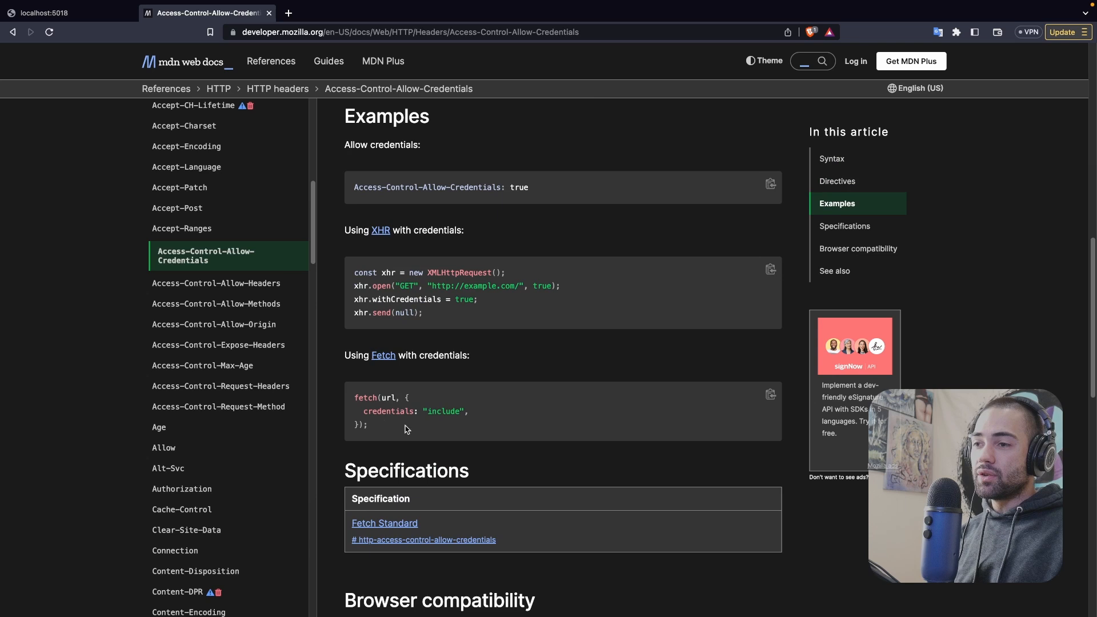
{"action": "mouse_move", "coordinate": [487, 400]}
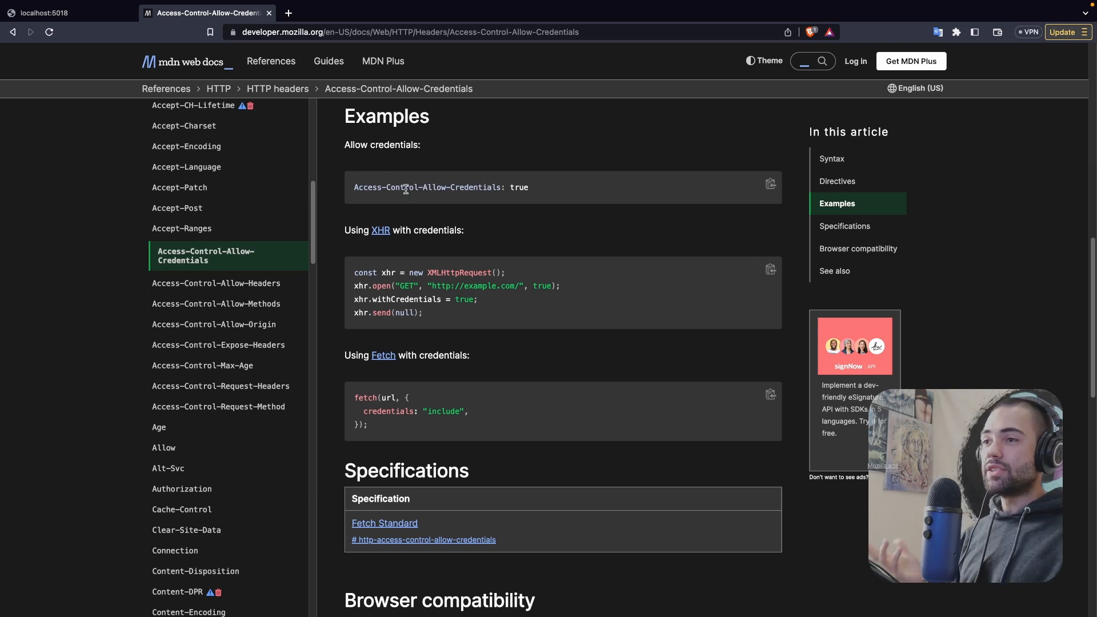
{"action": "mouse_move", "coordinate": [590, 213]}
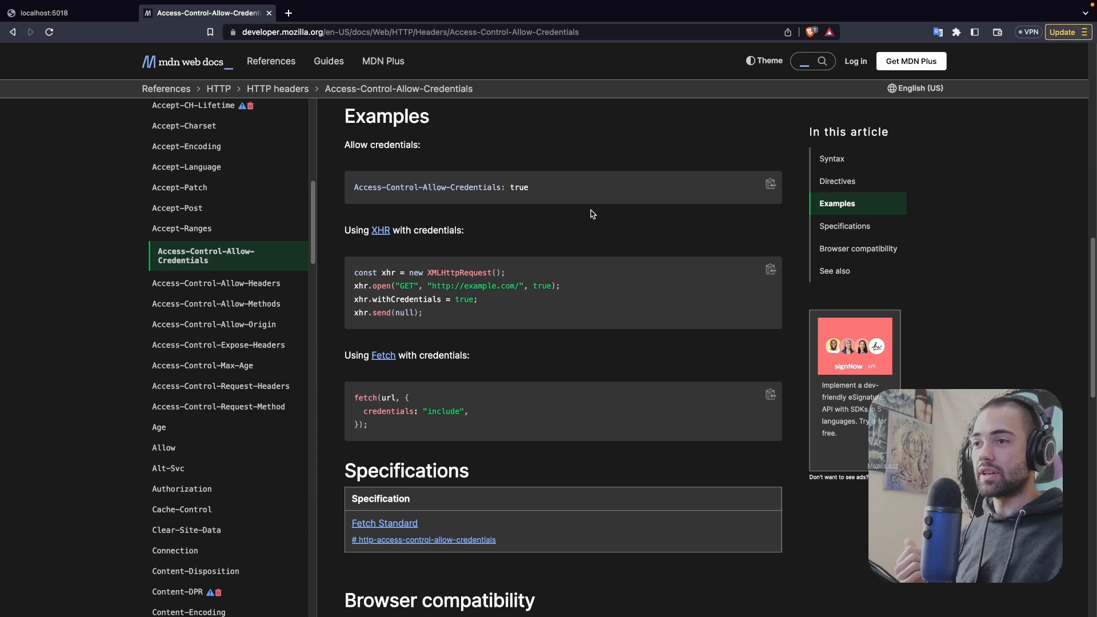
{"action": "scroll", "scroll_direction": "up", "scroll_amount": 3}
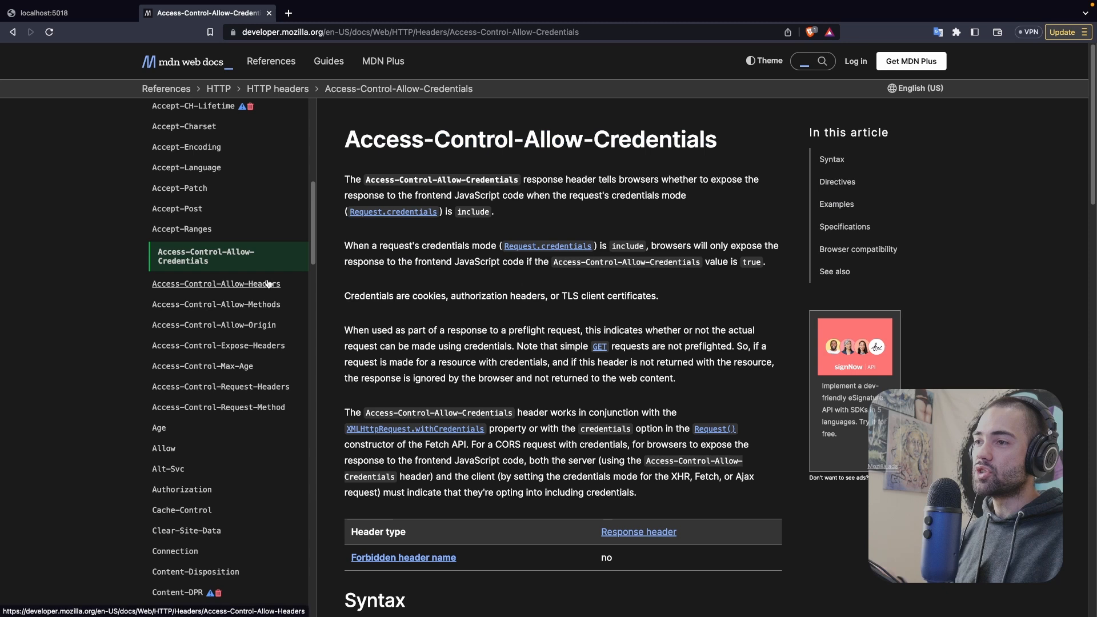
{"action": "left_click", "coordinate": [215, 285]}
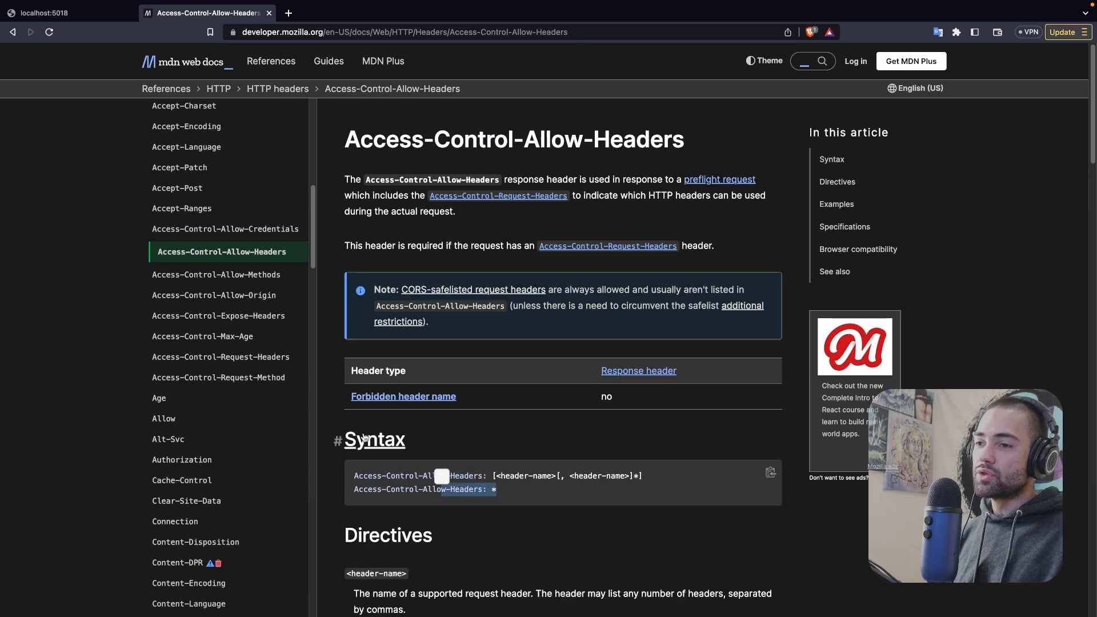
Review the MDN Allow-Origin, Allow-Headers and Expose-Headers references, then return to the localhost:5018 DevTools tab.
{"action": "left_click", "coordinate": [214, 294]}
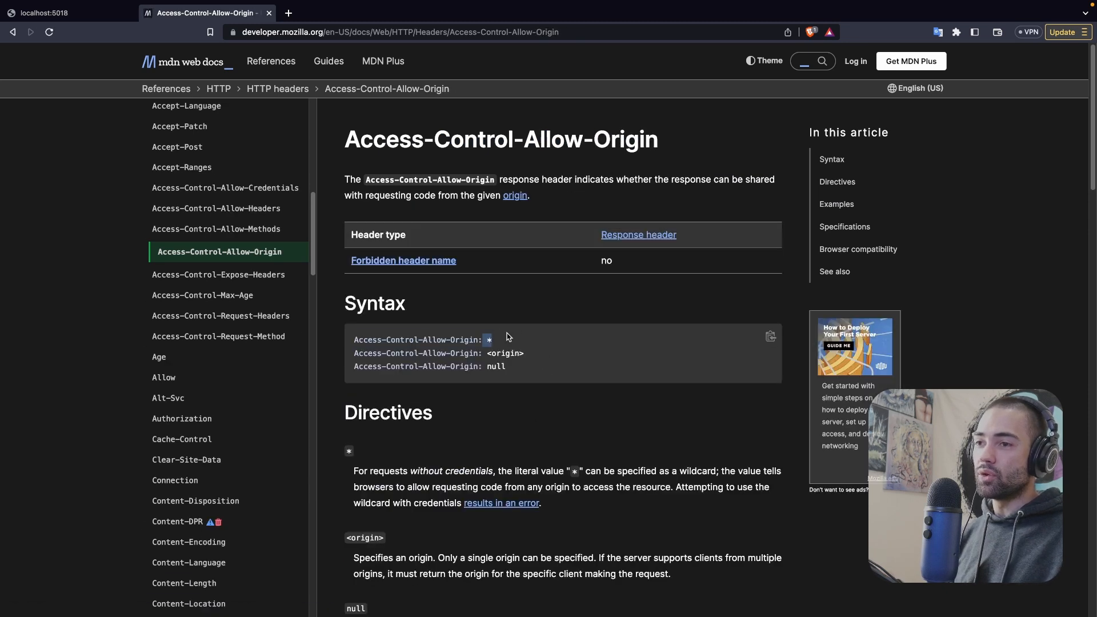
{"action": "left_click", "coordinate": [216, 208]}
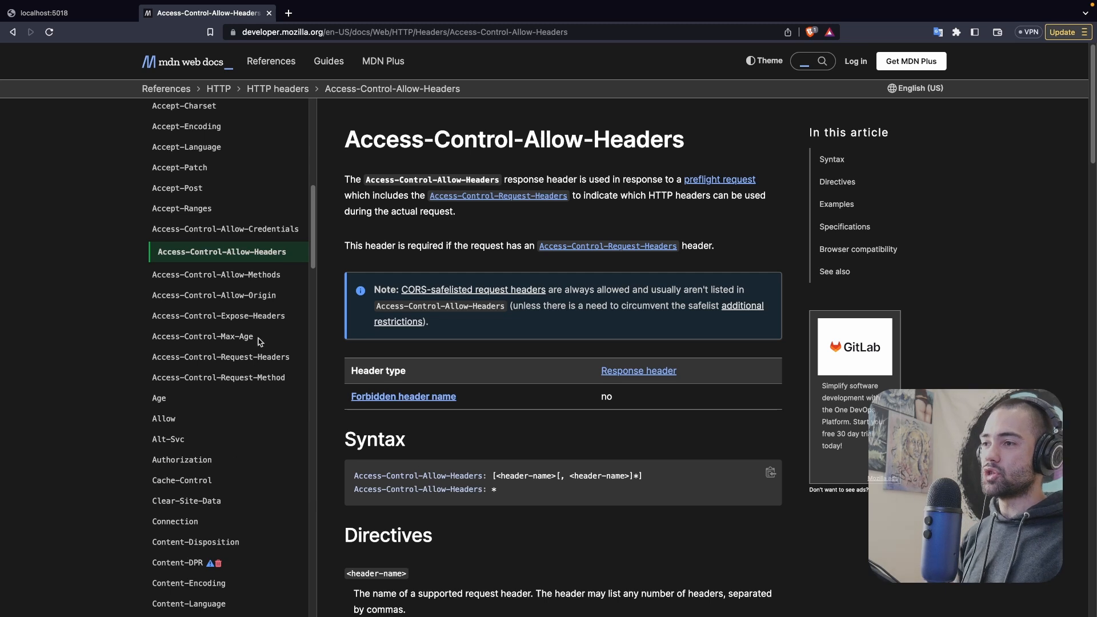
{"action": "left_click", "coordinate": [218, 316]}
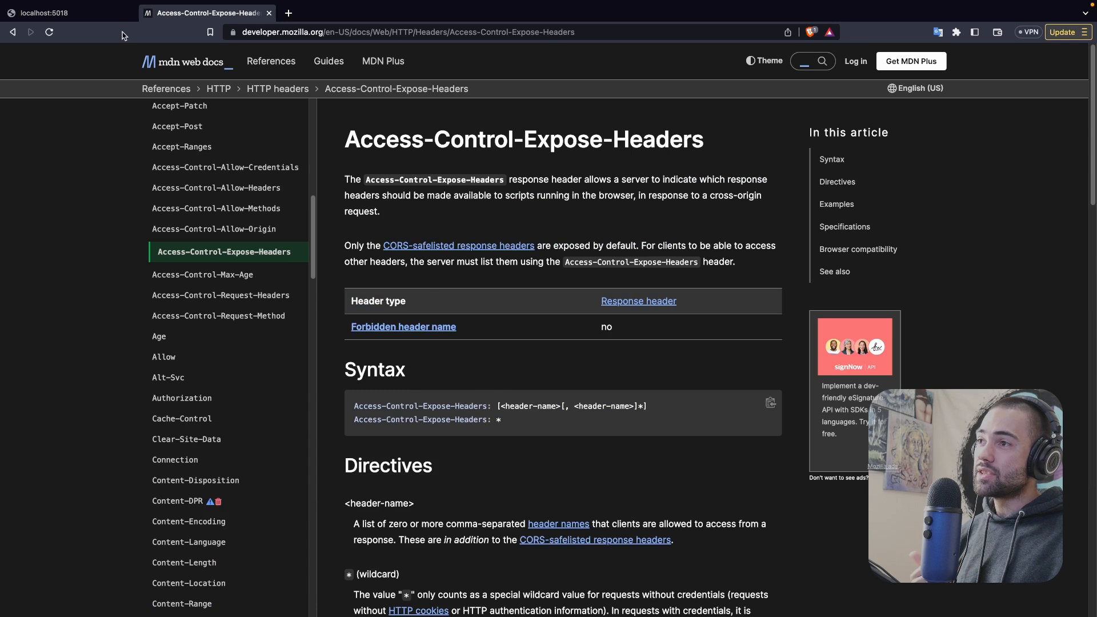
{"action": "left_click", "coordinate": [56, 13]}
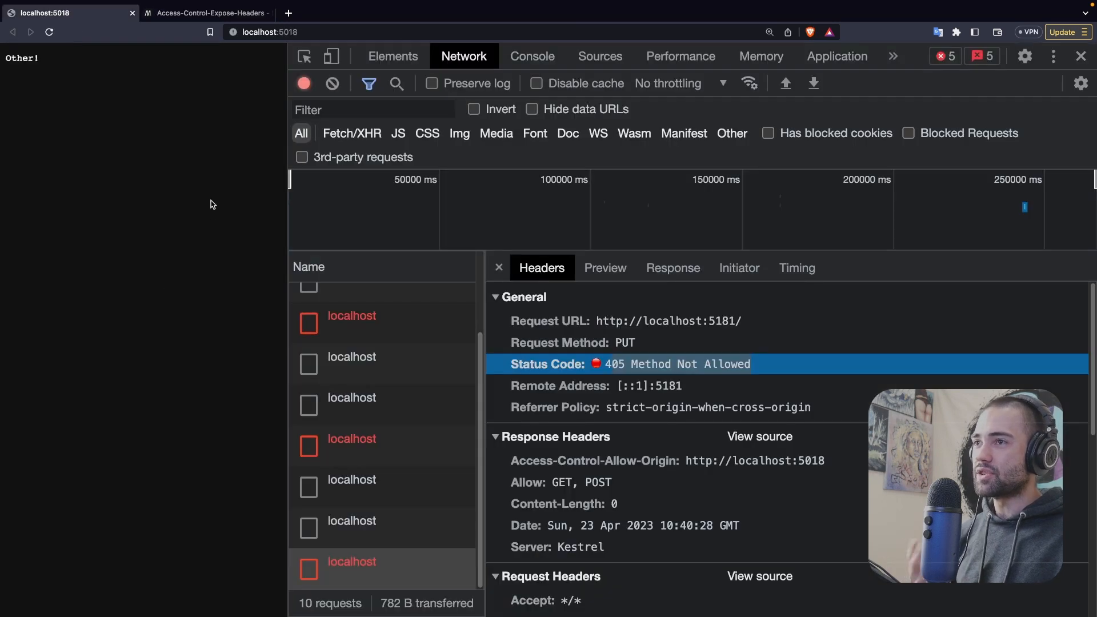
{"action": "mouse_move", "coordinate": [375, 270]}
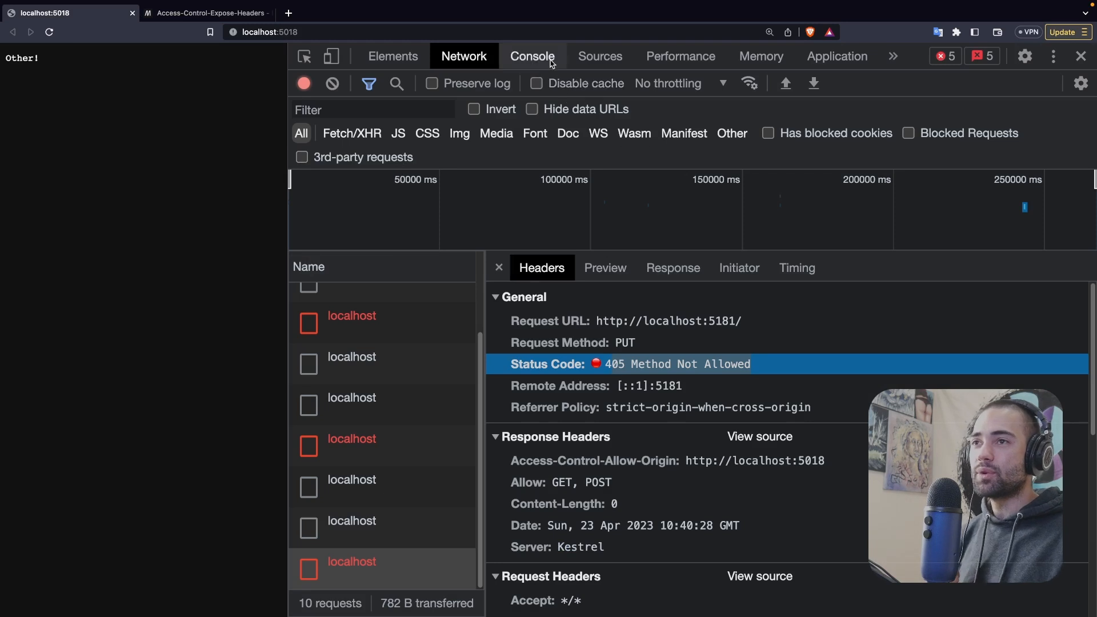
Change line 7 of Program.cs to set a 'some-custom-header' response header valued "secret".
{"action": "left_click", "coordinate": [531, 56]}
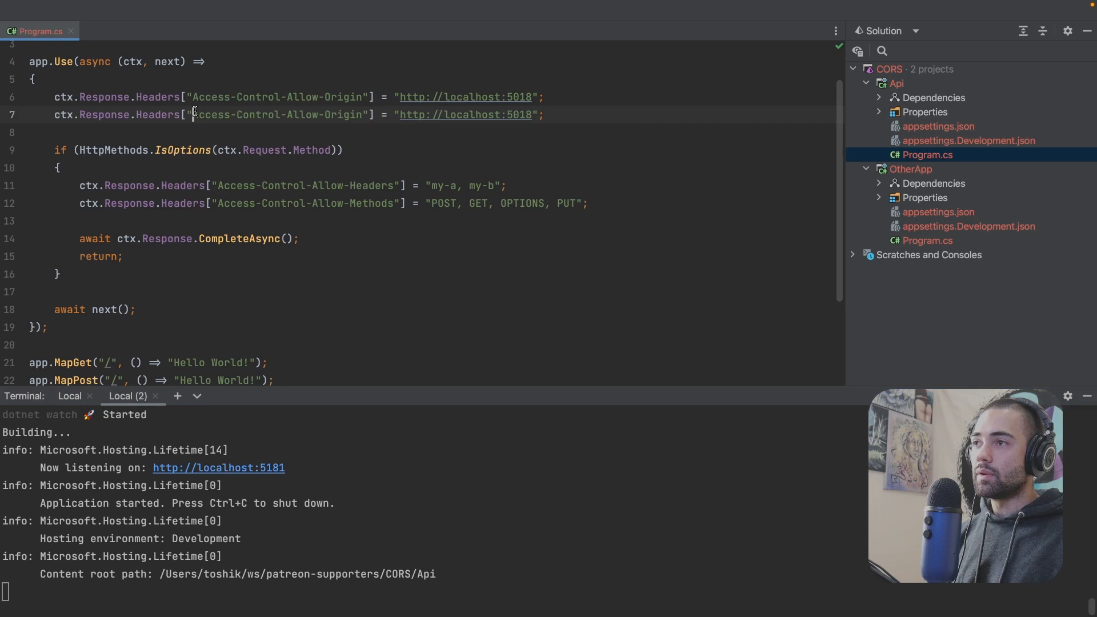
{"action": "double_click", "coordinate": [276, 114]}
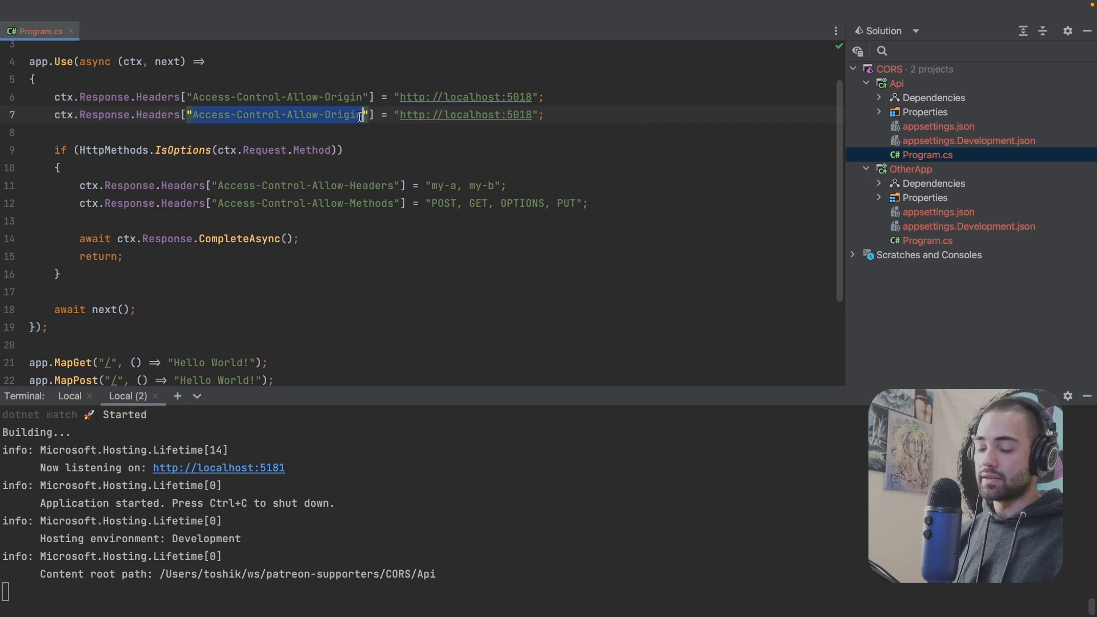
{"action": "type", "text": "some-custom-header\"] = \"secret!\";"}
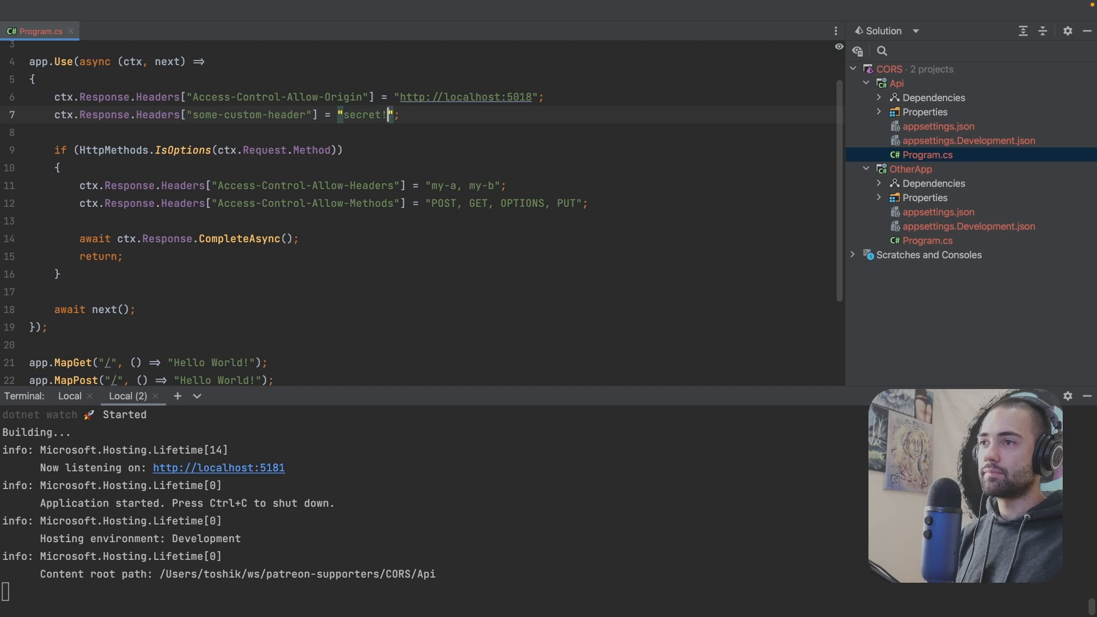
{"action": "double_click", "coordinate": [248, 115]}
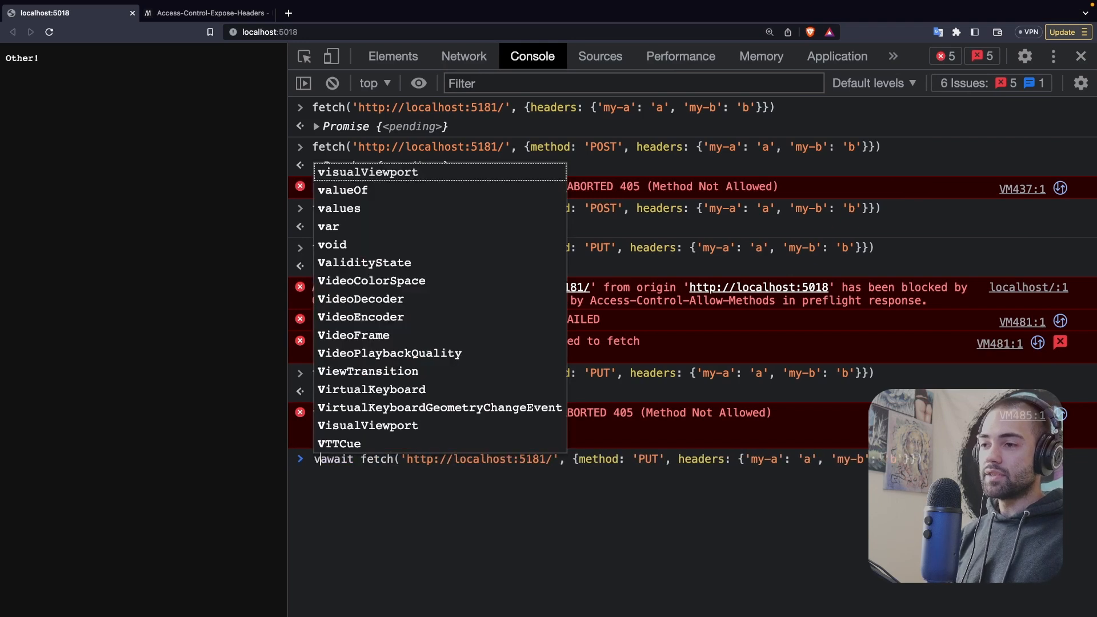
Run the awaited fetch as r, then evaluate Object.fromEntries(r.headers.entries()) in the console.
{"action": "type", "text": "ar r = "}
{"action": "key", "text": "Enter"}
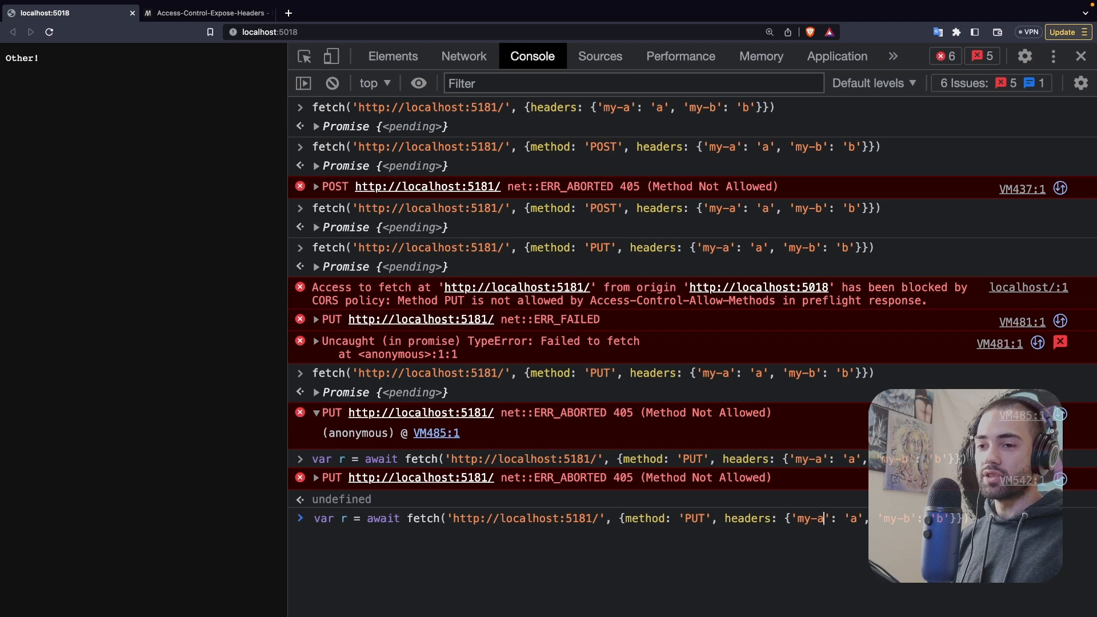
{"action": "type", "text": "r"}
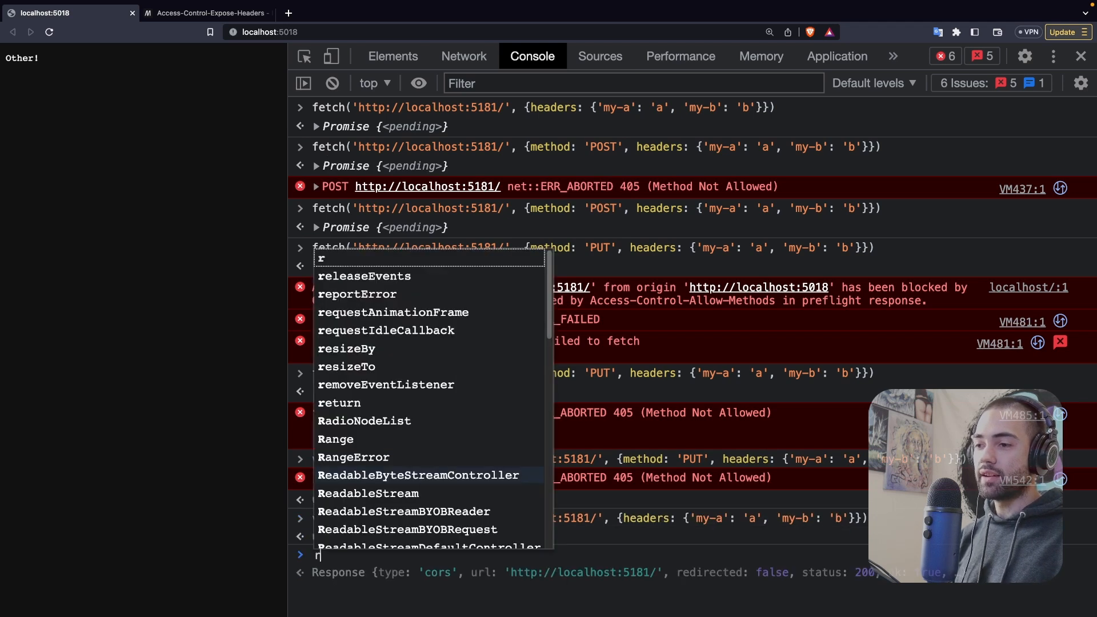
{"action": "type", "text": "r.header."}
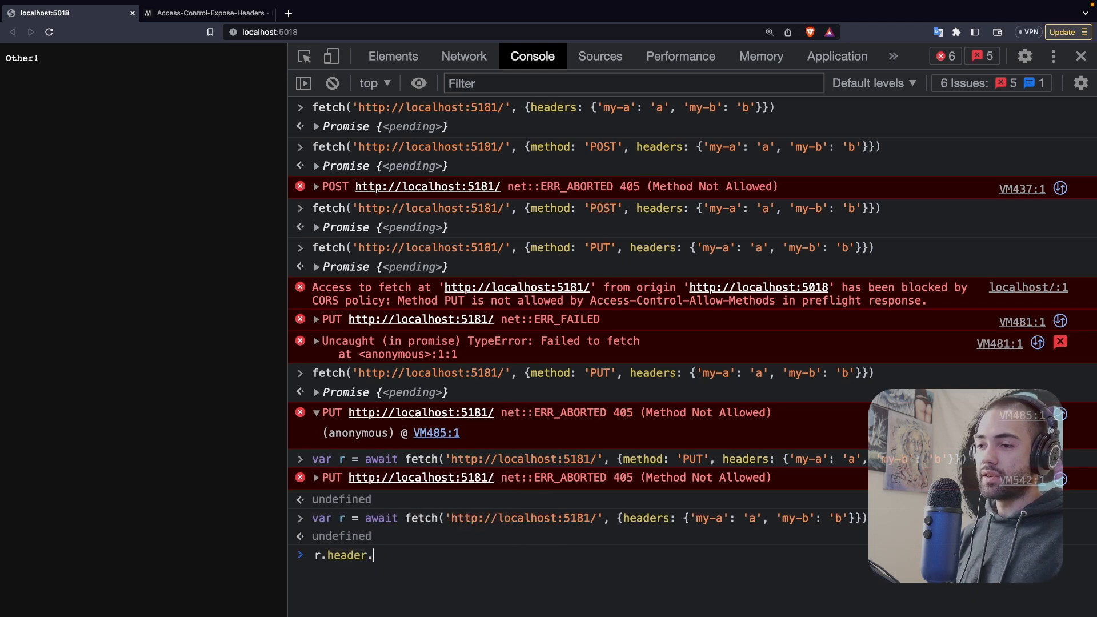
{"action": "type", "text": "entries()"}
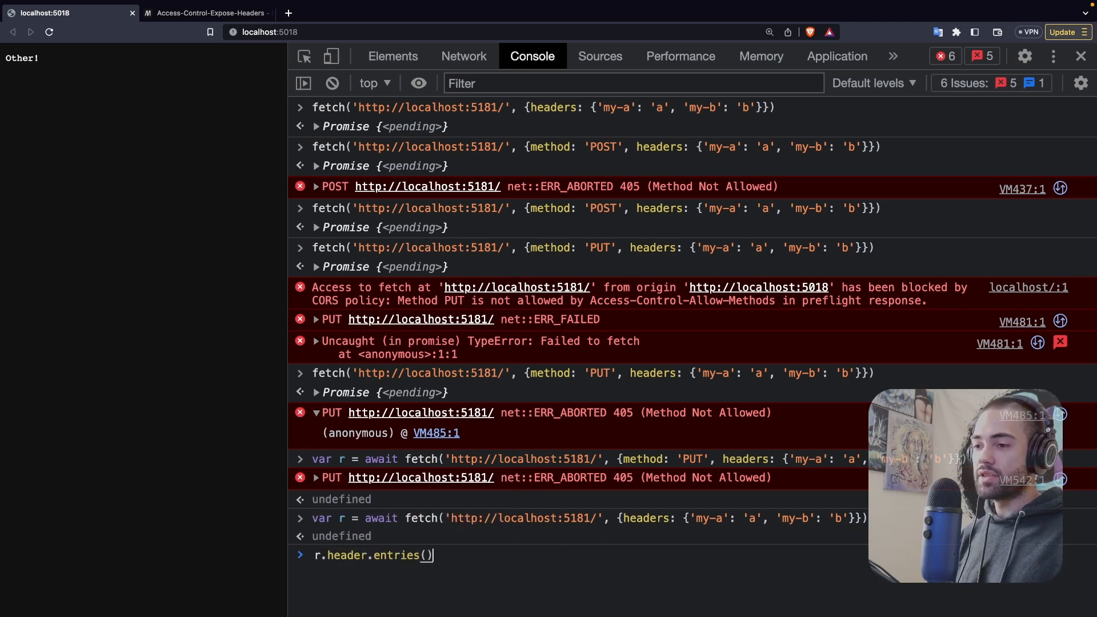
{"action": "type", "text": "Object.from"}
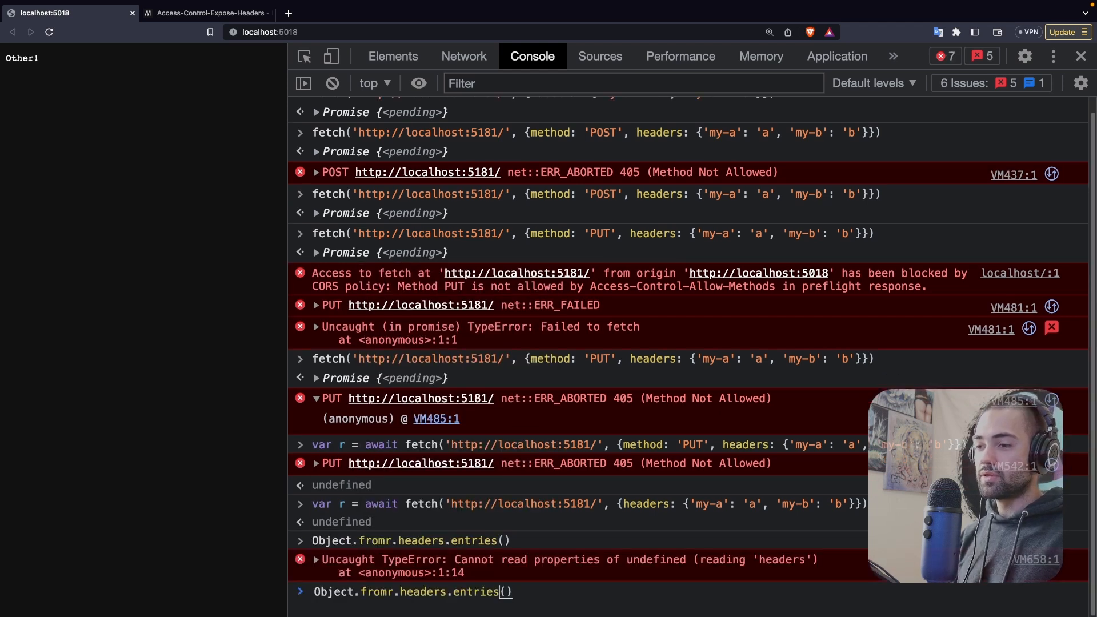
{"action": "key", "text": "Return"}
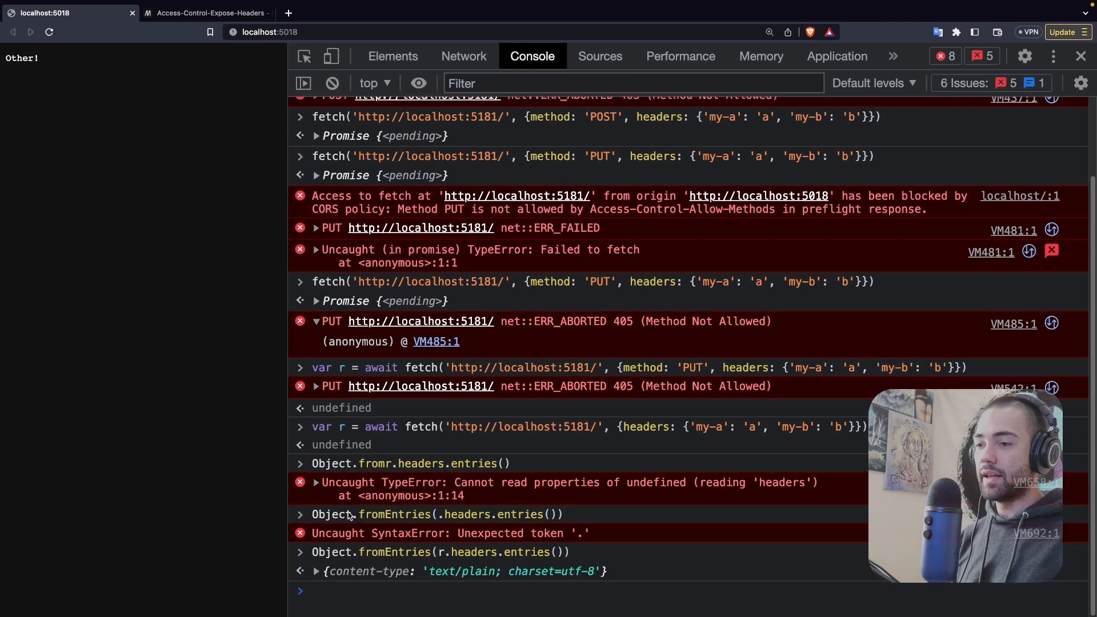
Expand the returned headers object showing only content-type, then go back to the code.
{"action": "left_click", "coordinate": [316, 572]}
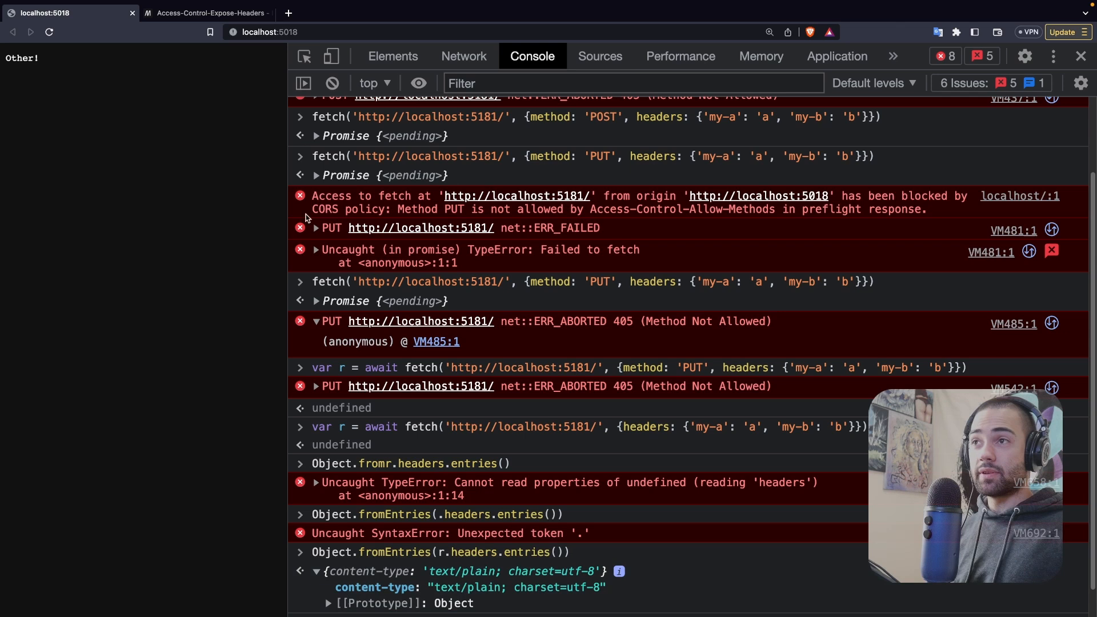
{"action": "left_click", "coordinate": [206, 12]}
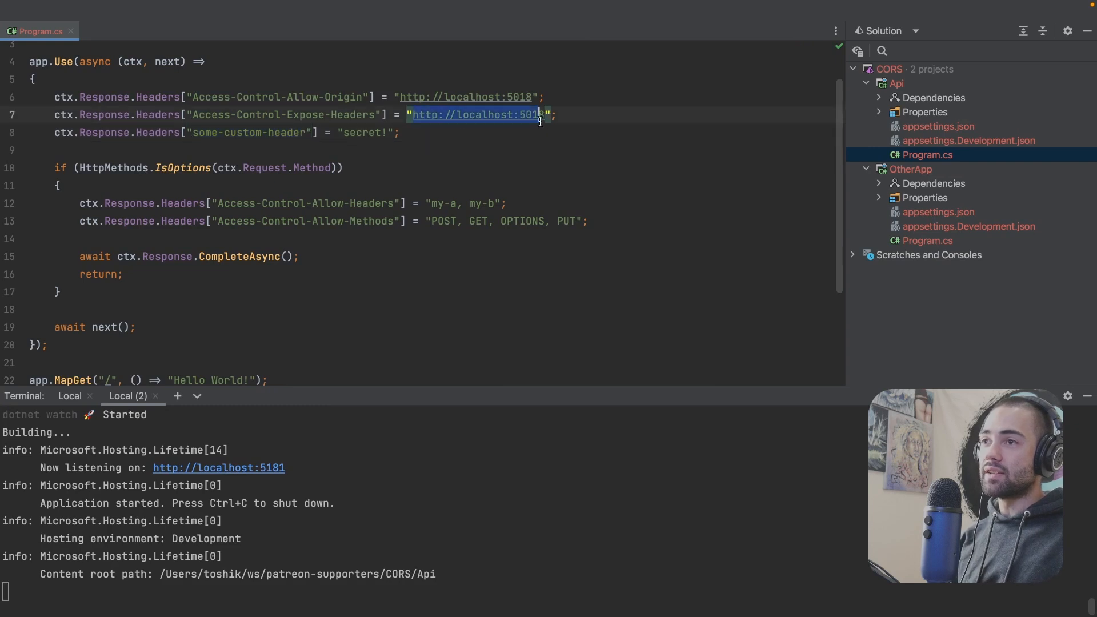
Set the Access-Control-Expose-Headers value to some-custom-header.
{"action": "type", "text": "some-custom-header"}
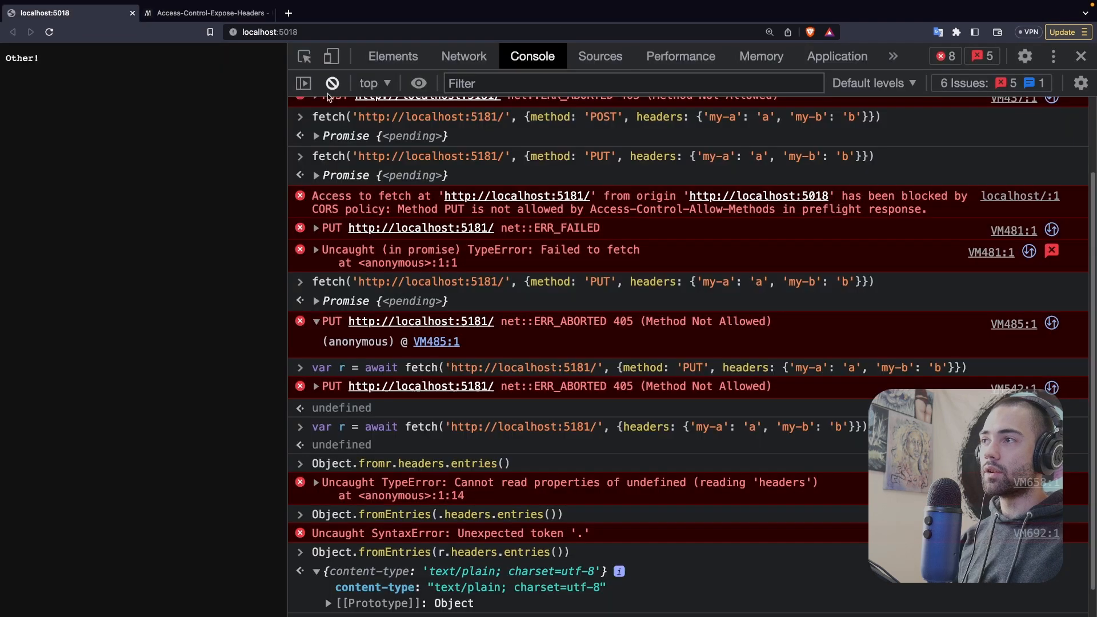
Clear the console and rerun the headers check, now listing some-custom-header 'secret!' with content-type.
{"action": "left_click", "coordinate": [332, 83]}
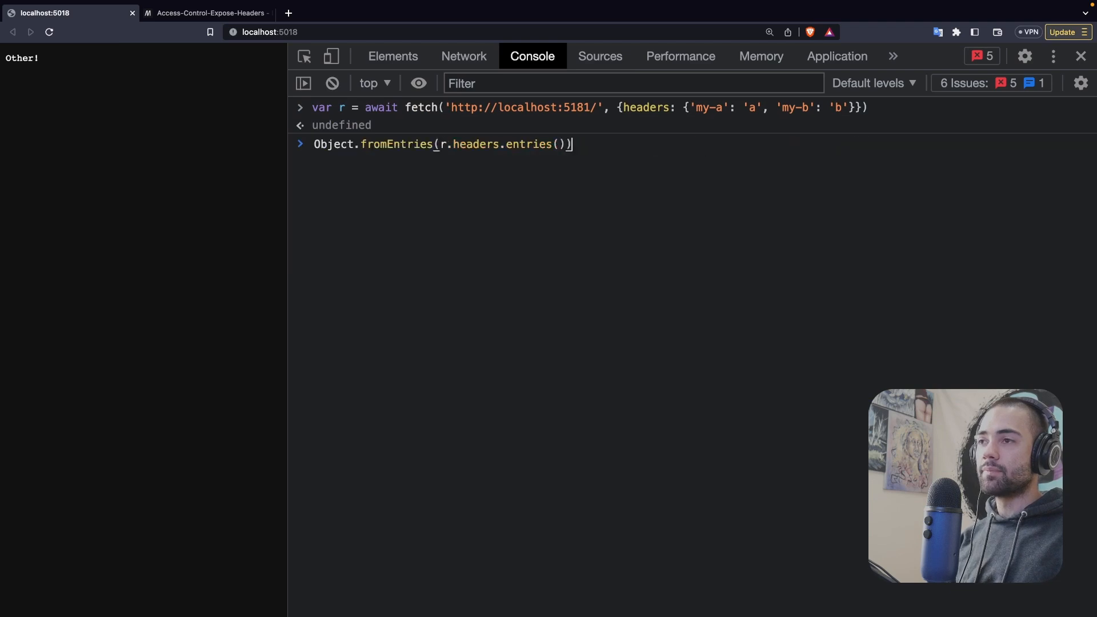
{"action": "key", "text": "Return"}
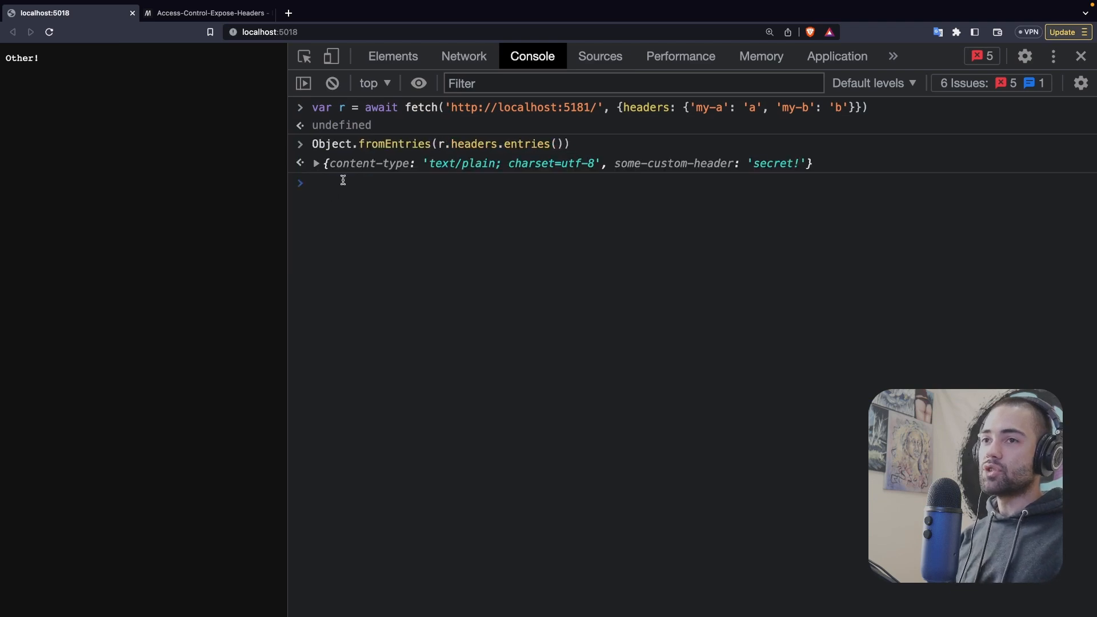
{"action": "left_click", "coordinate": [315, 163]}
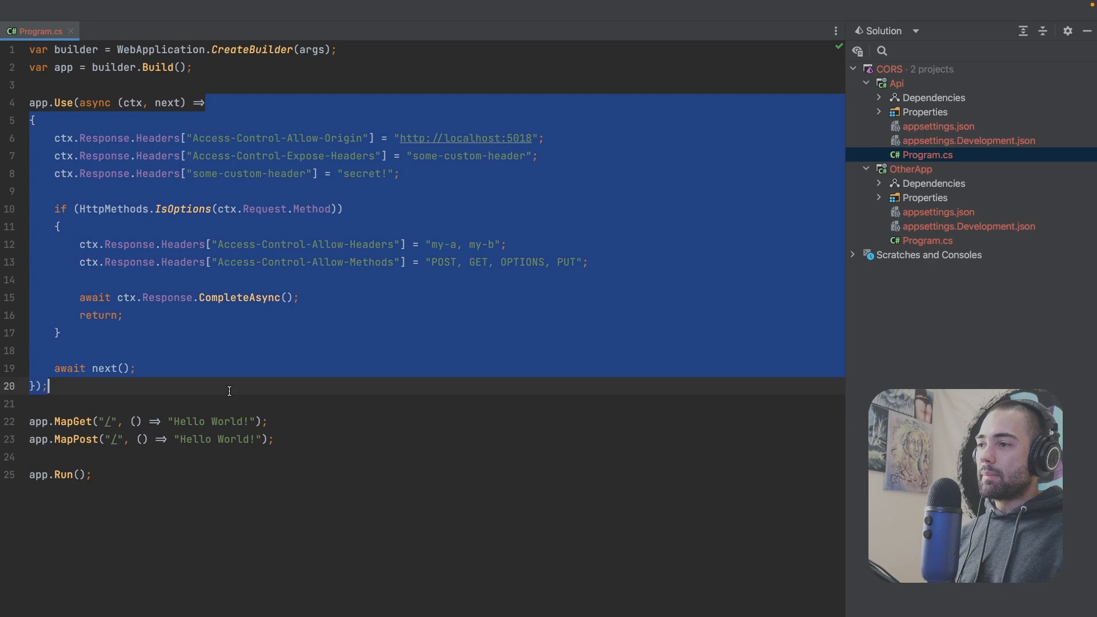
Add app.UseCors("name") and register builder.Services.AddCors with an AddPolicy("name", ...) entry.
{"action": "type", "text": "app.UseCors("}
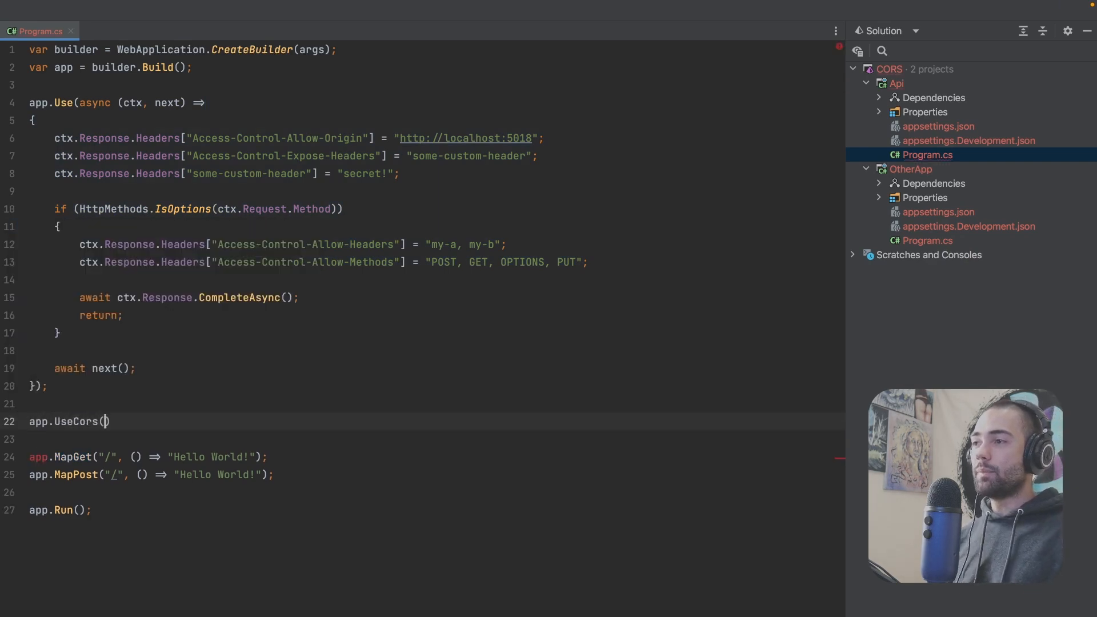
{"action": "type", "text": ";"}
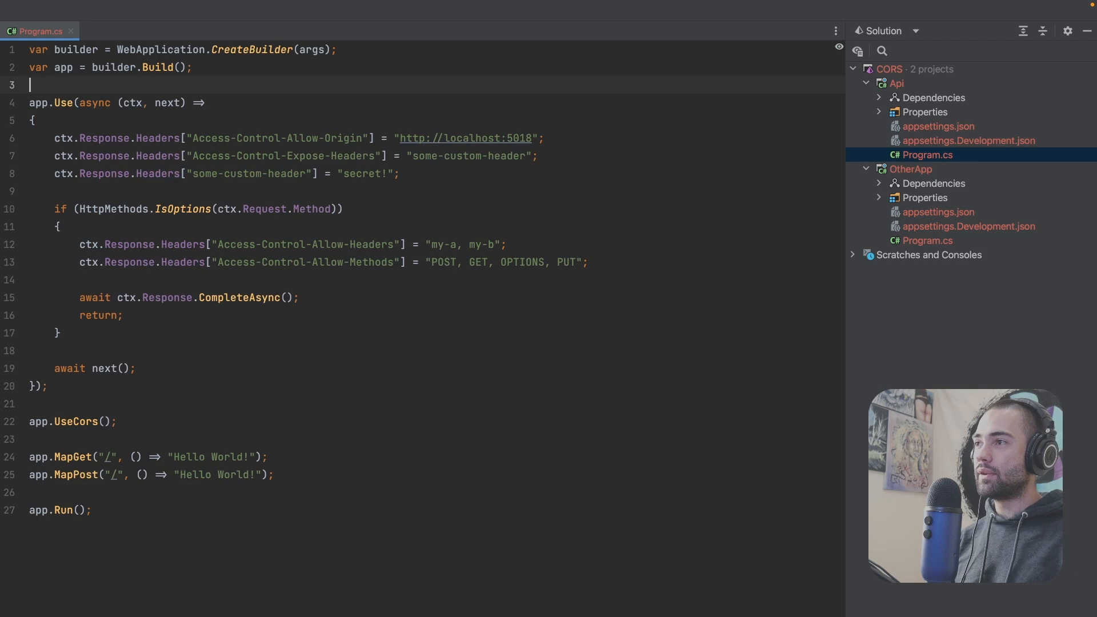
{"action": "type", "text": "builder.Services."}
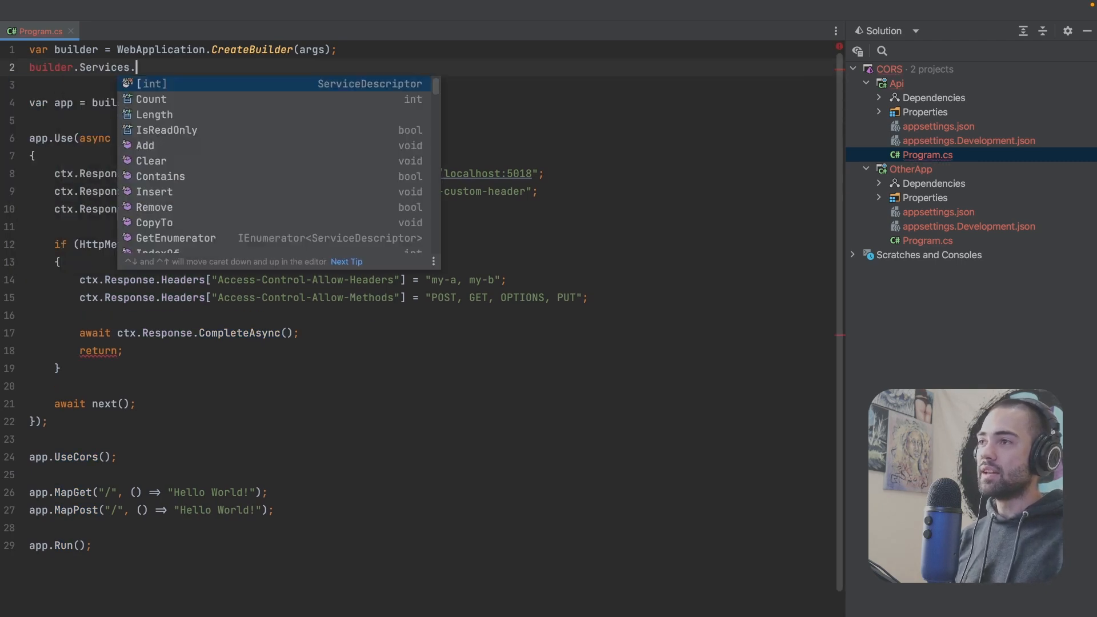
{"action": "type", "text": "AddCo"}
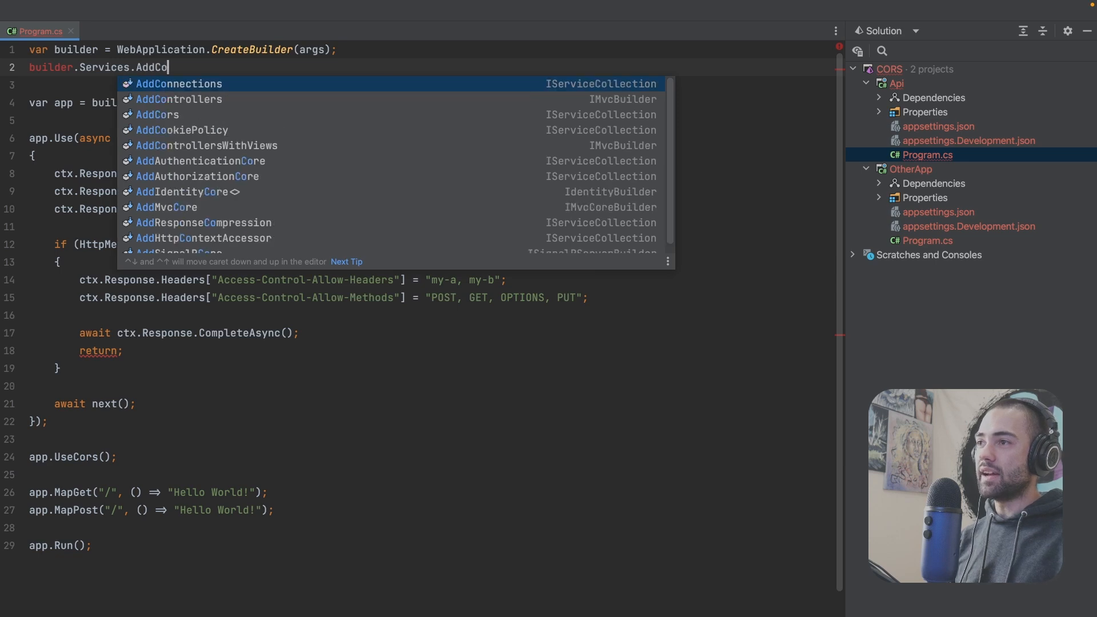
{"action": "left_click", "coordinate": [157, 115]}
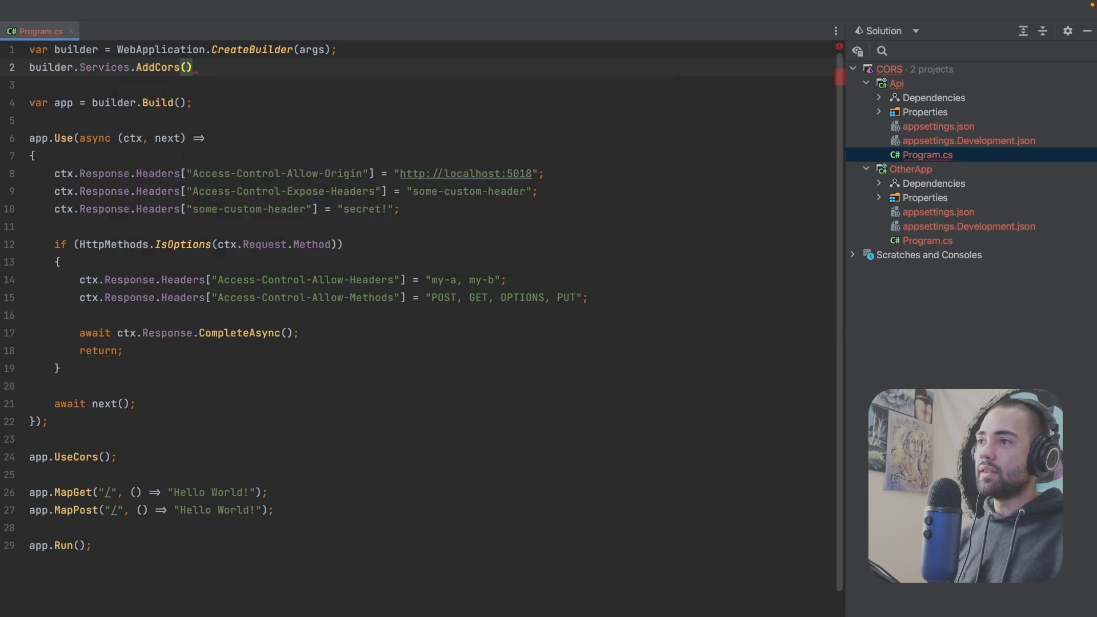
{"action": "type", "text": "co.AddPolicy();"}
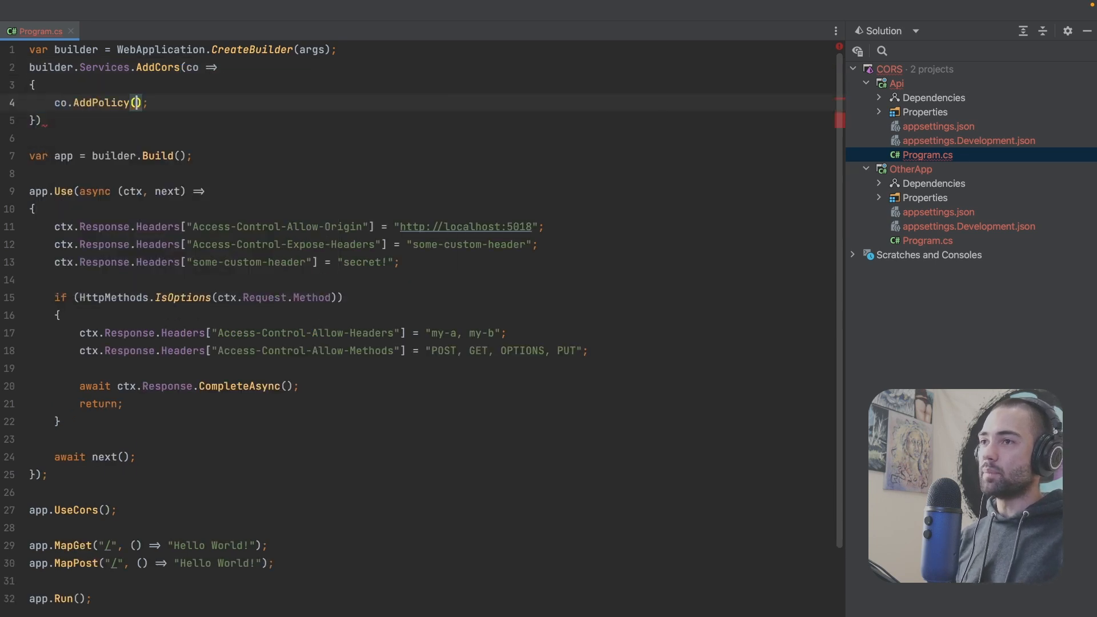
{"action": "type", "text": "\"name\""}
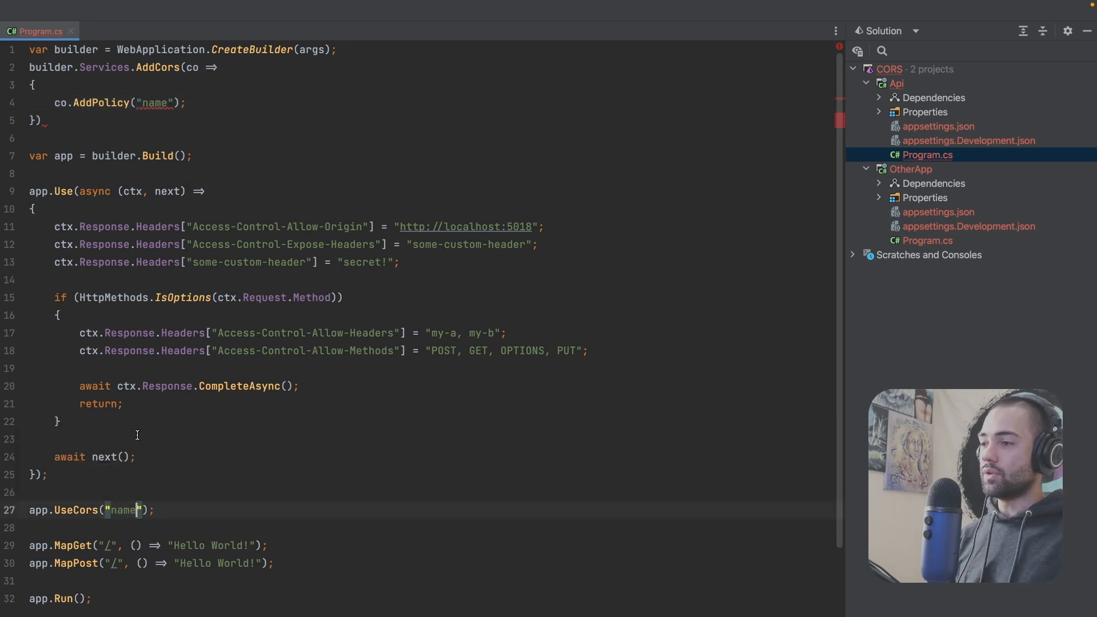
{"action": "left_click", "coordinate": [168, 103]}
{"action": "type", "text": ", pb =>"}
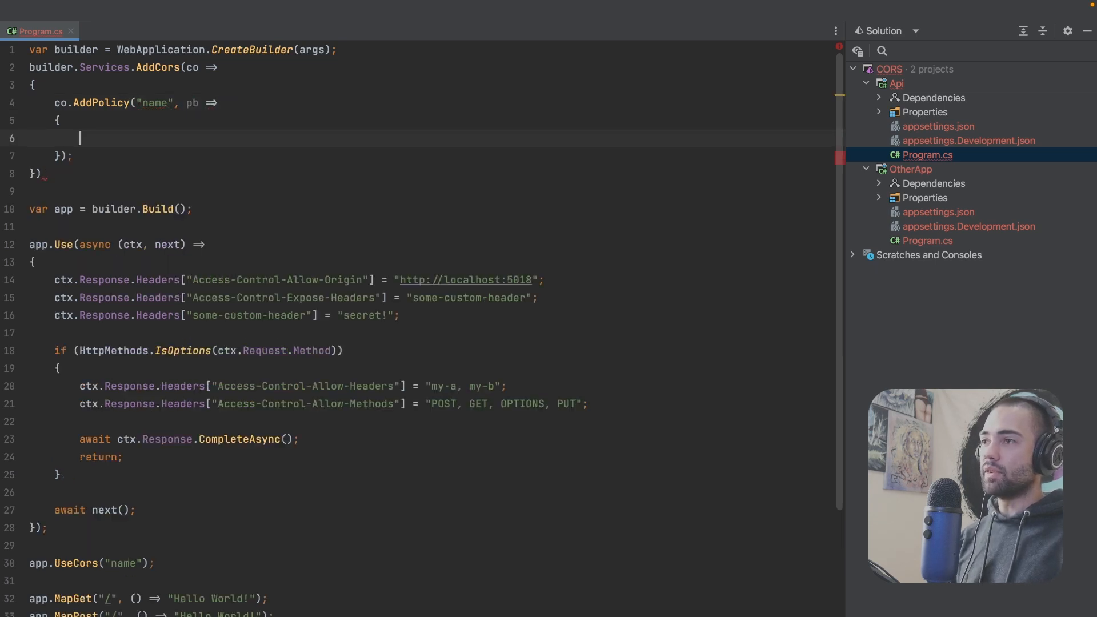
Build the policy as pb.WithOrigins(localhost:5018).WithMethods("PUT").AllowCredentials(), dropping a half-typed Any call.
{"action": "type", "text": "pb."}
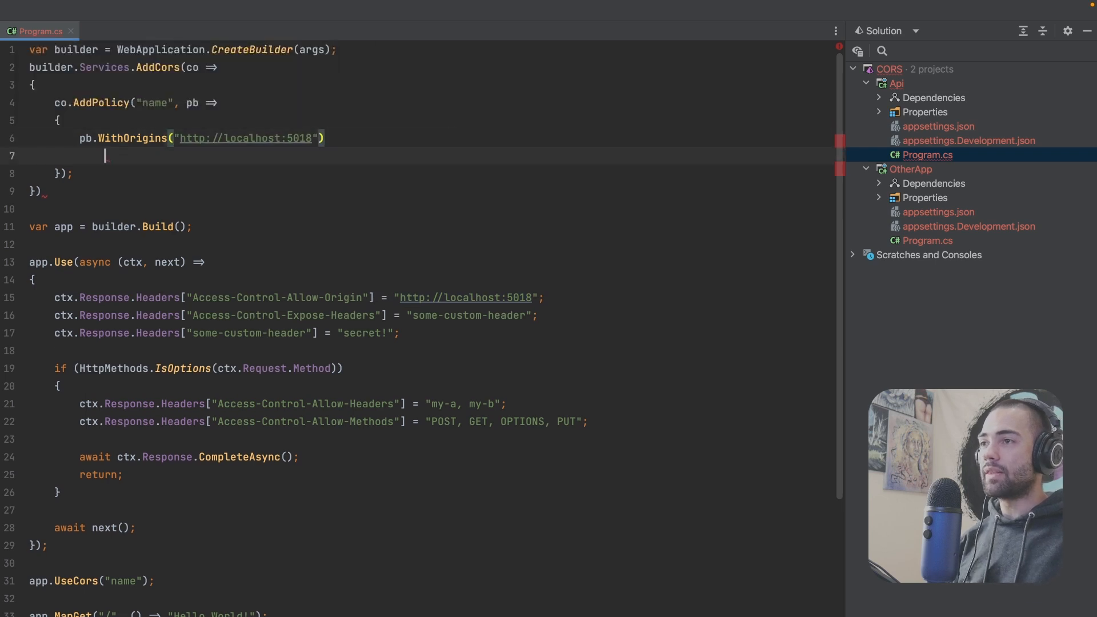
{"action": "type", "text": ".WithHeaders("}
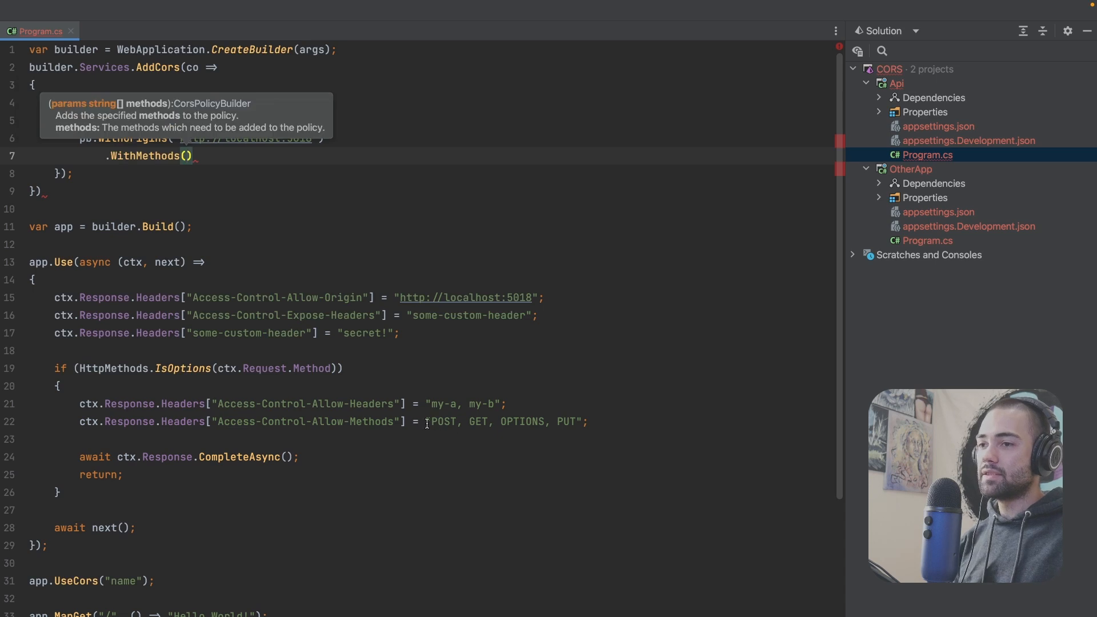
{"action": "type", "text": "\"\""}
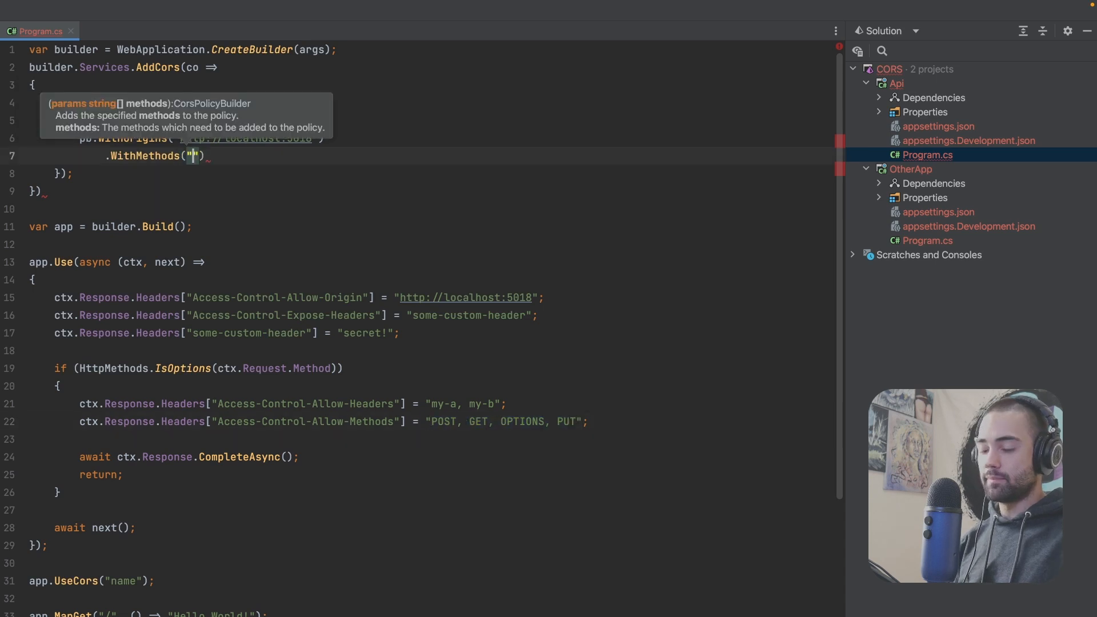
{"action": "type", "text": "PUT"}
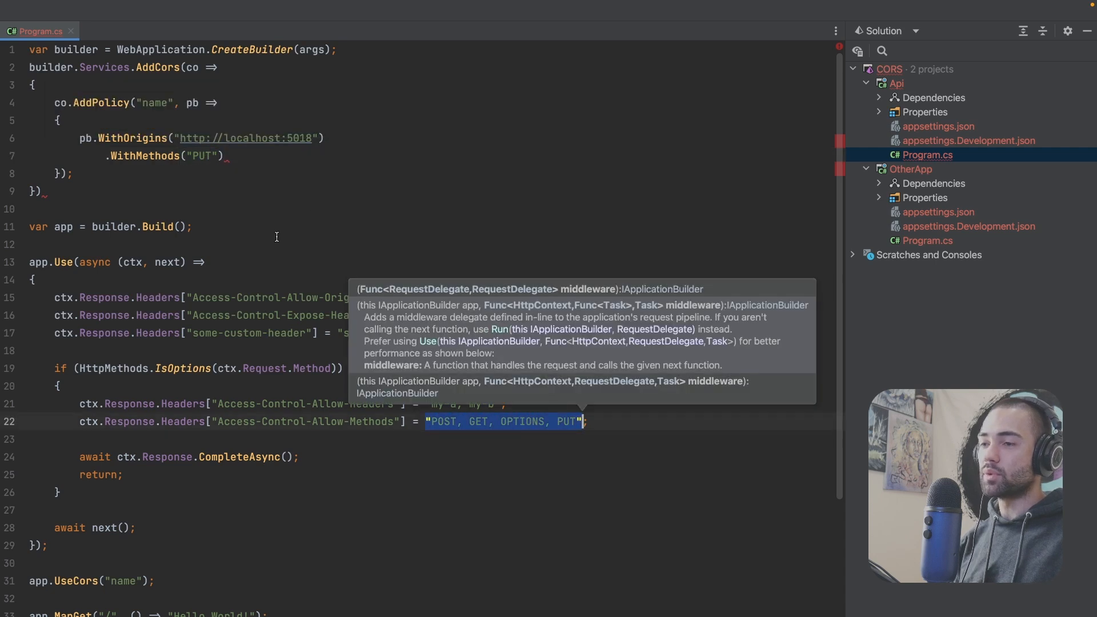
{"action": "type", "text": ".Any"}
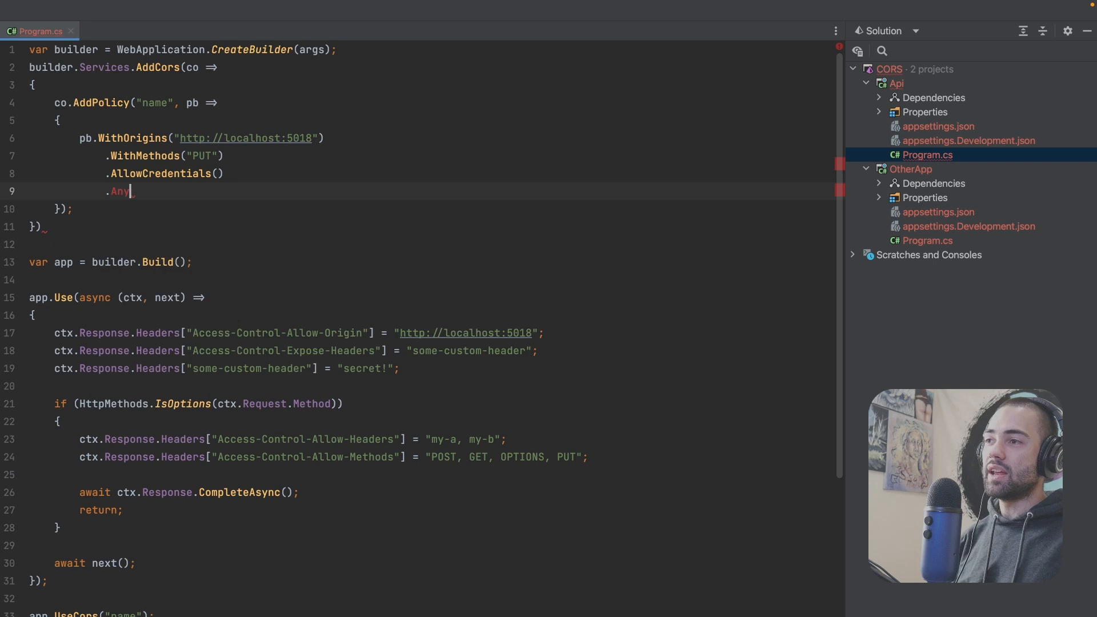
{"action": "key", "text": "Backspace"}
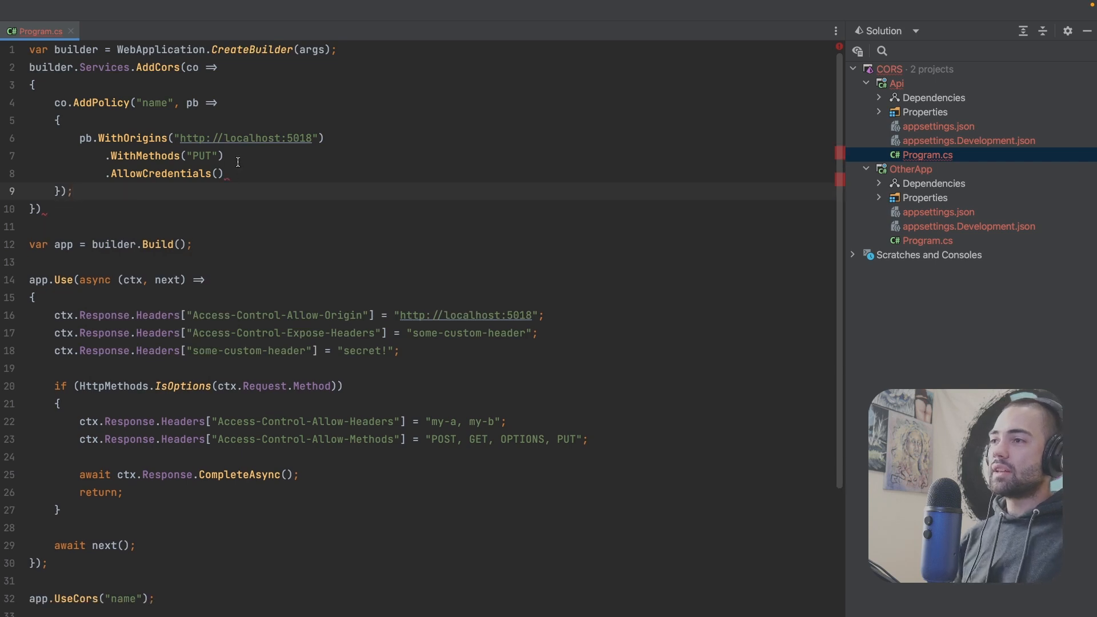
Select the custom header middleware block and glance at the Expose-Headers MDN doc before returning to Program.cs.
{"action": "left_click_drag", "start_coordinate": [213, 67], "coordinate": [62, 120]}
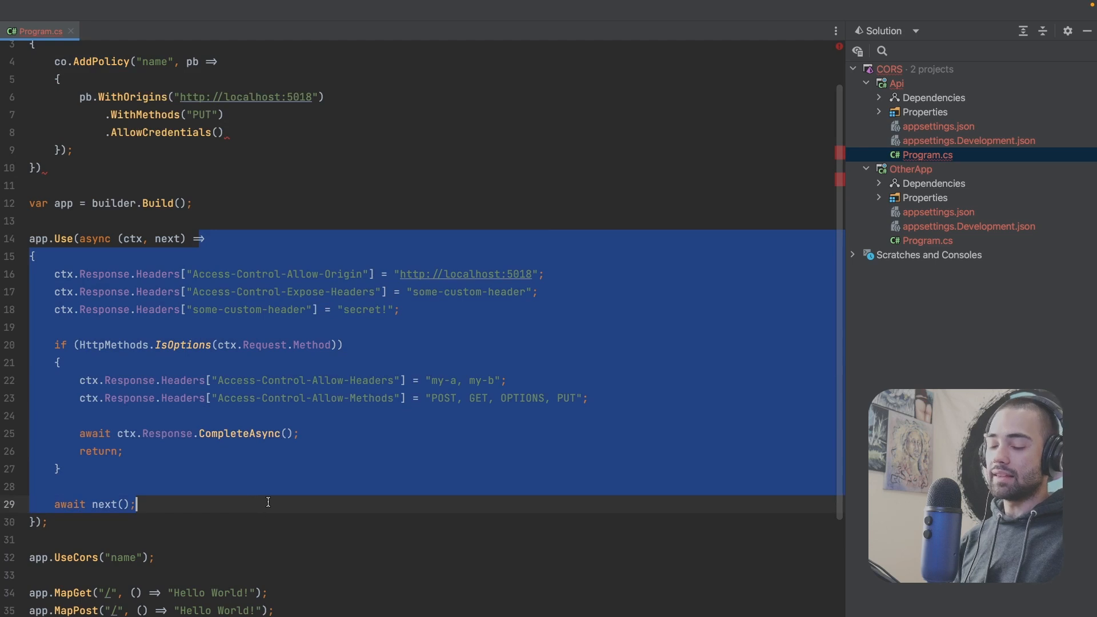
{"action": "left_click", "coordinate": [205, 12]}
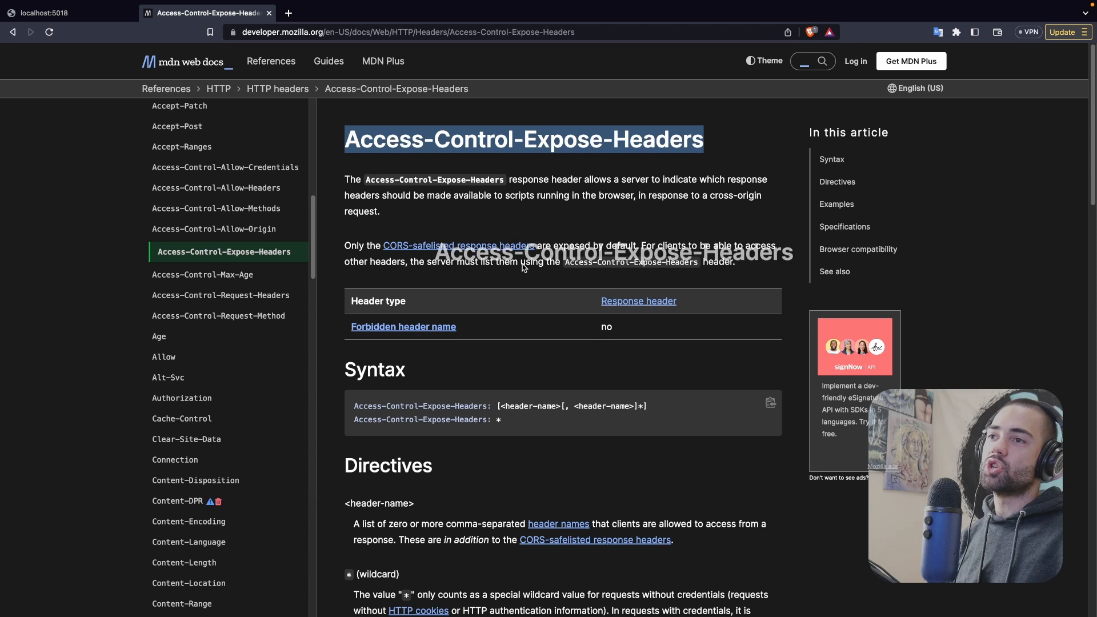
{"action": "left_click", "coordinate": [46, 13]}
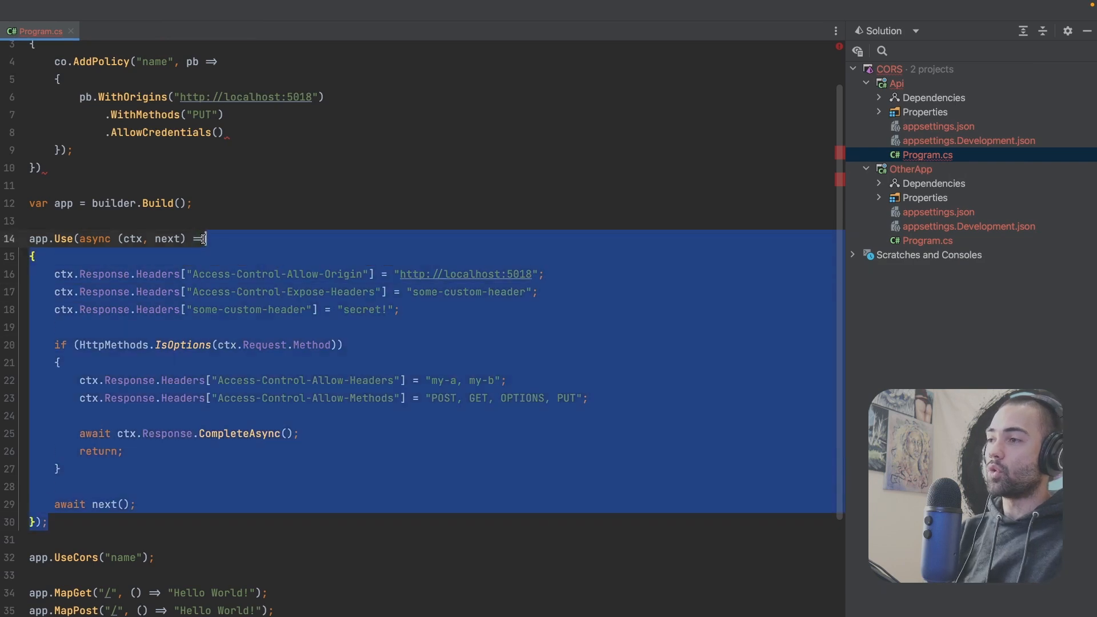
{"action": "scroll", "scroll_direction": "up", "scroll_amount": 3}
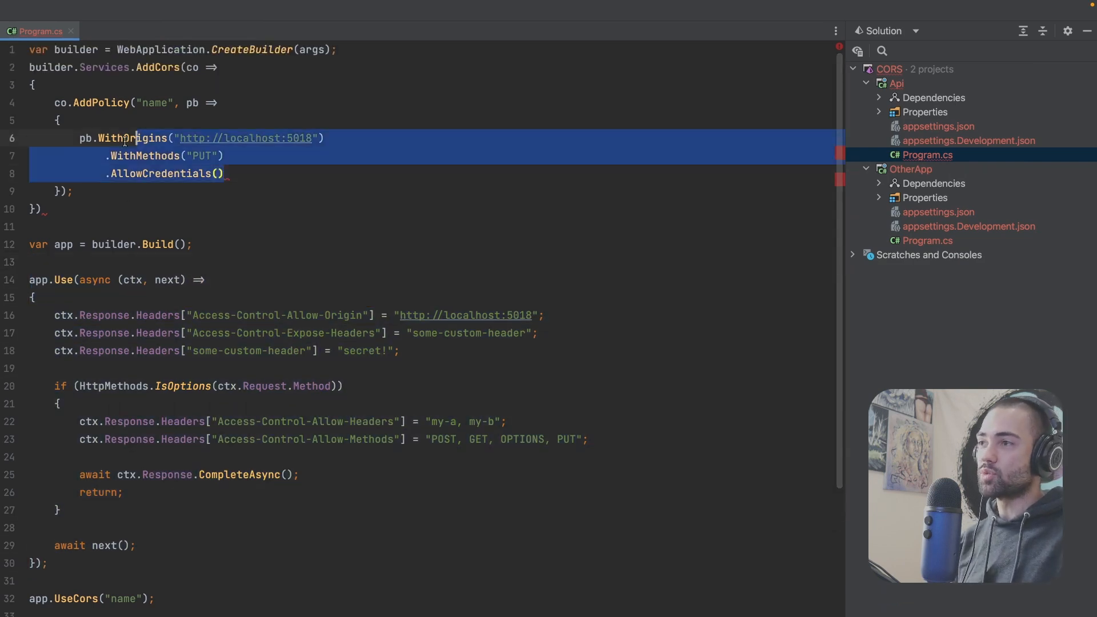